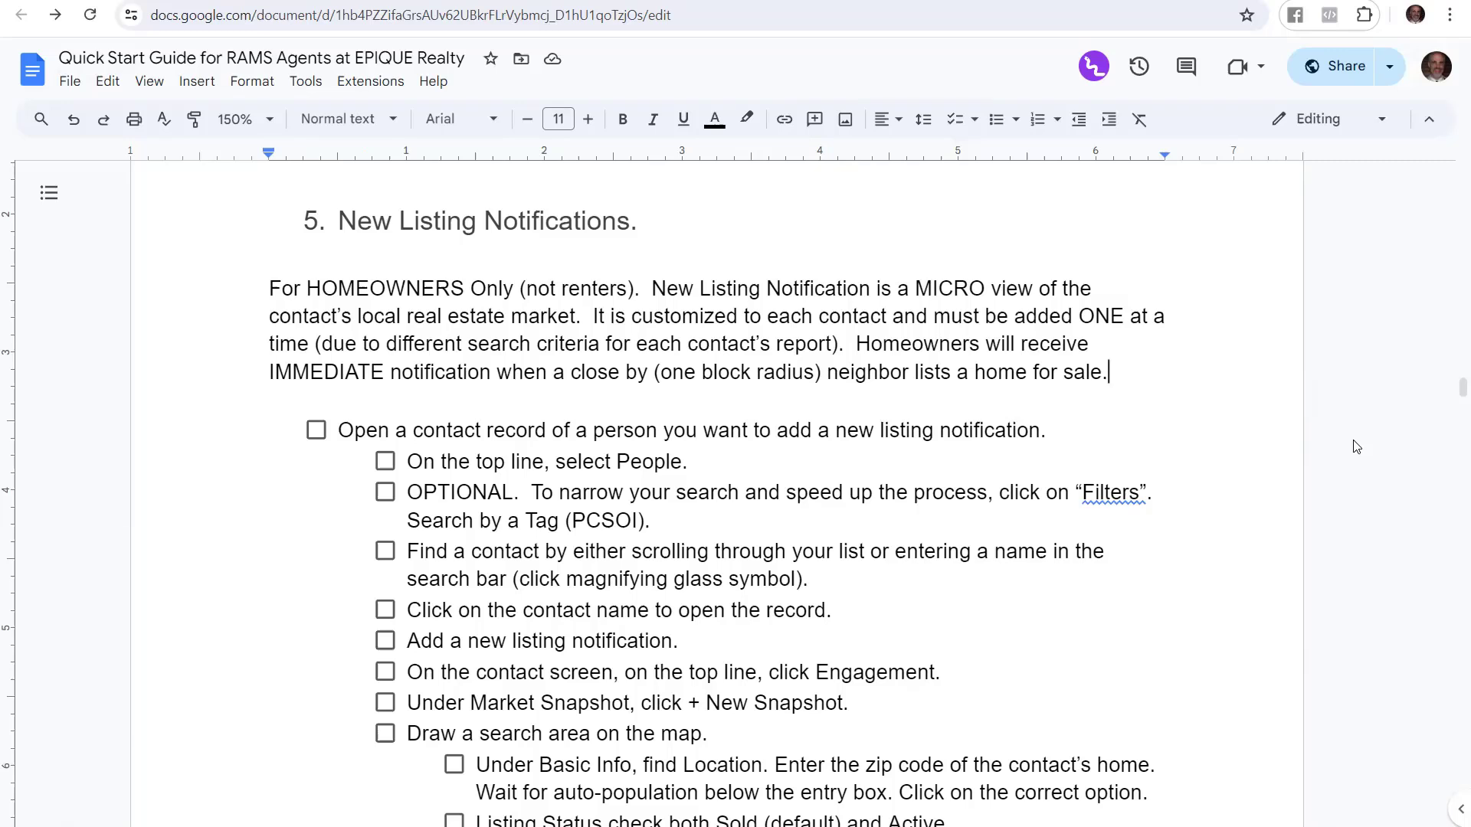
pyautogui.moveTo(513, 618)
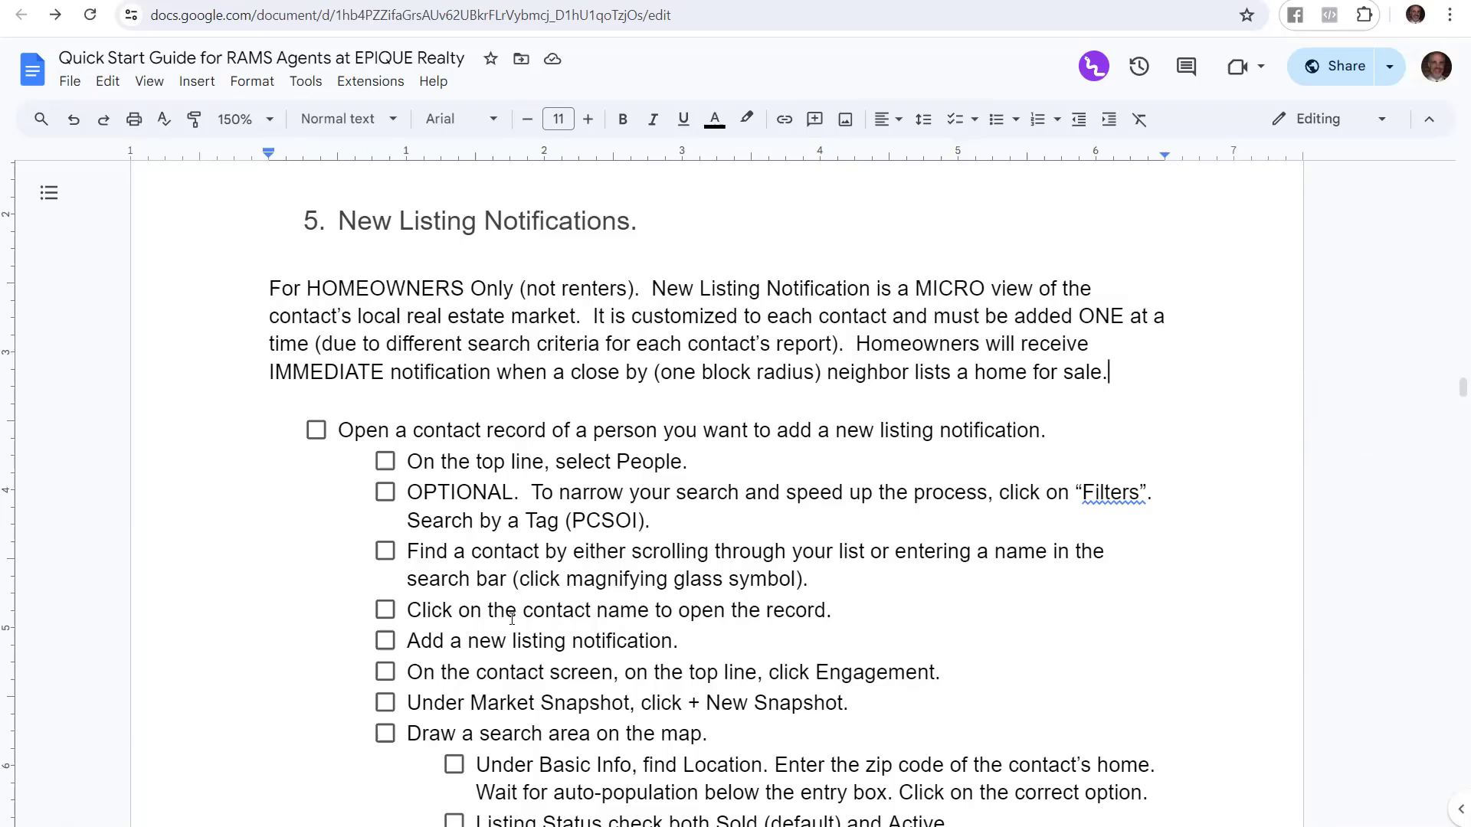
# Add 'or is sold' after 'lists a home for sale' in the intro, then select the People step.
pyautogui.click(272, 288)
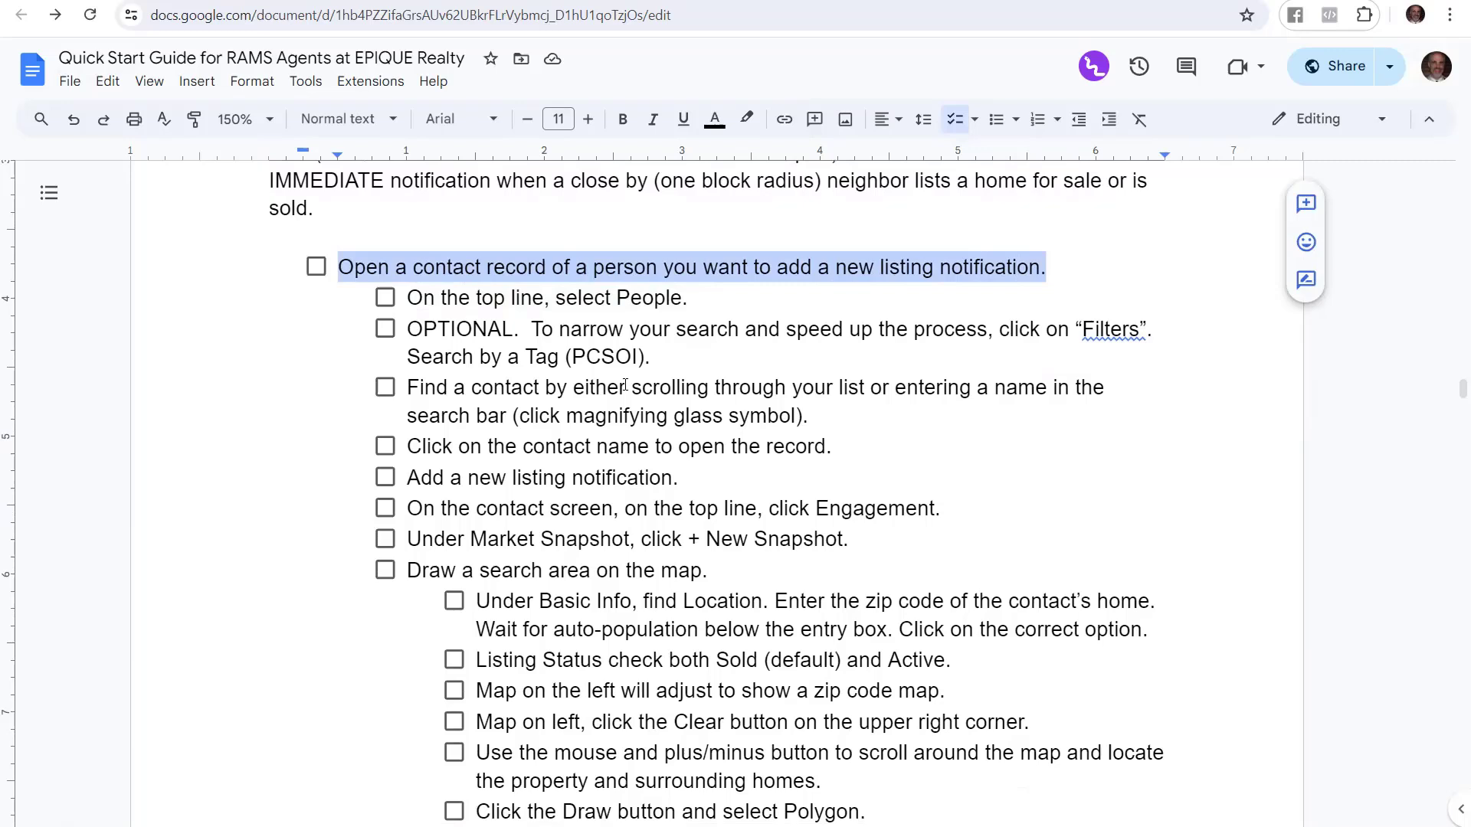
pyautogui.moveTo(625, 384)
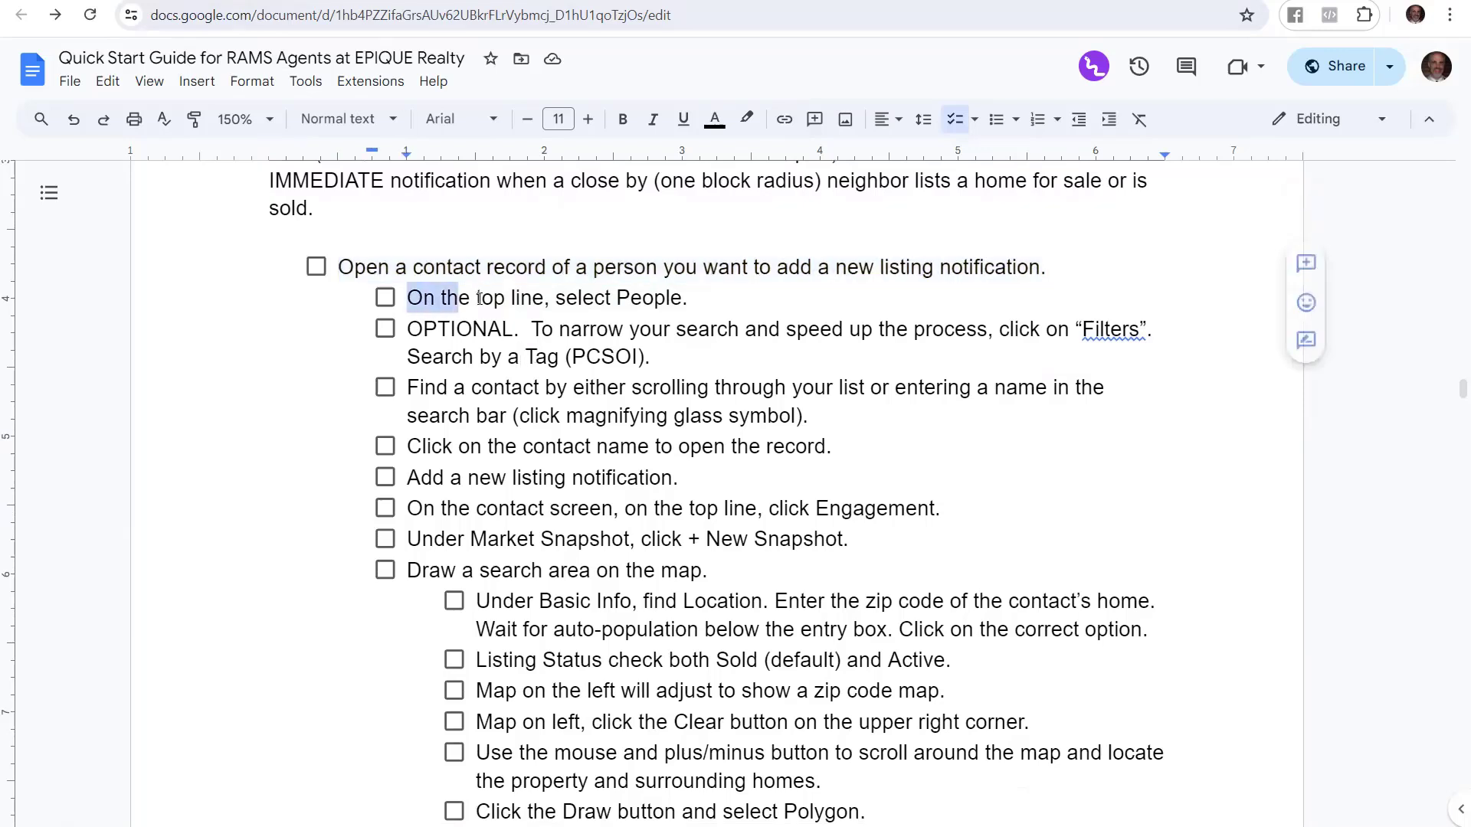
pyautogui.tripleClick(544, 298)
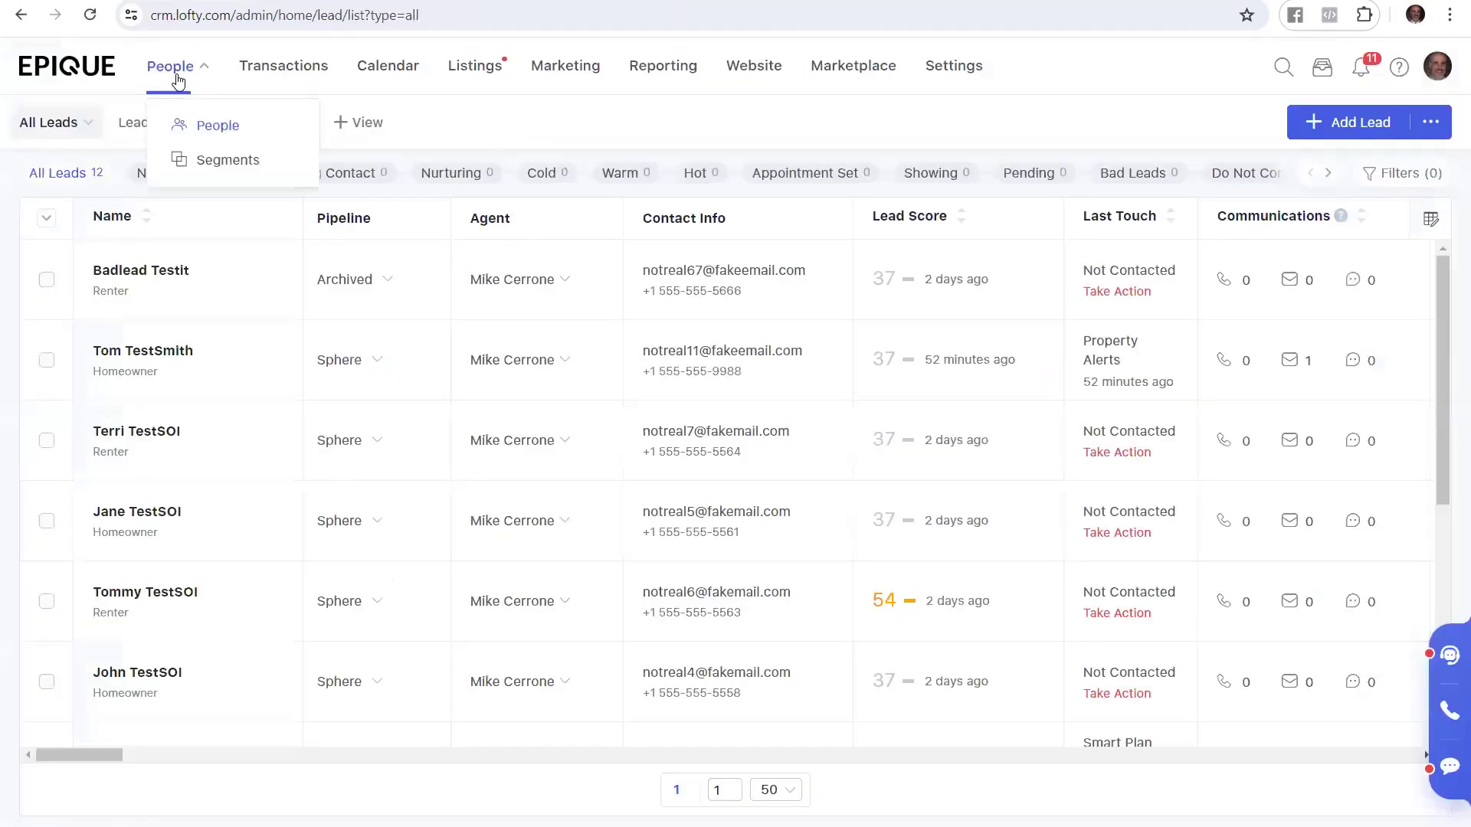
# Return to the EPIQUE dashboard and go to People > People to list all 12 leads.
pyautogui.click(67, 66)
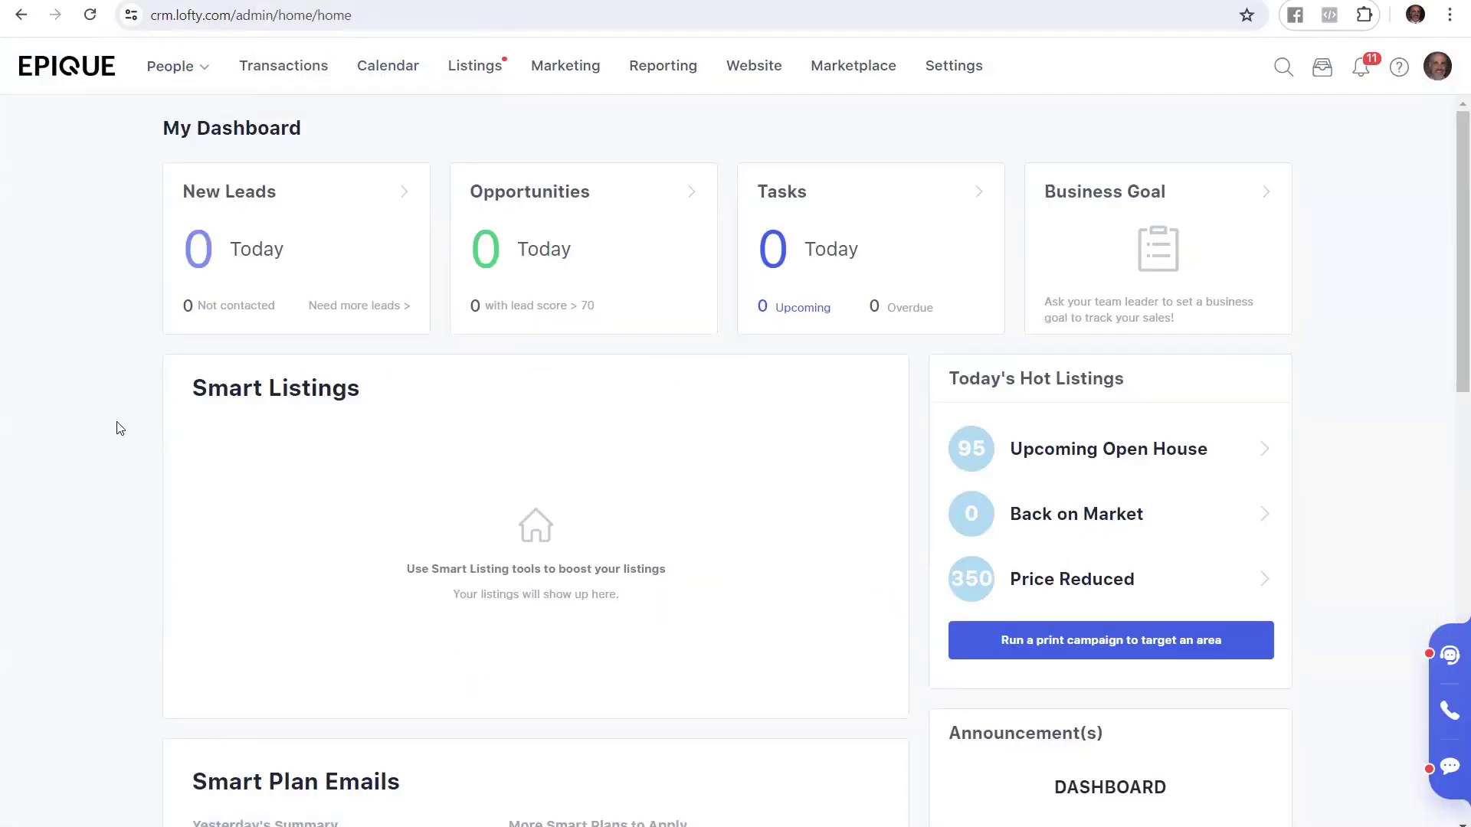
pyautogui.click(172, 66)
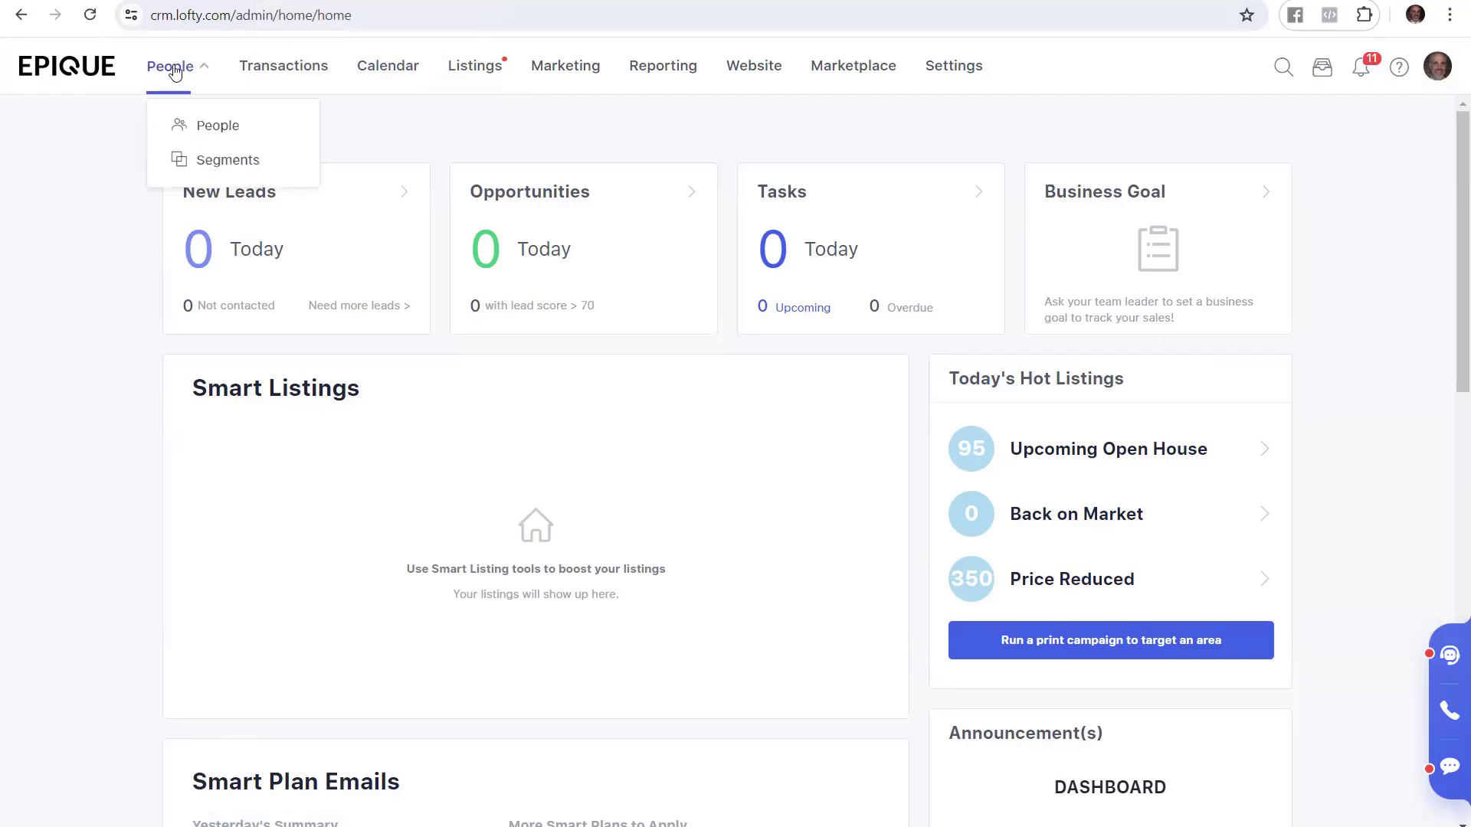
pyautogui.click(217, 125)
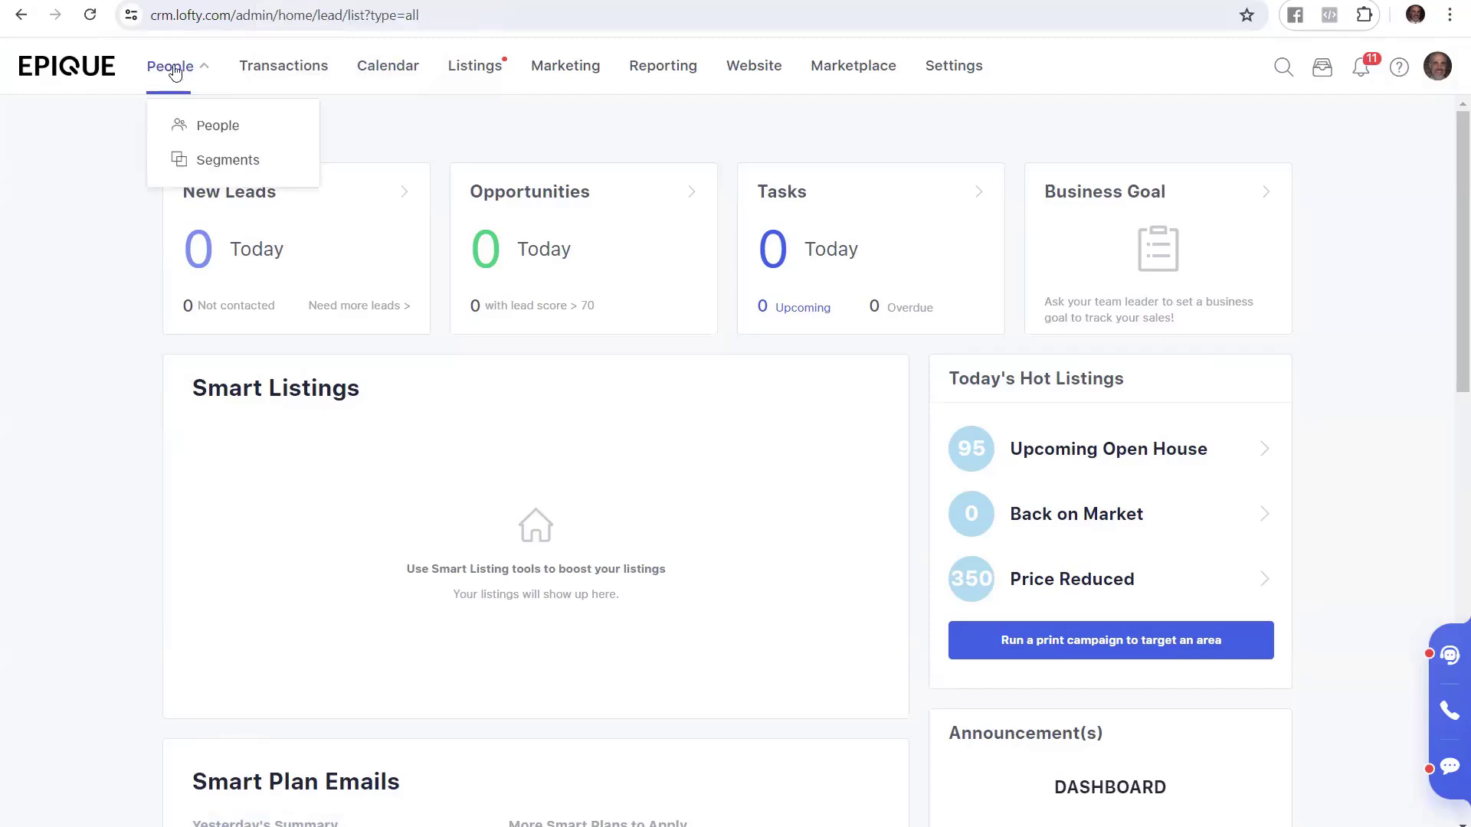
pyautogui.click(218, 125)
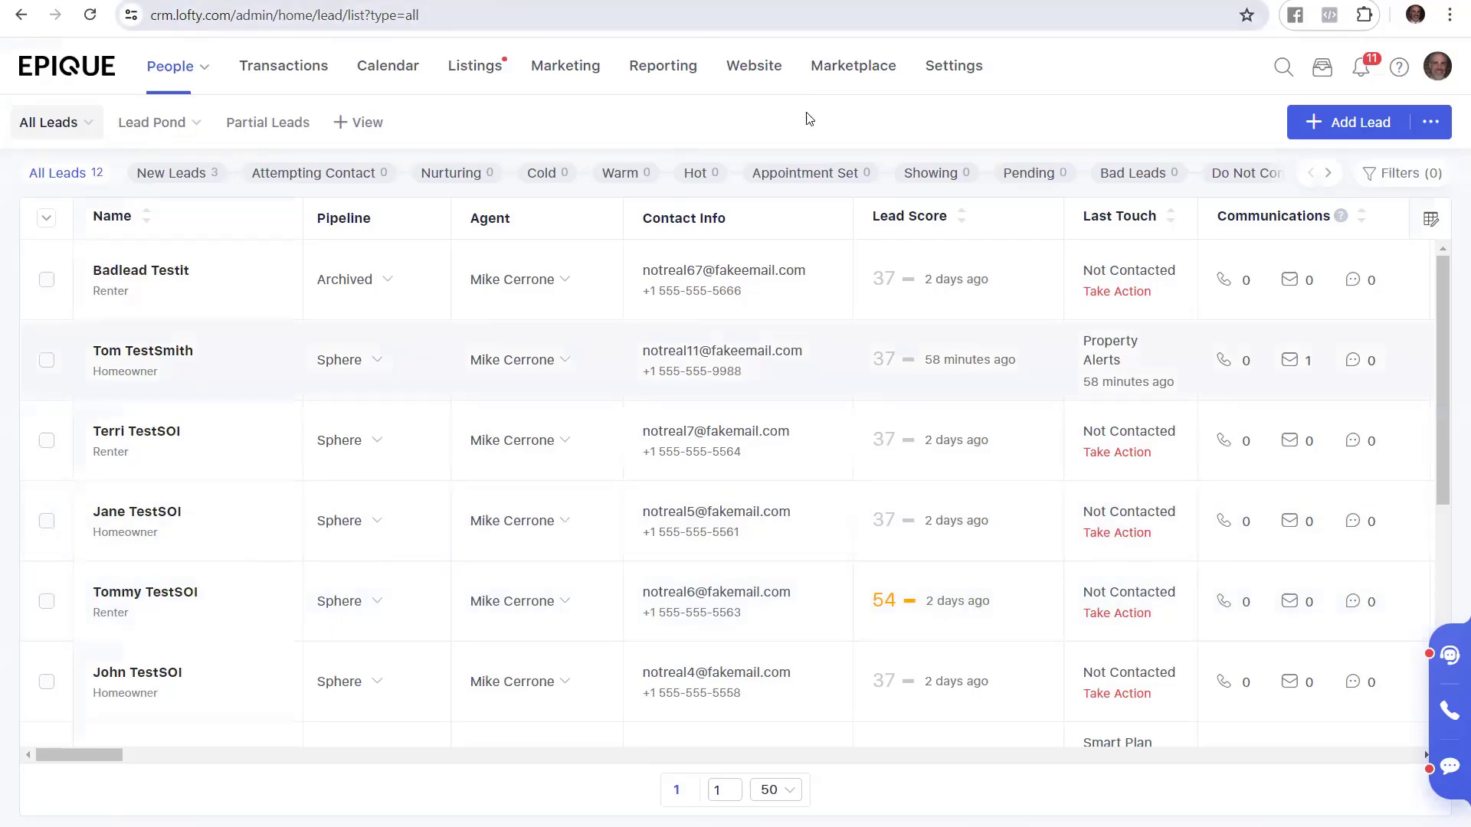
pyautogui.moveTo(1393, 150)
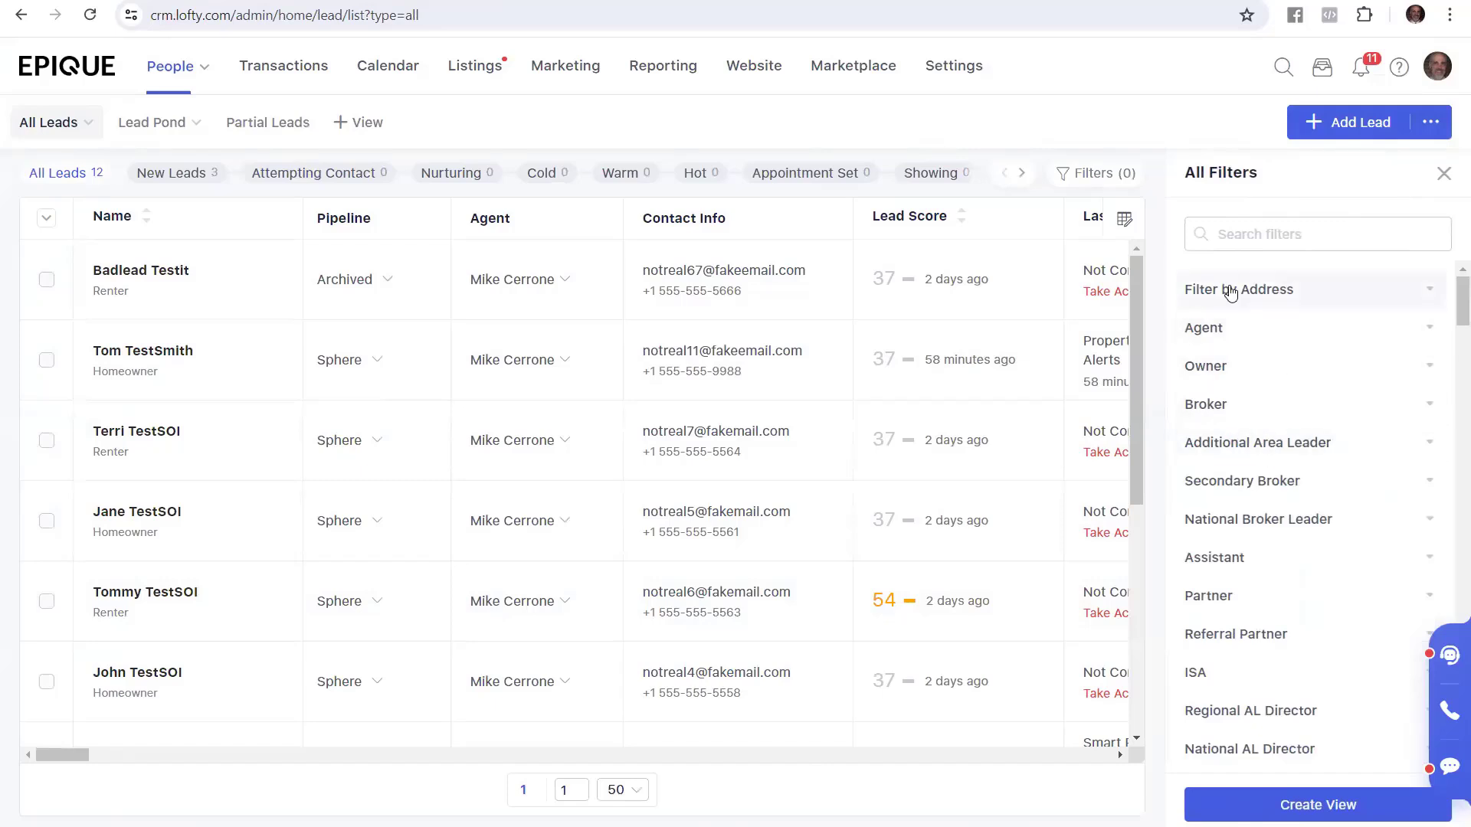
# Add a Tags filter for PCSOI in All Filters, narrowing the list to 6 leads.
pyautogui.click(1313, 233)
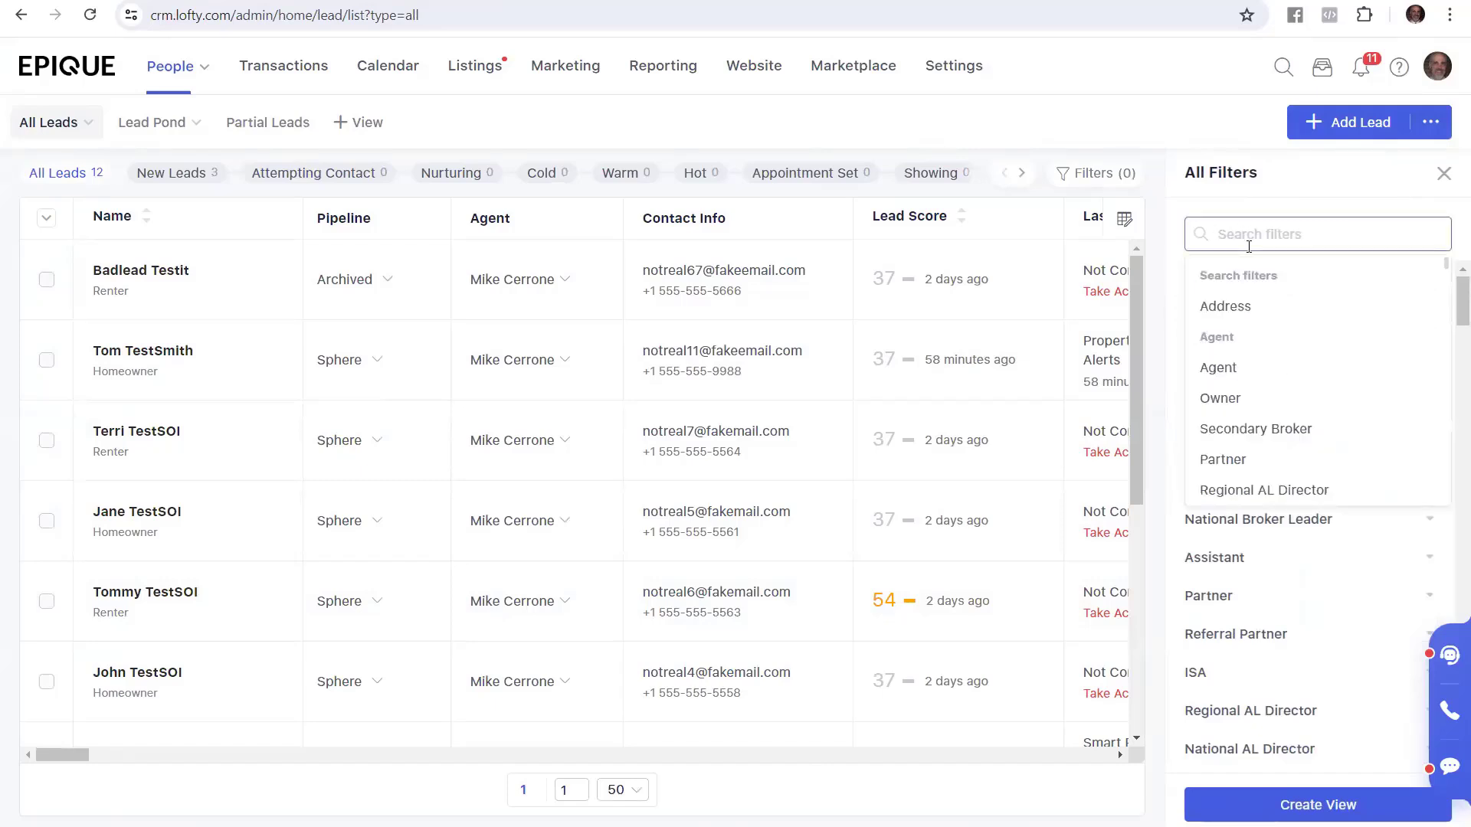
pyautogui.write('tag')
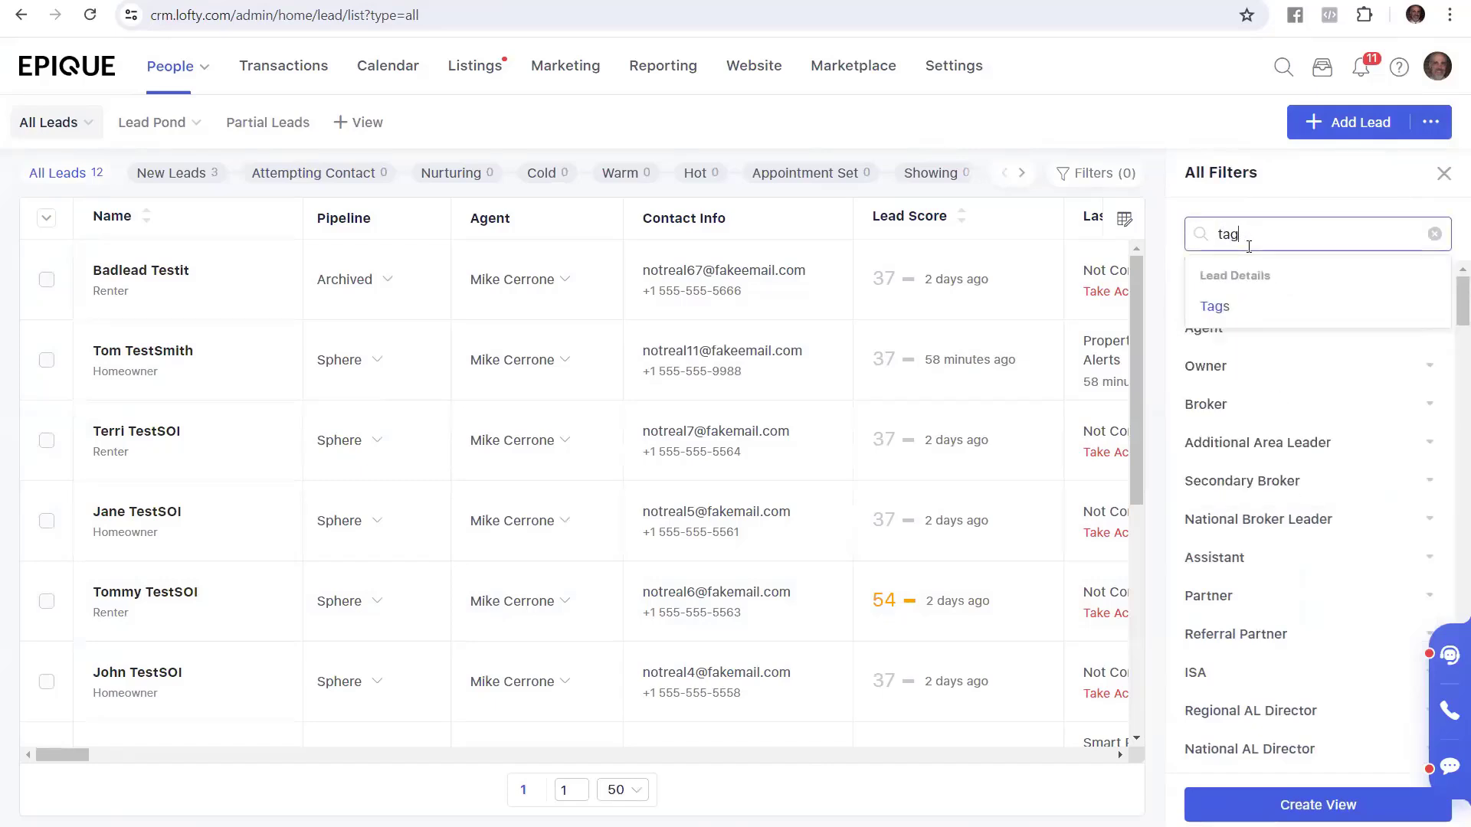
pyautogui.click(1212, 305)
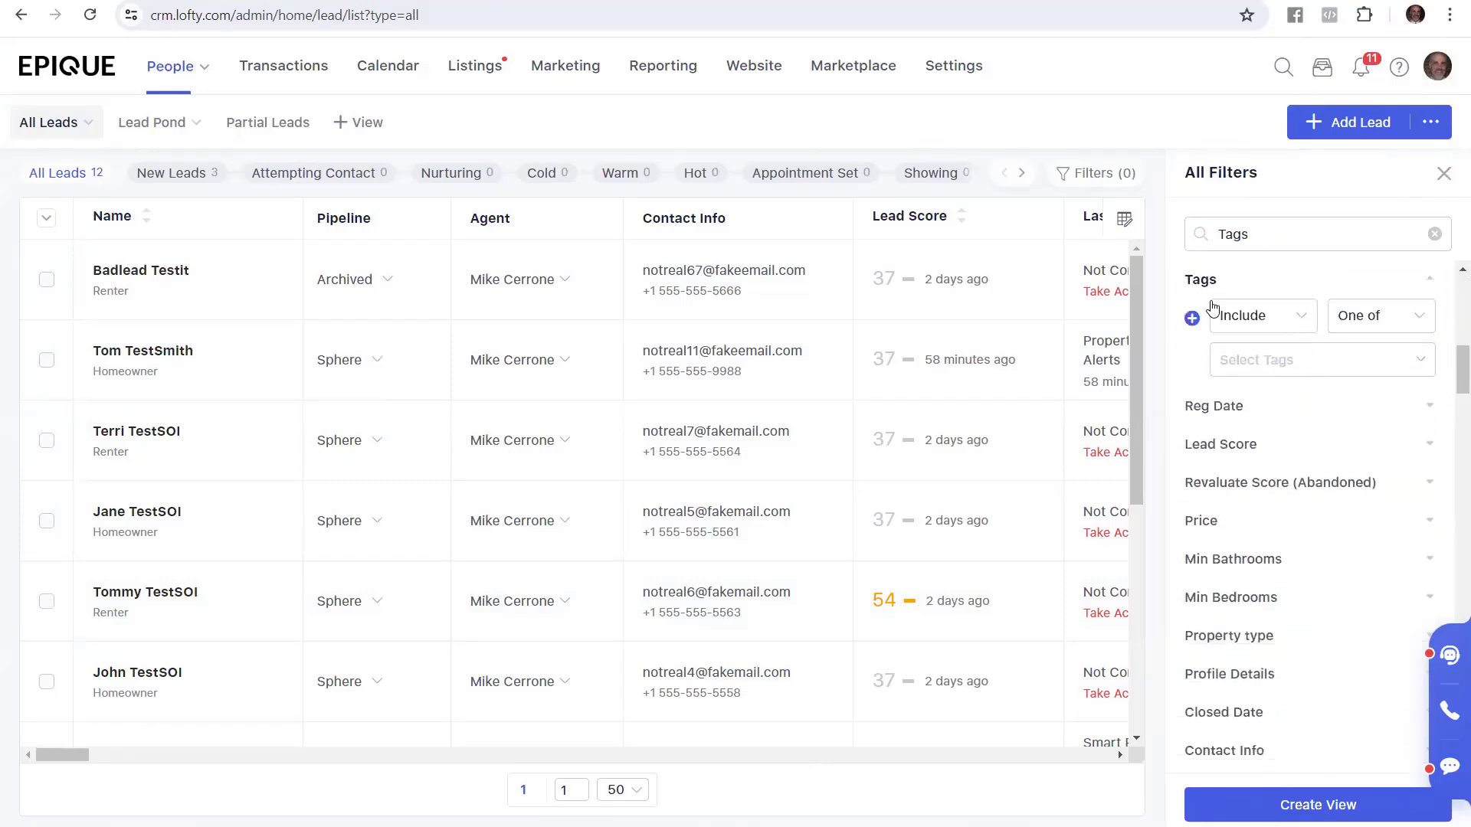
pyautogui.moveTo(1266, 368)
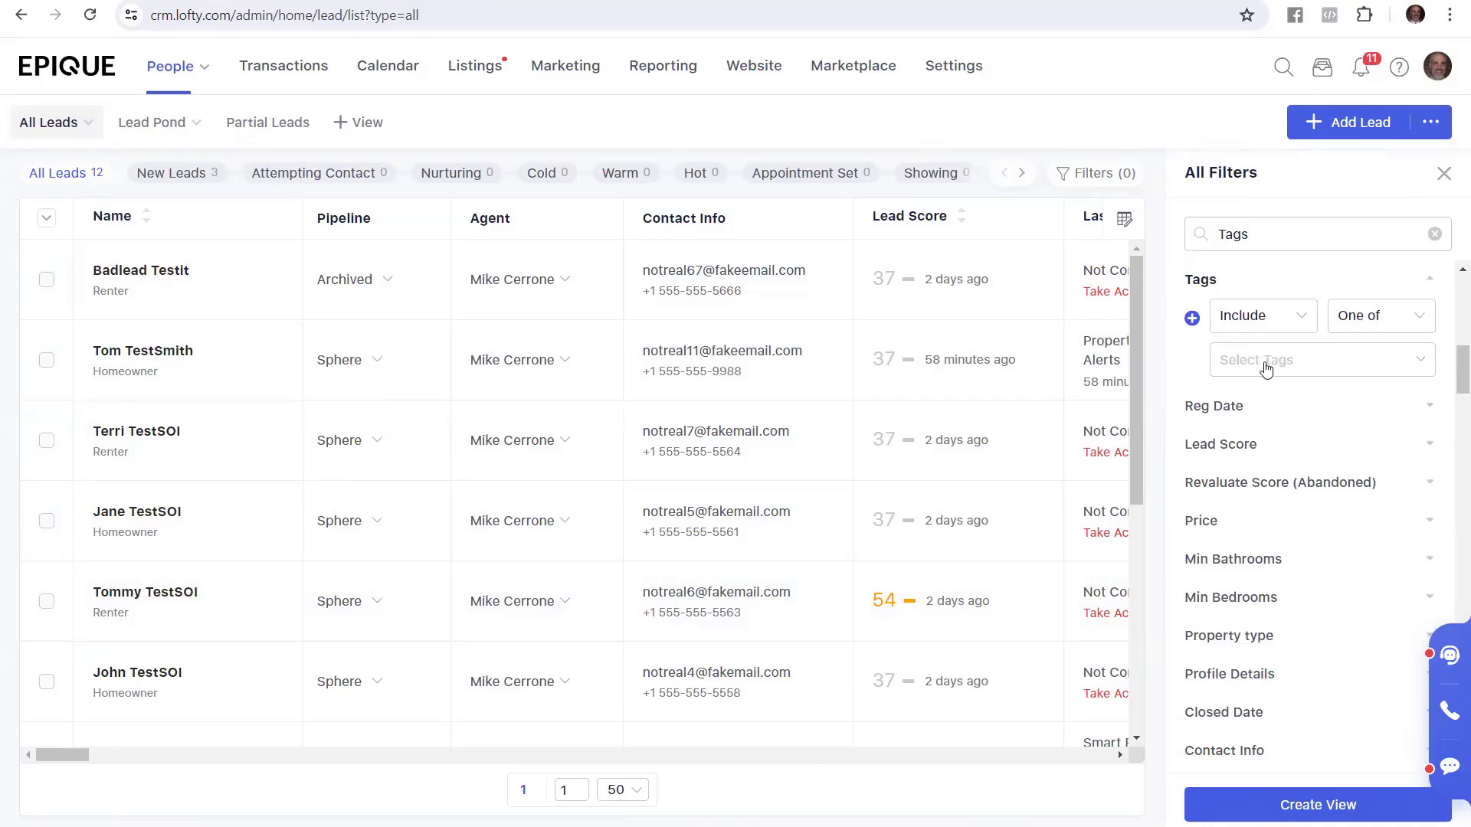
pyautogui.click(1321, 359)
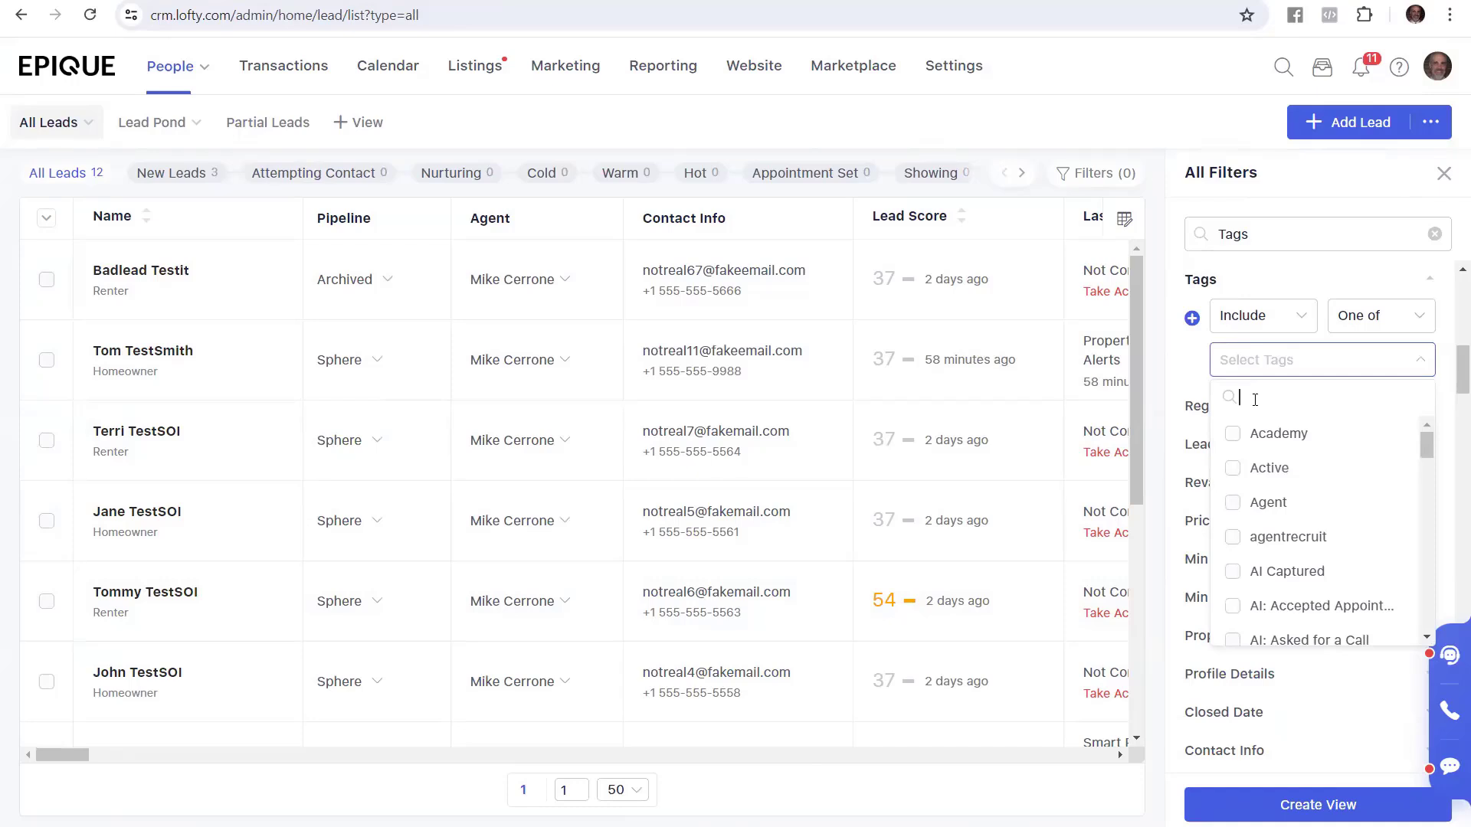
pyautogui.write('pcsoi')
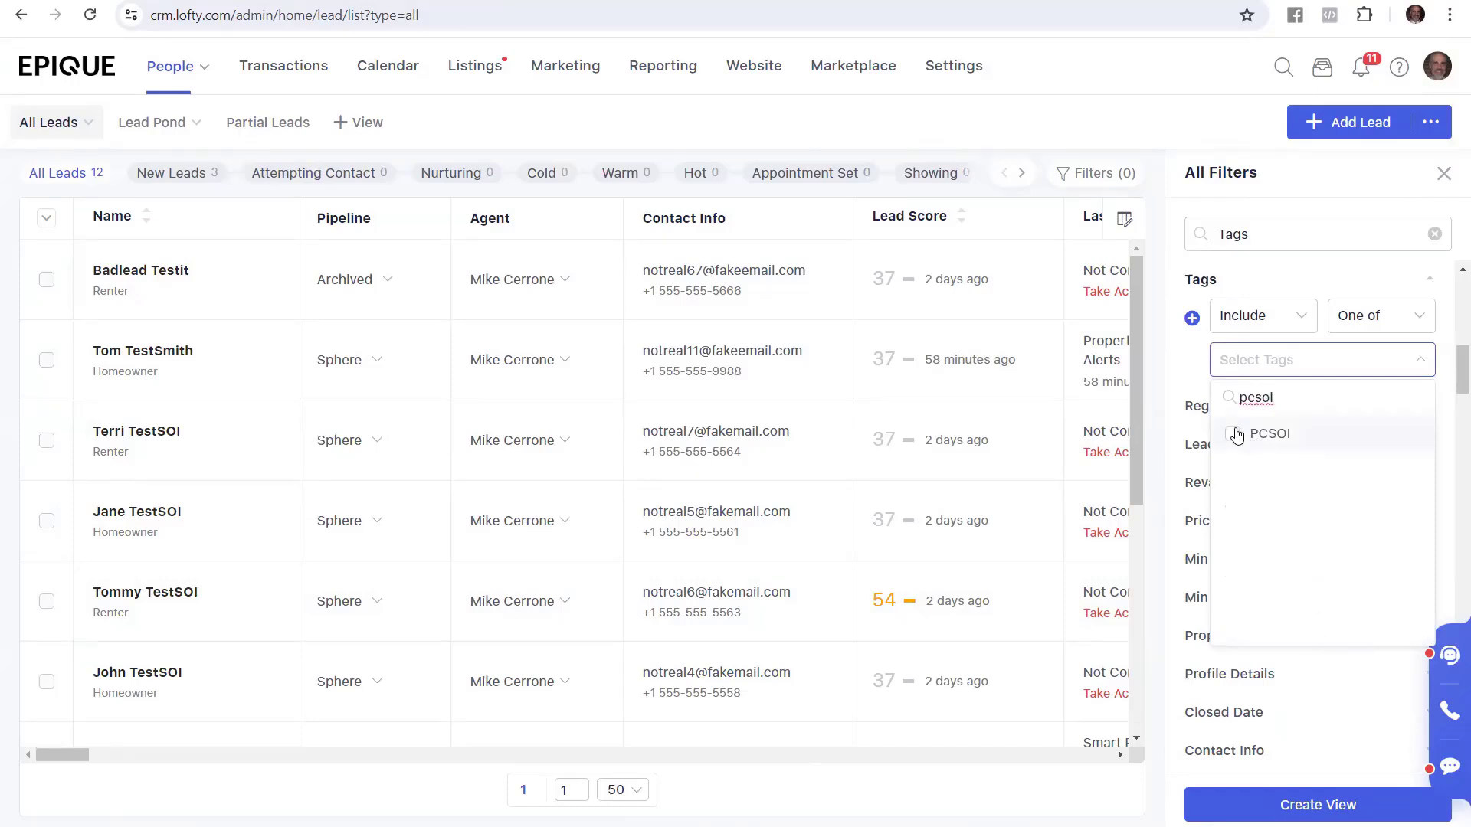
pyautogui.click(1238, 434)
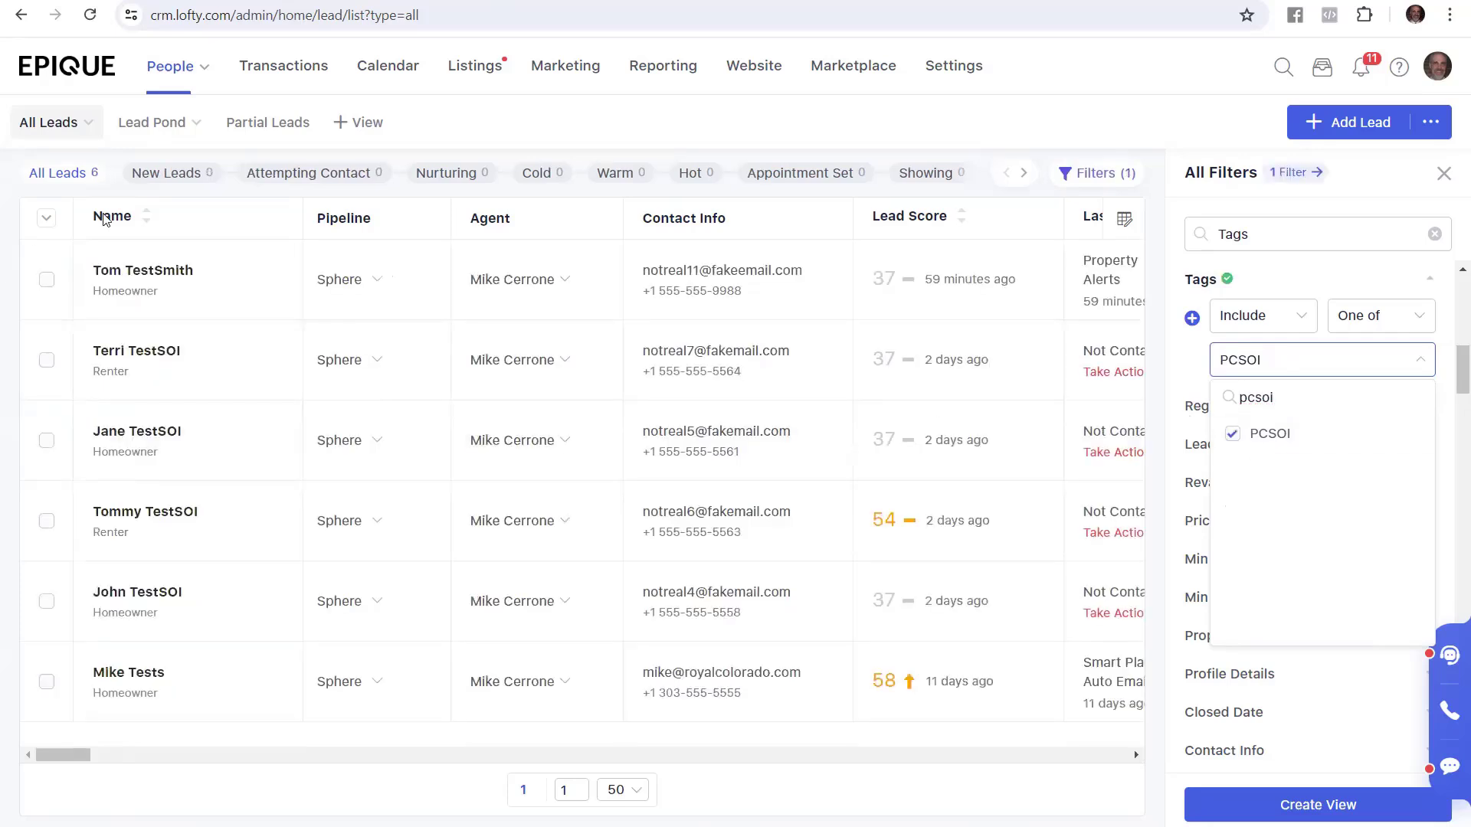
pyautogui.moveTo(60, 198)
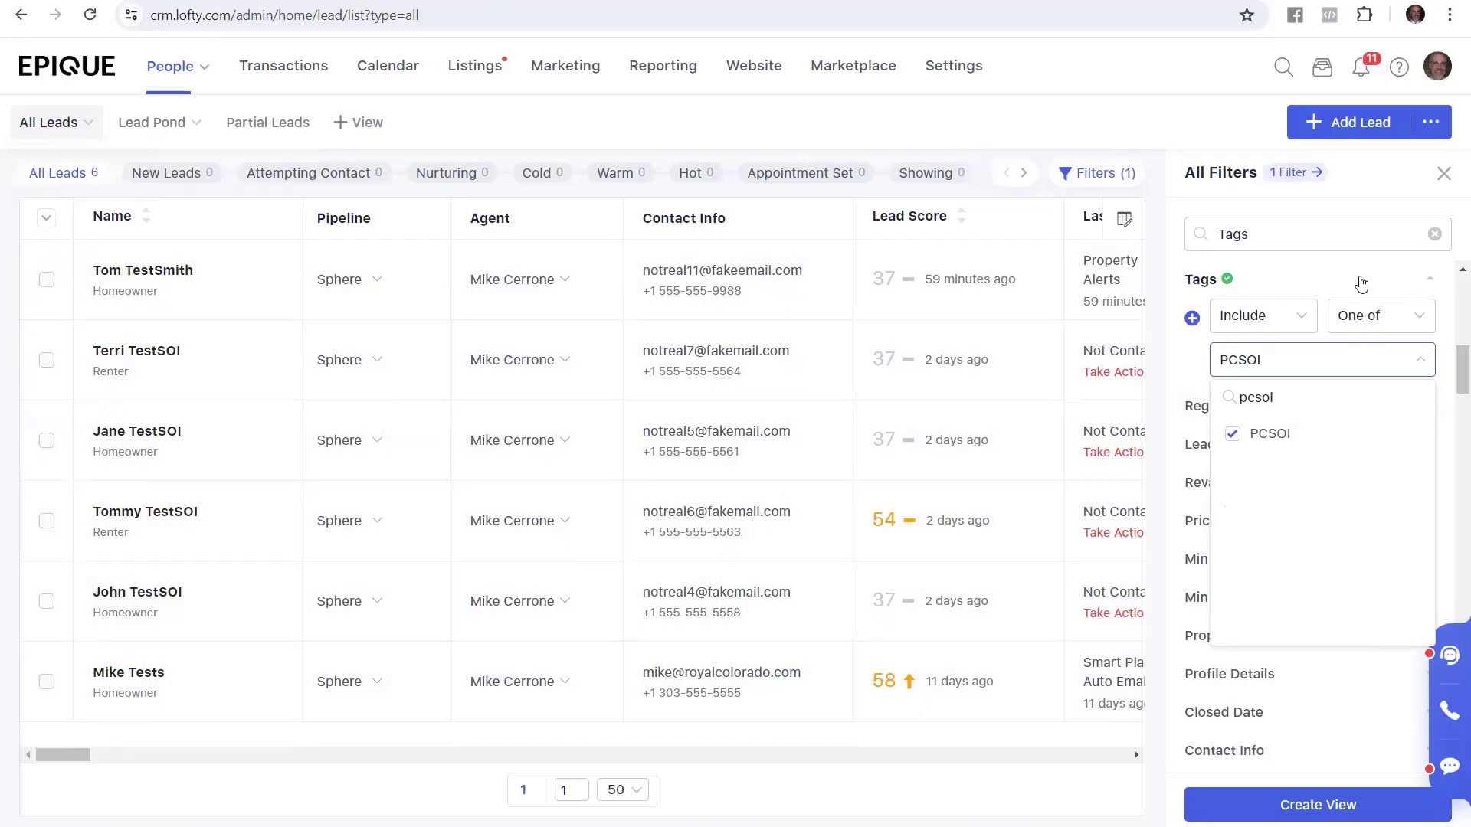
pyautogui.click(419, 134)
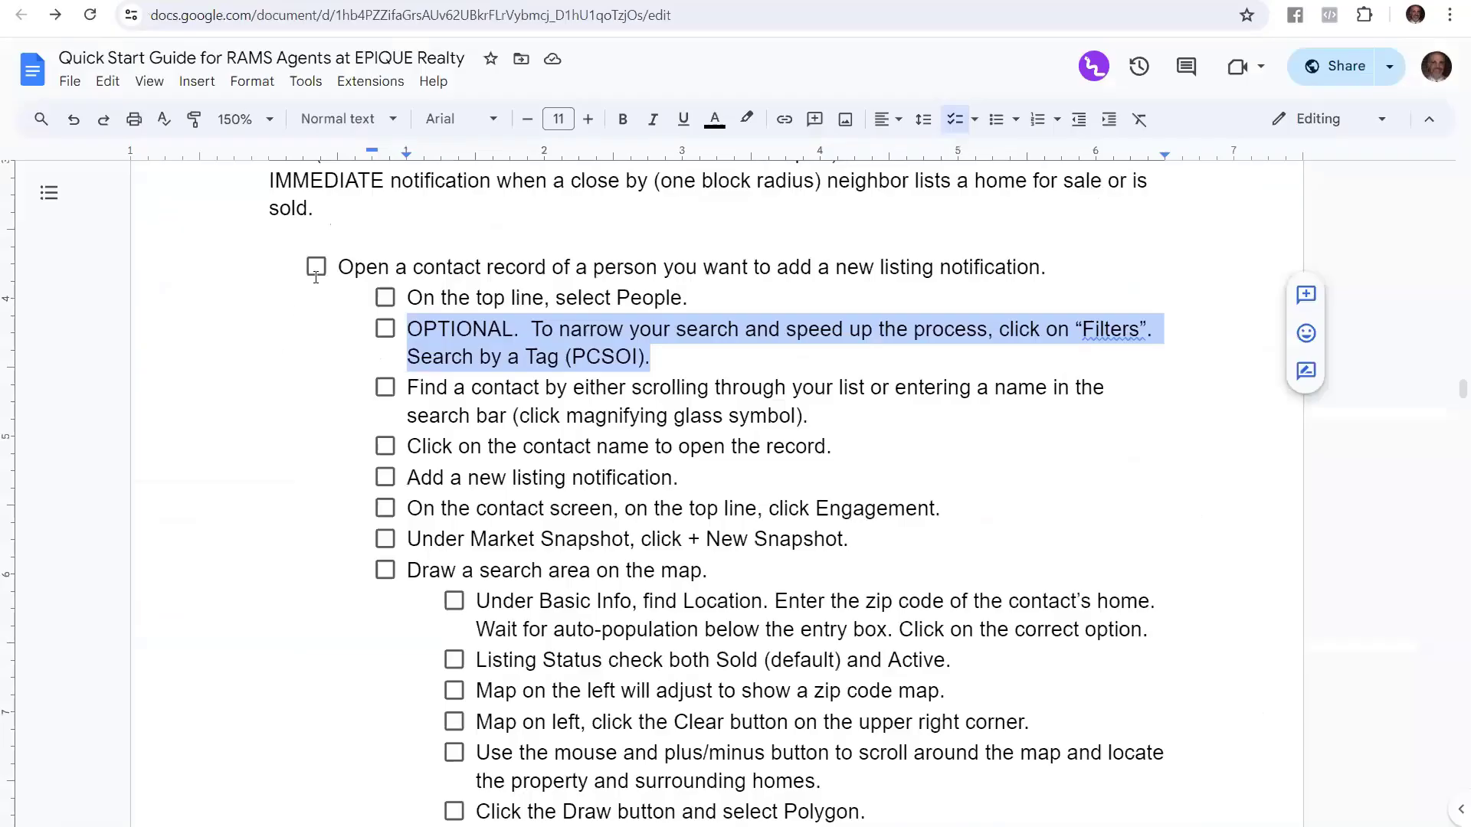
pyautogui.scroll(3)
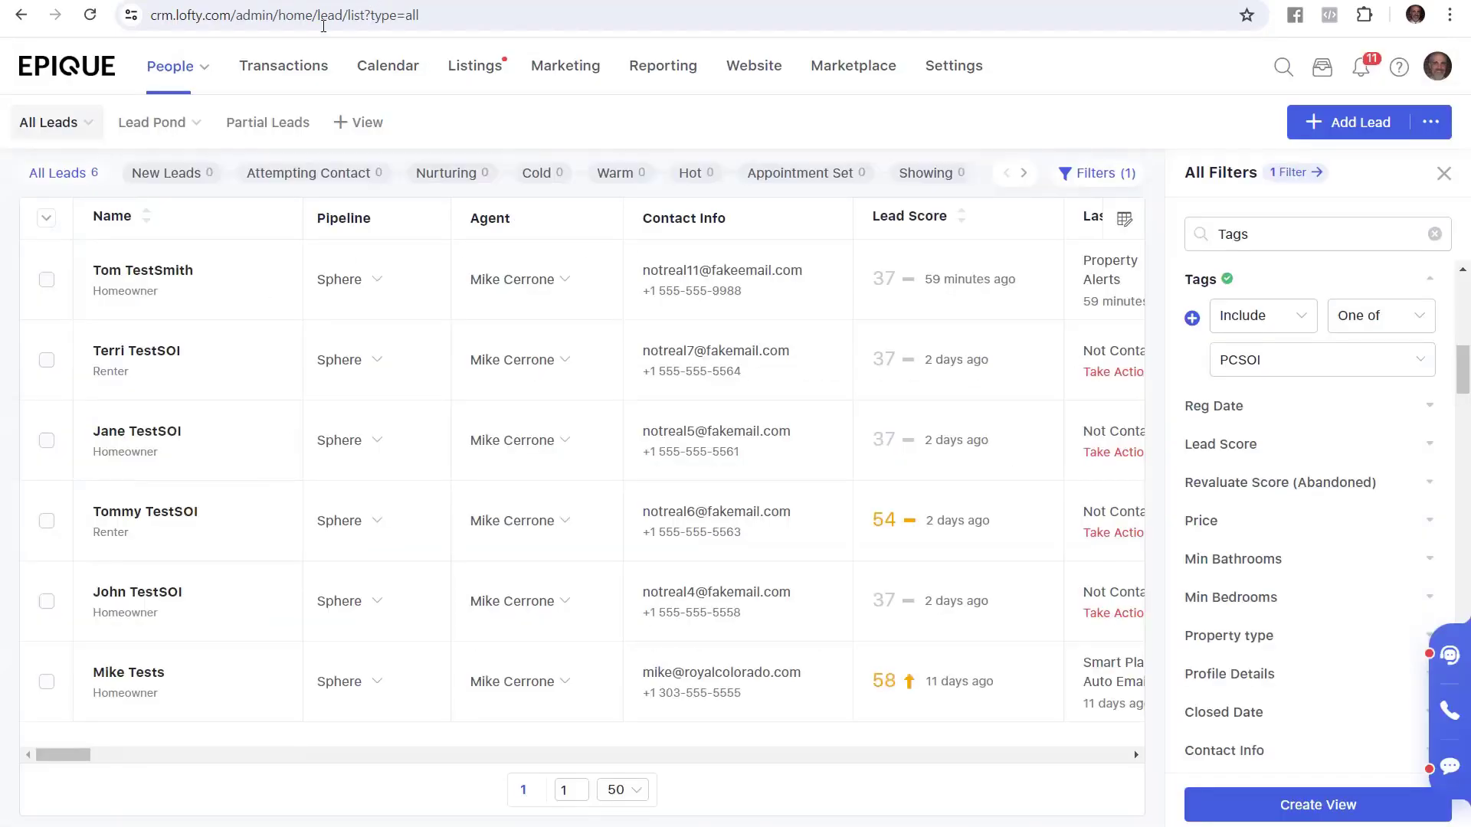
pyautogui.moveTo(137, 430)
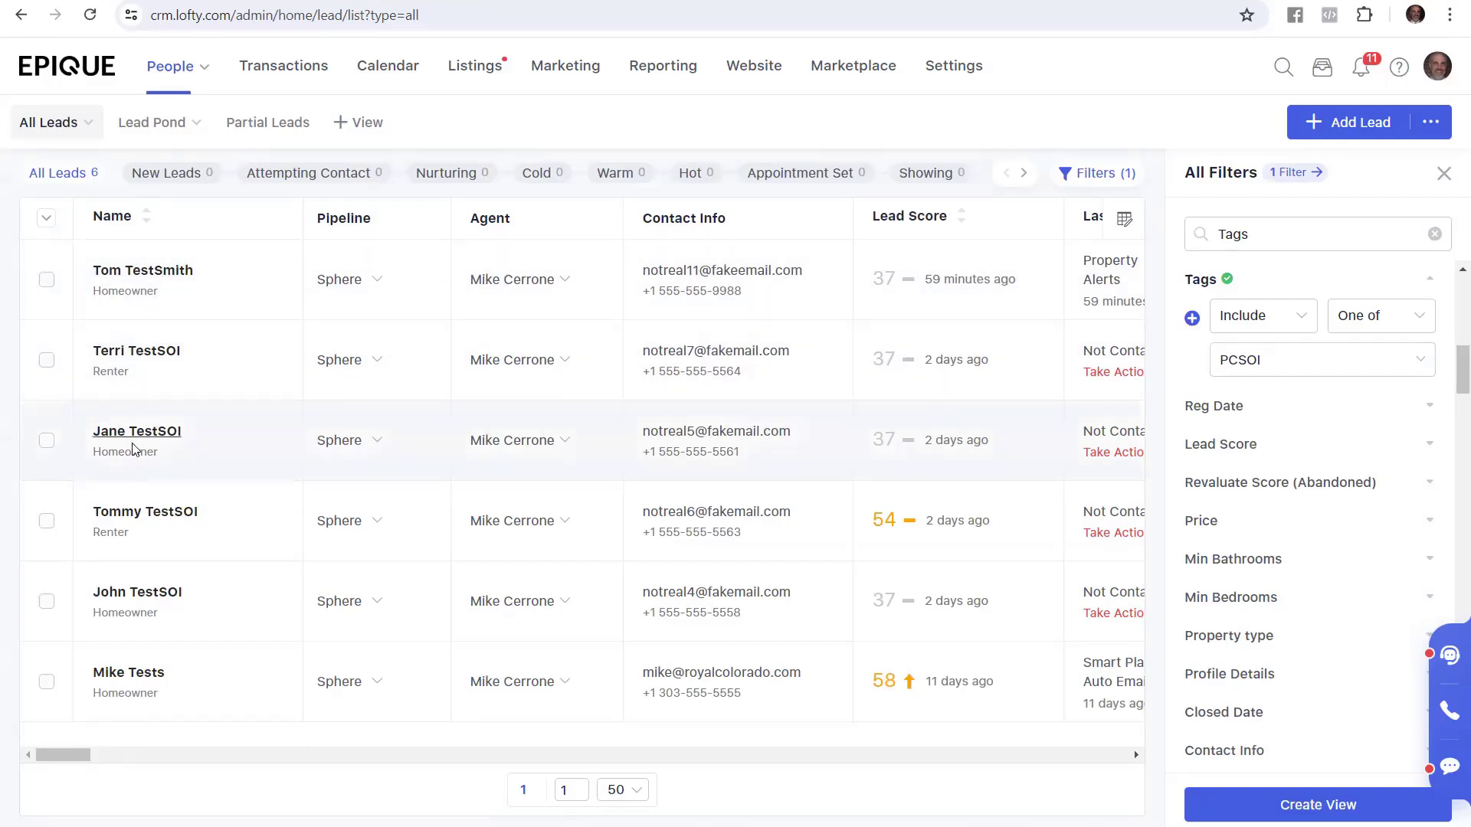
pyautogui.moveTo(177, 520)
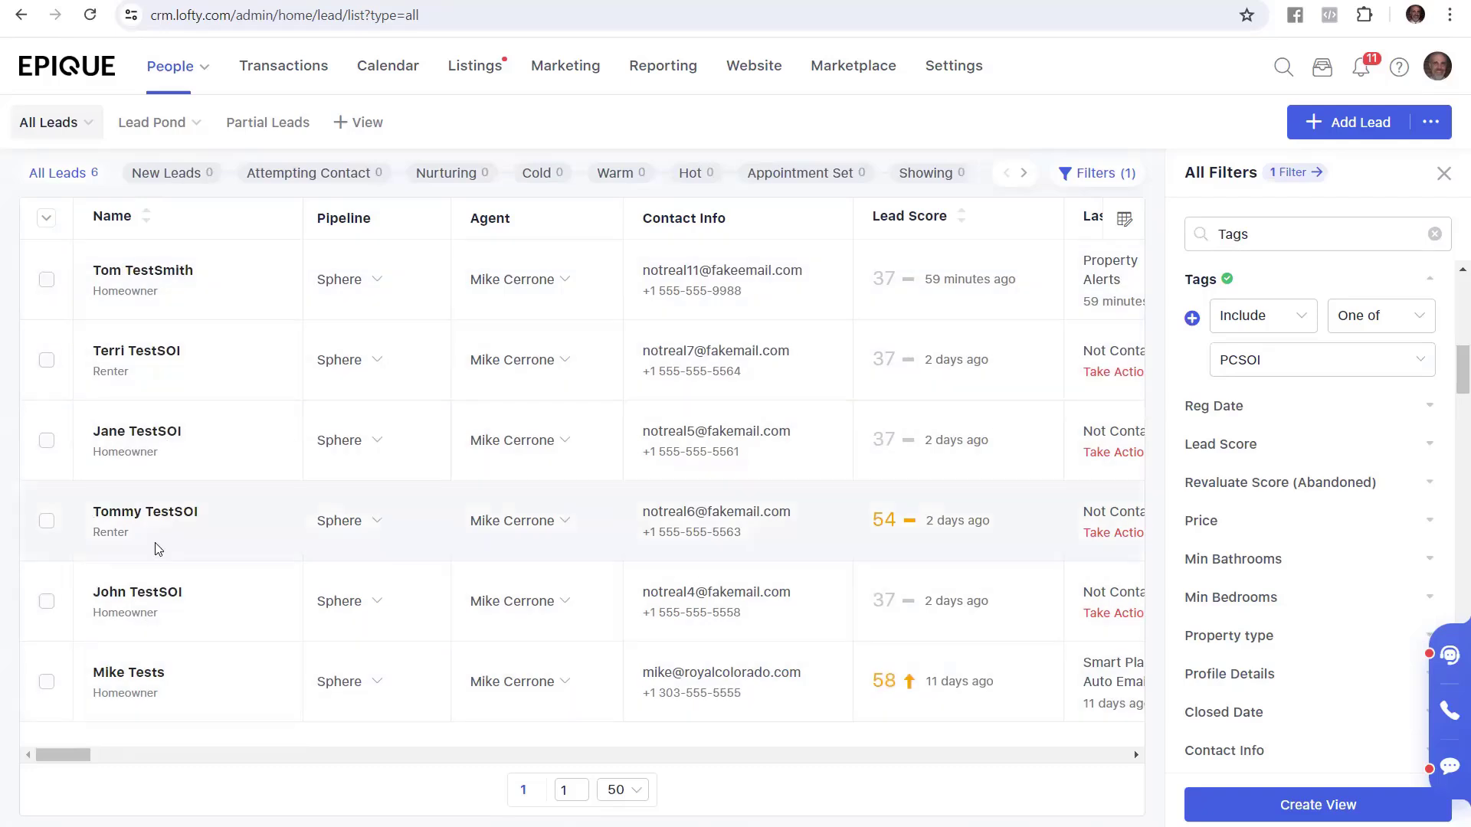
pyautogui.moveTo(142, 531)
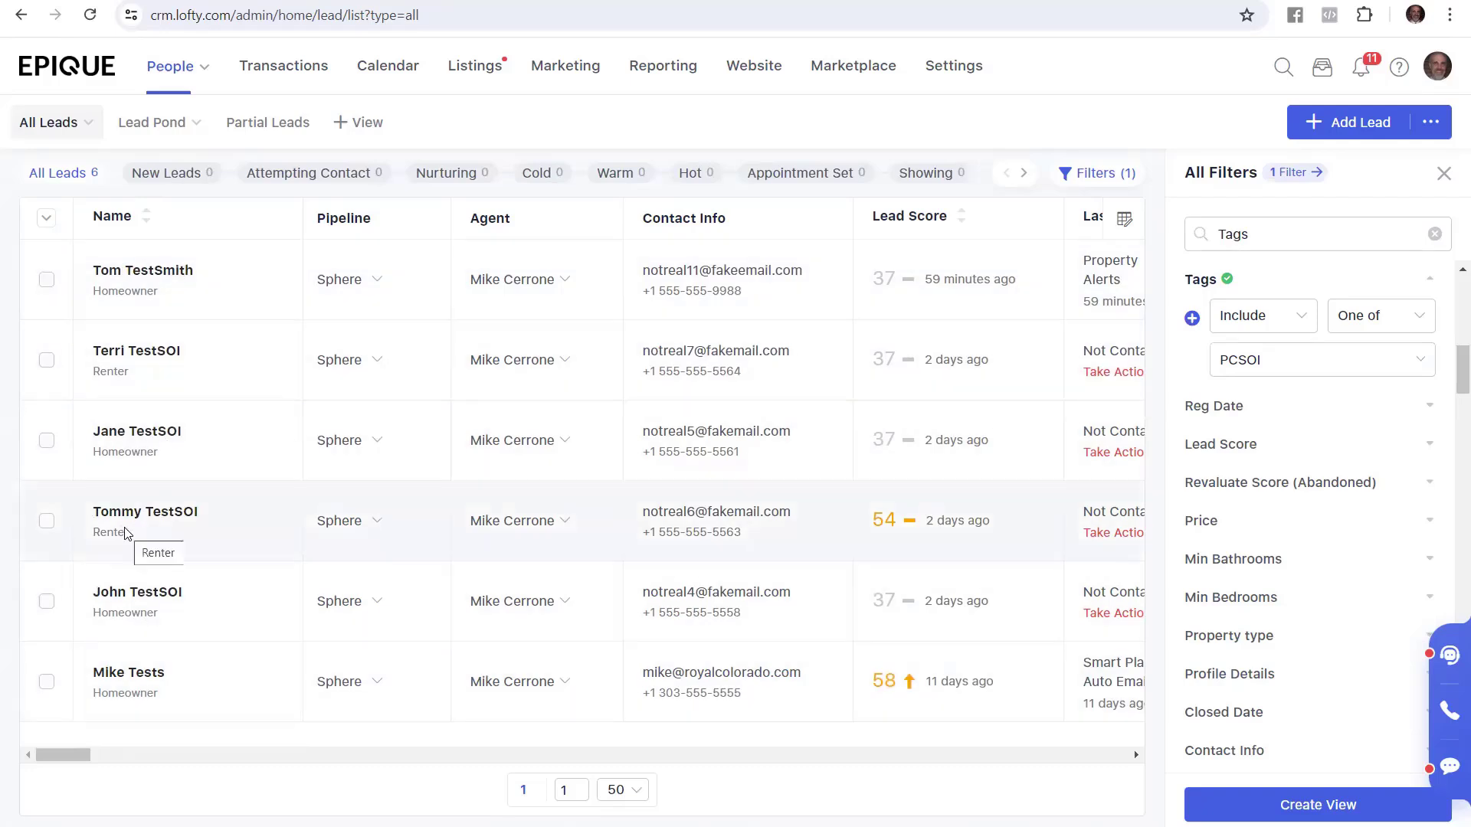
pyautogui.moveTo(146, 511)
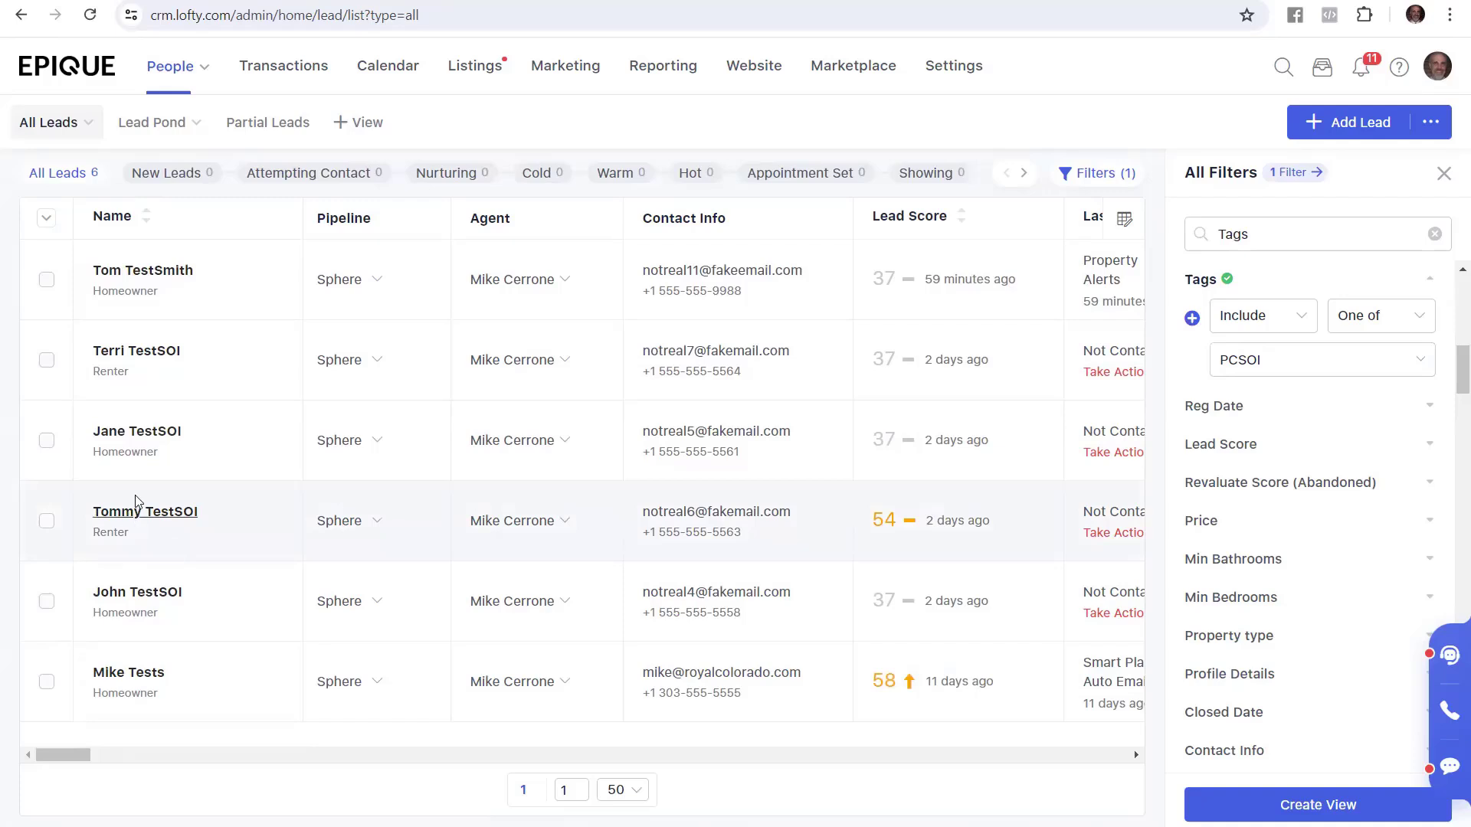
pyautogui.moveTo(341, 478)
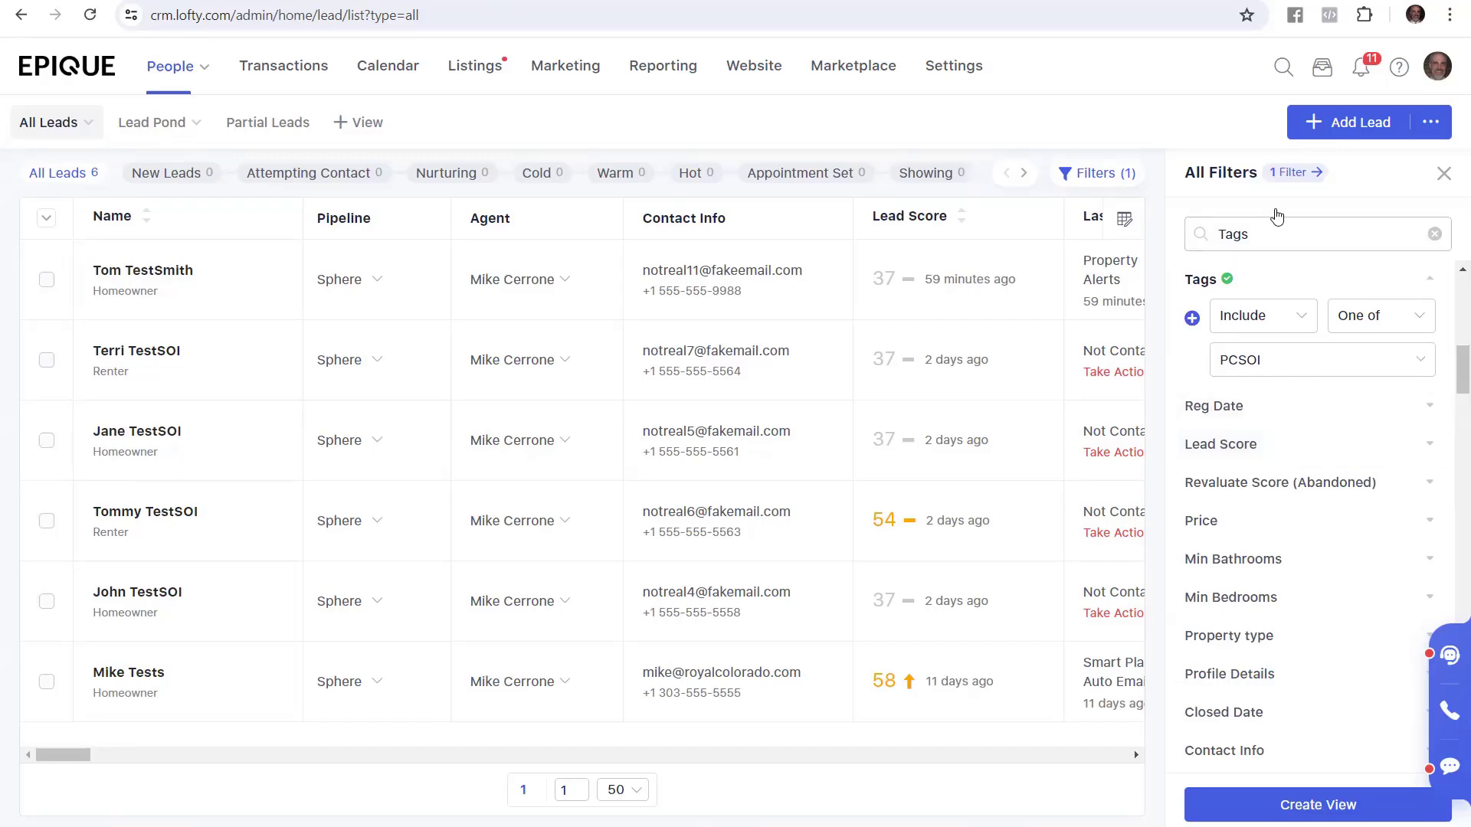
# Add a Lead Type filter set to Homeowner, narrowing the list to 4 leads.
pyautogui.click(1313, 234)
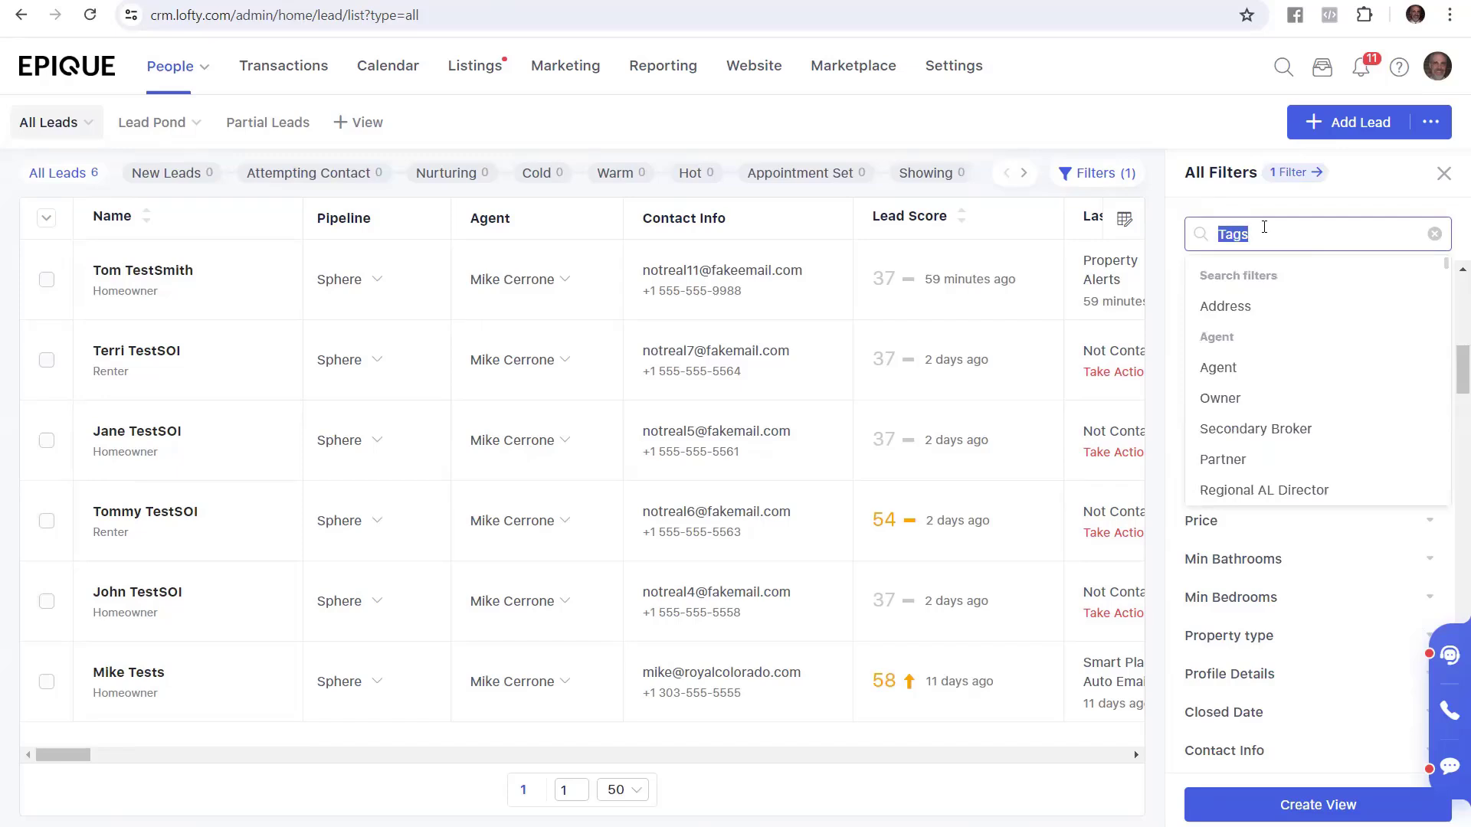
pyautogui.write('lead')
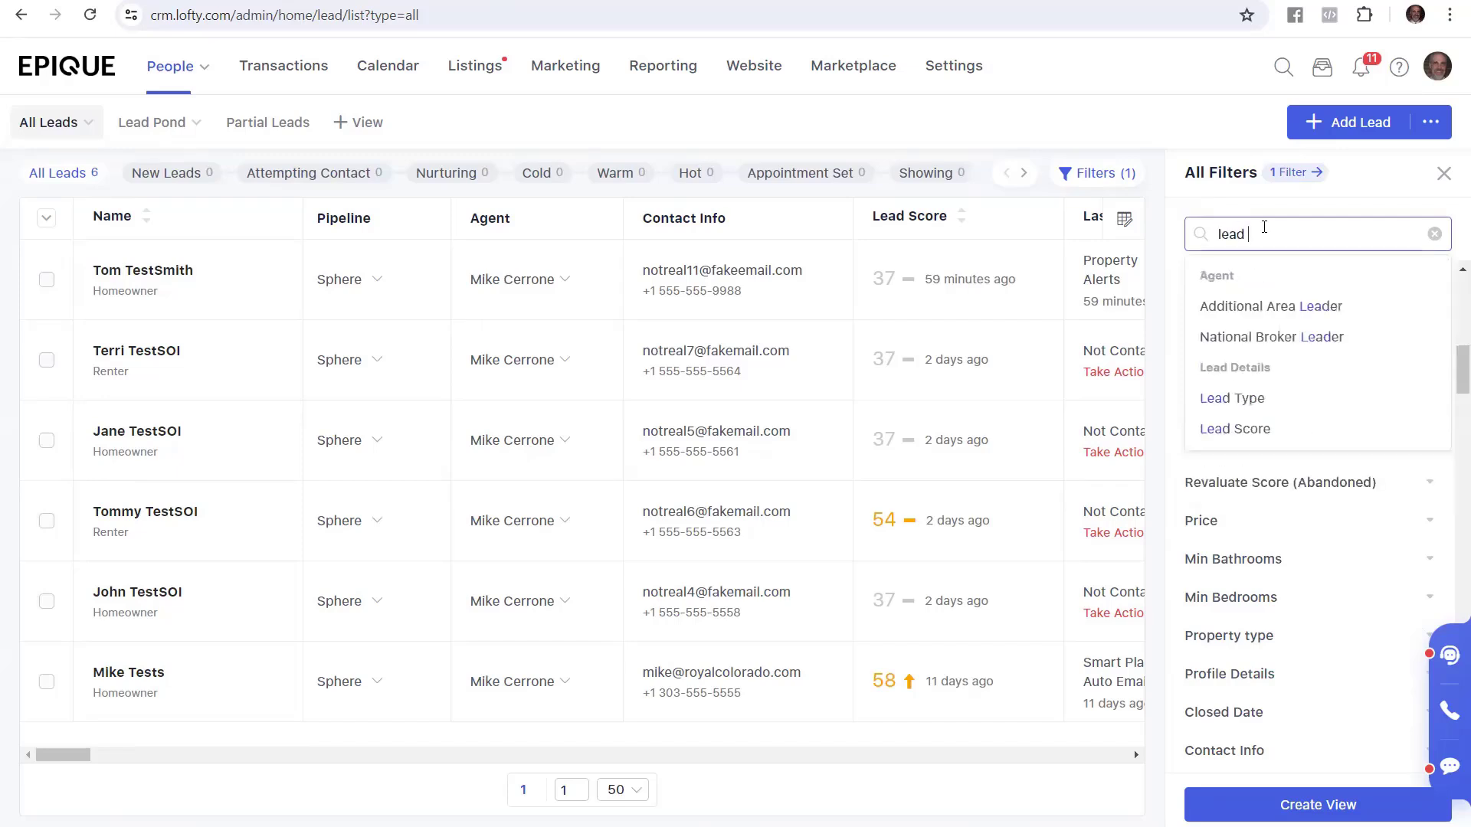
pyautogui.write('type')
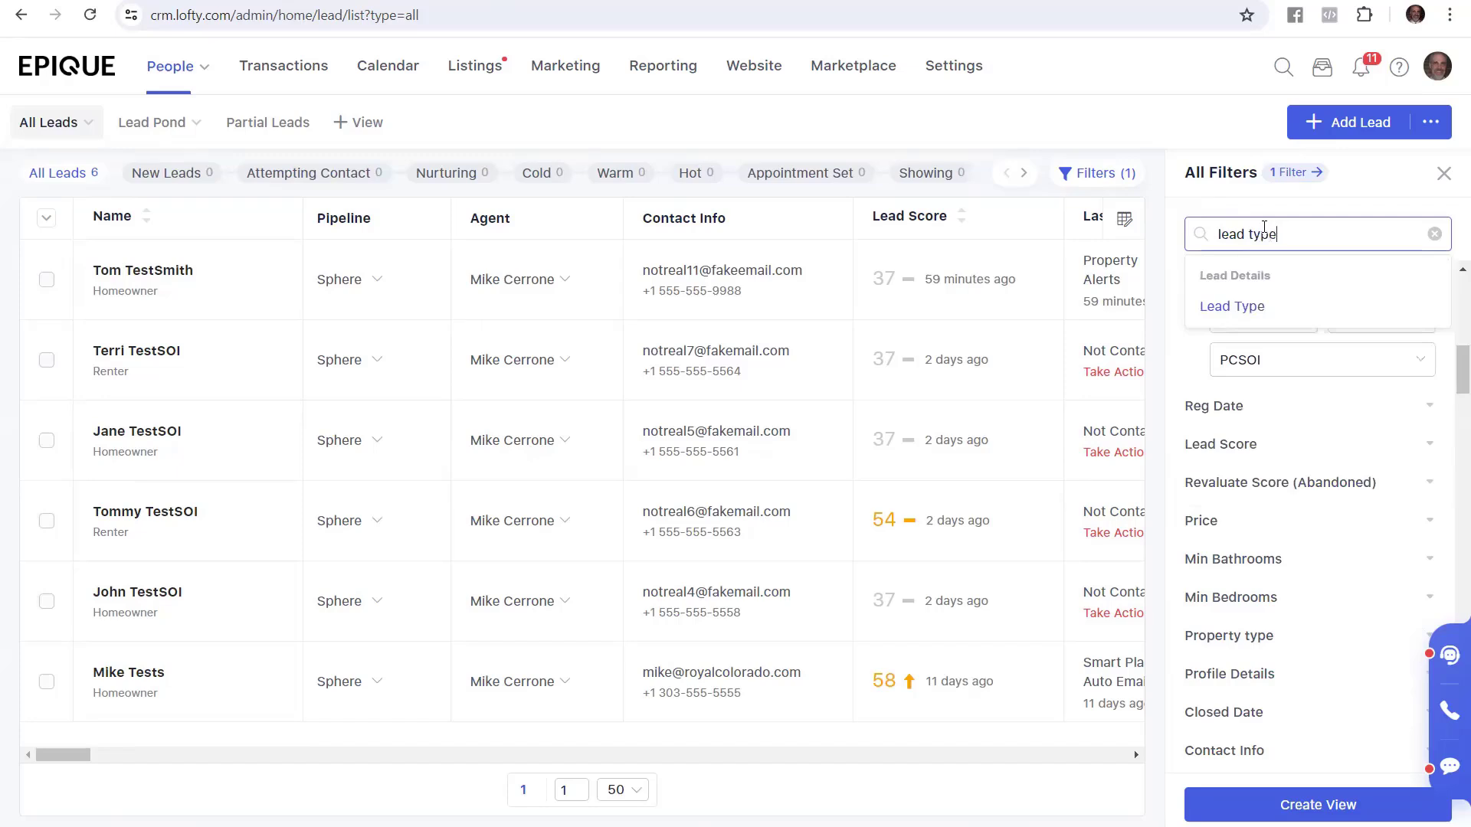
pyautogui.moveTo(1303, 301)
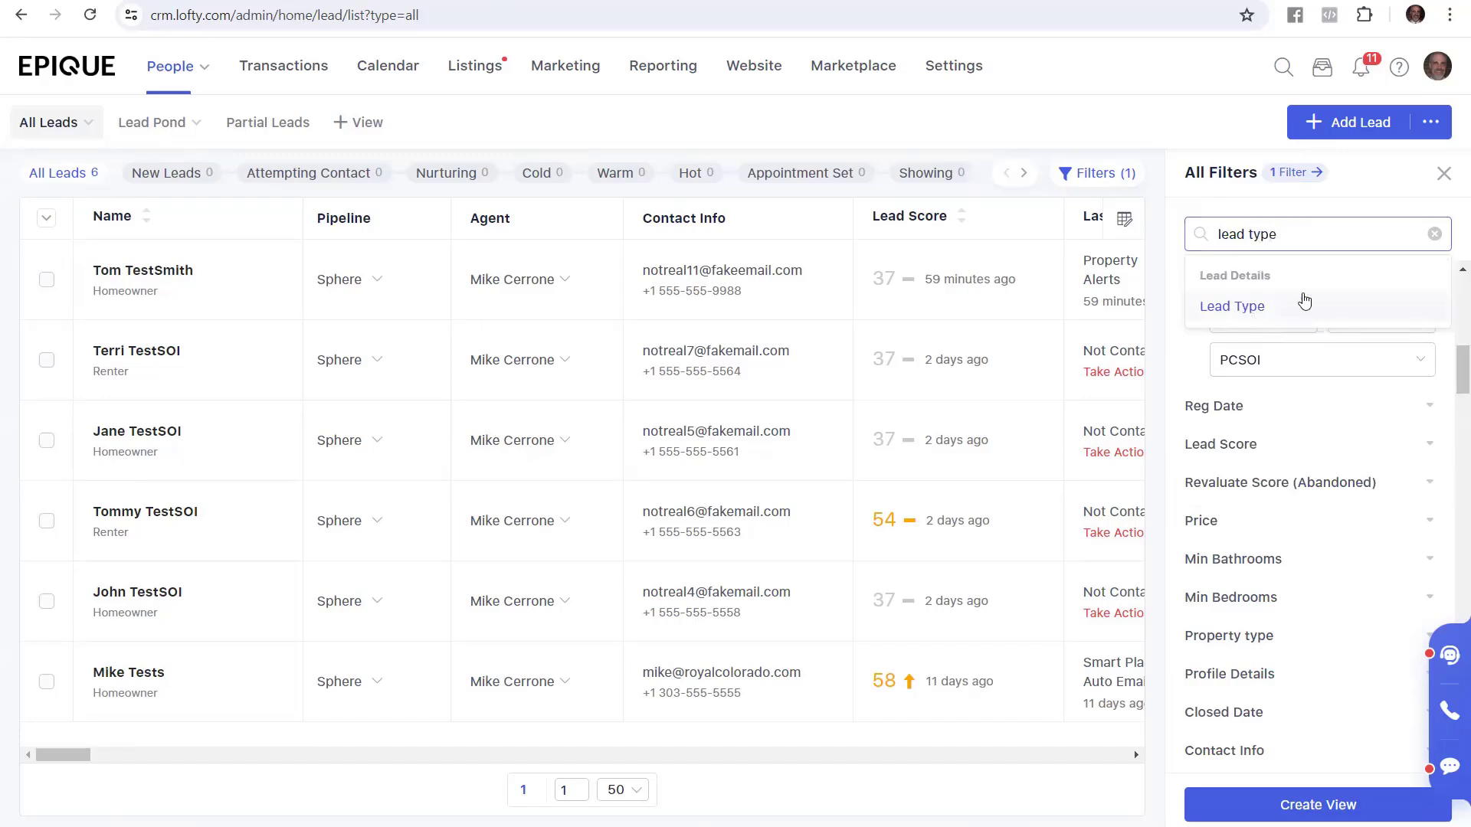
pyautogui.click(1233, 306)
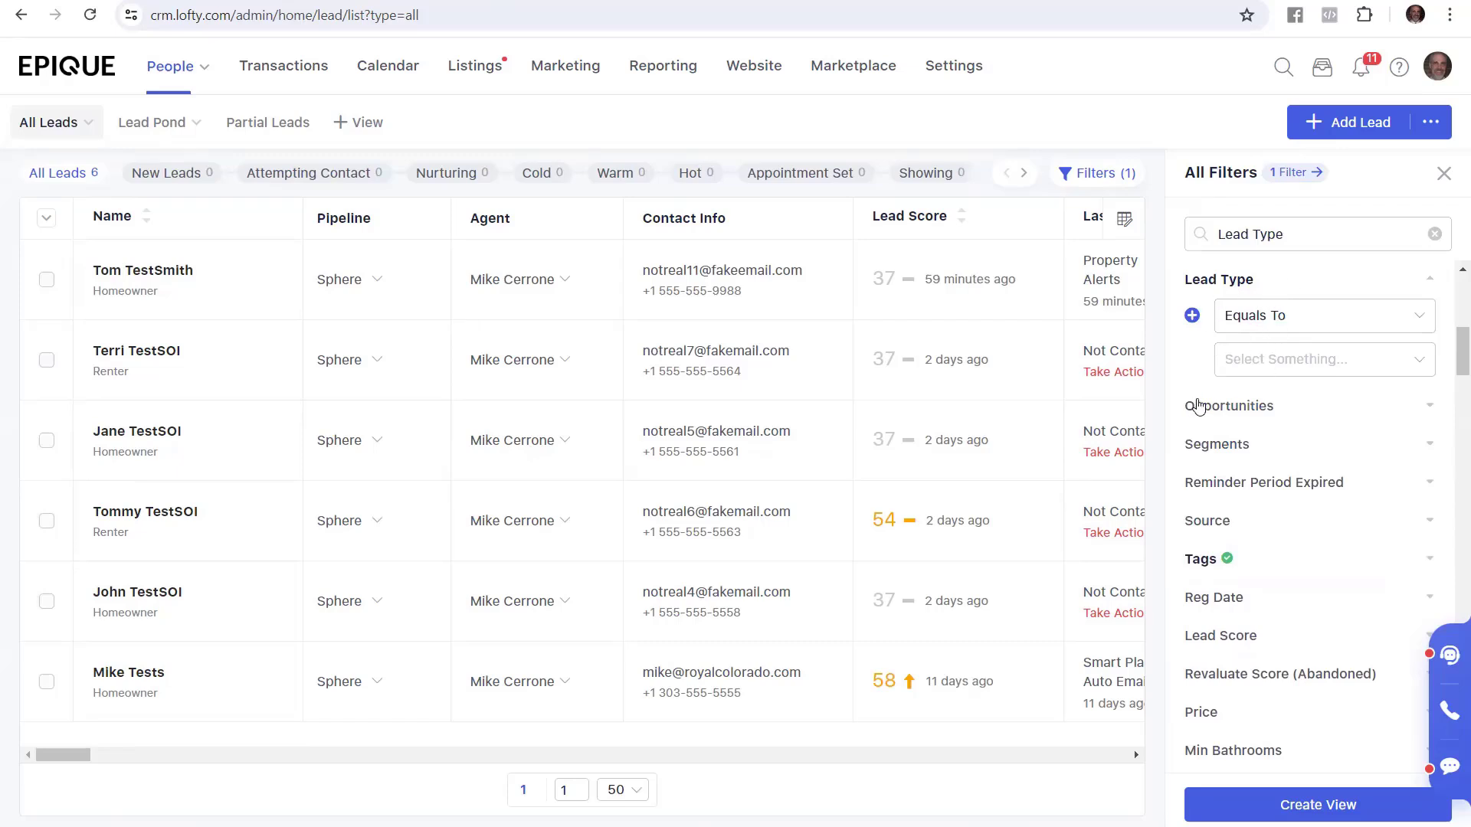
pyautogui.click(1323, 359)
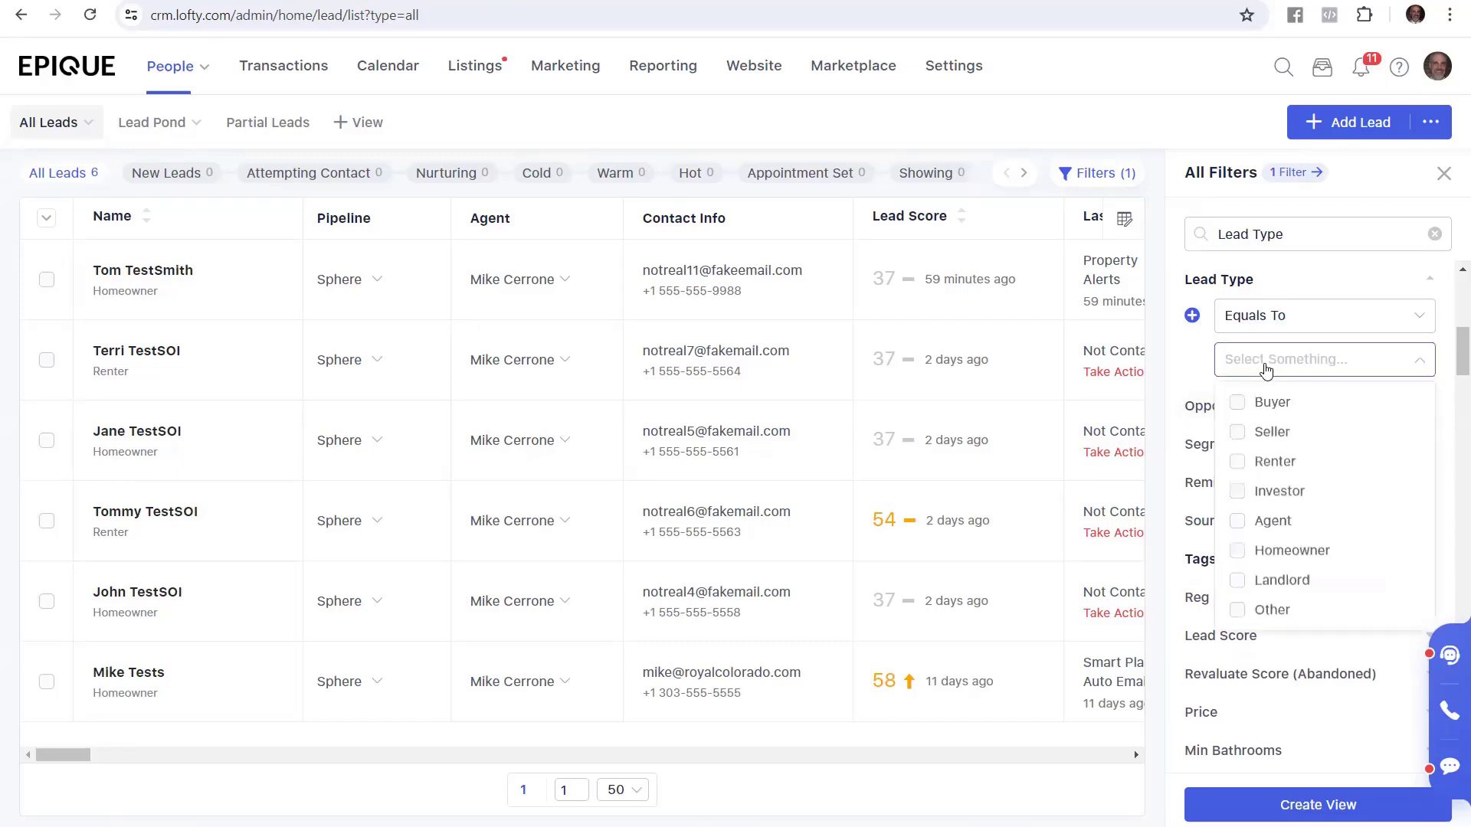
pyautogui.moveTo(1263, 403)
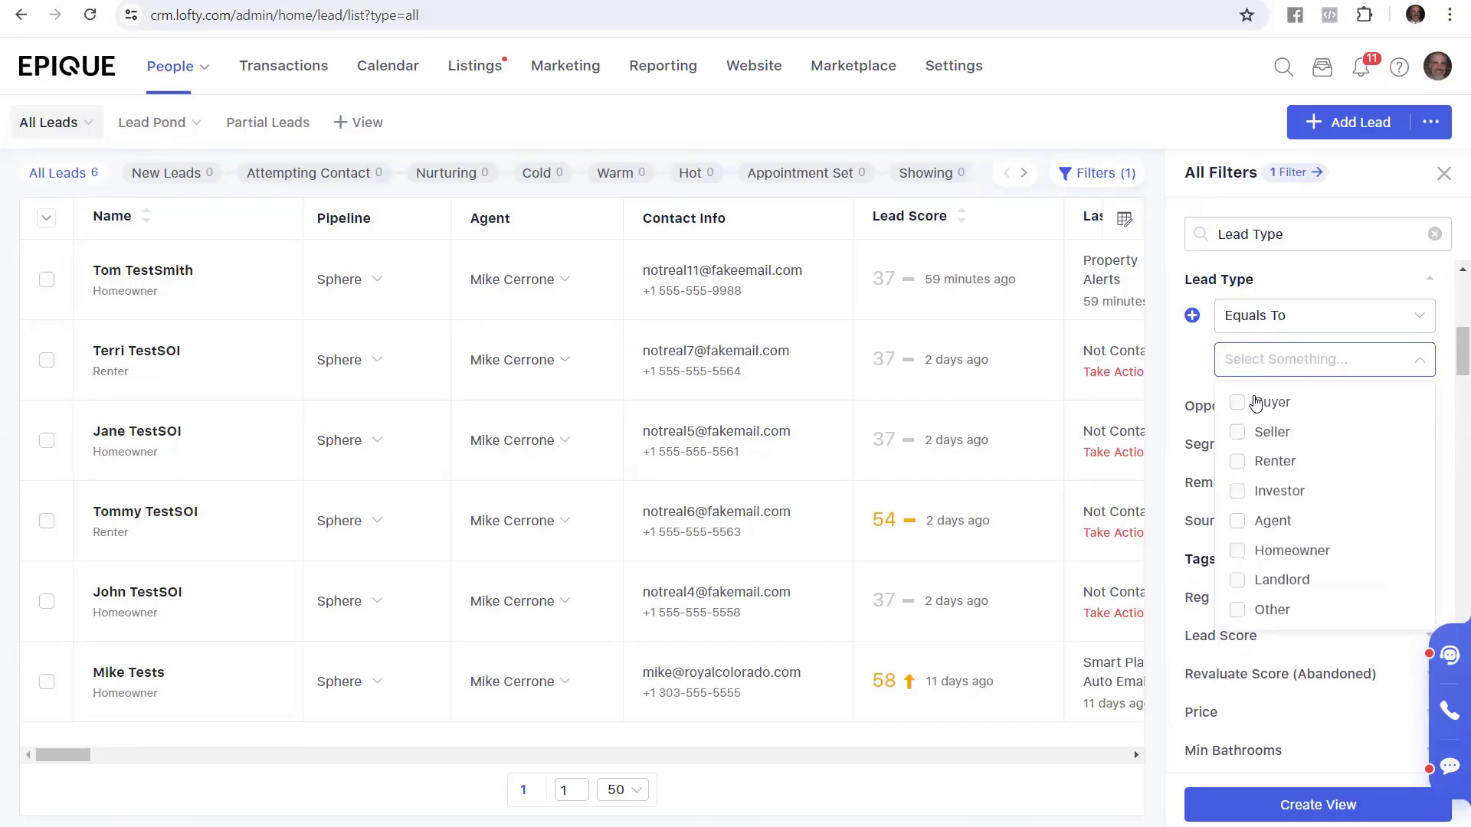
pyautogui.moveTo(1240, 561)
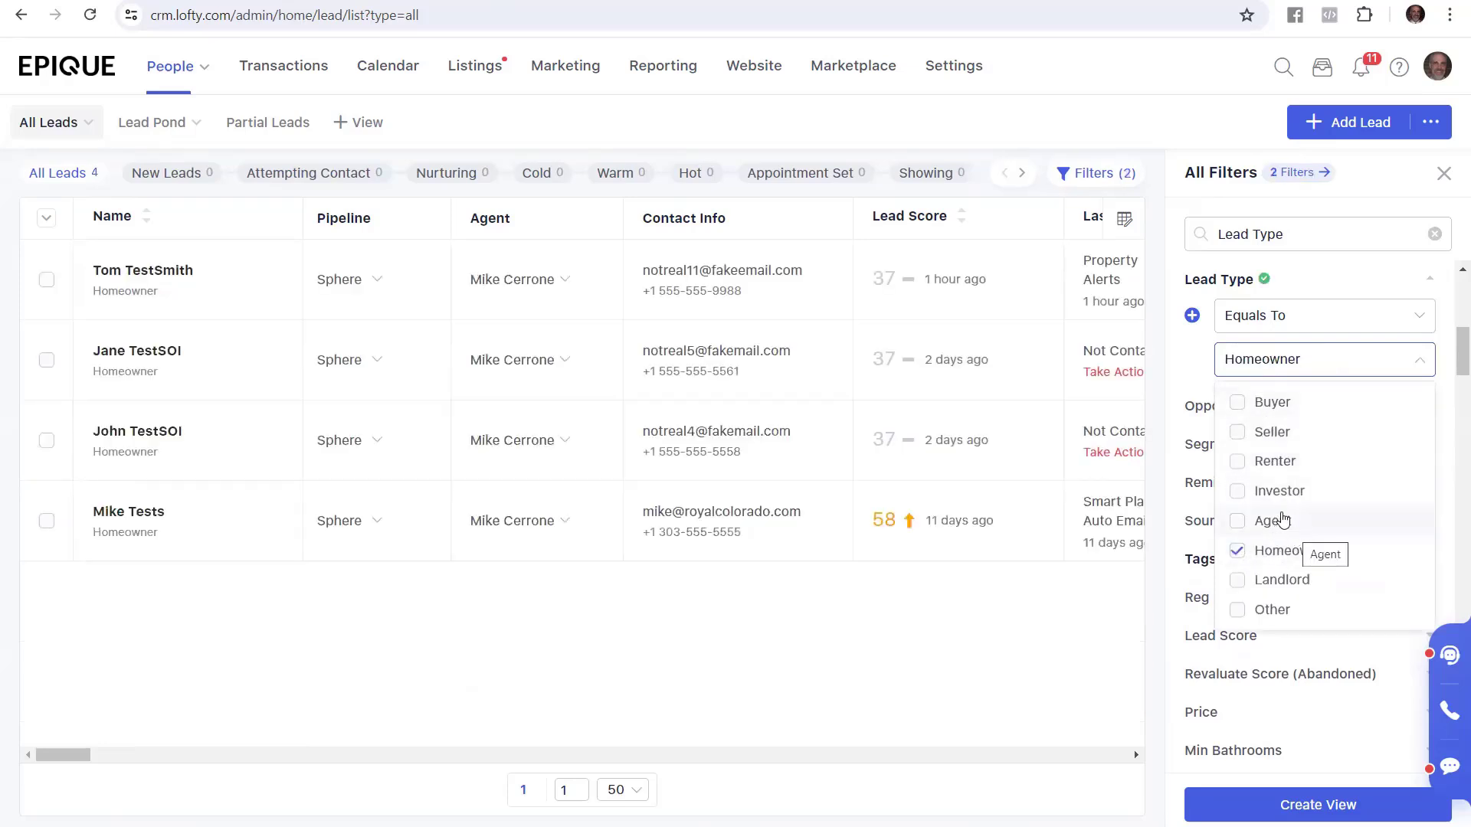
pyautogui.click(1183, 376)
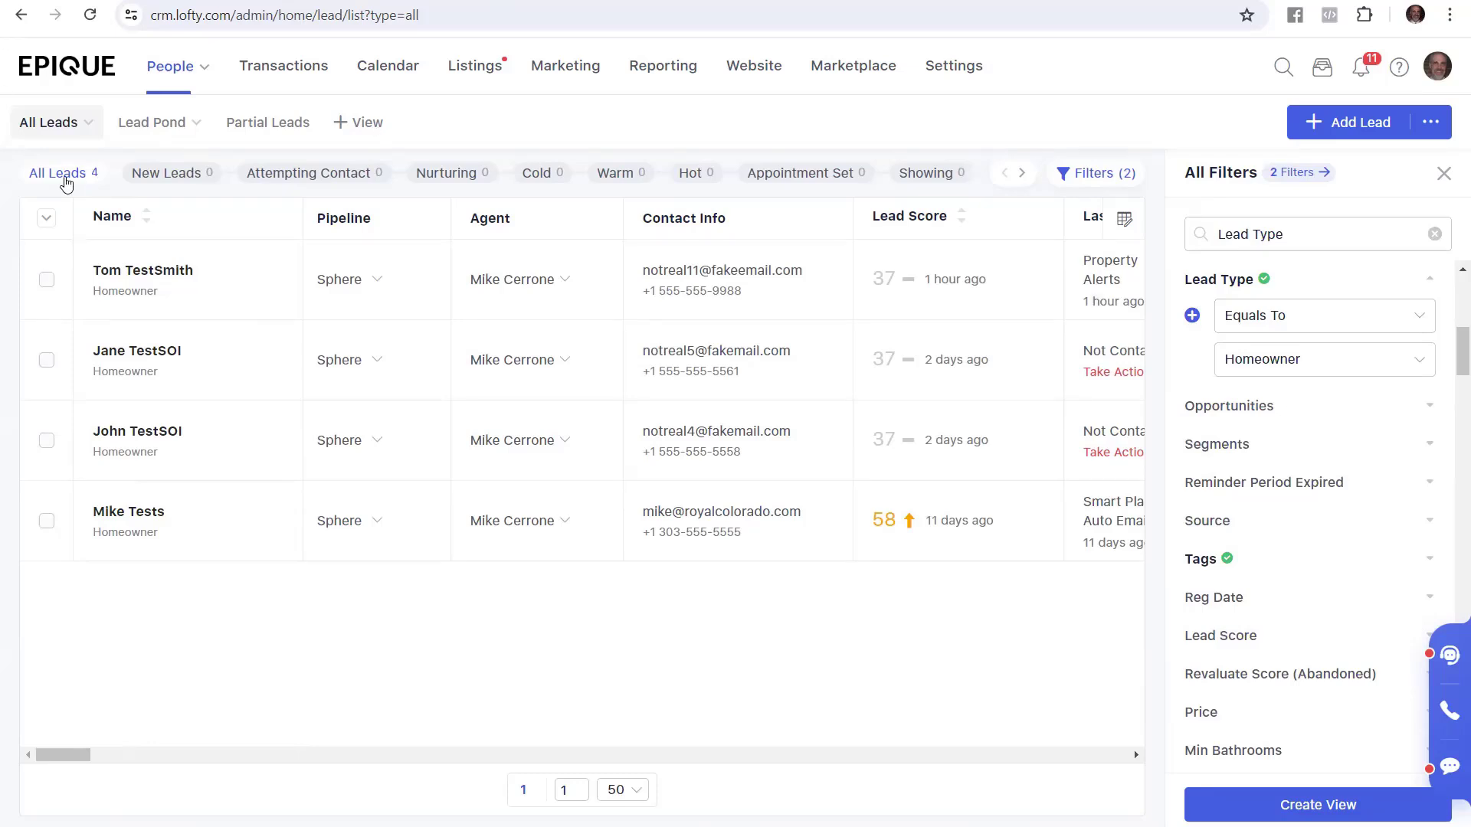
pyautogui.moveTo(1450, 417)
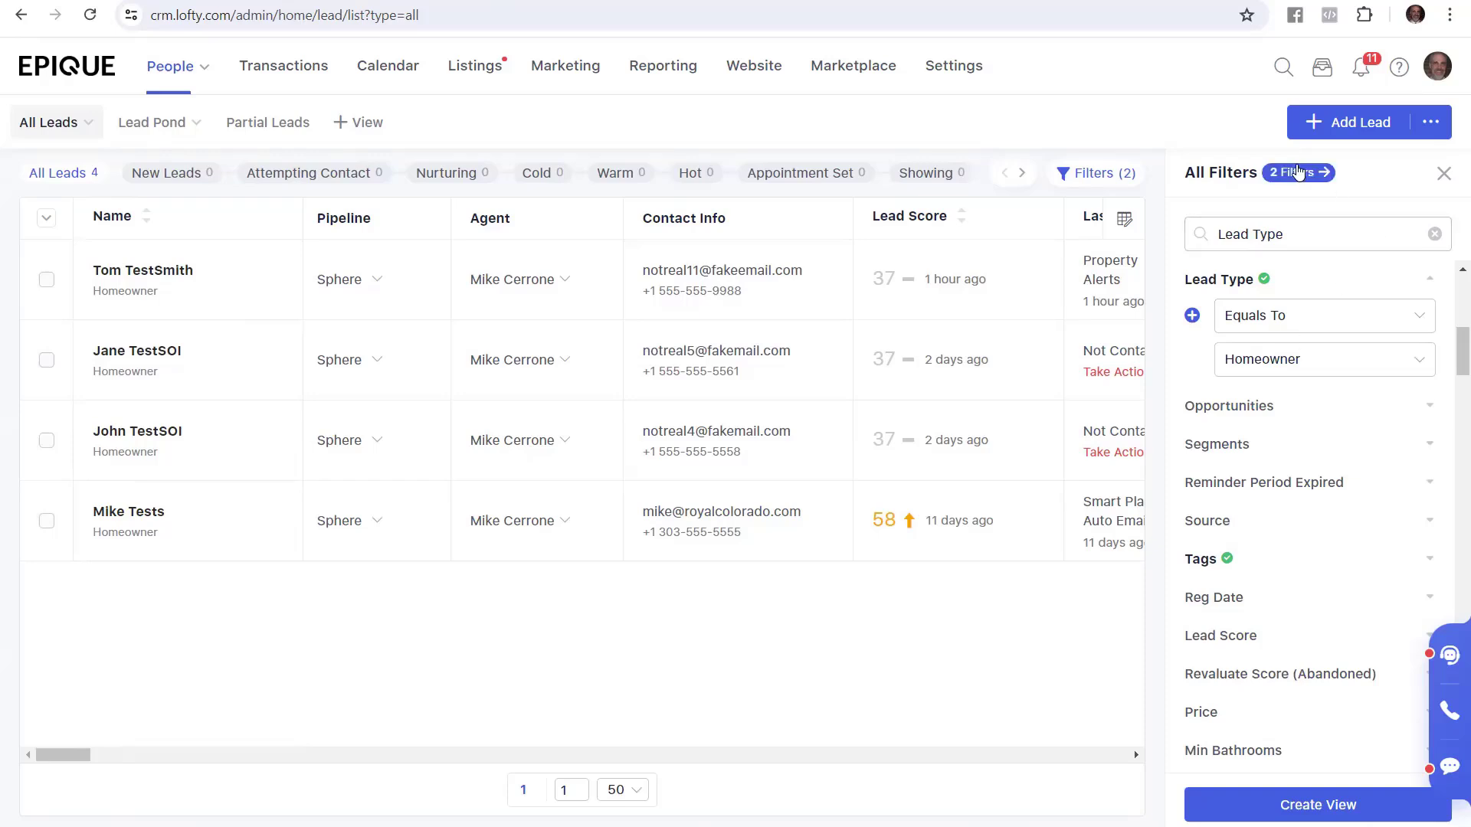
pyautogui.moveTo(1220, 177)
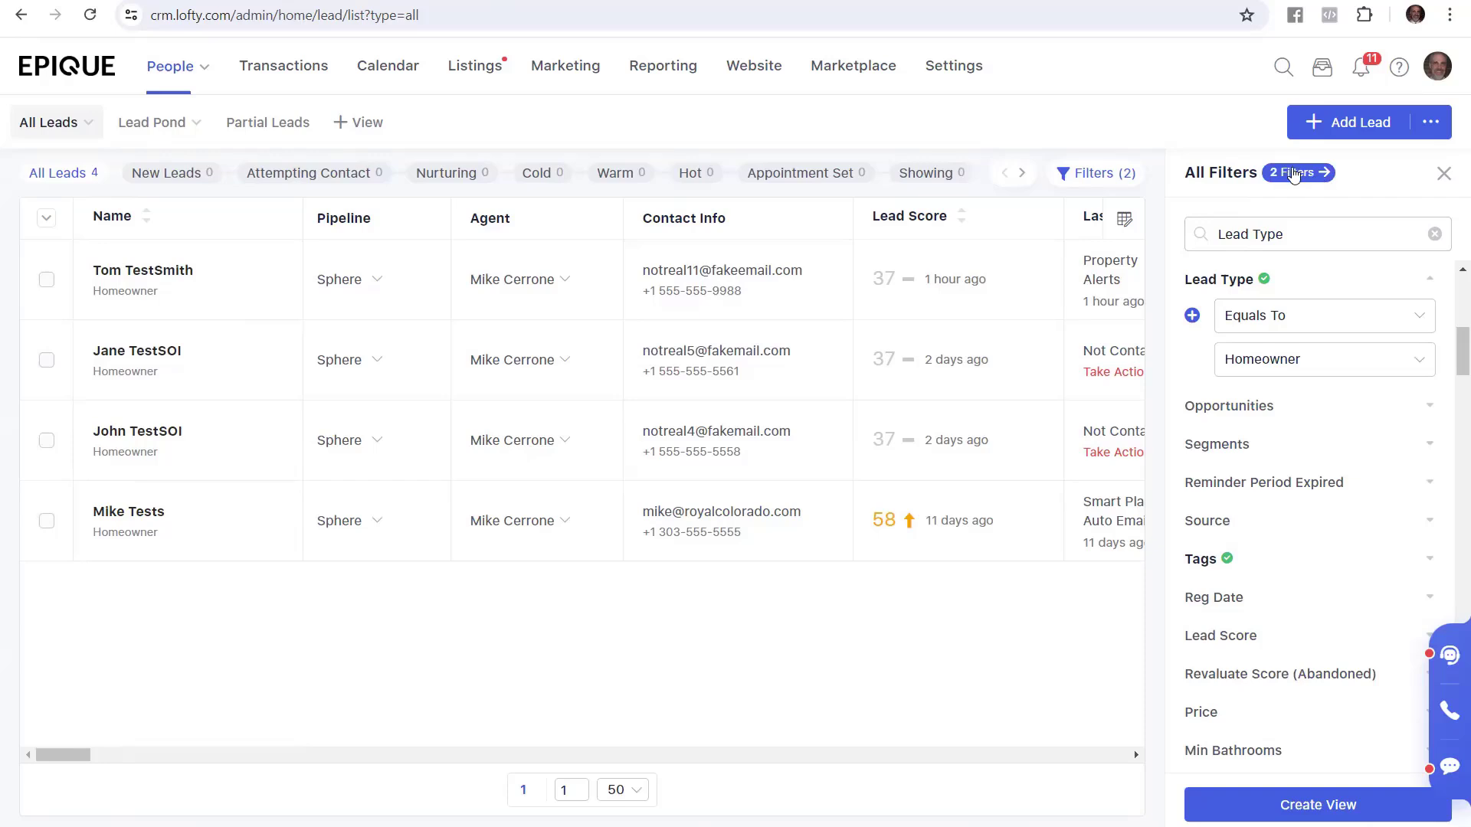
# Review the 2 applied filters (PCSOI, Homeowner) and close the panel to show the leads table.
pyautogui.click(1297, 172)
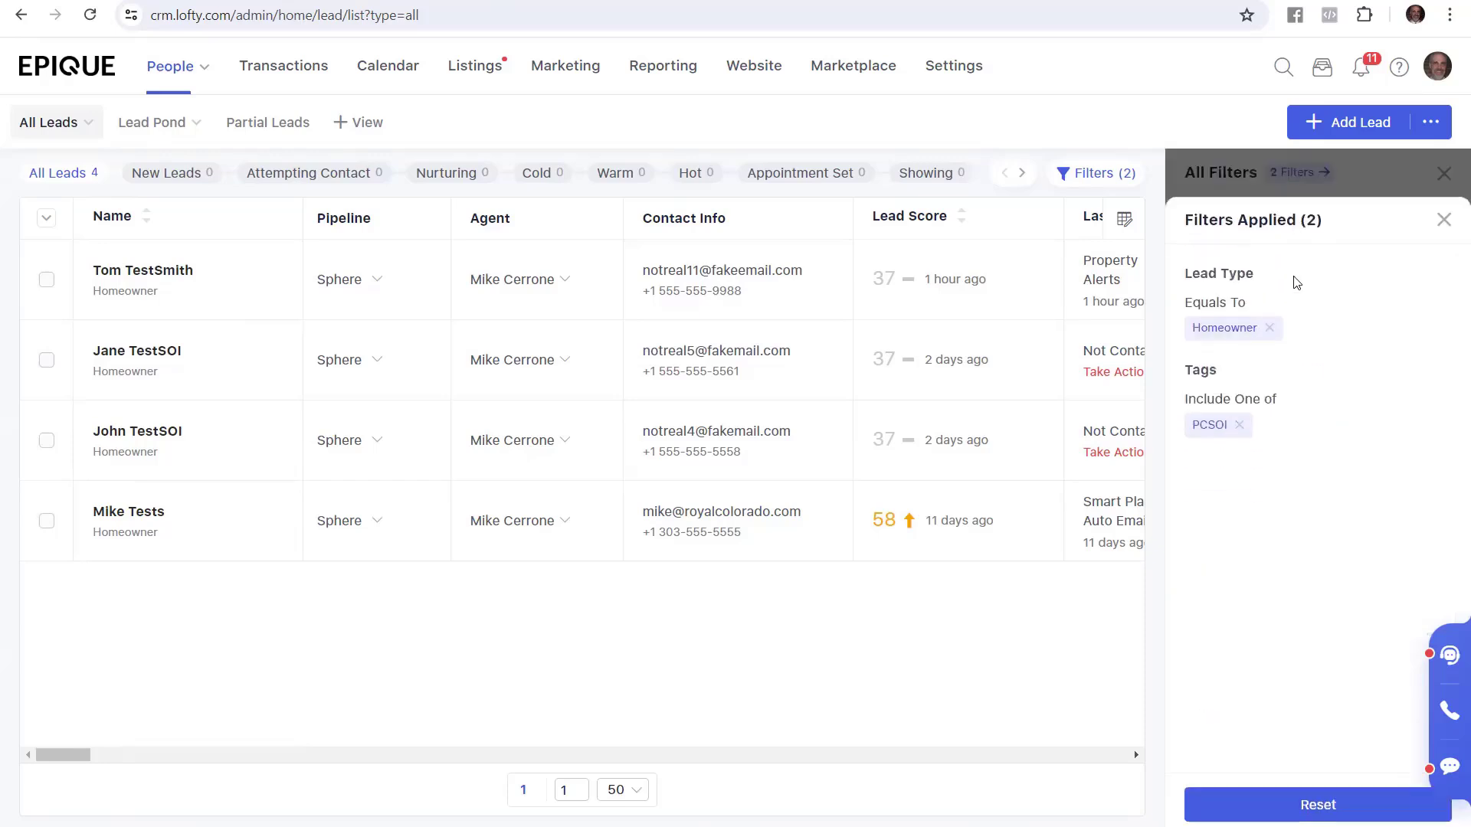
pyautogui.moveTo(1244, 354)
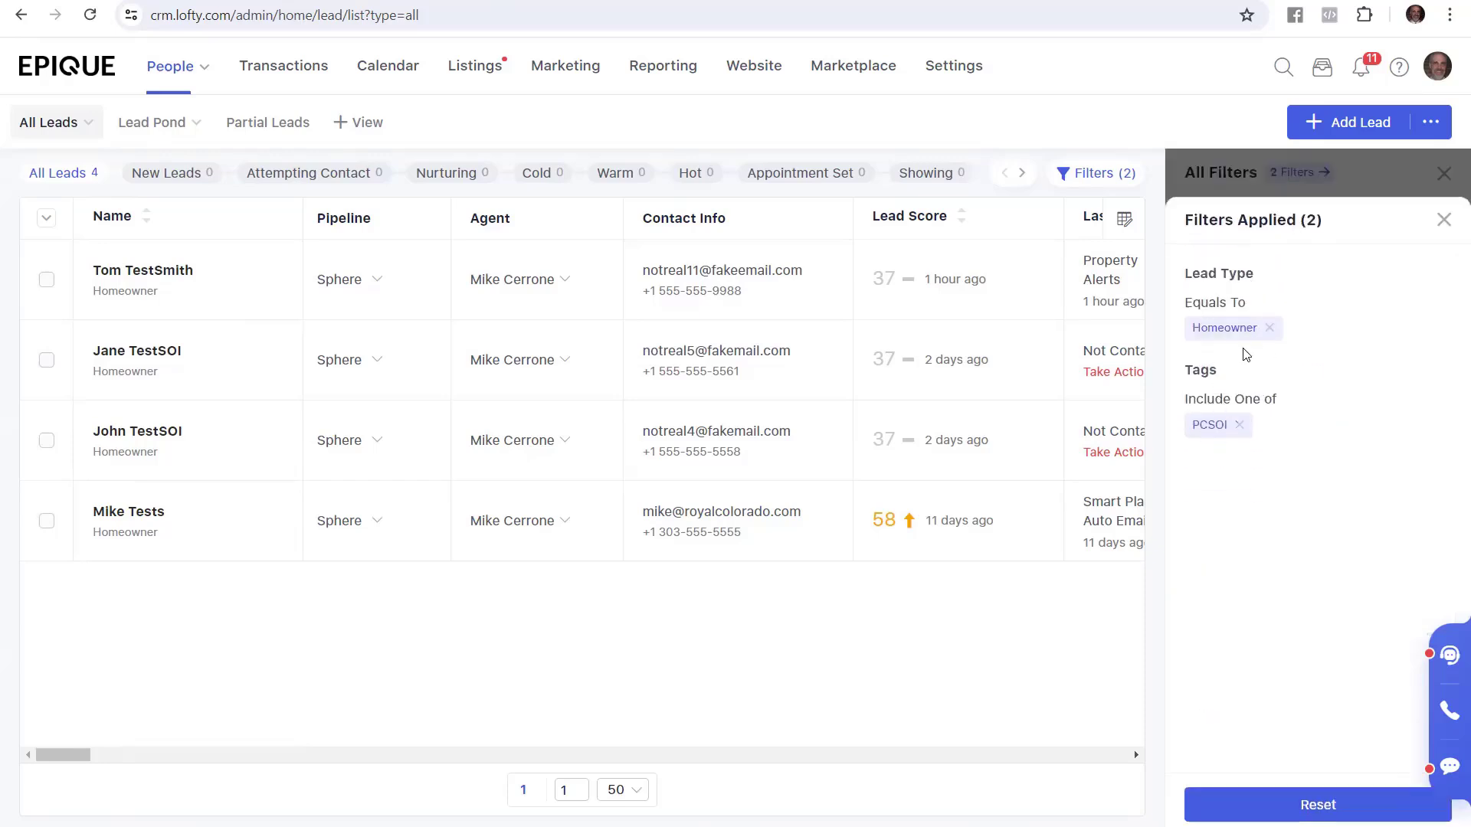
pyautogui.moveTo(1244, 317)
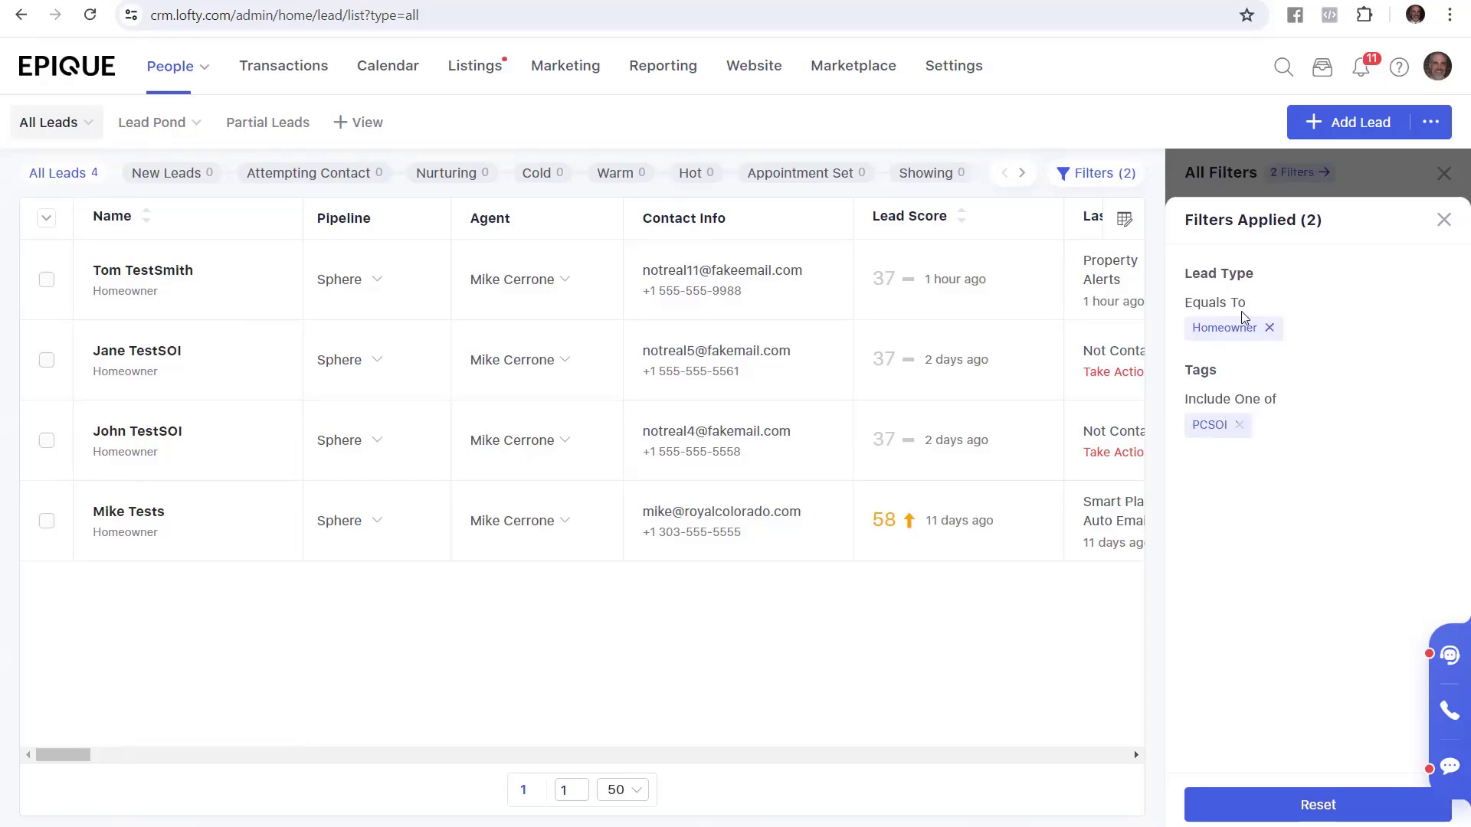
pyautogui.moveTo(1247, 320)
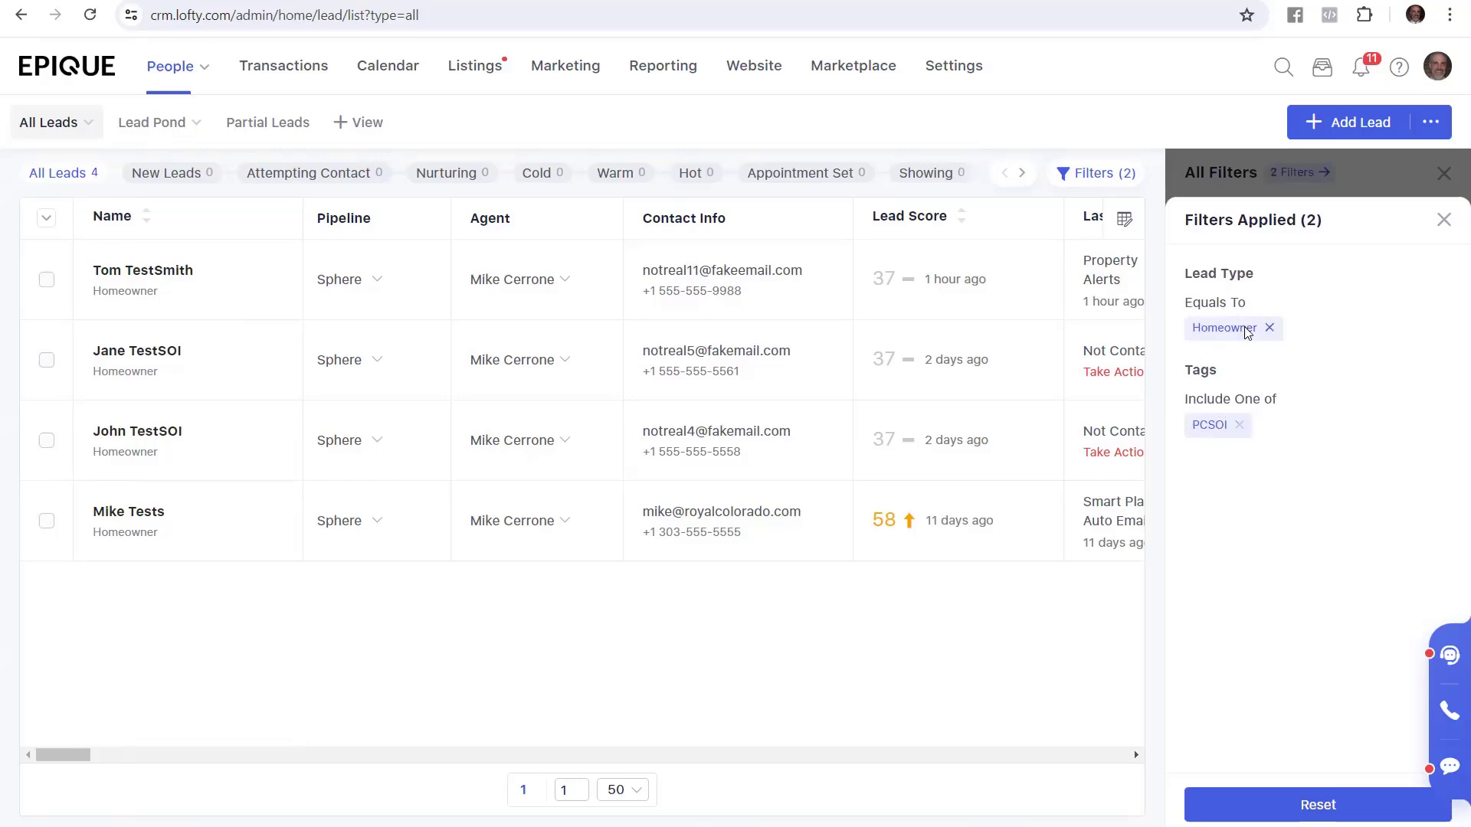
pyautogui.moveTo(79, 359)
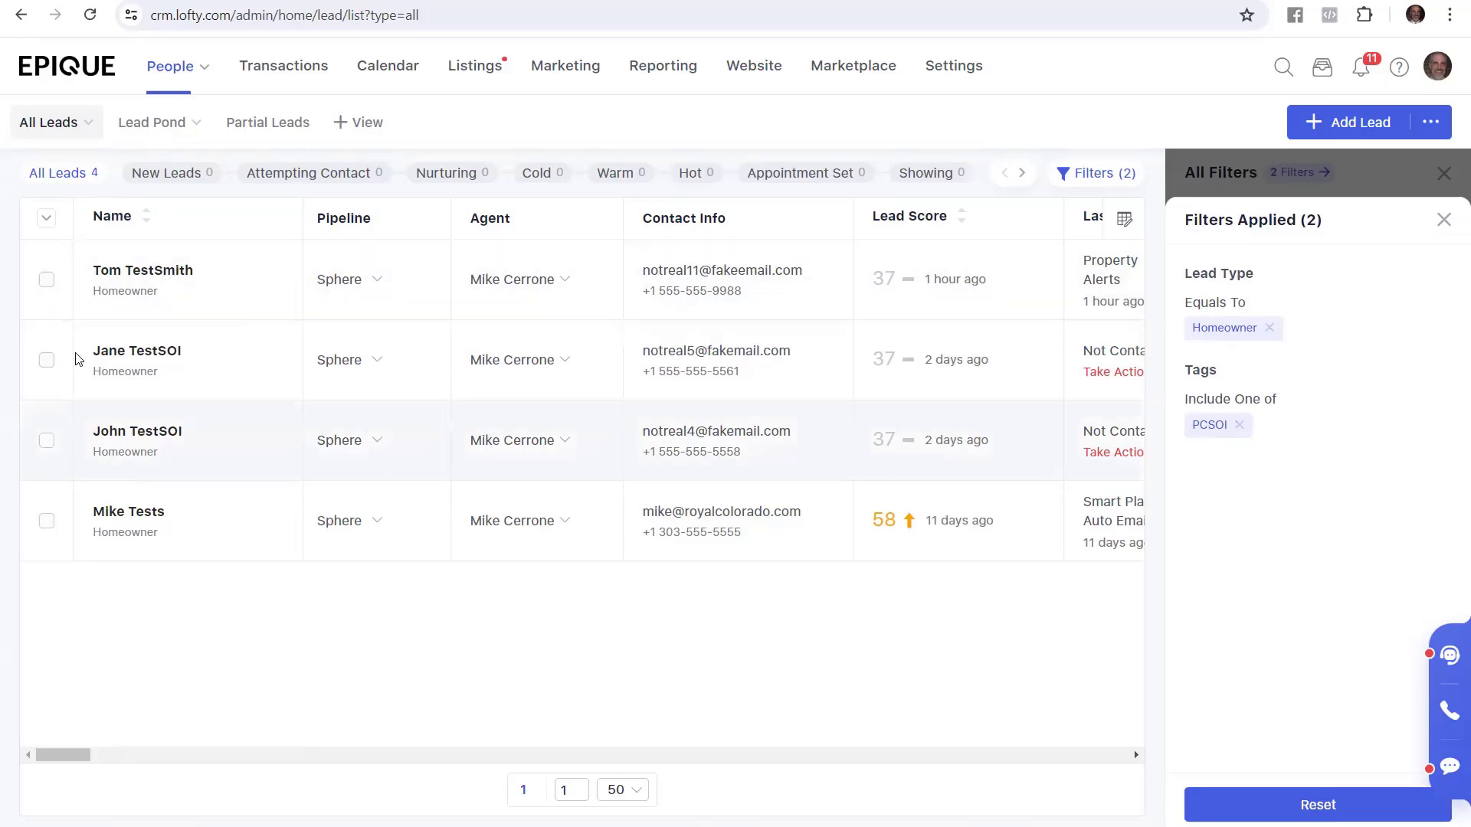
pyautogui.moveTo(184, 561)
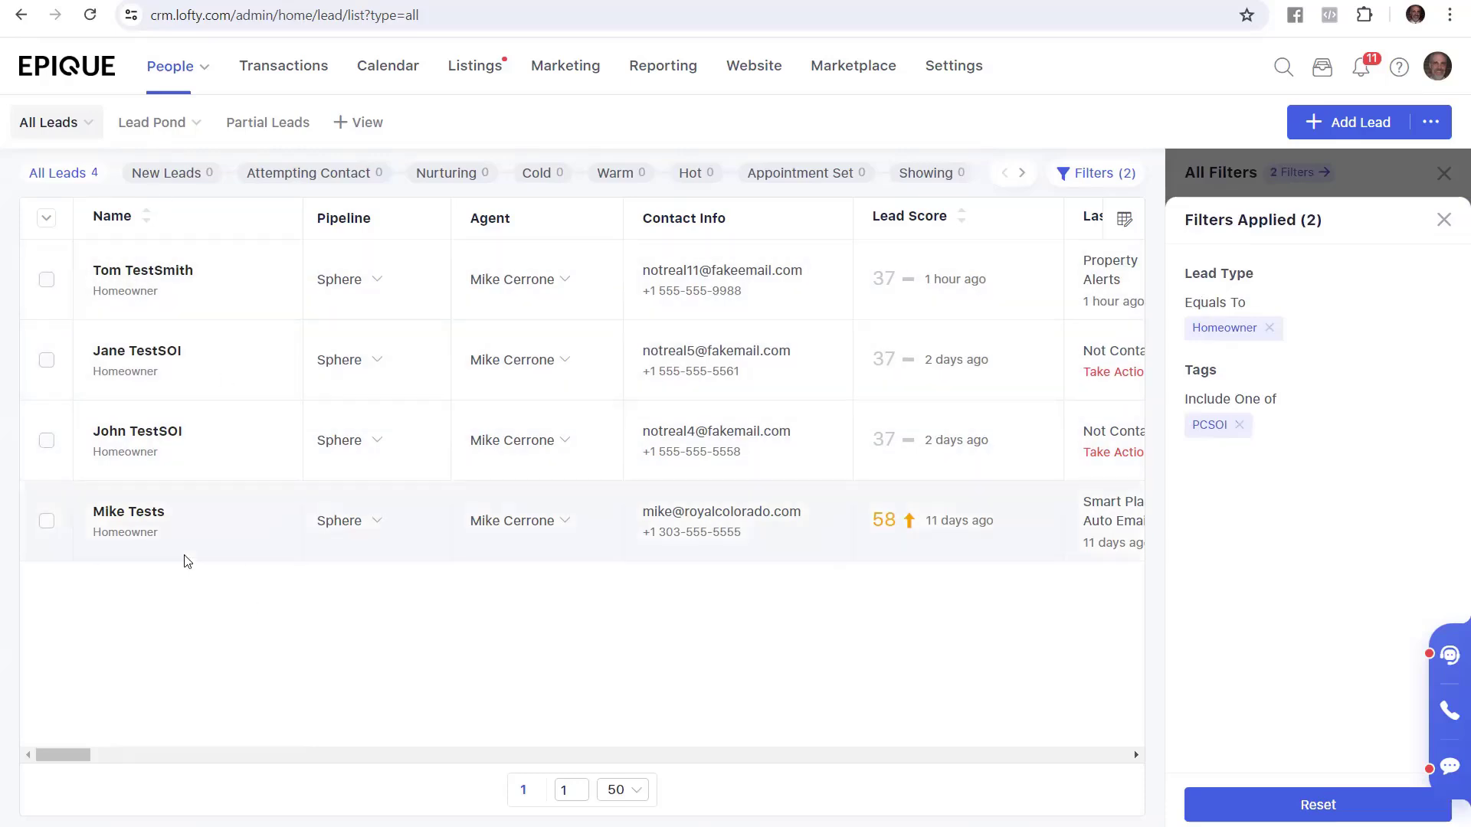
pyautogui.moveTo(197, 556)
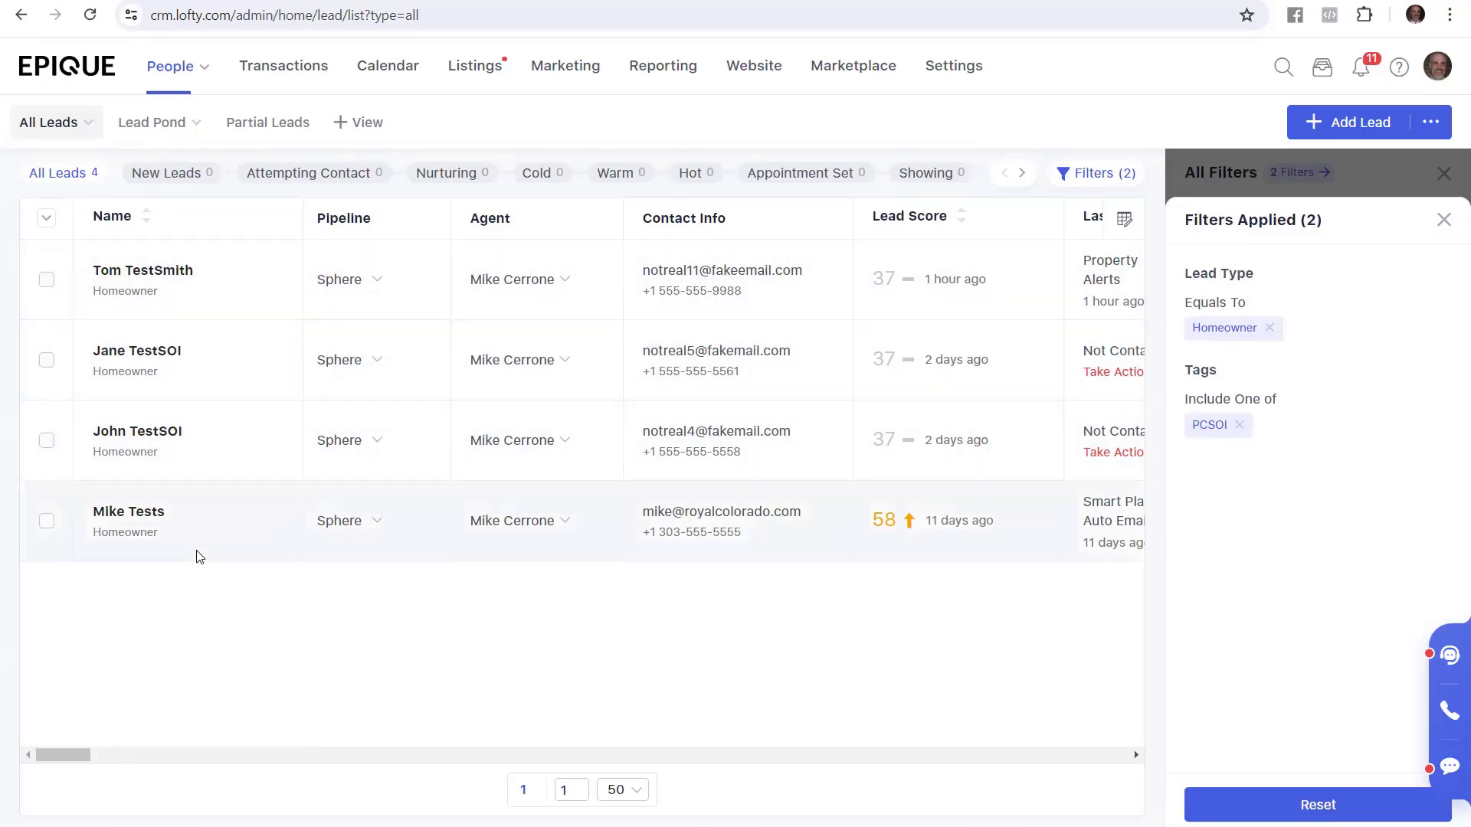
pyautogui.moveTo(1449, 257)
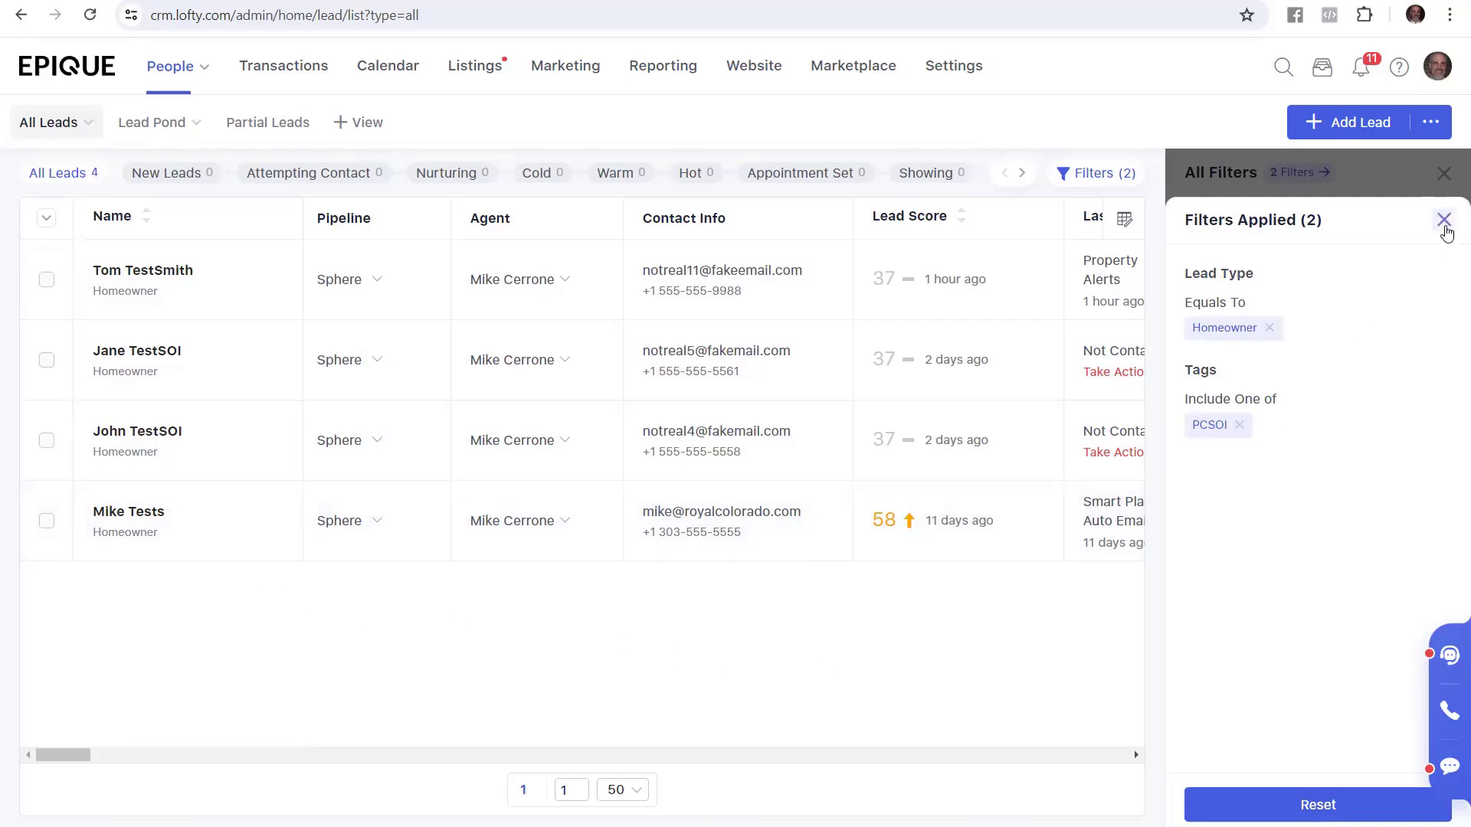
pyautogui.click(1445, 220)
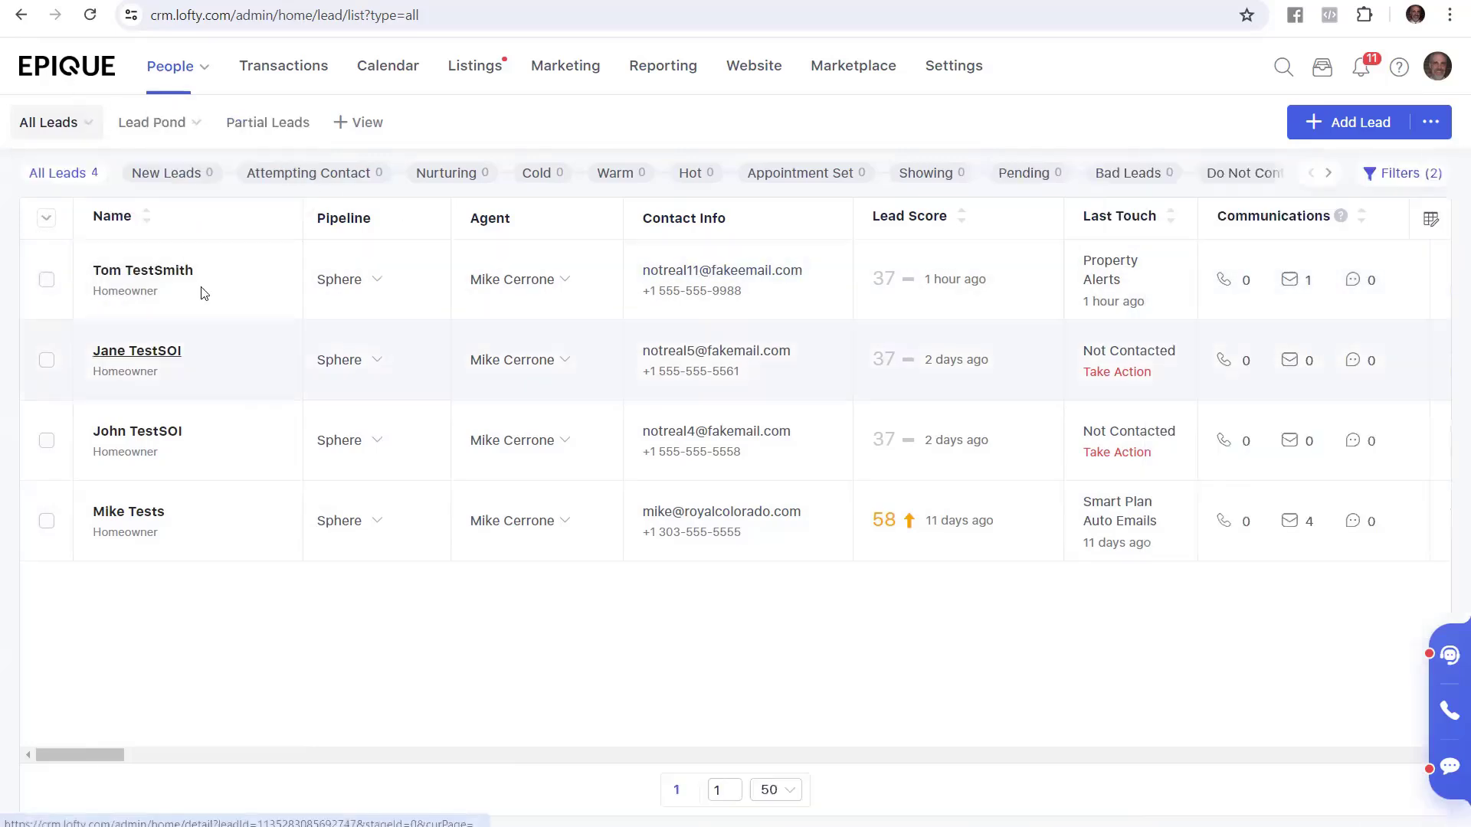
pyautogui.moveTo(121, 83)
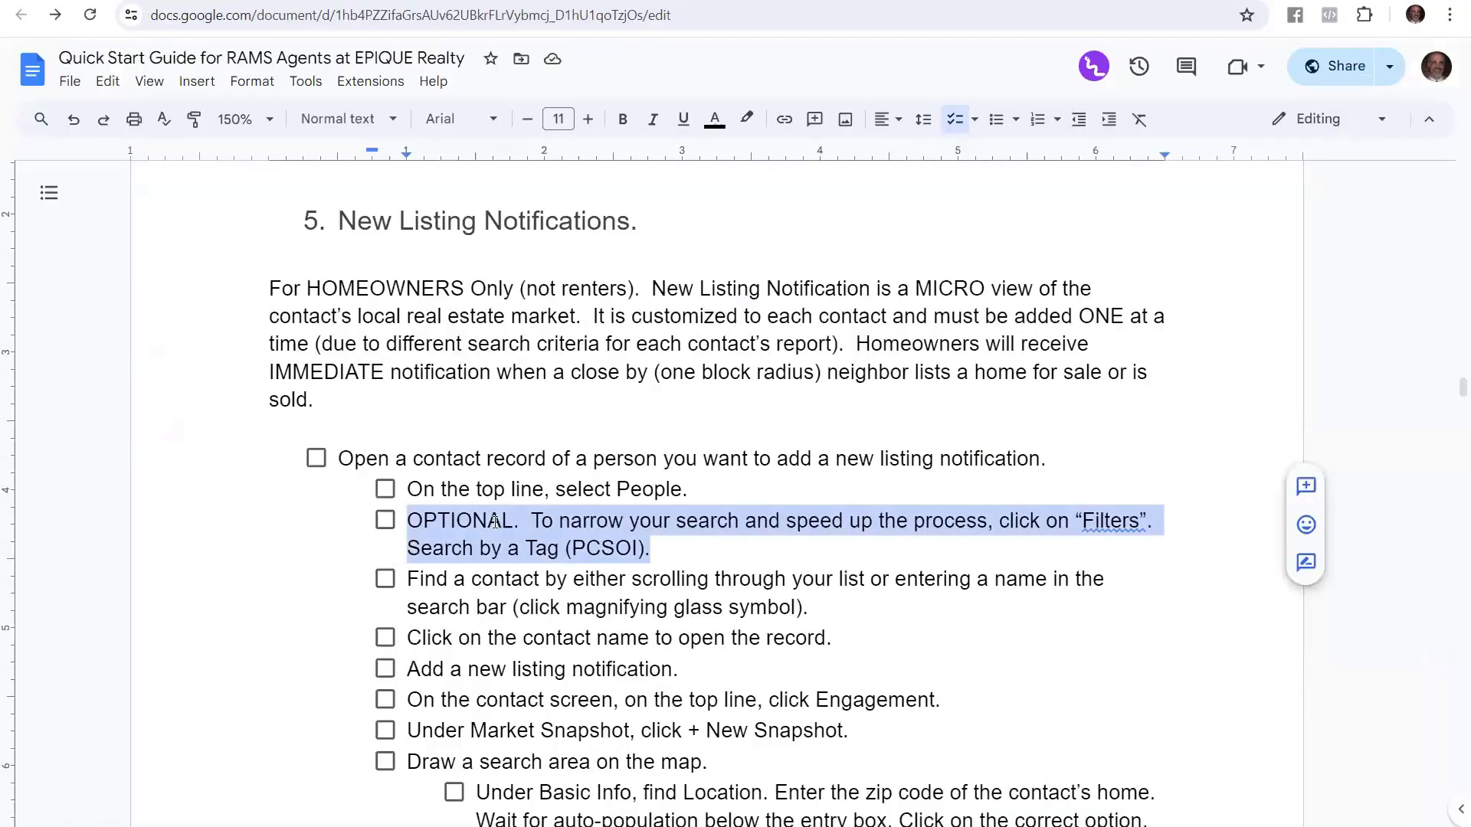
pyautogui.scroll(-3)
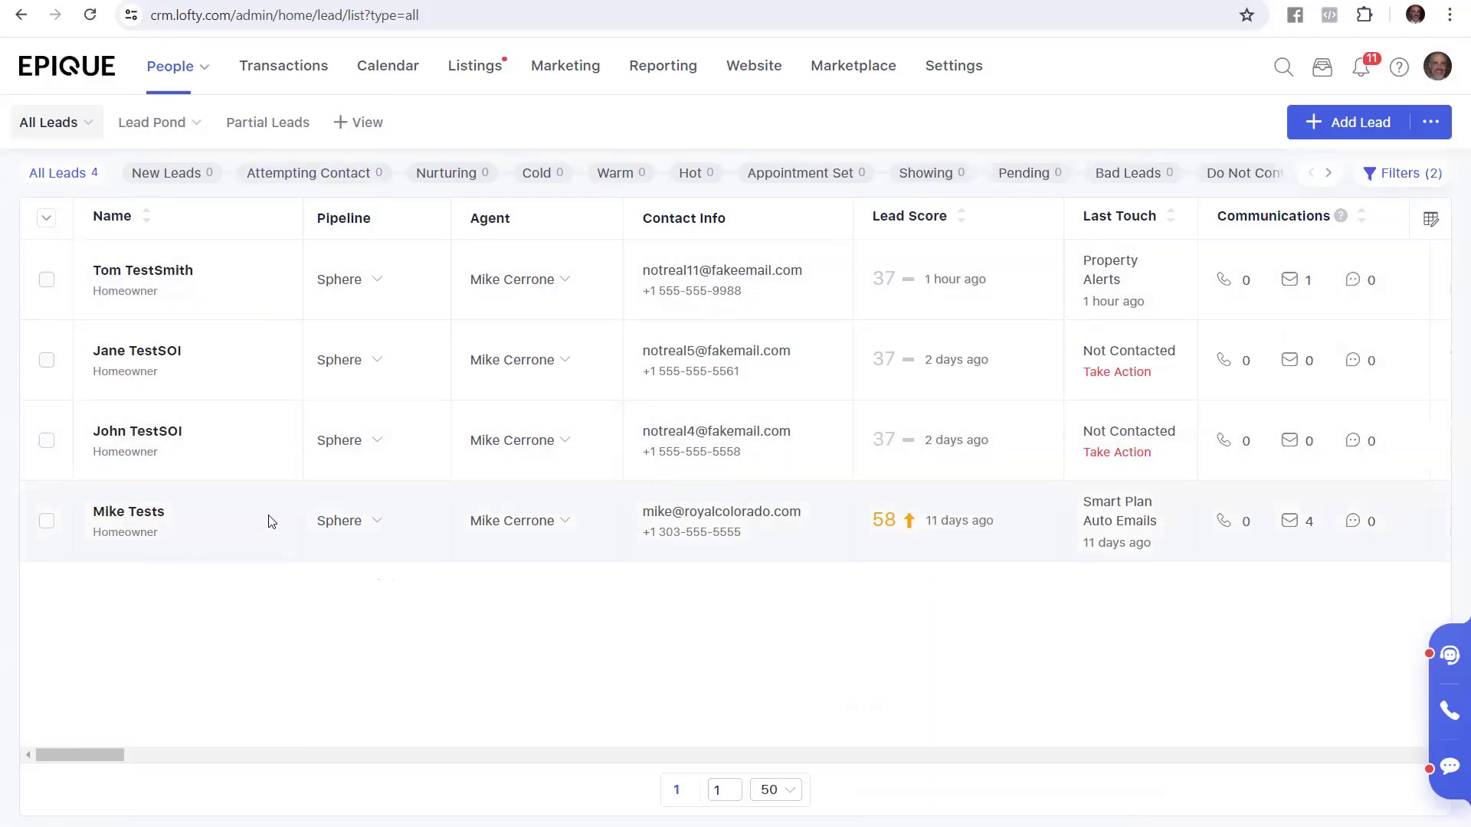
pyautogui.moveTo(1290, 56)
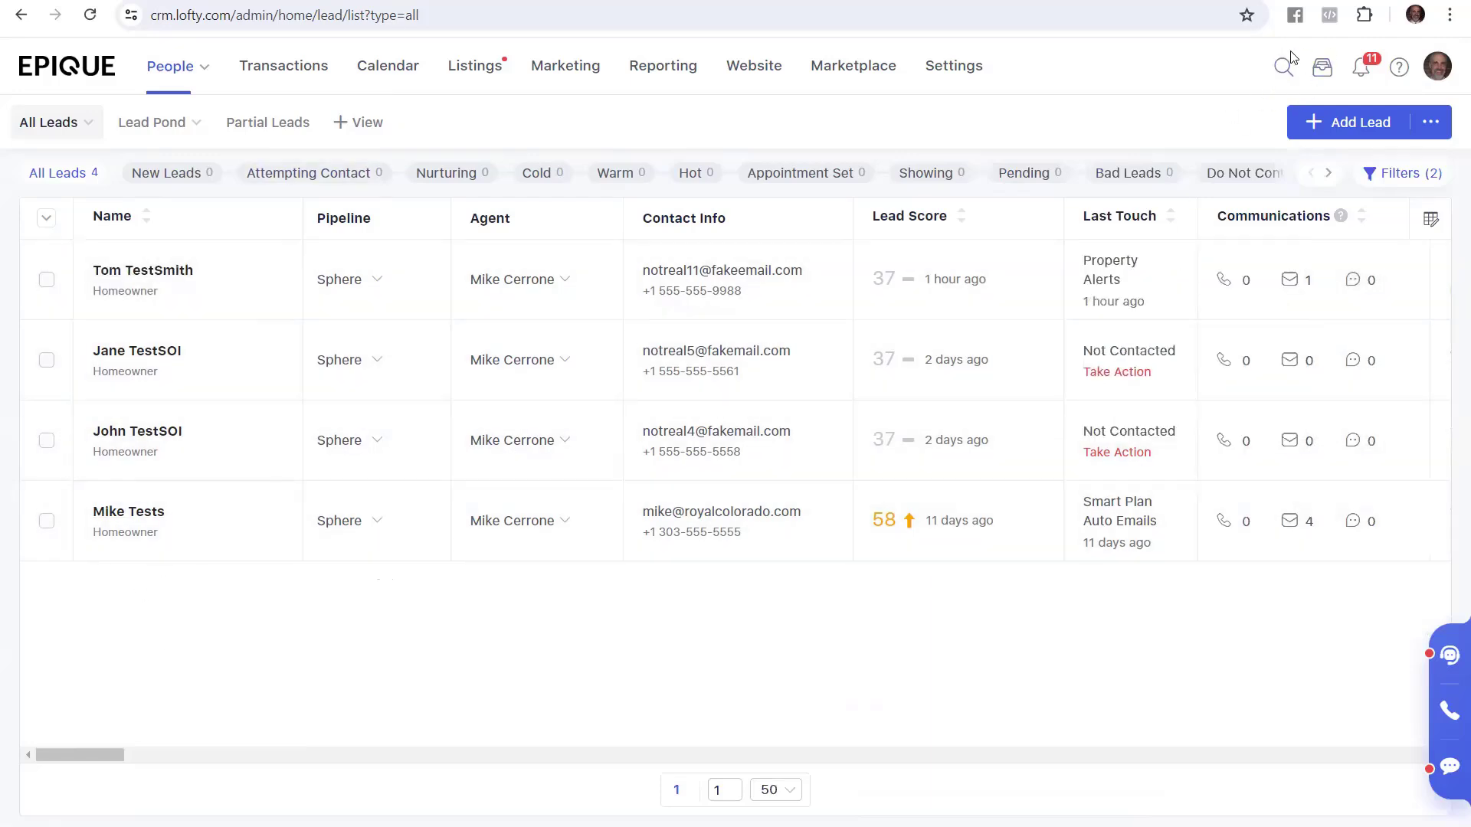
pyautogui.moveTo(1285, 68)
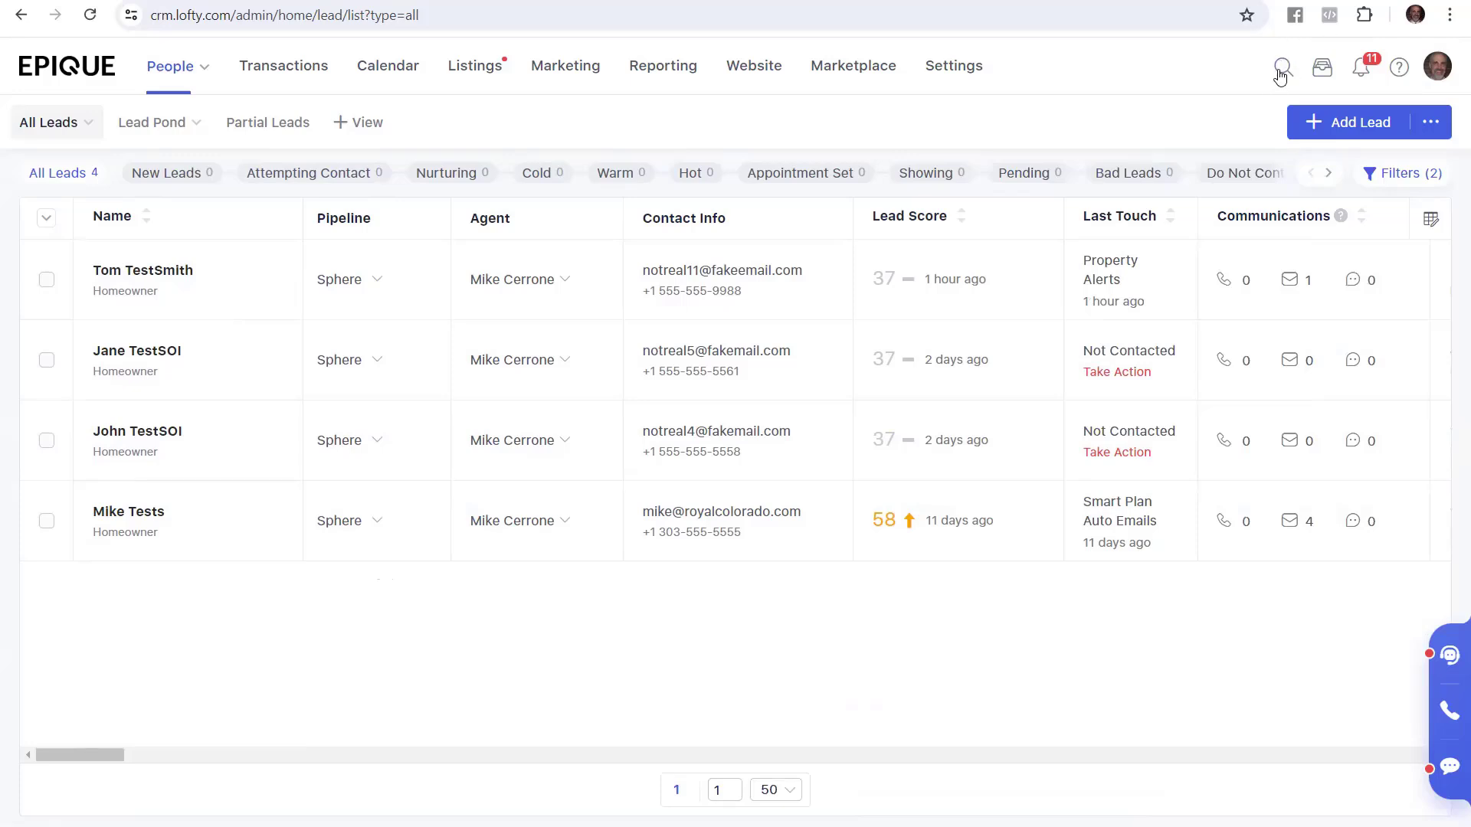
pyautogui.click(1280, 67)
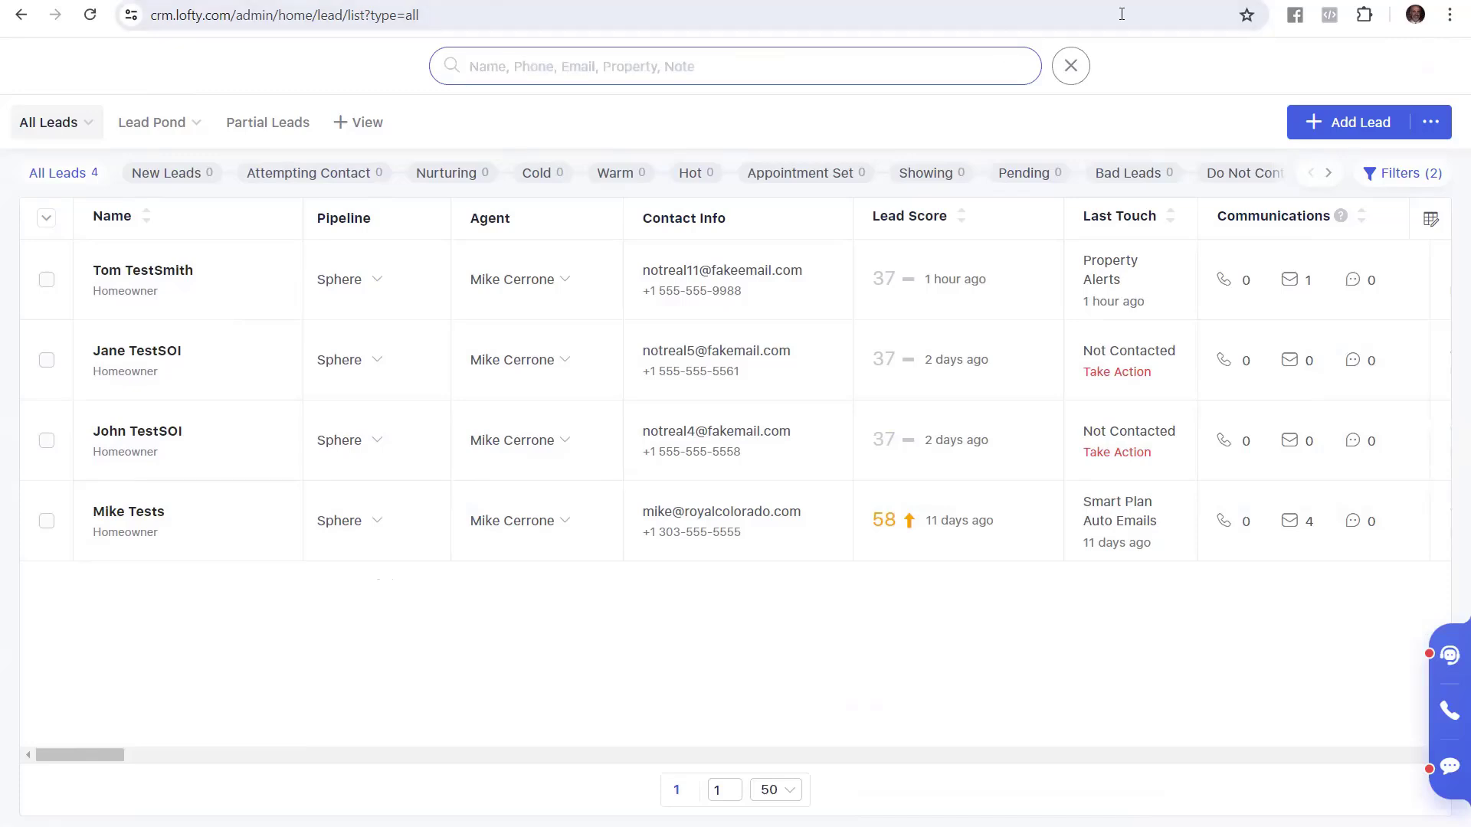
pyautogui.click(1070, 66)
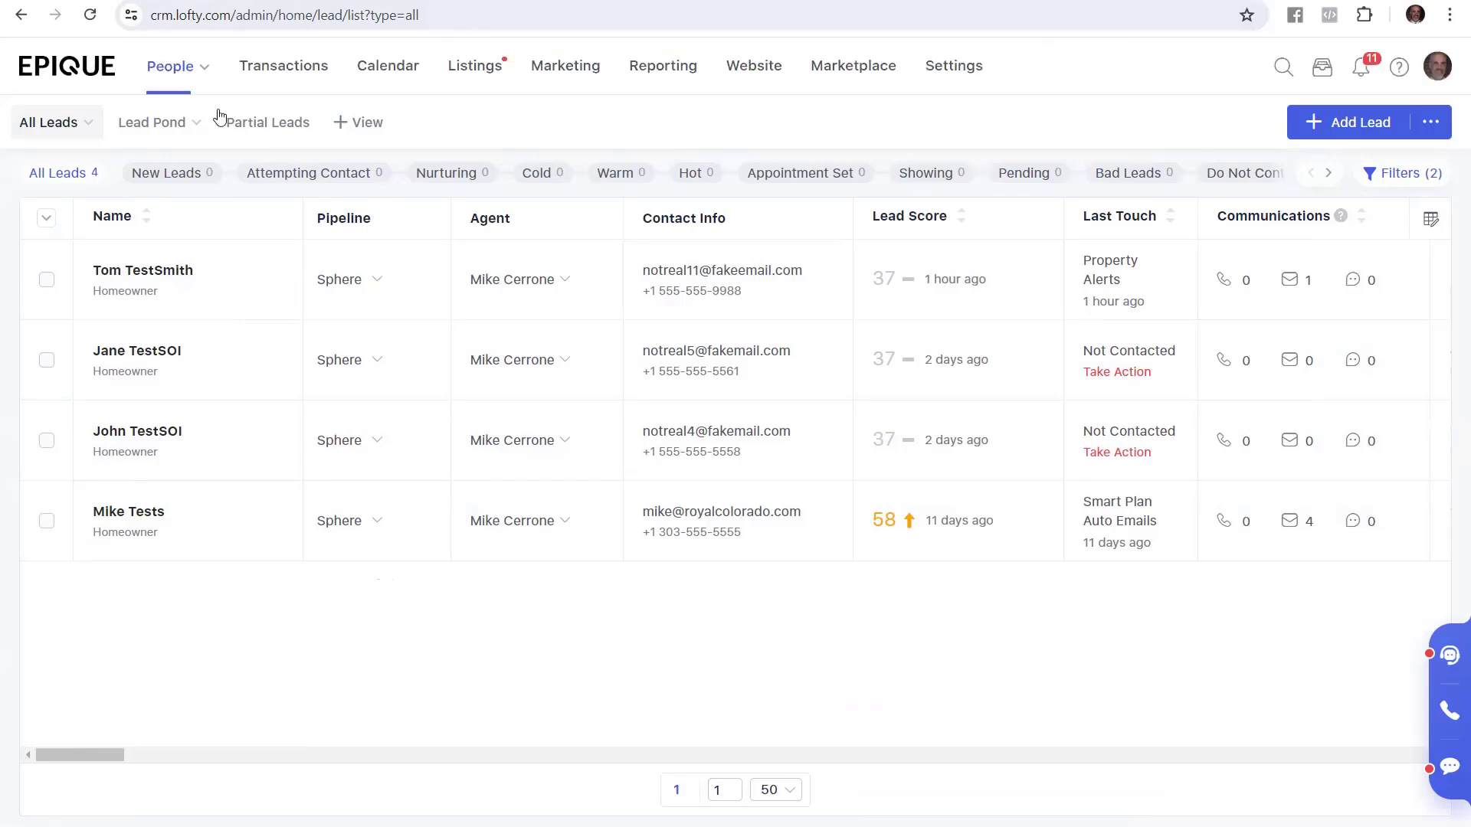
pyautogui.moveTo(134, 455)
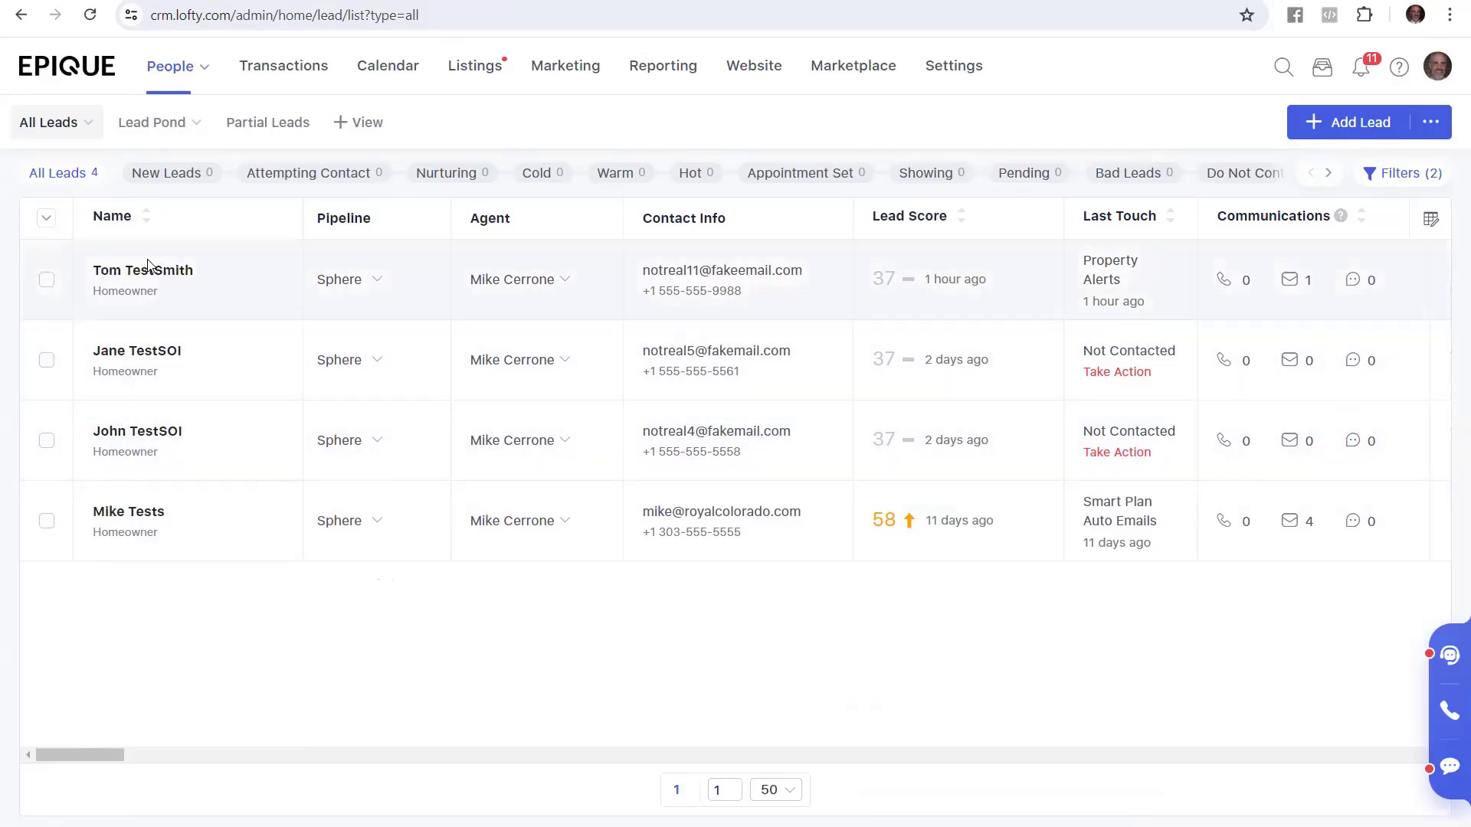
# Open Tom TestSmith's contact record from the filtered People list.
pyautogui.click(142, 271)
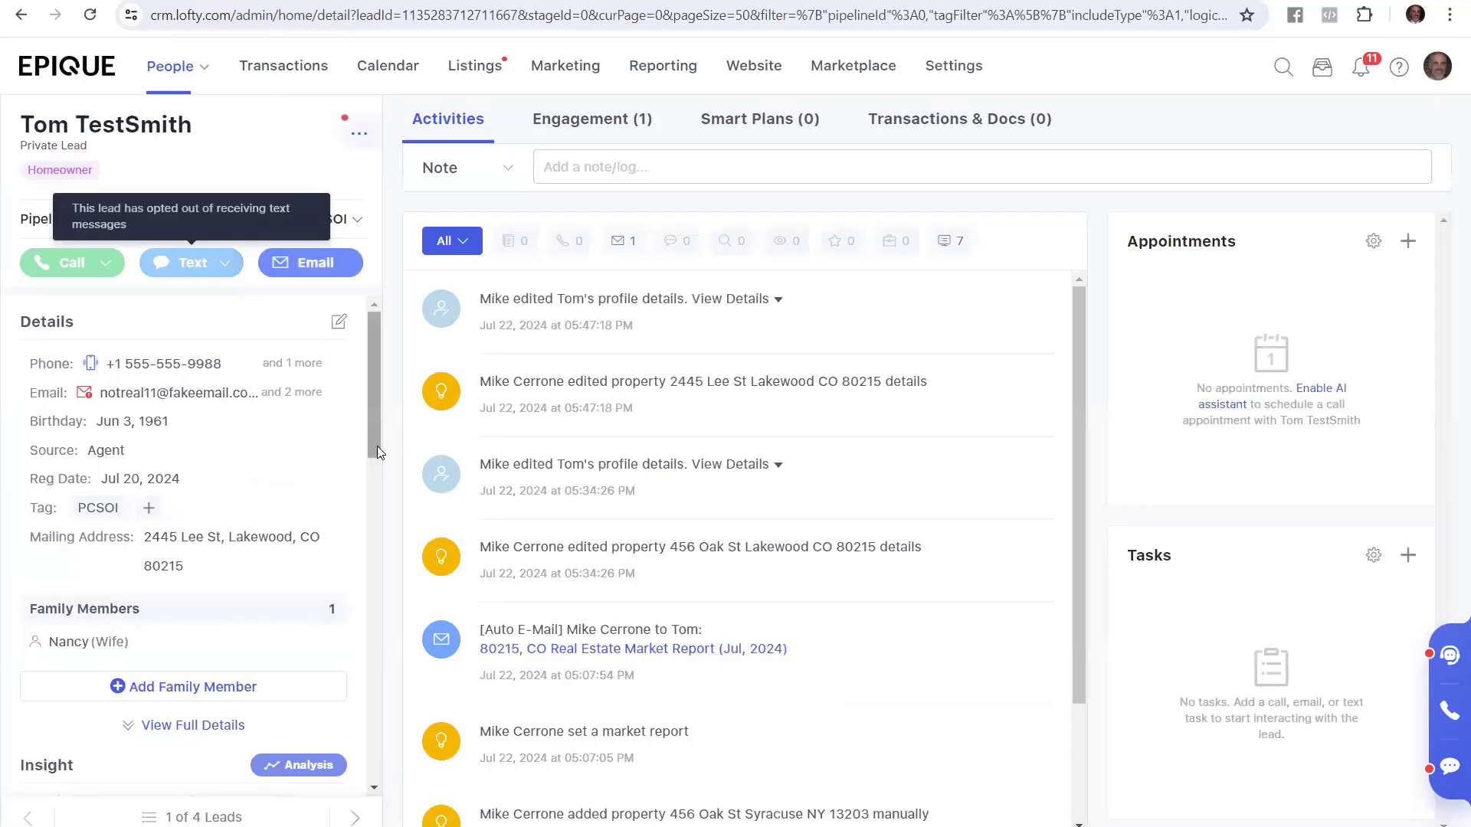
pyautogui.moveTo(122, 532)
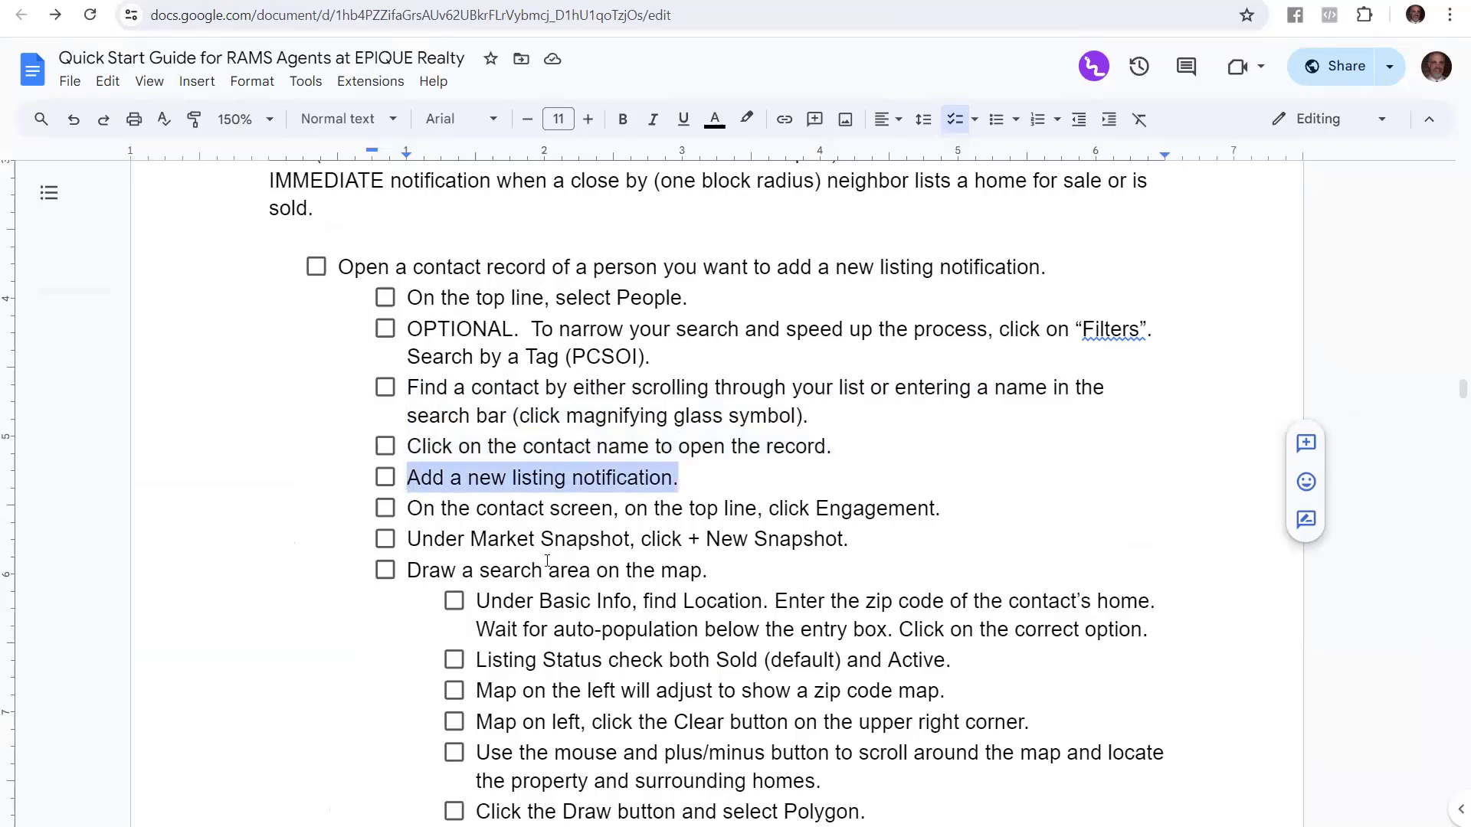
# Scroll the Quick Start Guide to the 'Add a new listing notification' step.
pyautogui.scroll(-3)
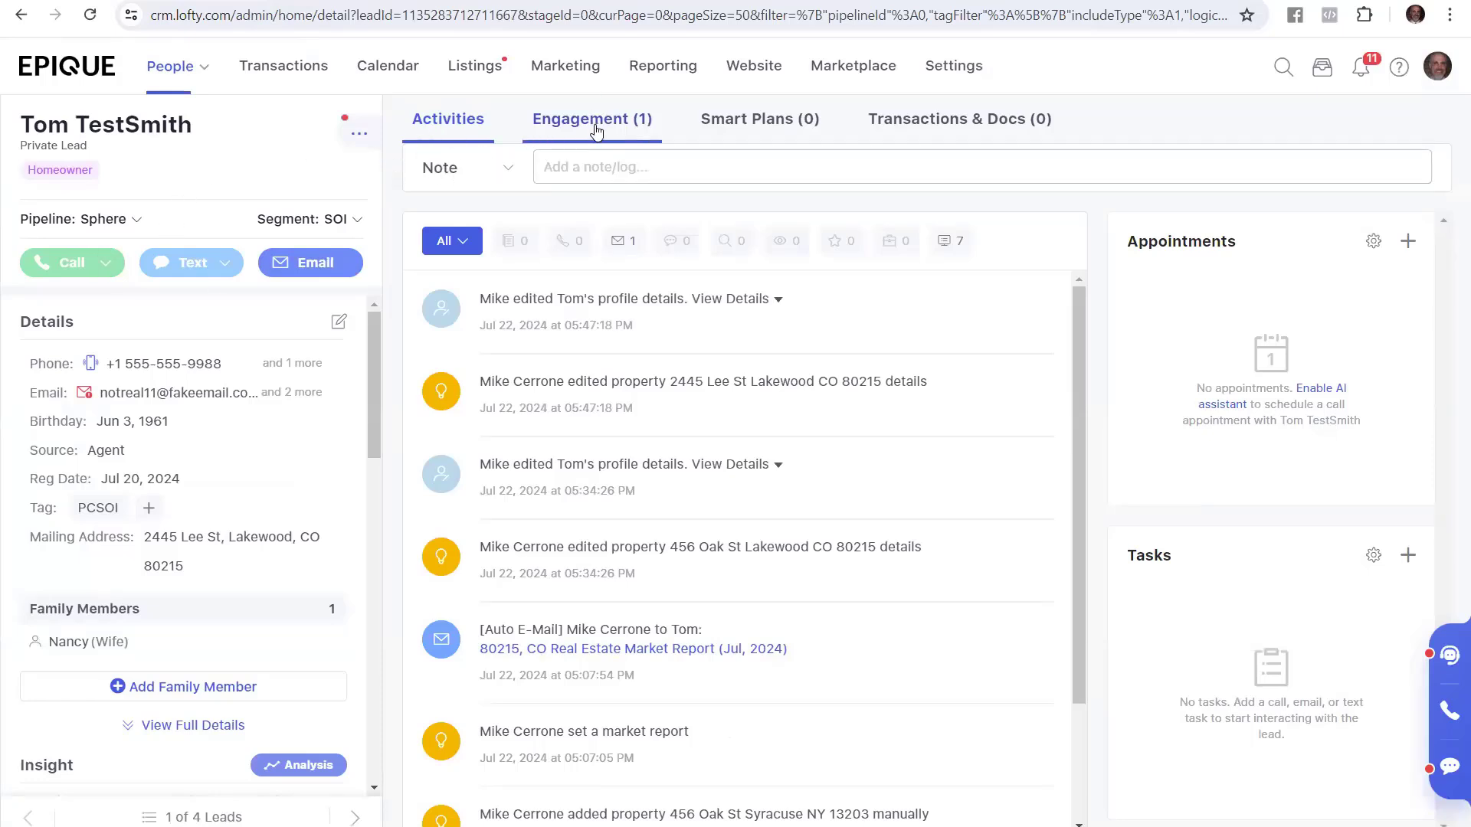
# Switch Tom TestSmith's record to the Engagement (1) section.
pyautogui.click(591, 120)
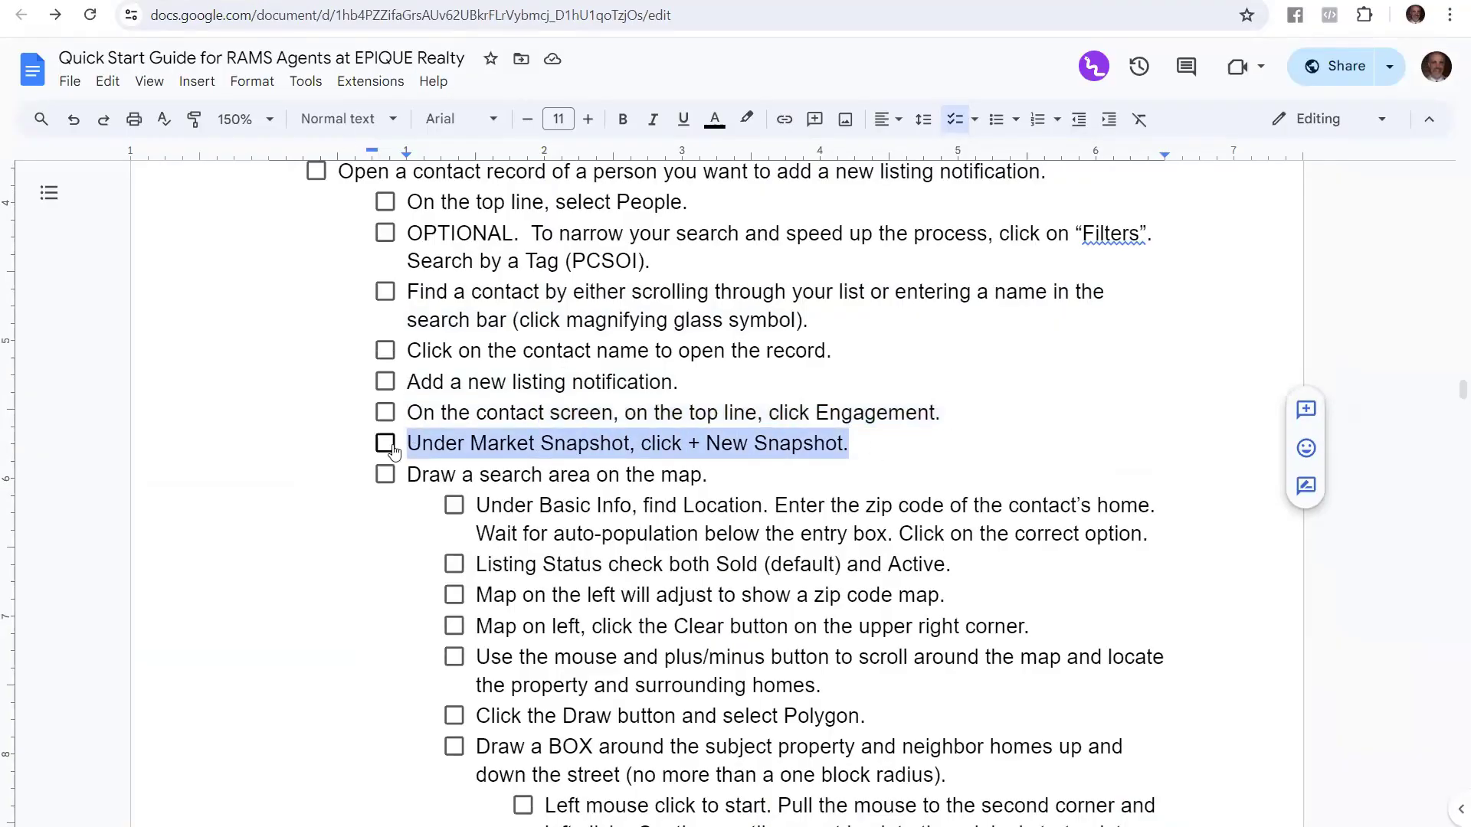
pyautogui.moveTo(731, 445)
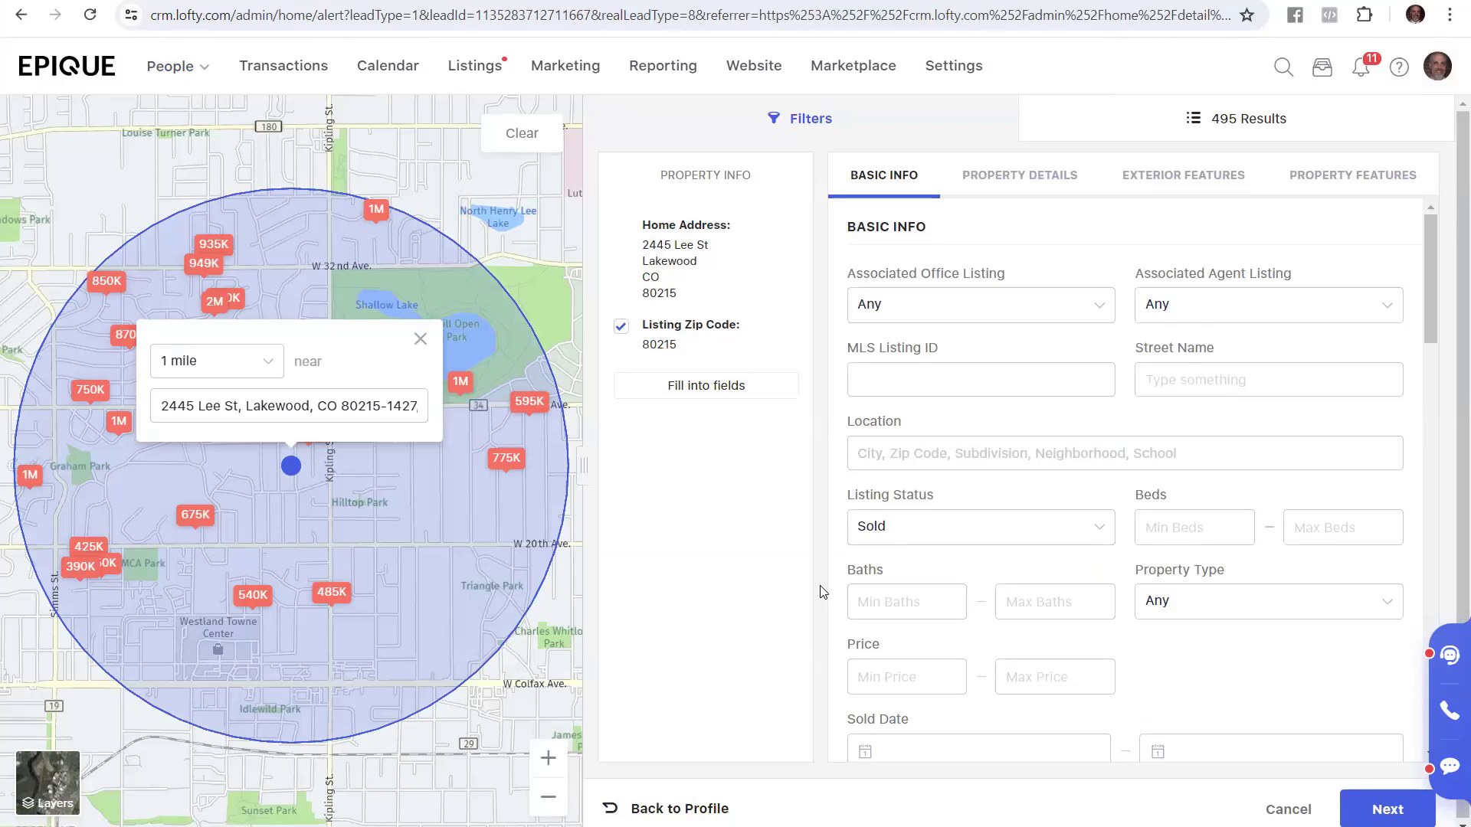
pyautogui.click(251, 595)
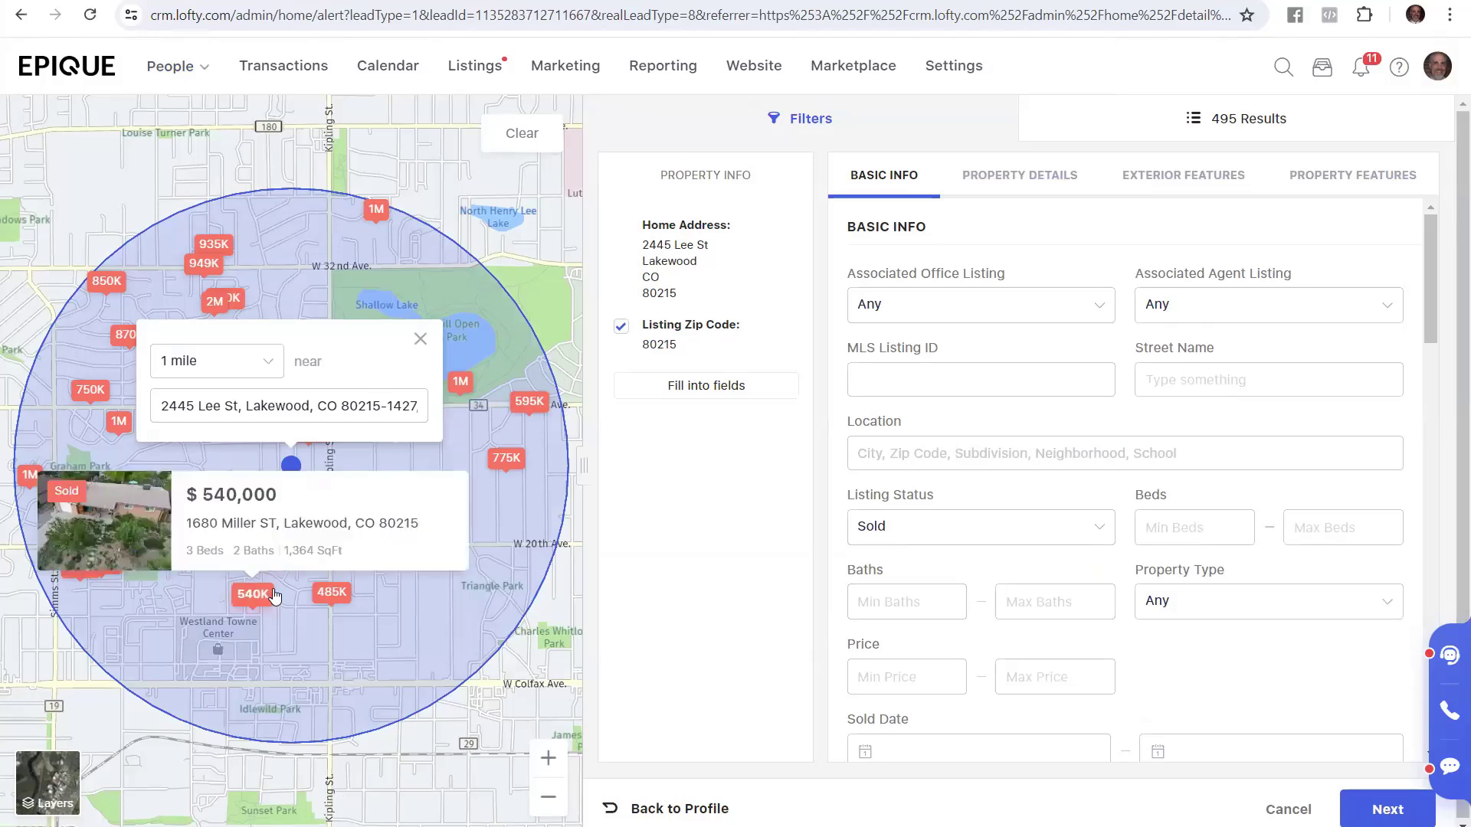
pyautogui.click(252, 595)
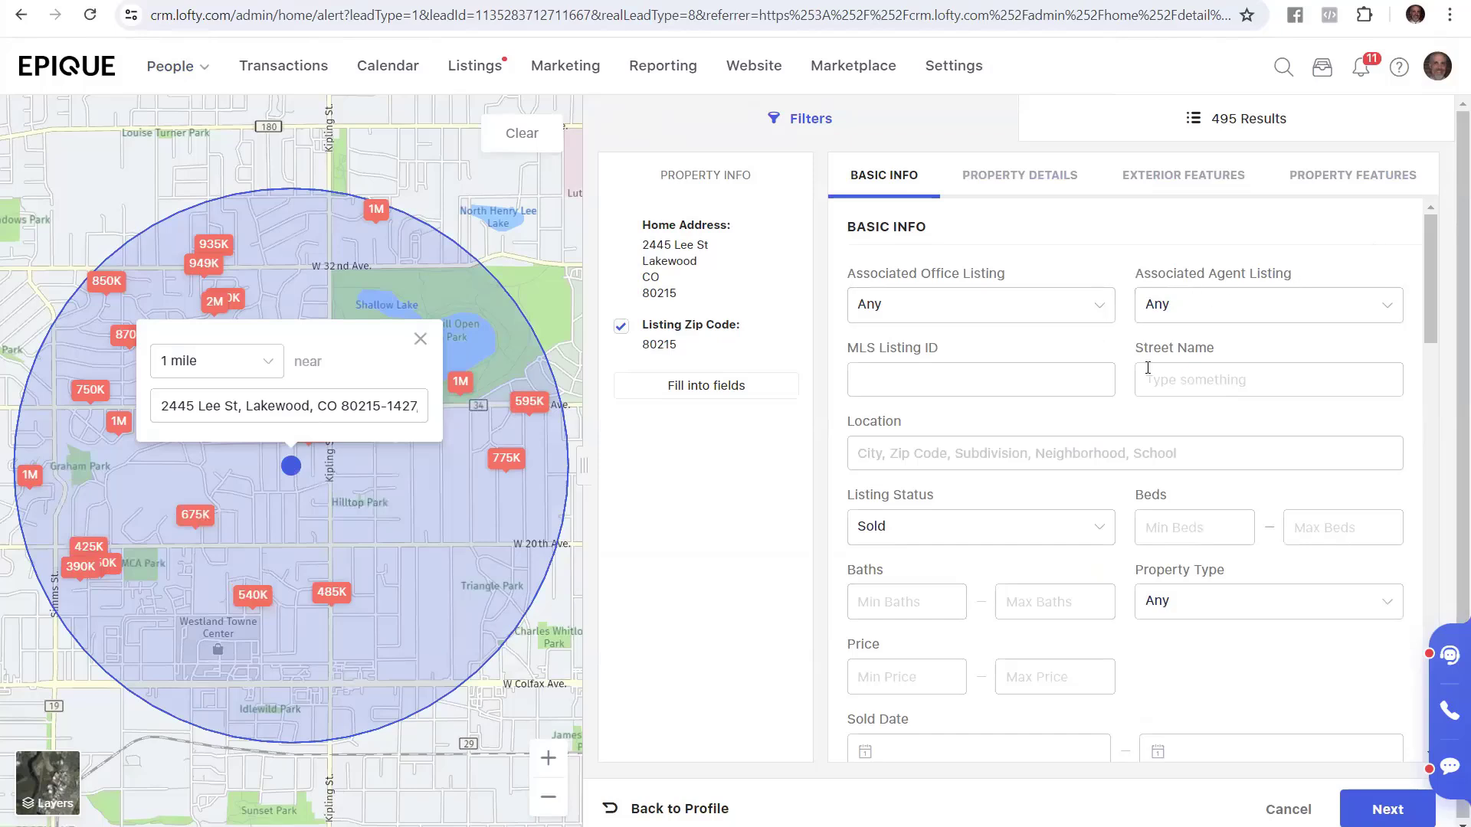
pyautogui.moveTo(1364, 418)
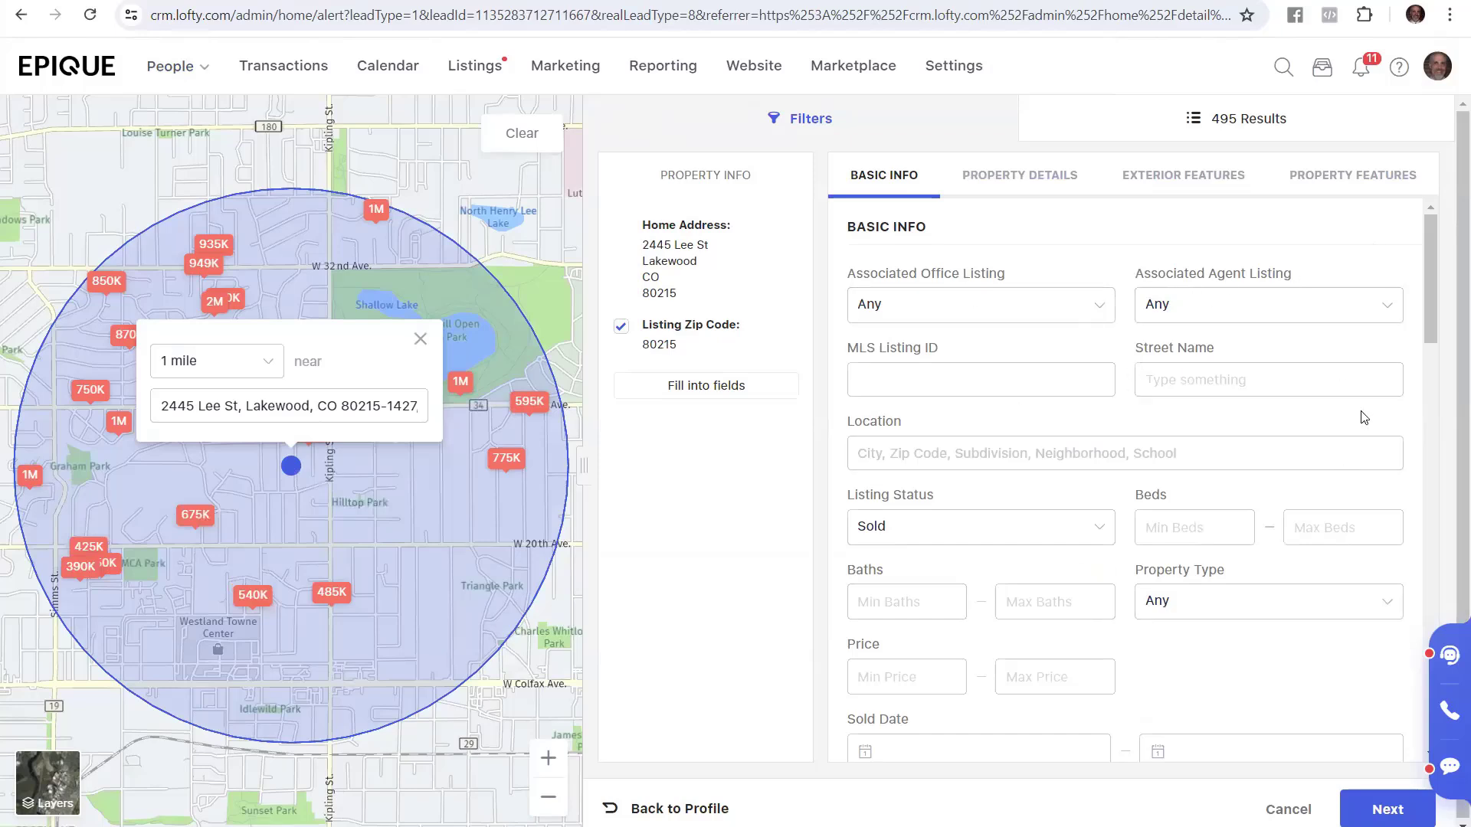
pyautogui.moveTo(952, 214)
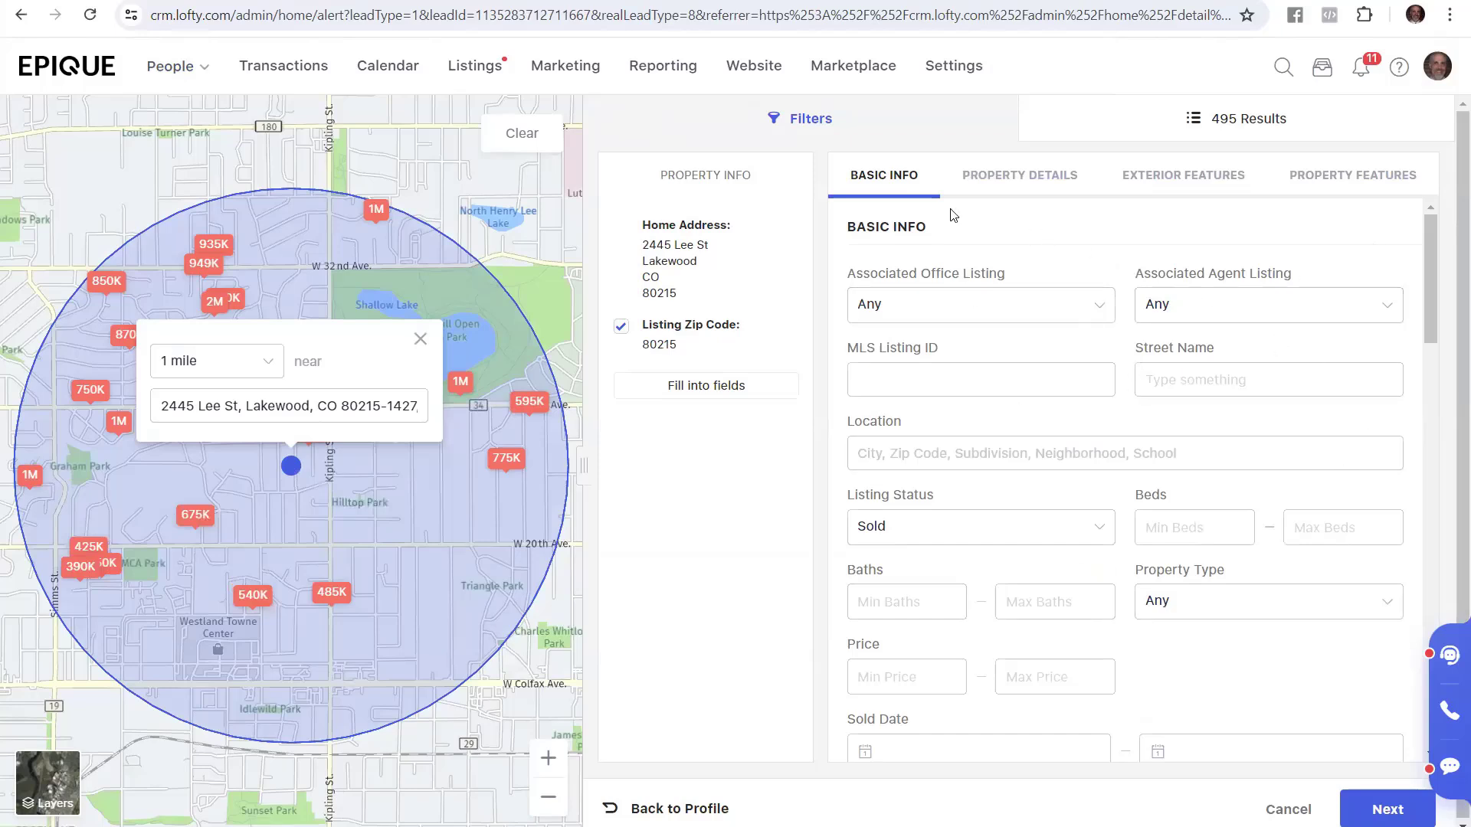
pyautogui.moveTo(944, 522)
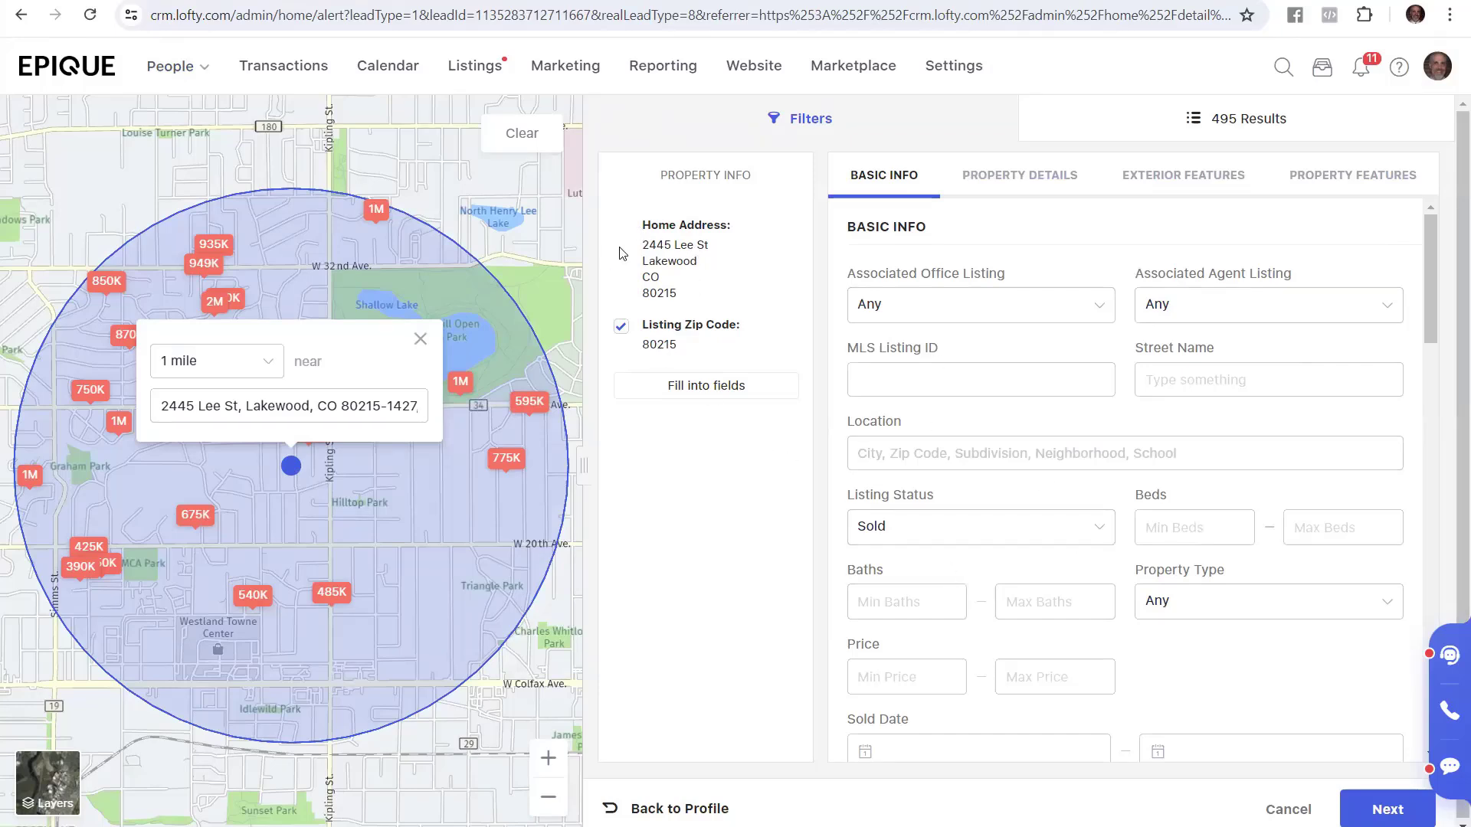
pyautogui.moveTo(660, 359)
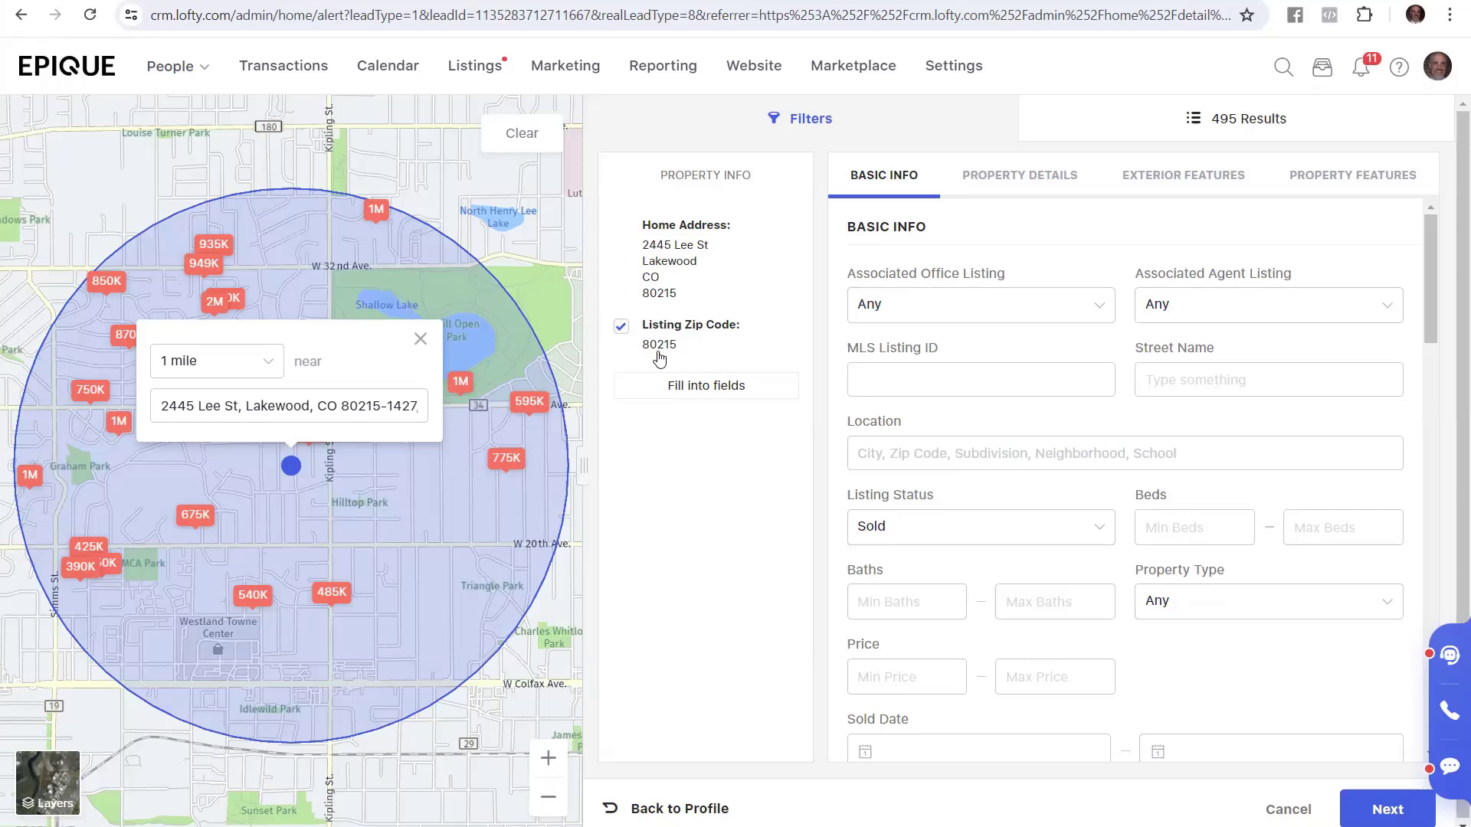
pyautogui.moveTo(309, 474)
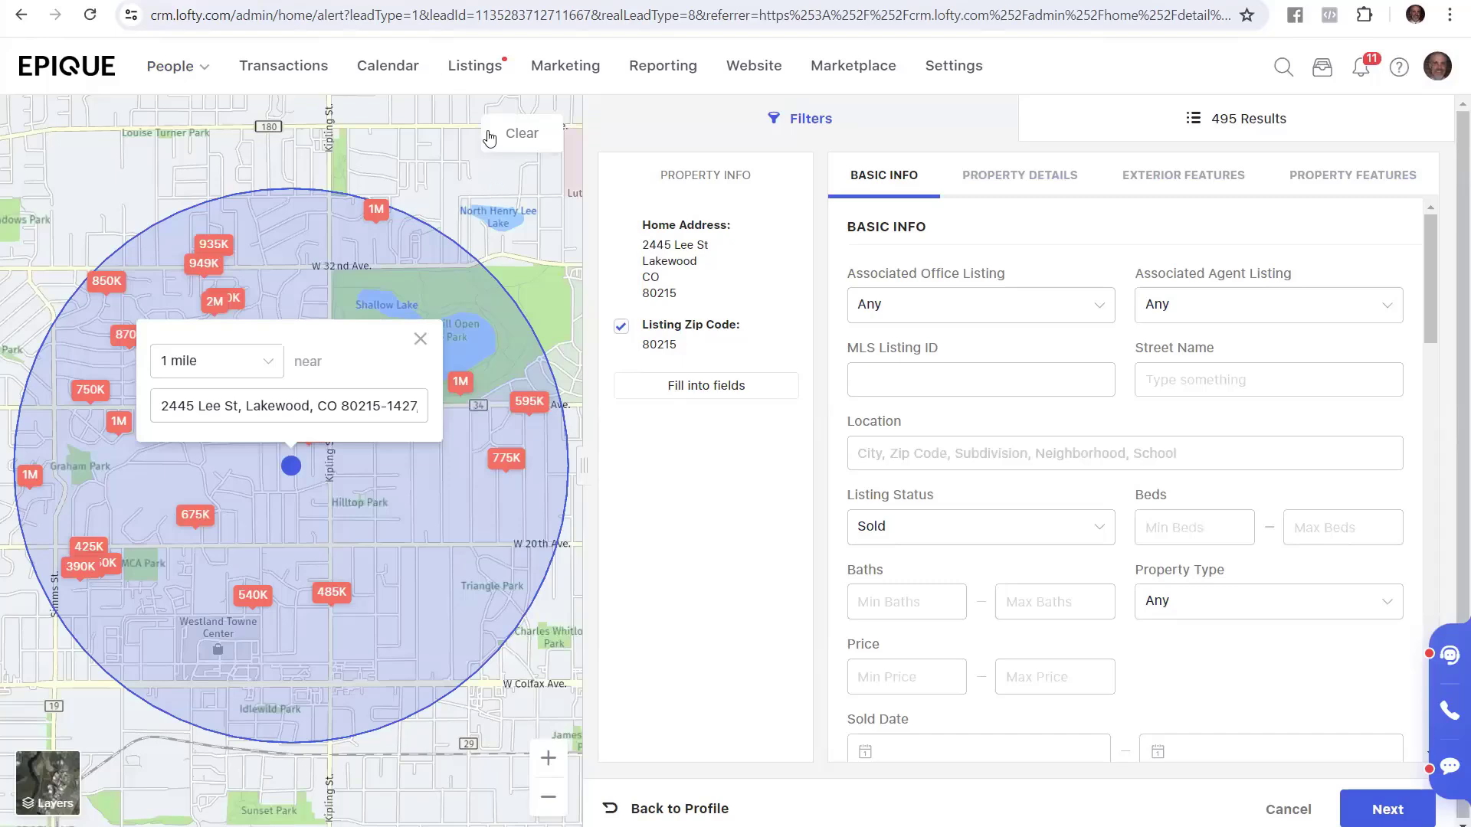
pyautogui.moveTo(515, 150)
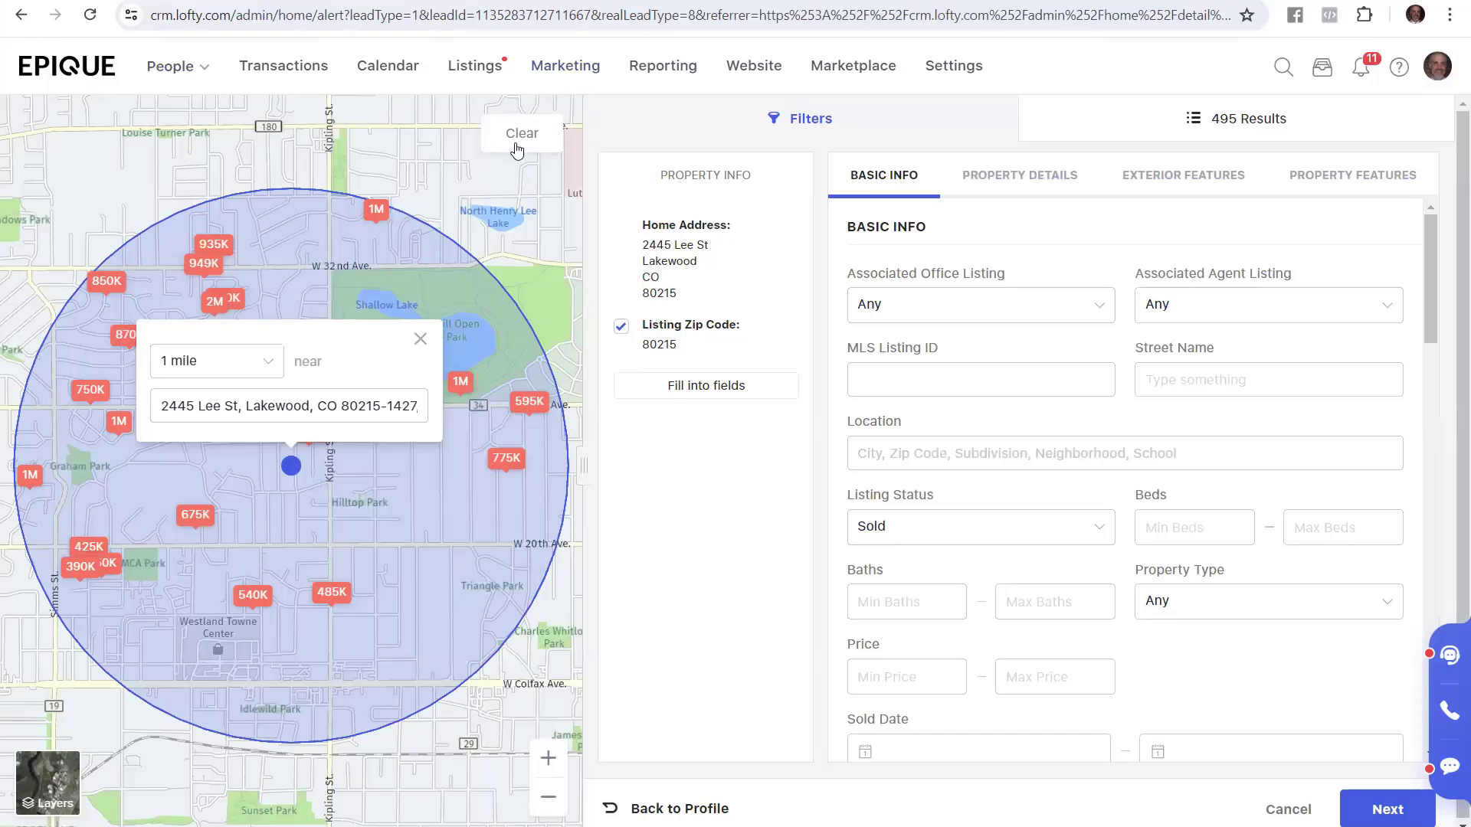
pyautogui.moveTo(396, 510)
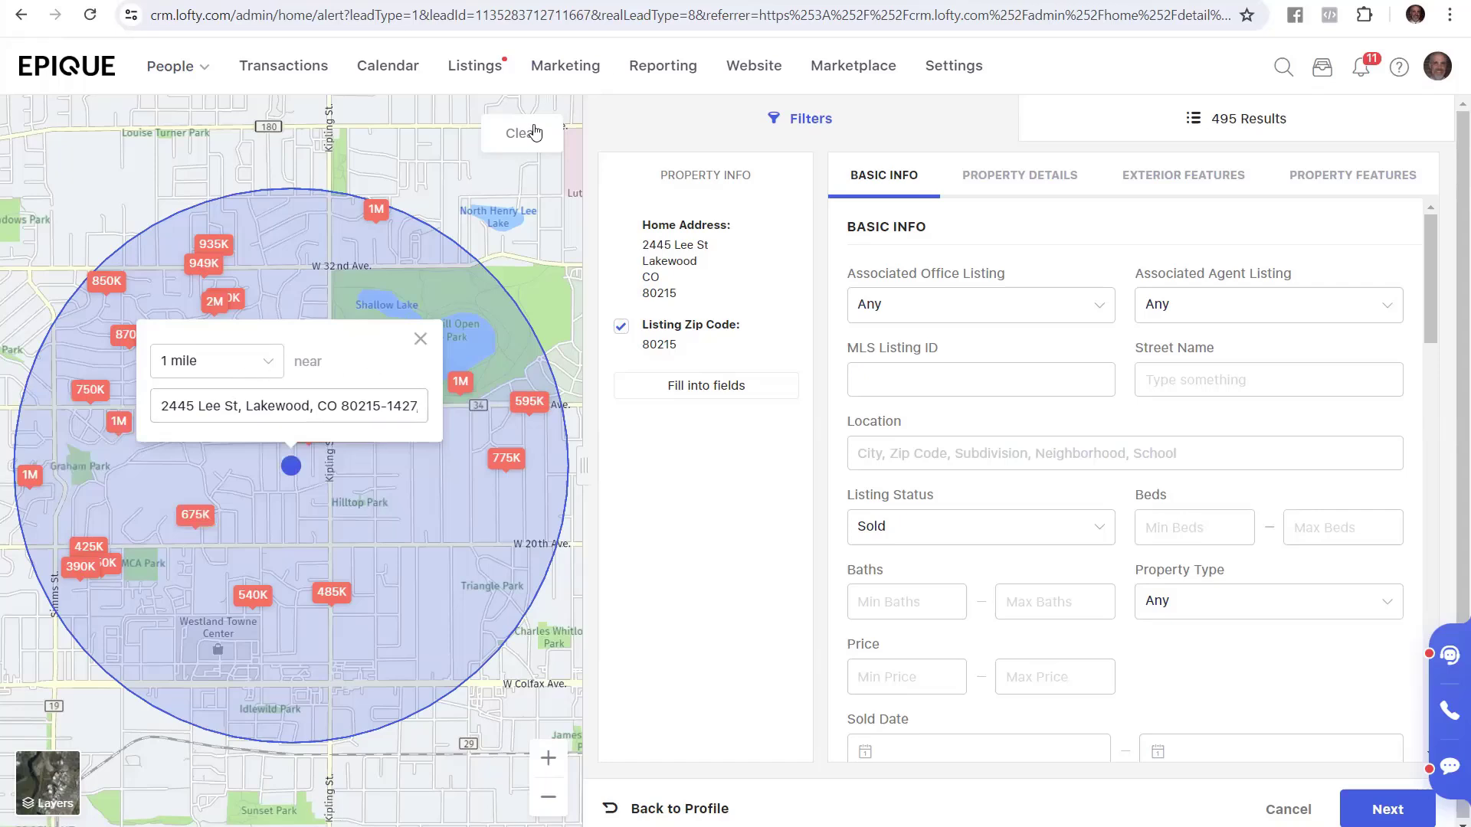
pyautogui.click(522, 133)
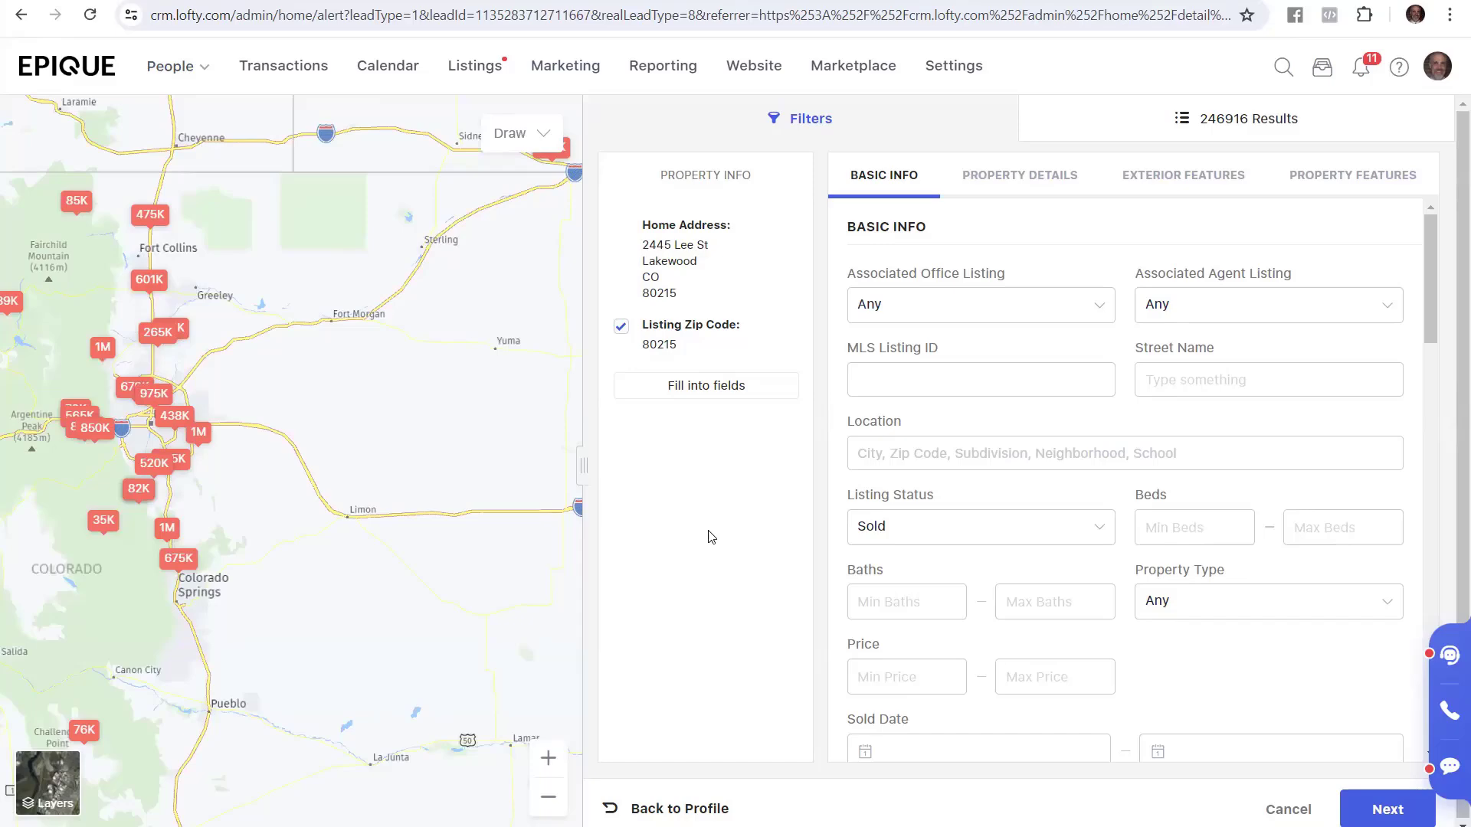
pyautogui.moveTo(45, 67)
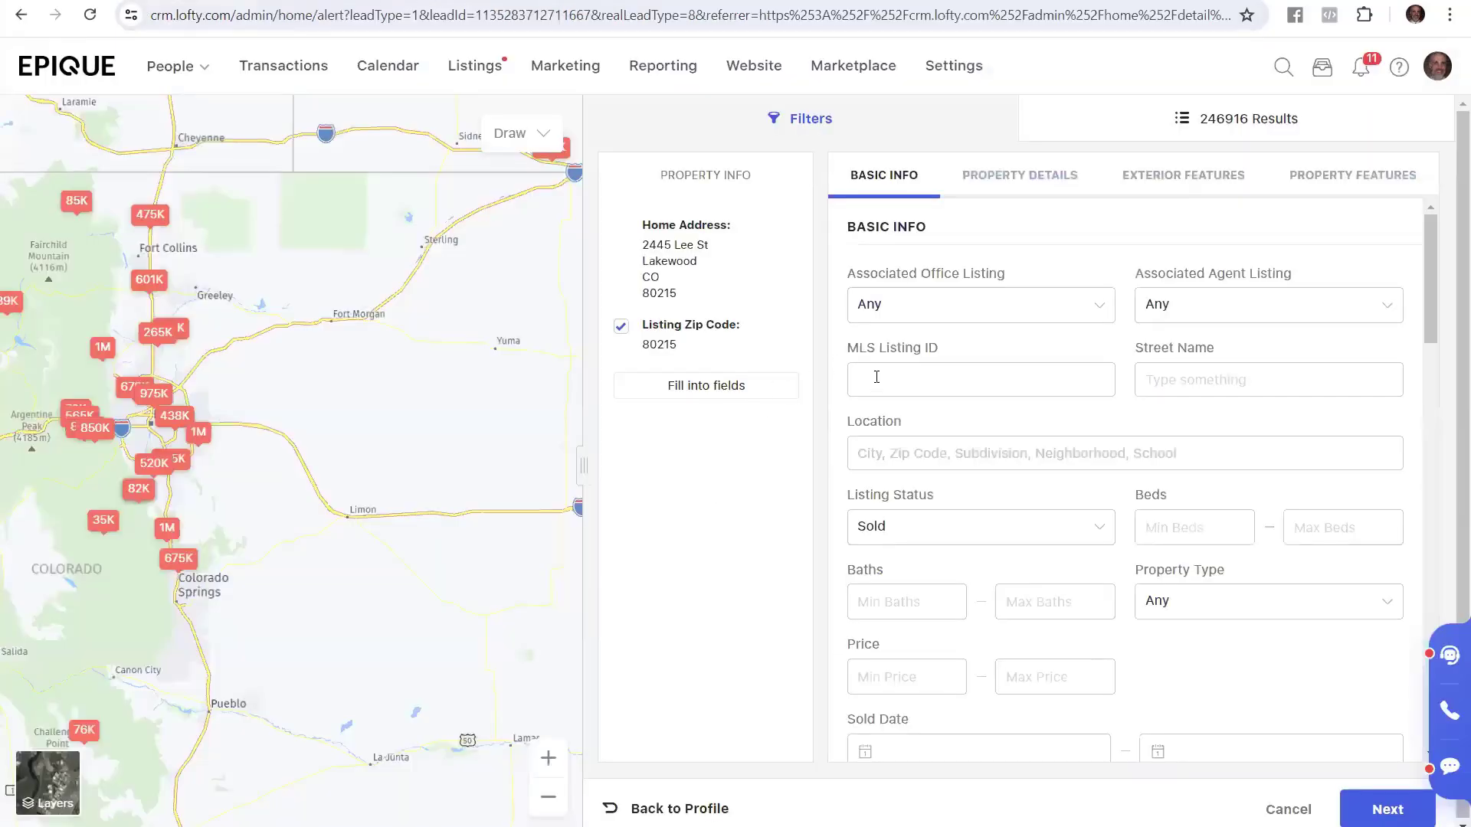
pyautogui.doubleClick(885, 226)
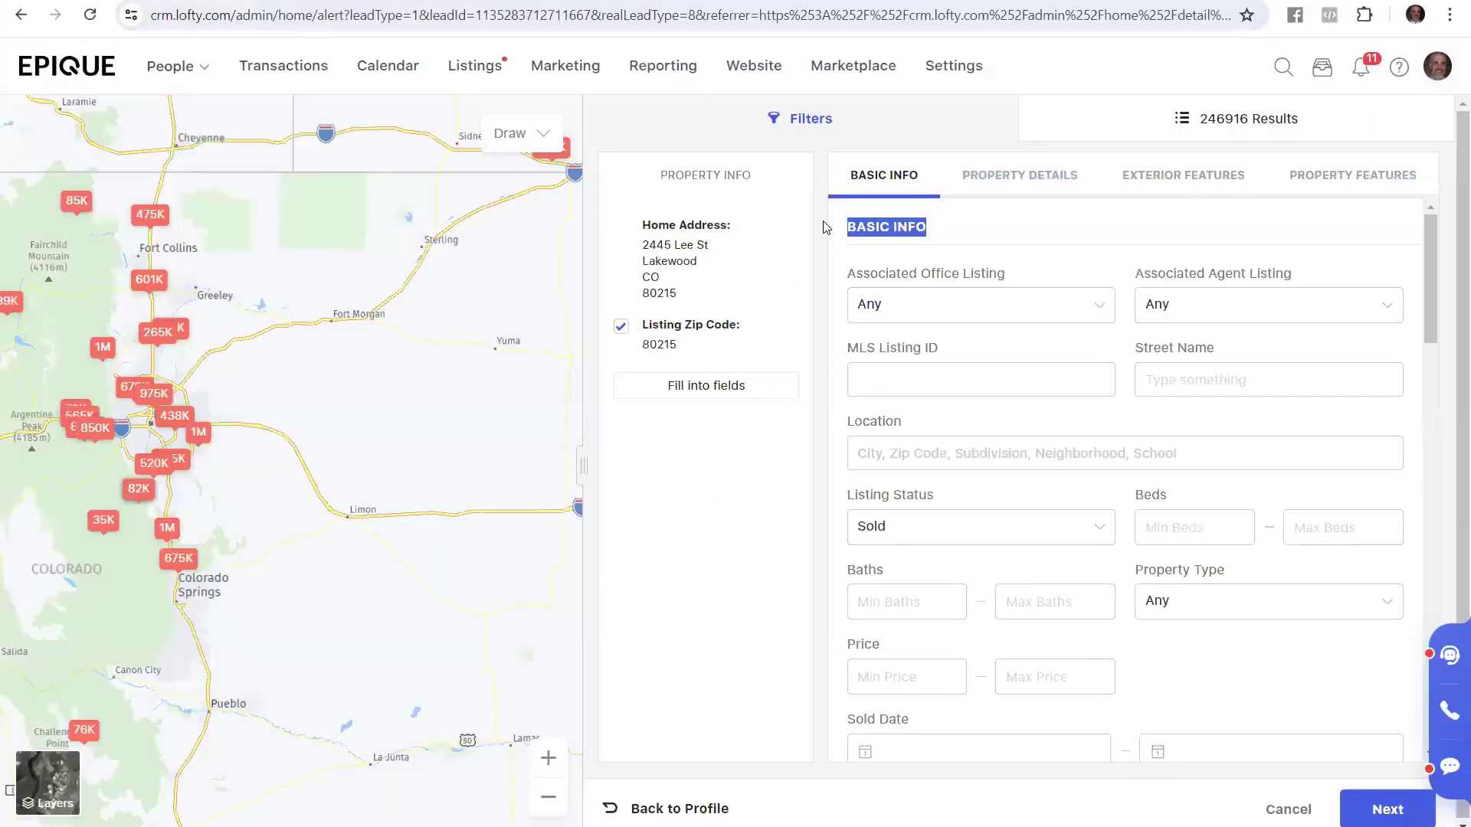
pyautogui.moveTo(896, 434)
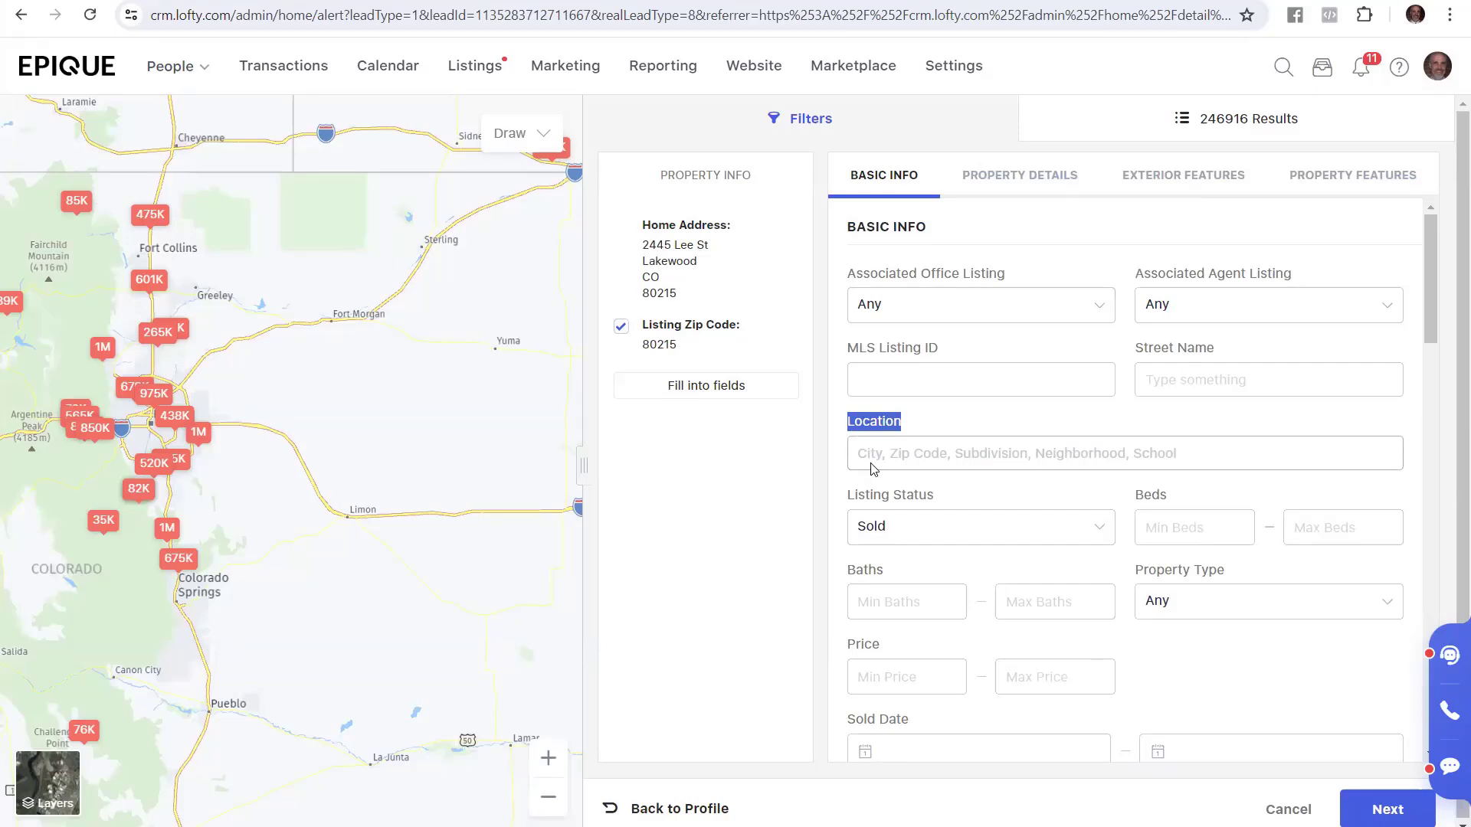
pyautogui.moveTo(1107, 469)
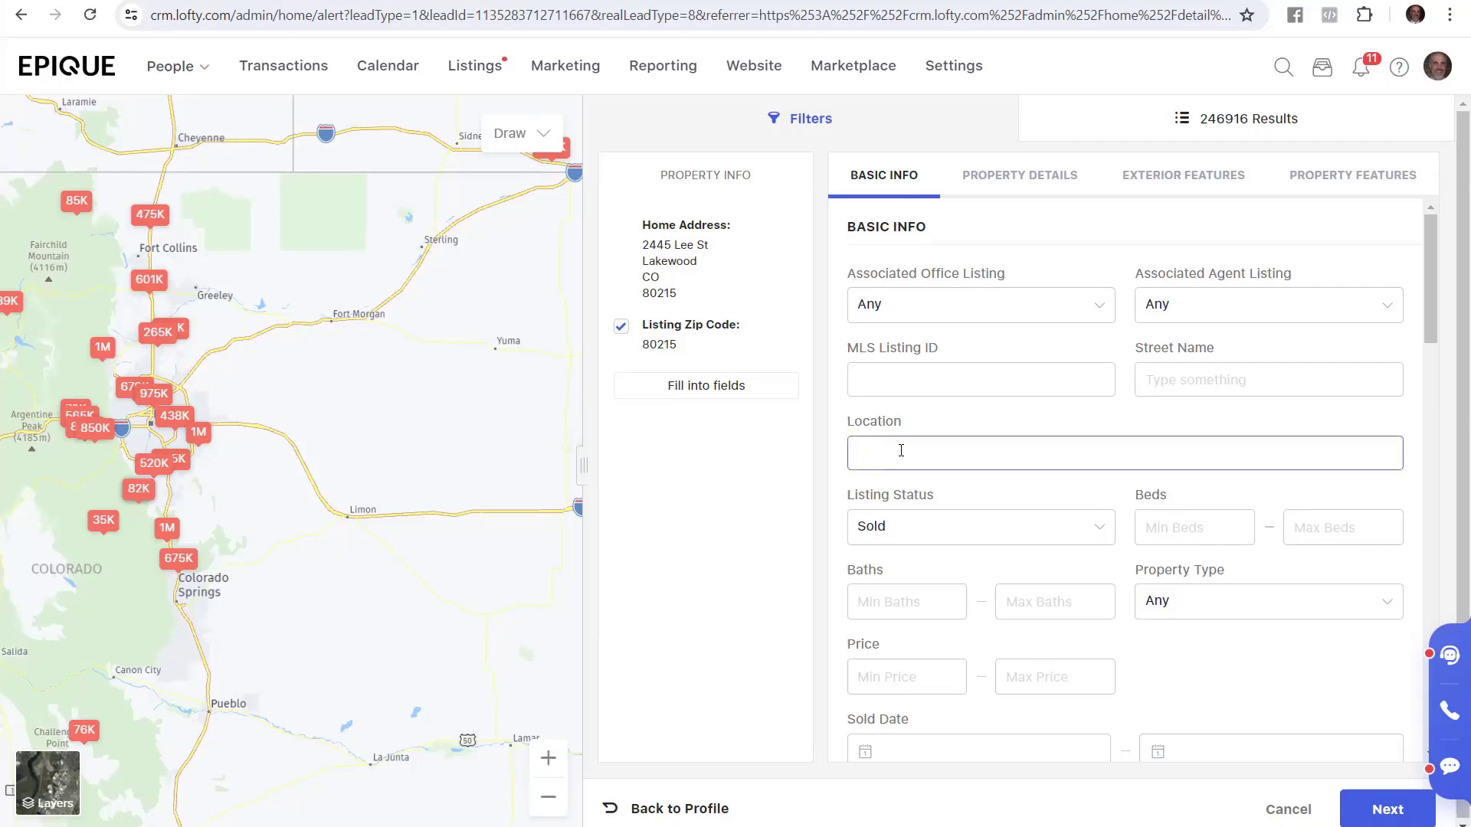
# Set the snapshot Location to ZIP Code 80215, narrowing to 877 sold results.
pyautogui.write('80215')
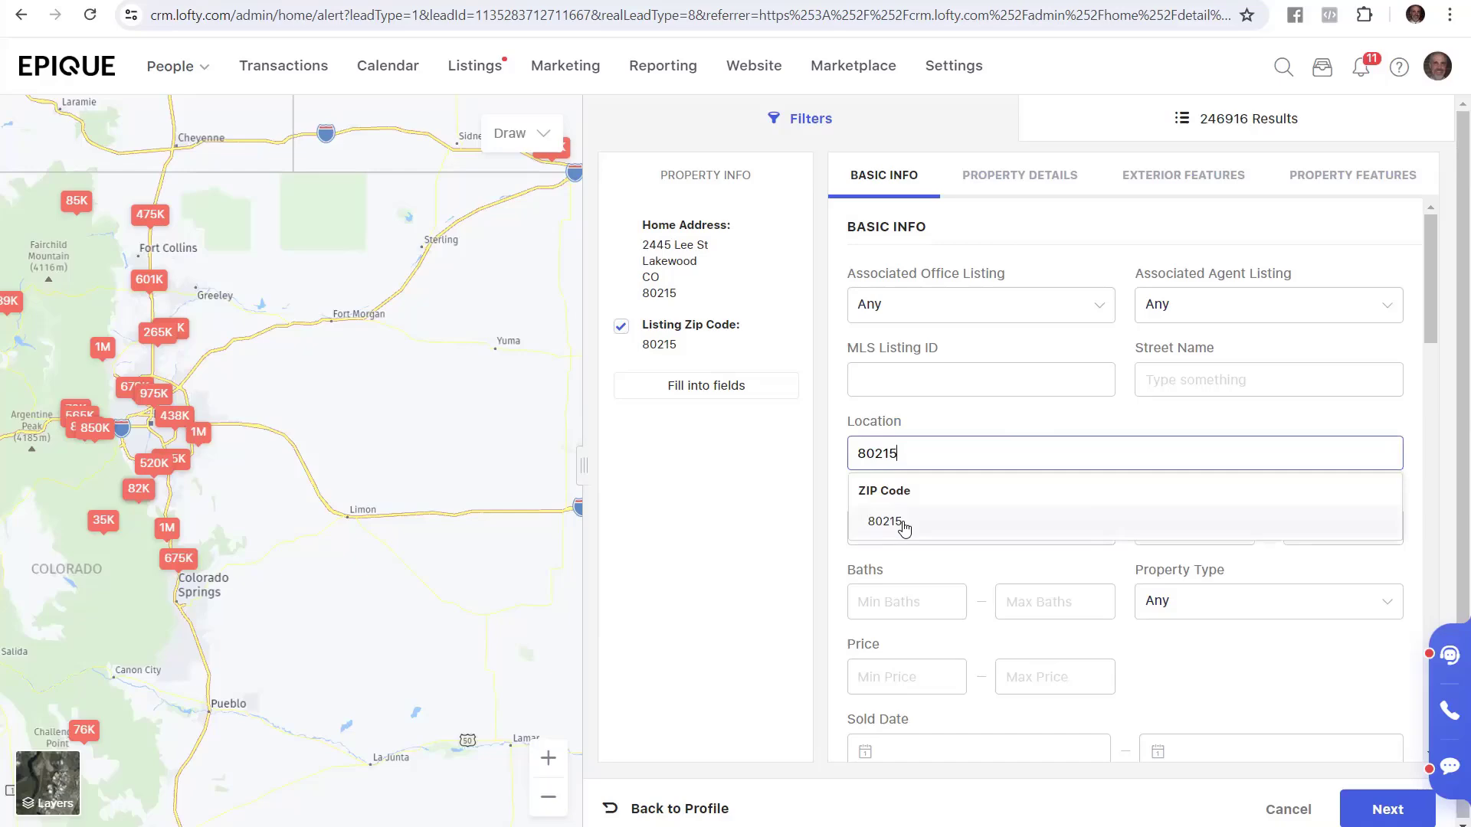
pyautogui.click(885, 523)
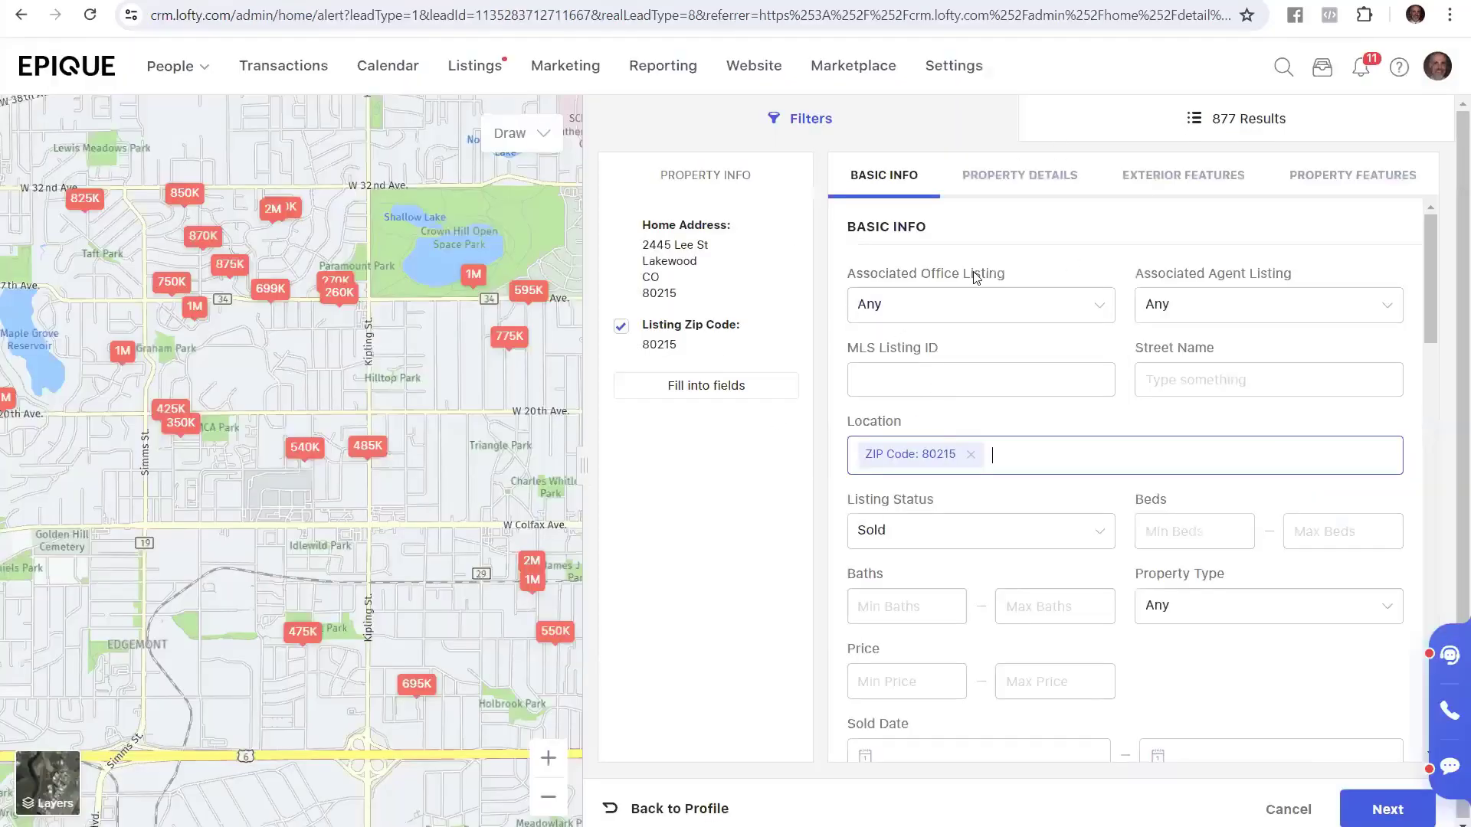
pyautogui.moveTo(986, 260)
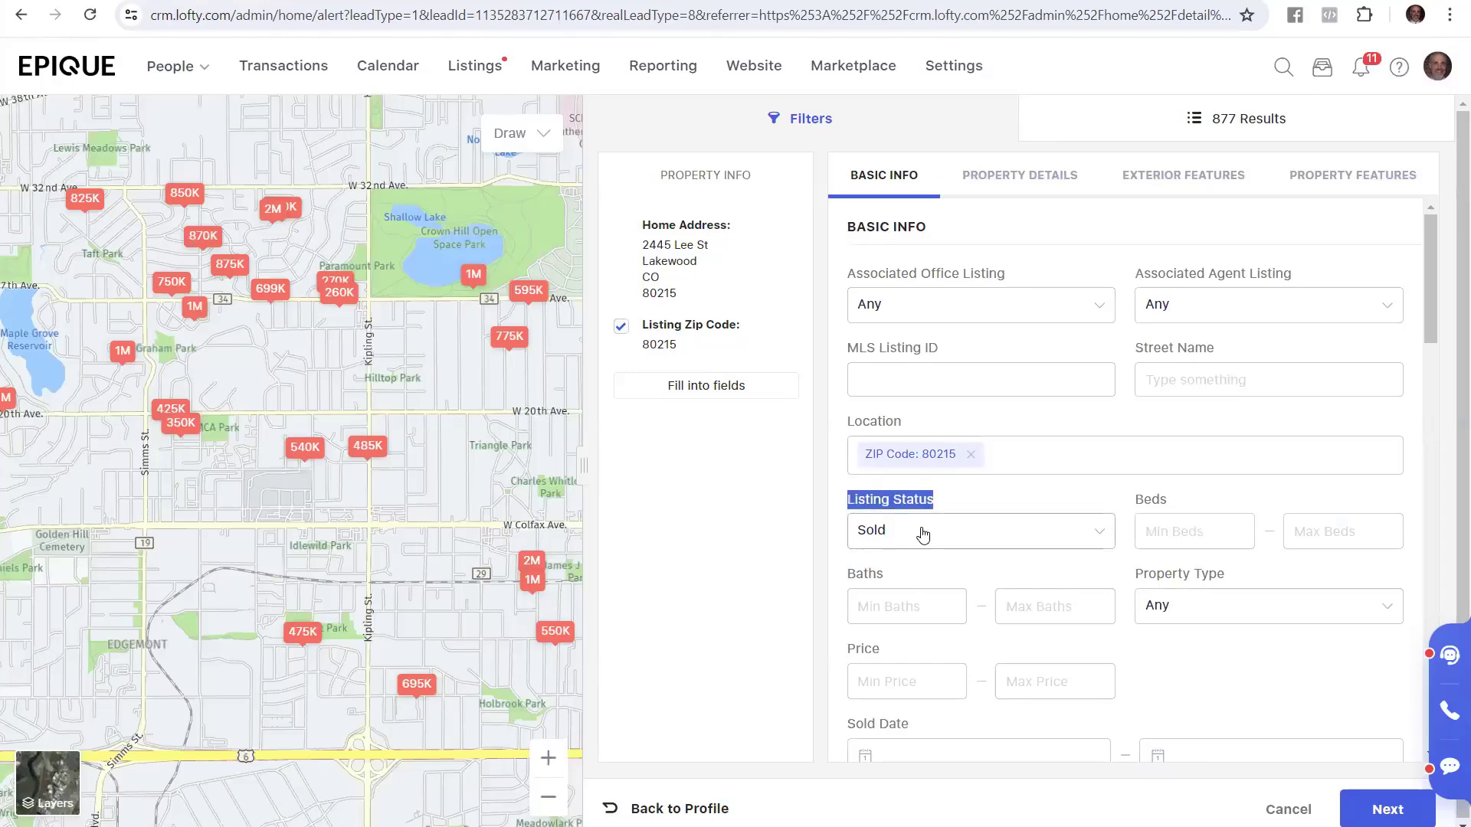
pyautogui.moveTo(928, 534)
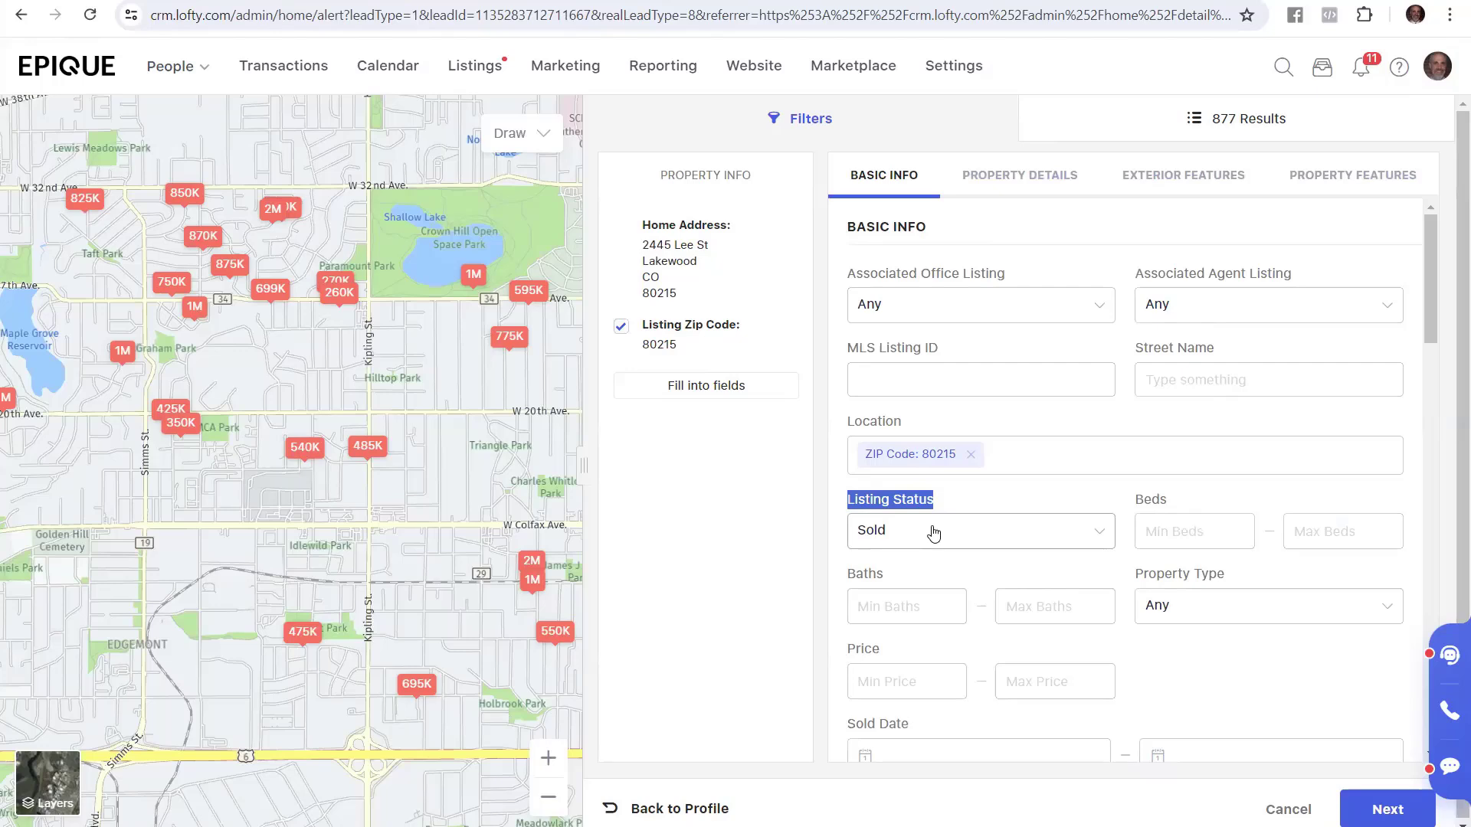
pyautogui.moveTo(1117, 551)
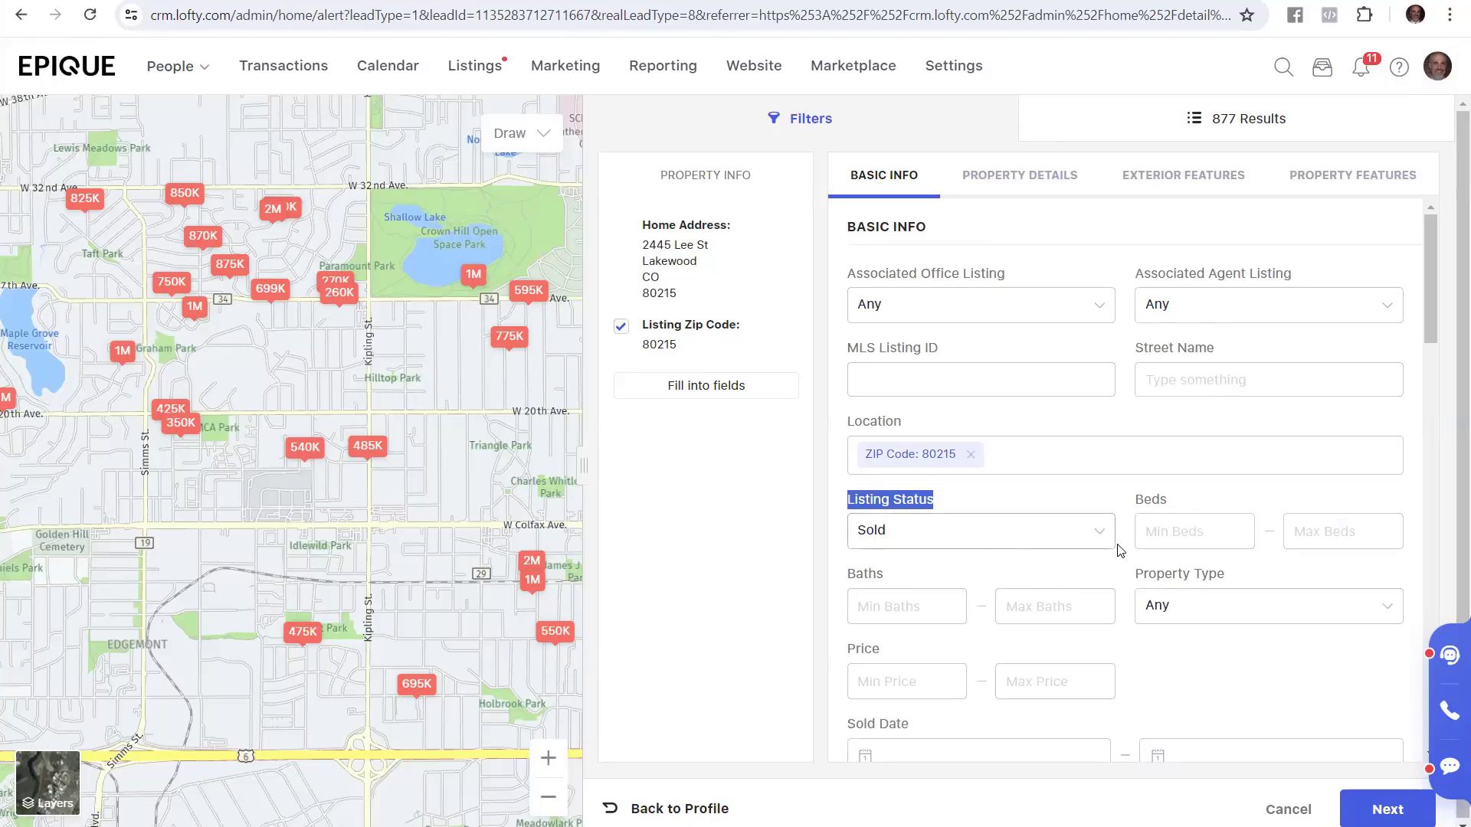
# Add Active to the Sold listing status filter, raising results to 935.
pyautogui.click(978, 530)
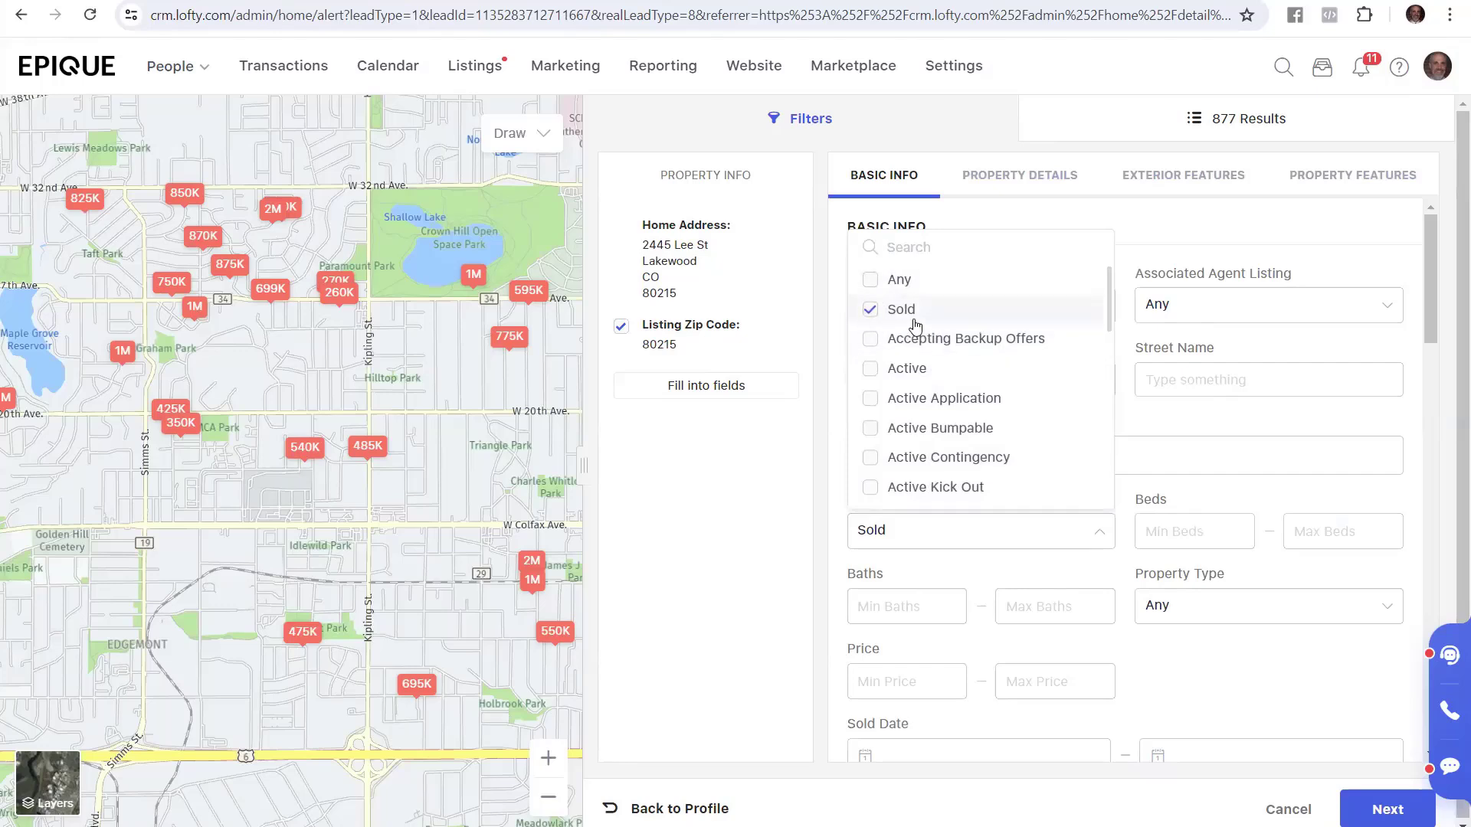
pyautogui.moveTo(943, 384)
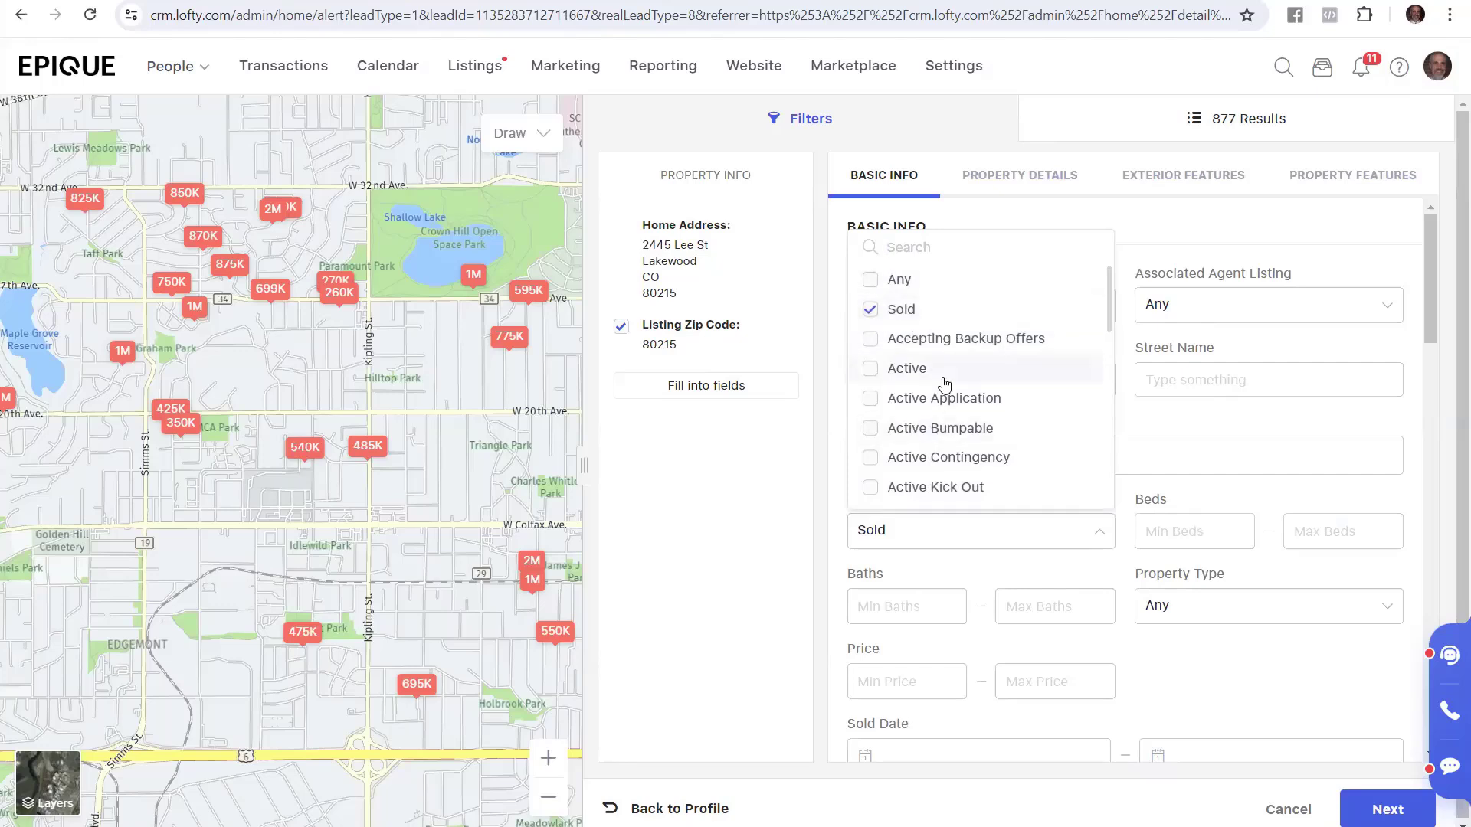
pyautogui.click(869, 372)
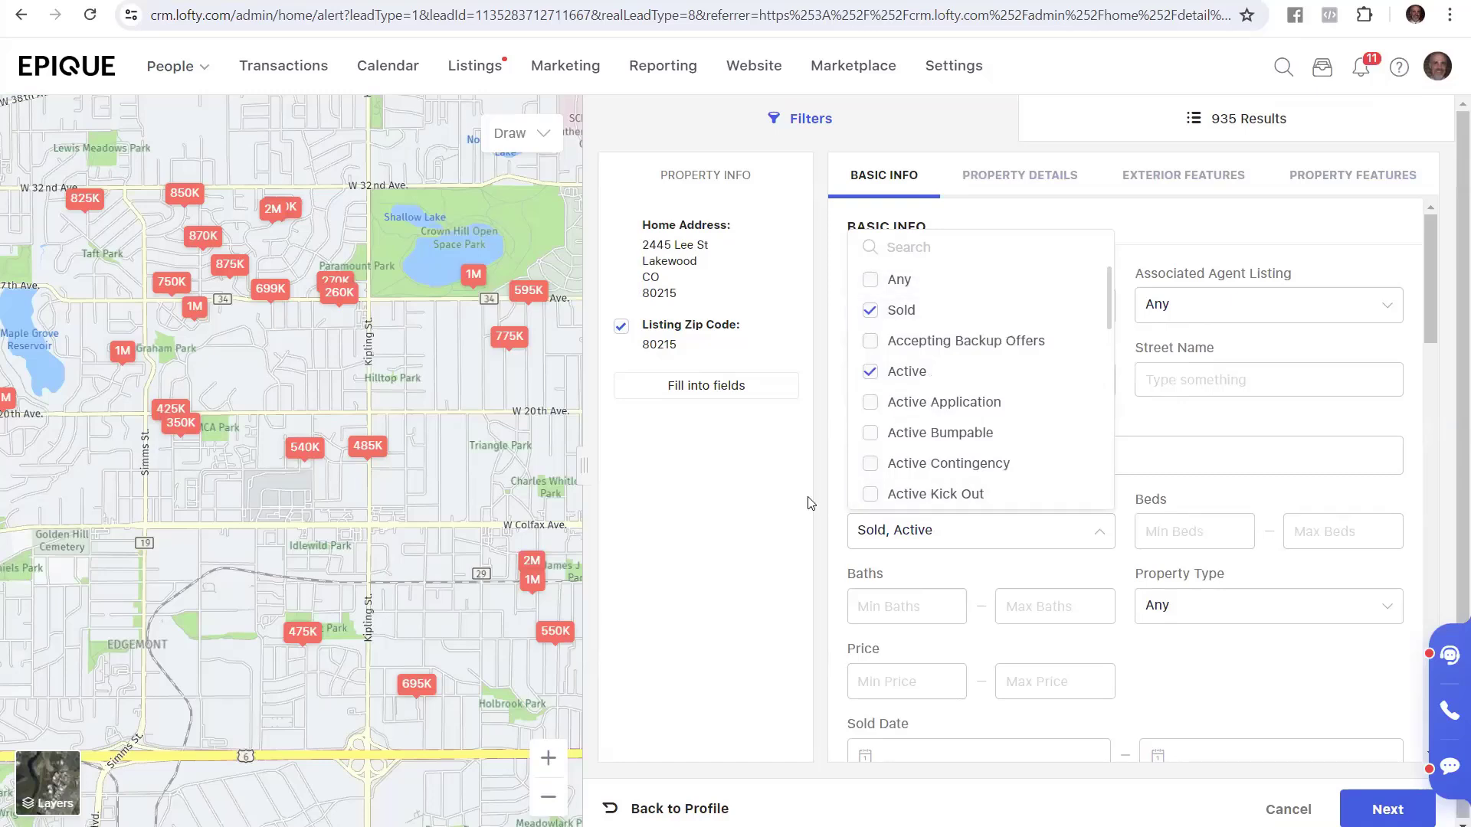
pyautogui.moveTo(1002, 363)
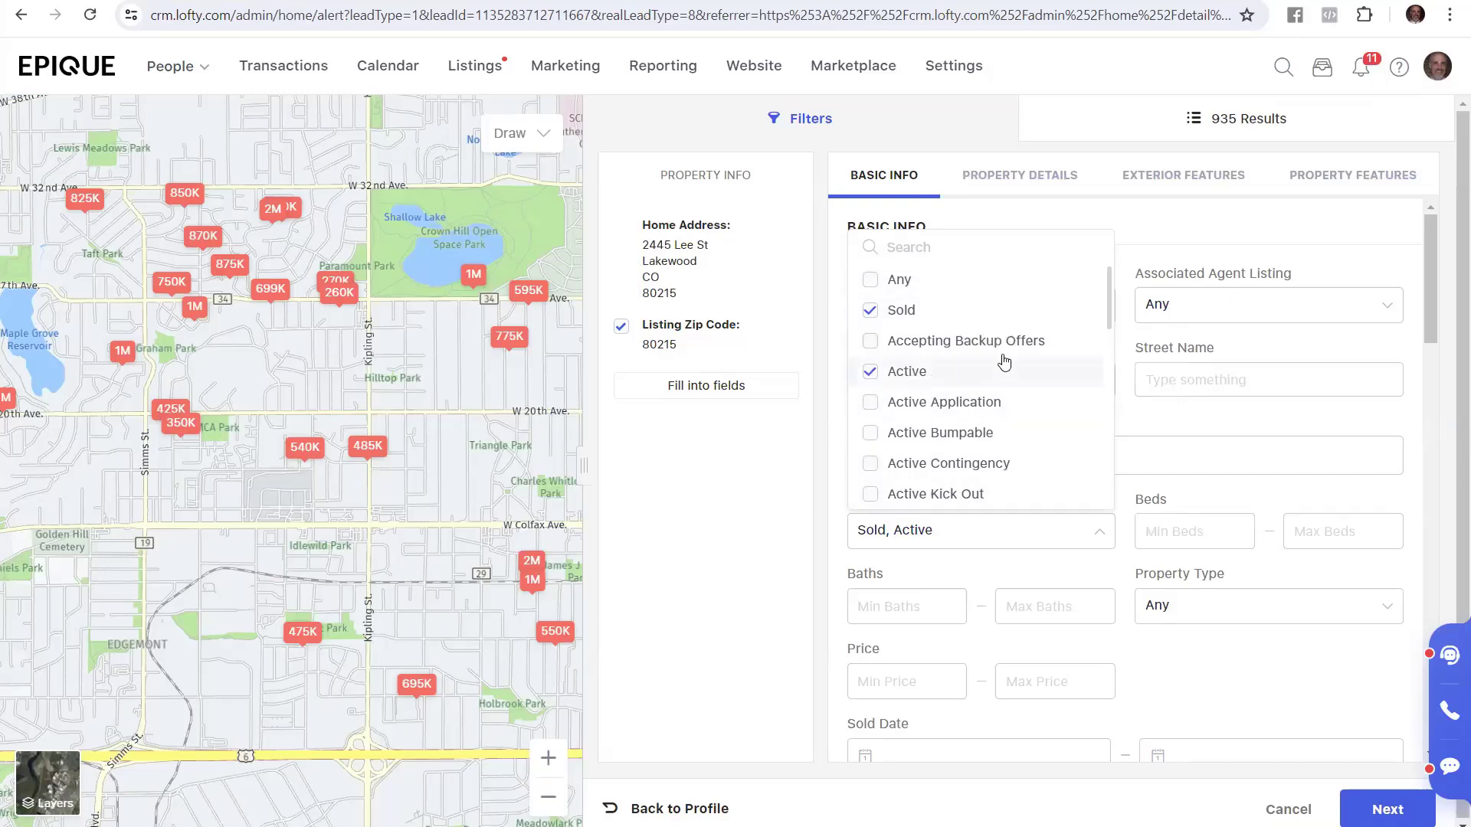
pyautogui.moveTo(990, 384)
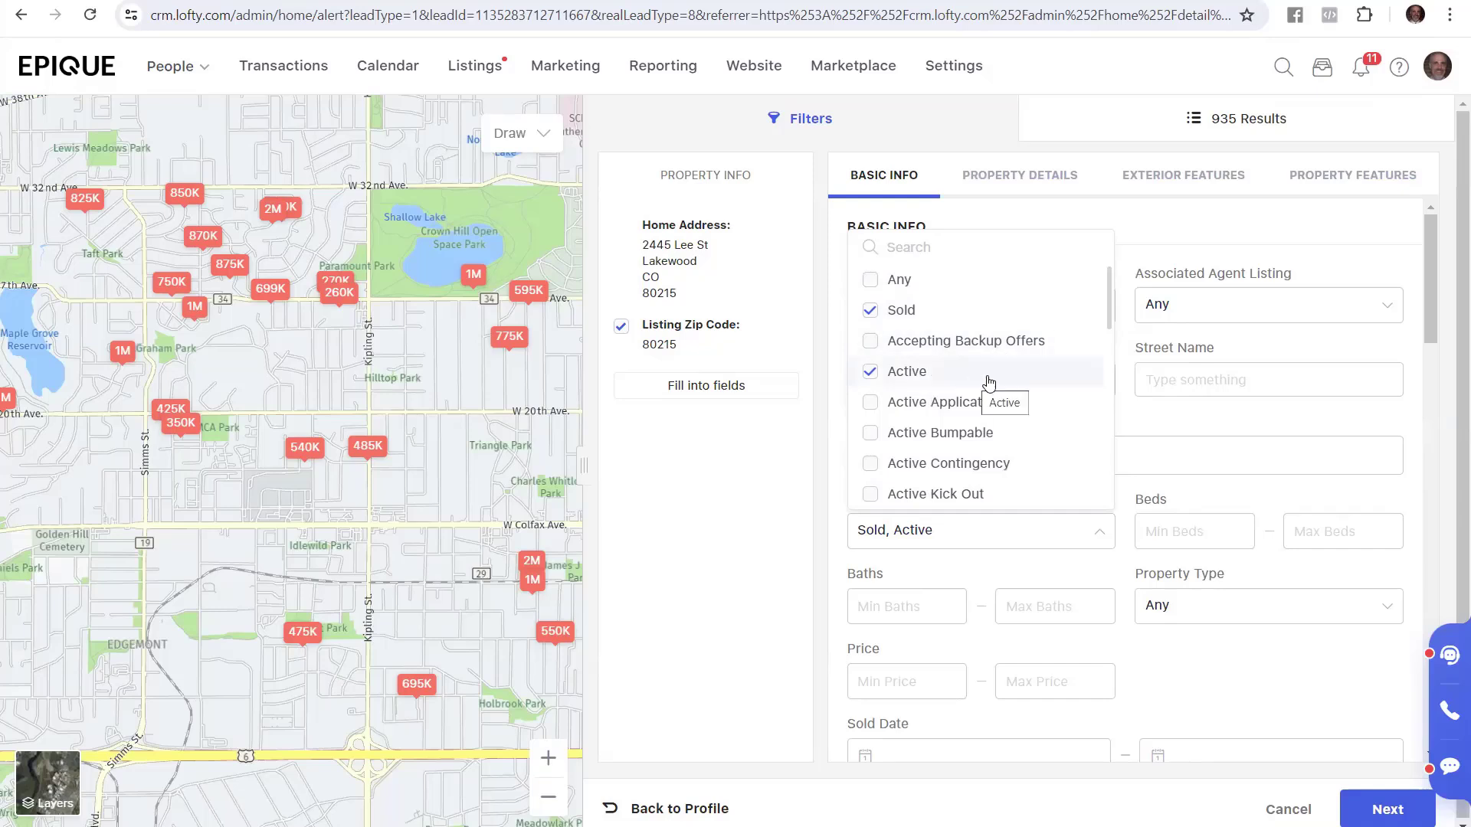
pyautogui.moveTo(919, 335)
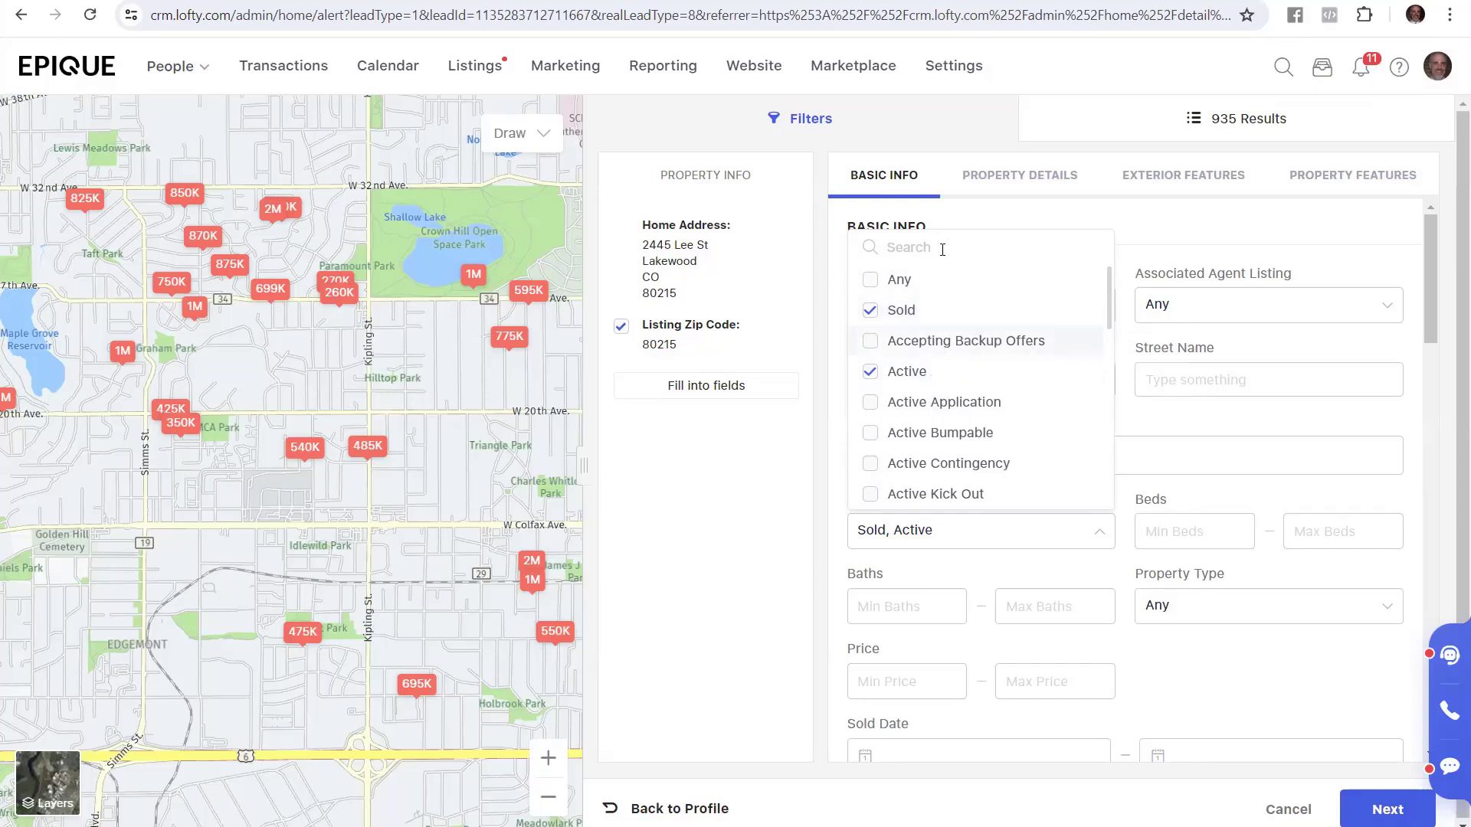
pyautogui.moveTo(945, 331)
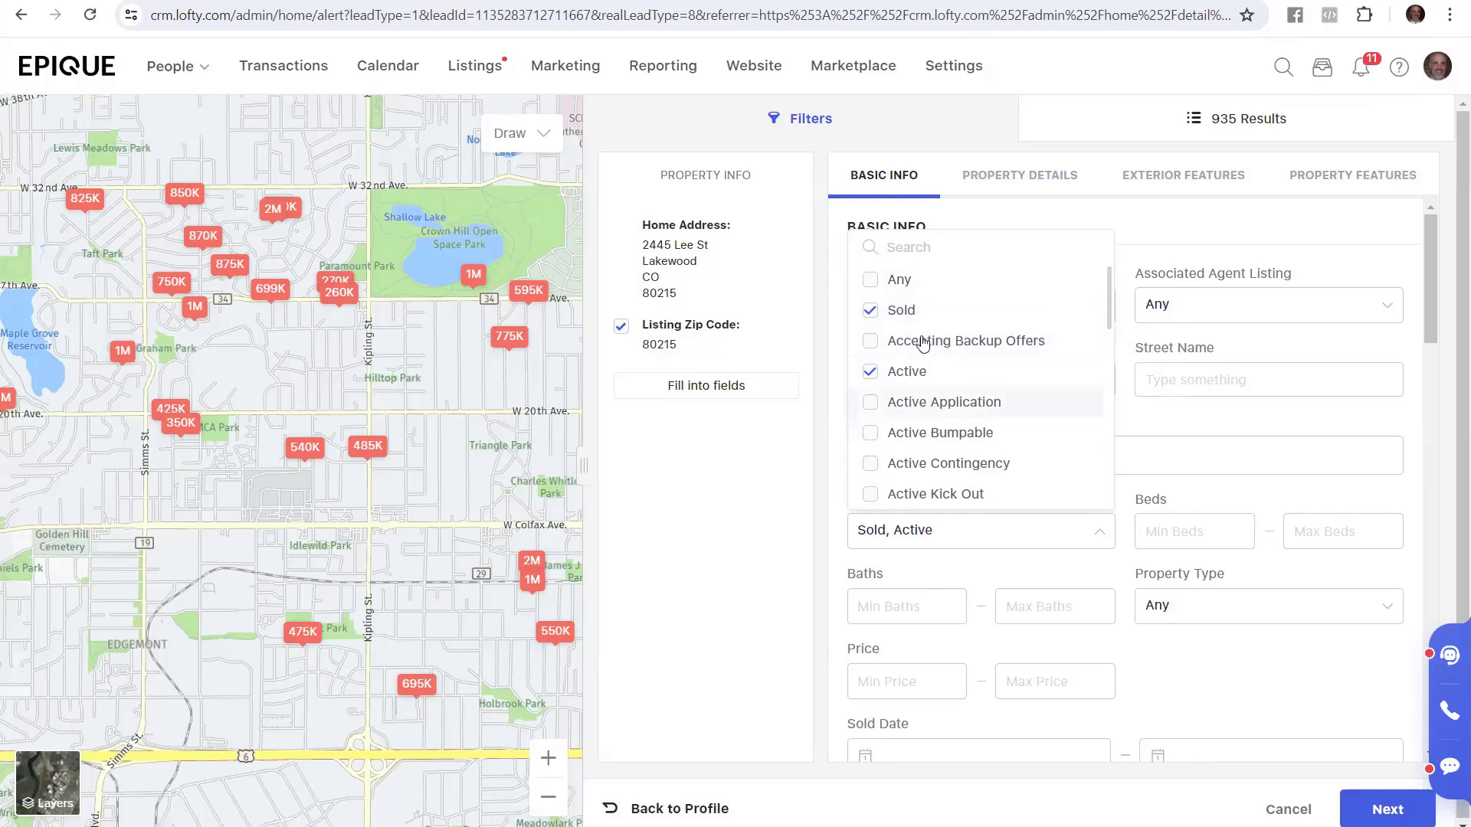
pyautogui.moveTo(1011, 350)
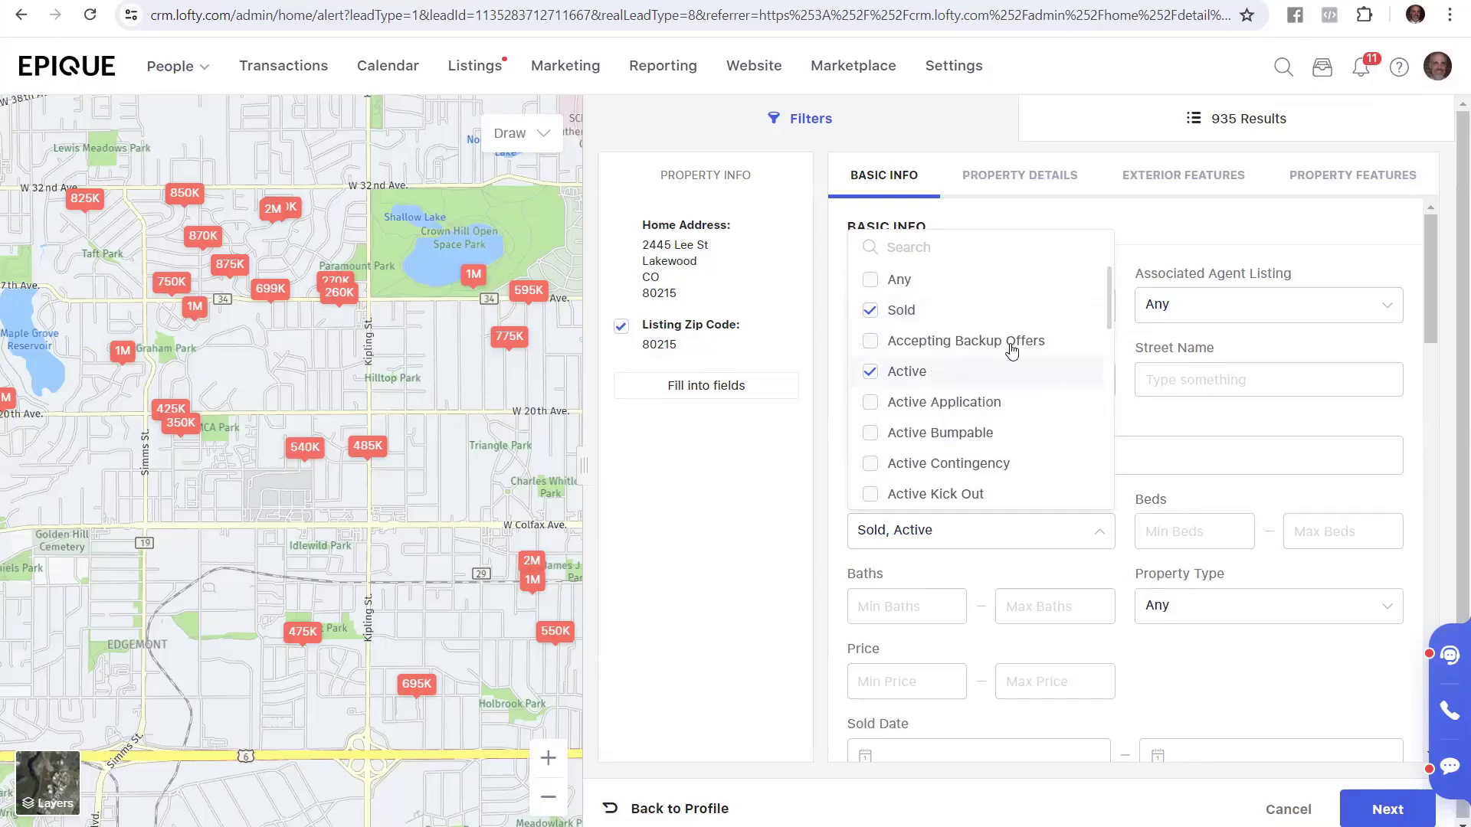
pyautogui.moveTo(832, 529)
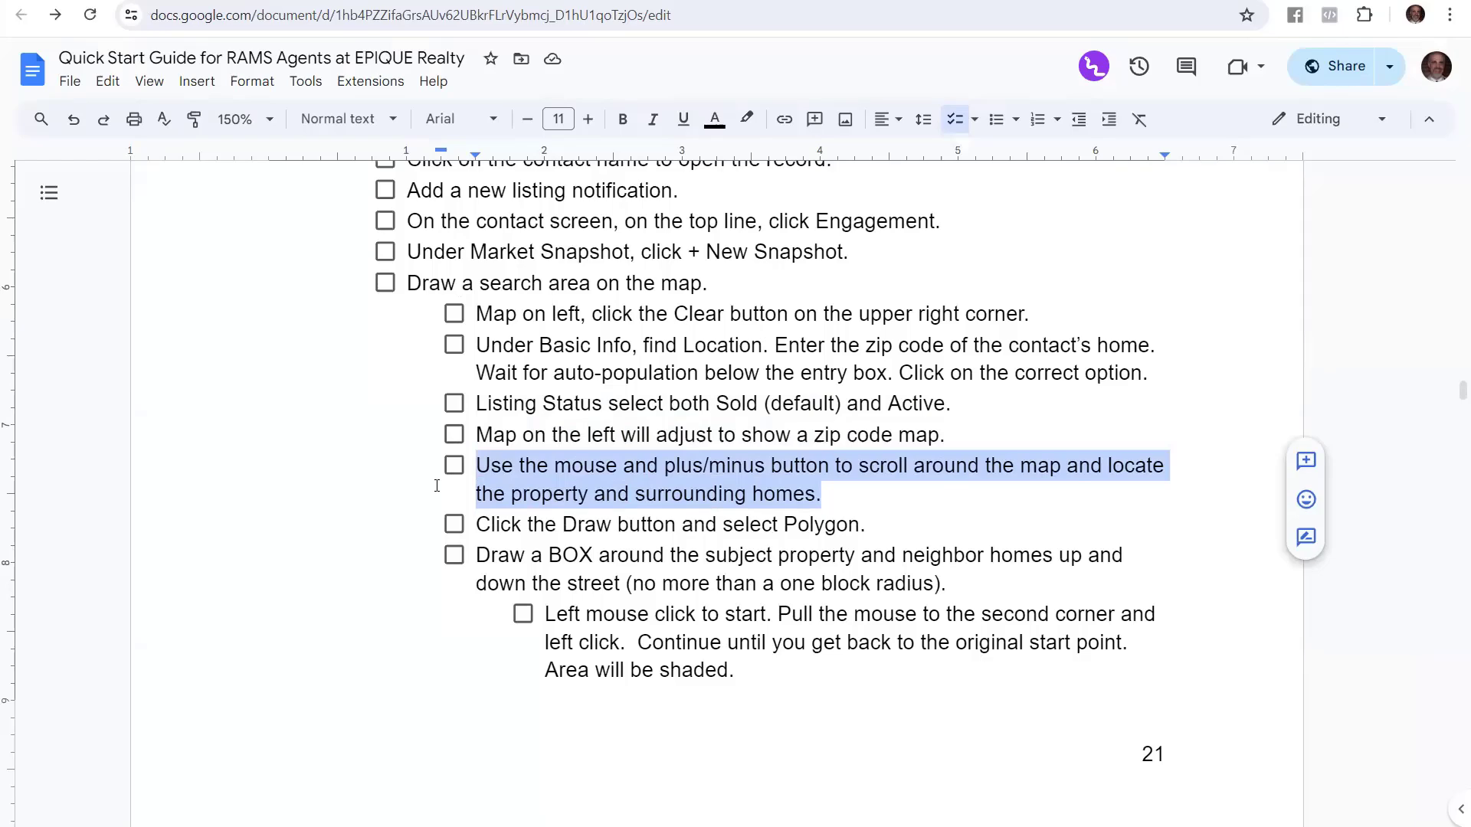
# Return to the Quick Start Guide doc to read the map-navigation and polygon steps.
pyautogui.click(263, 58)
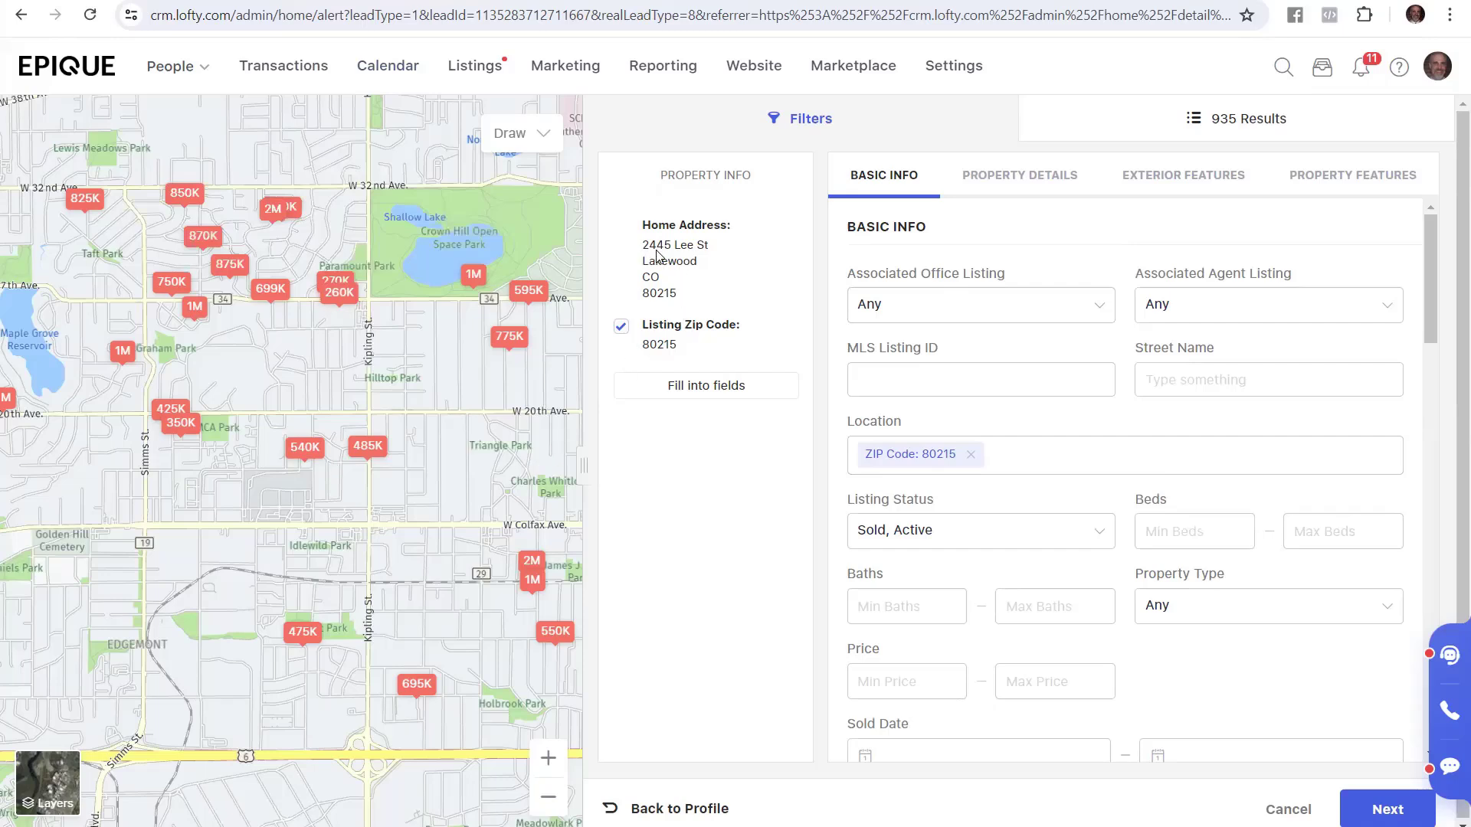
pyautogui.moveTo(314, 467)
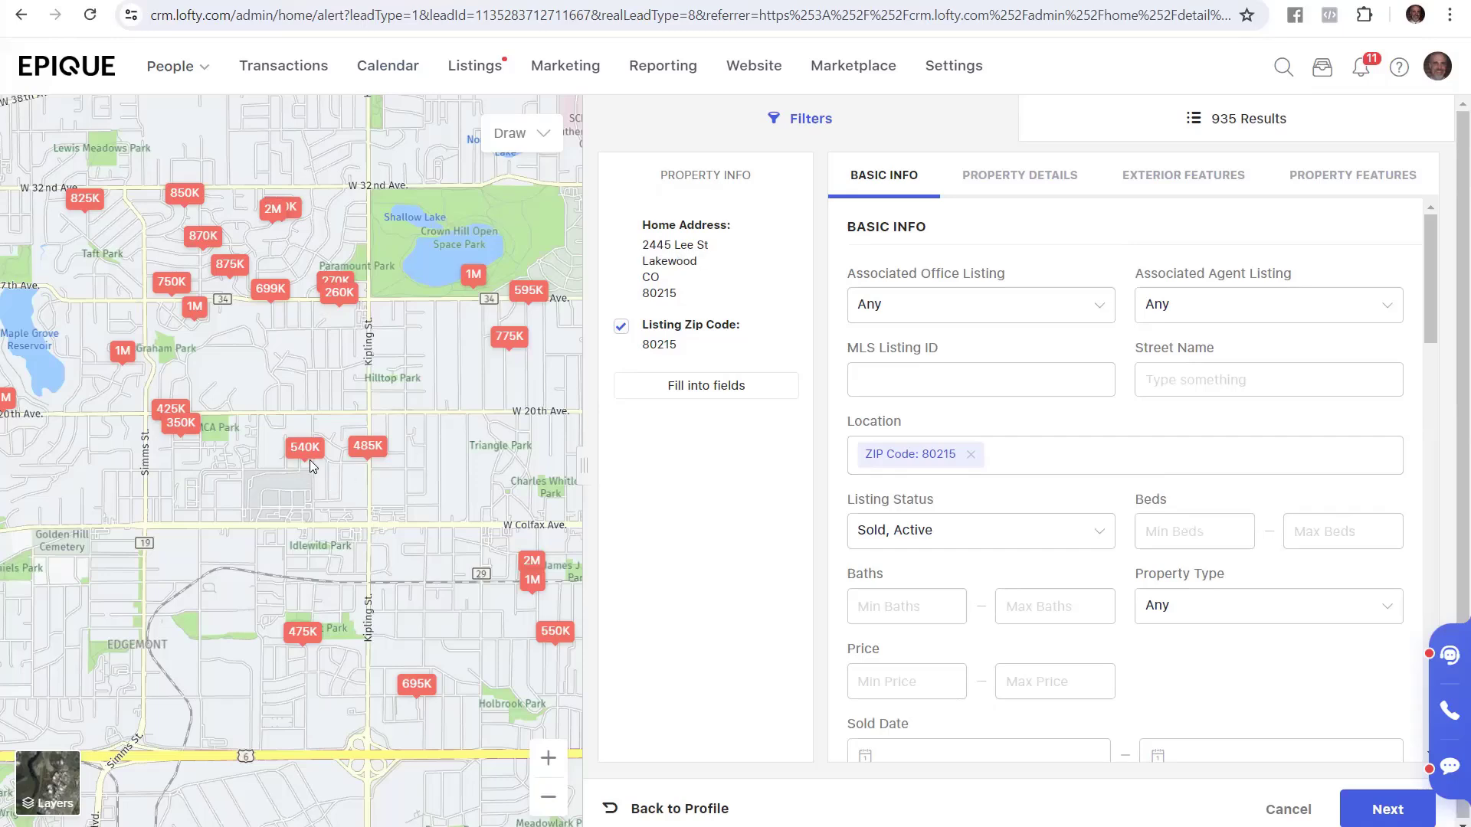
pyautogui.moveTo(380, 302)
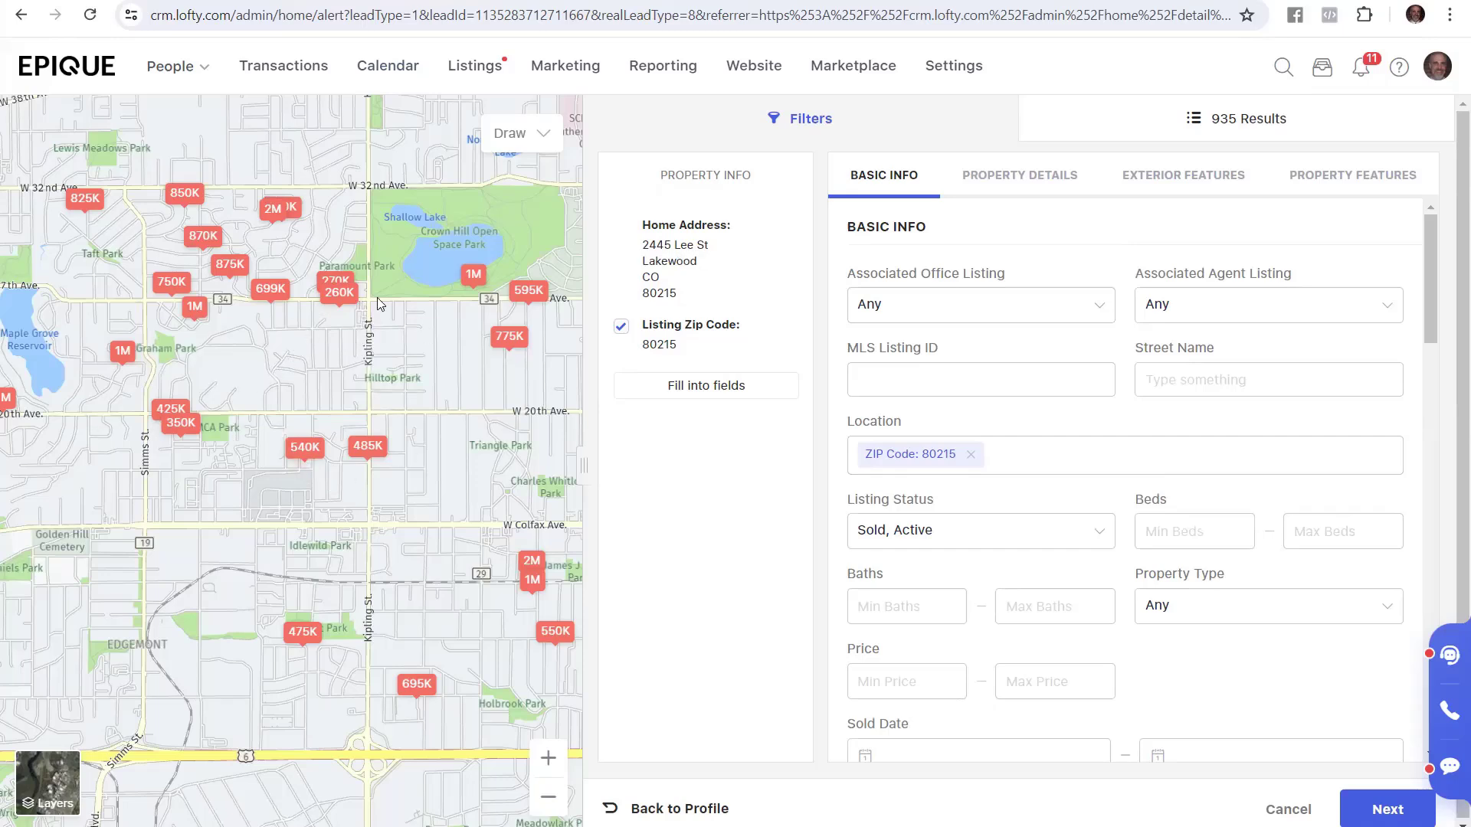
pyautogui.moveTo(333, 342)
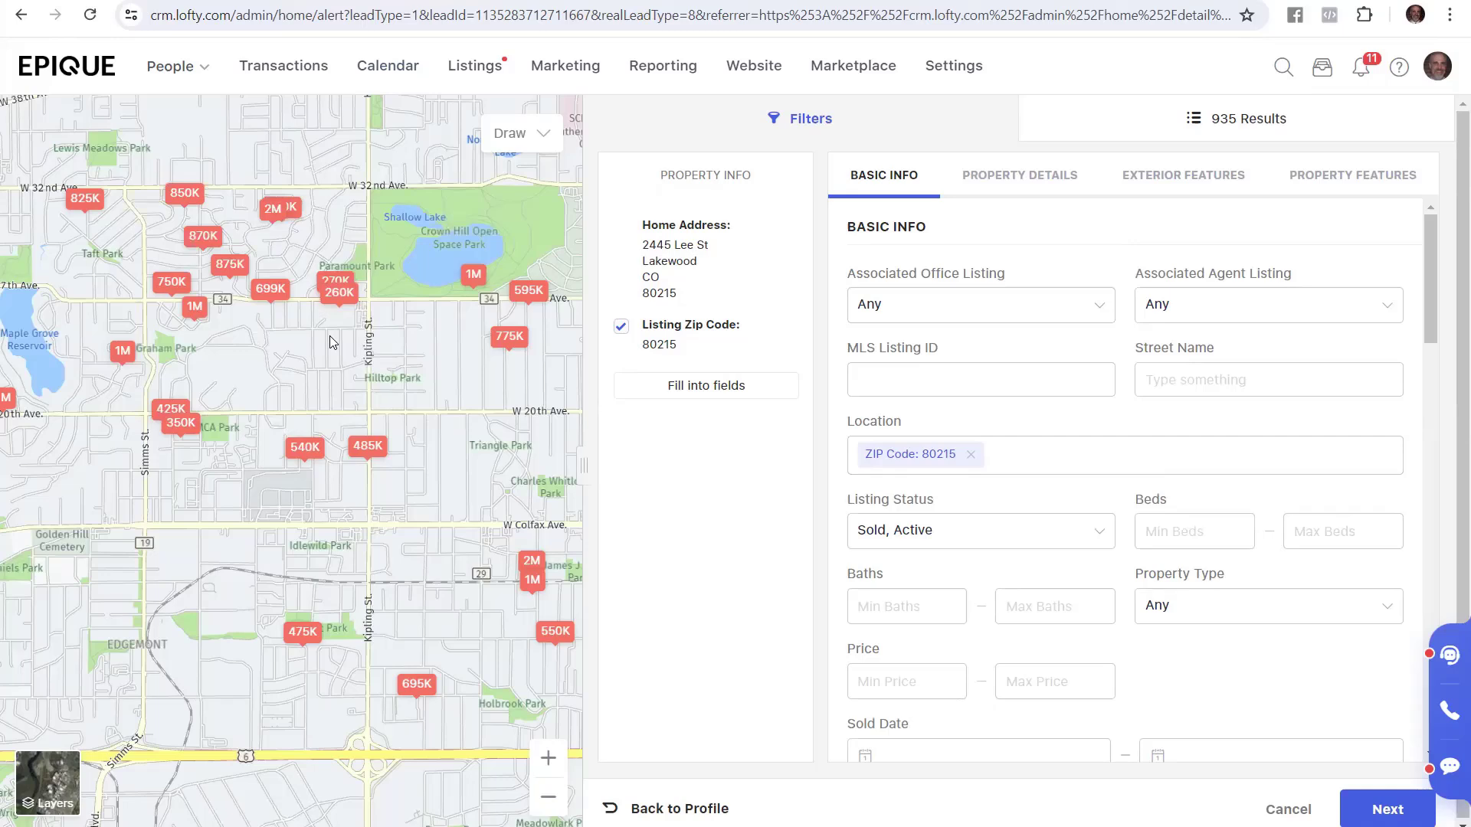
pyautogui.moveTo(322, 377)
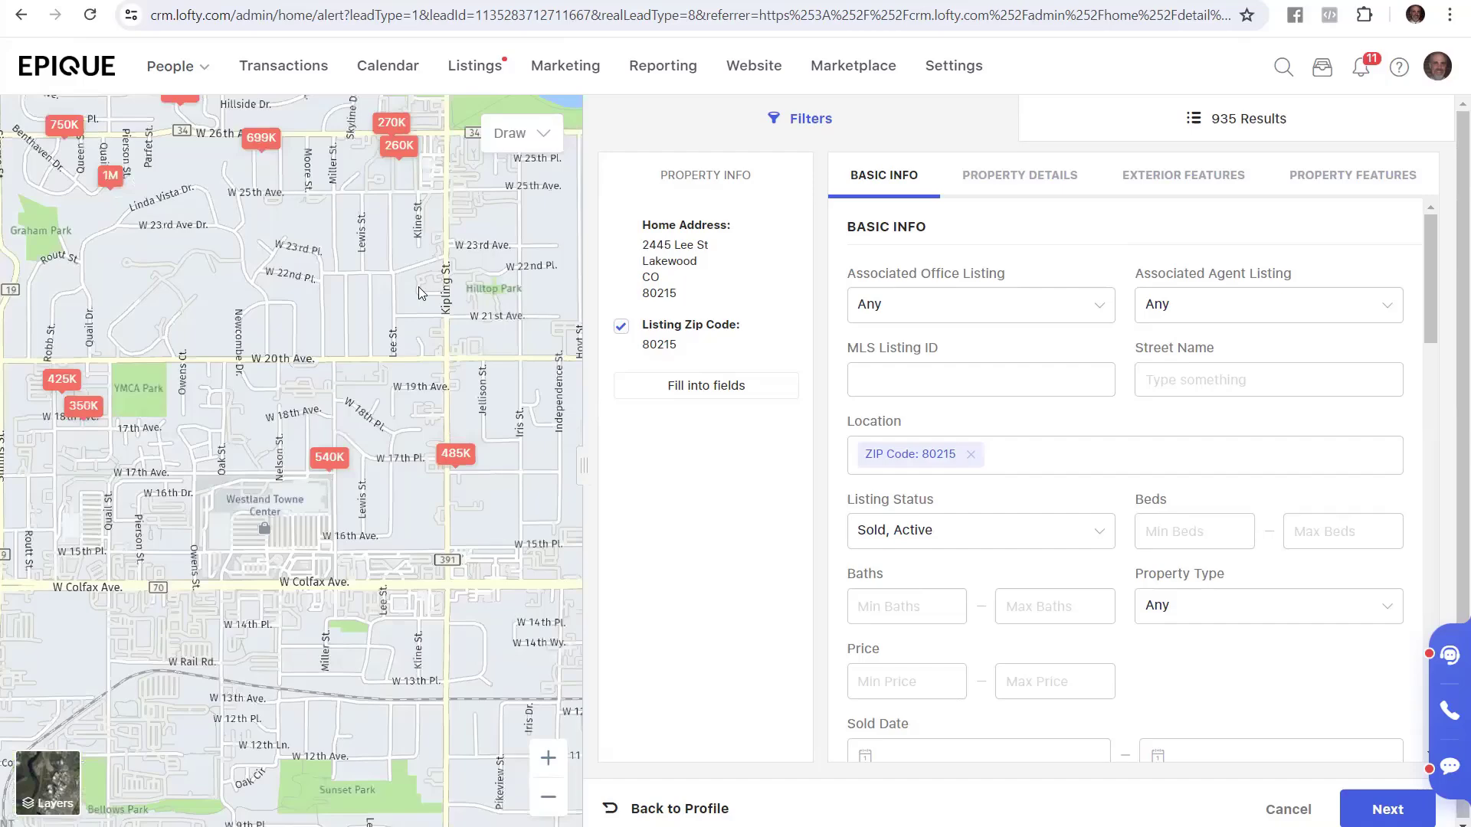
pyautogui.moveTo(548, 758)
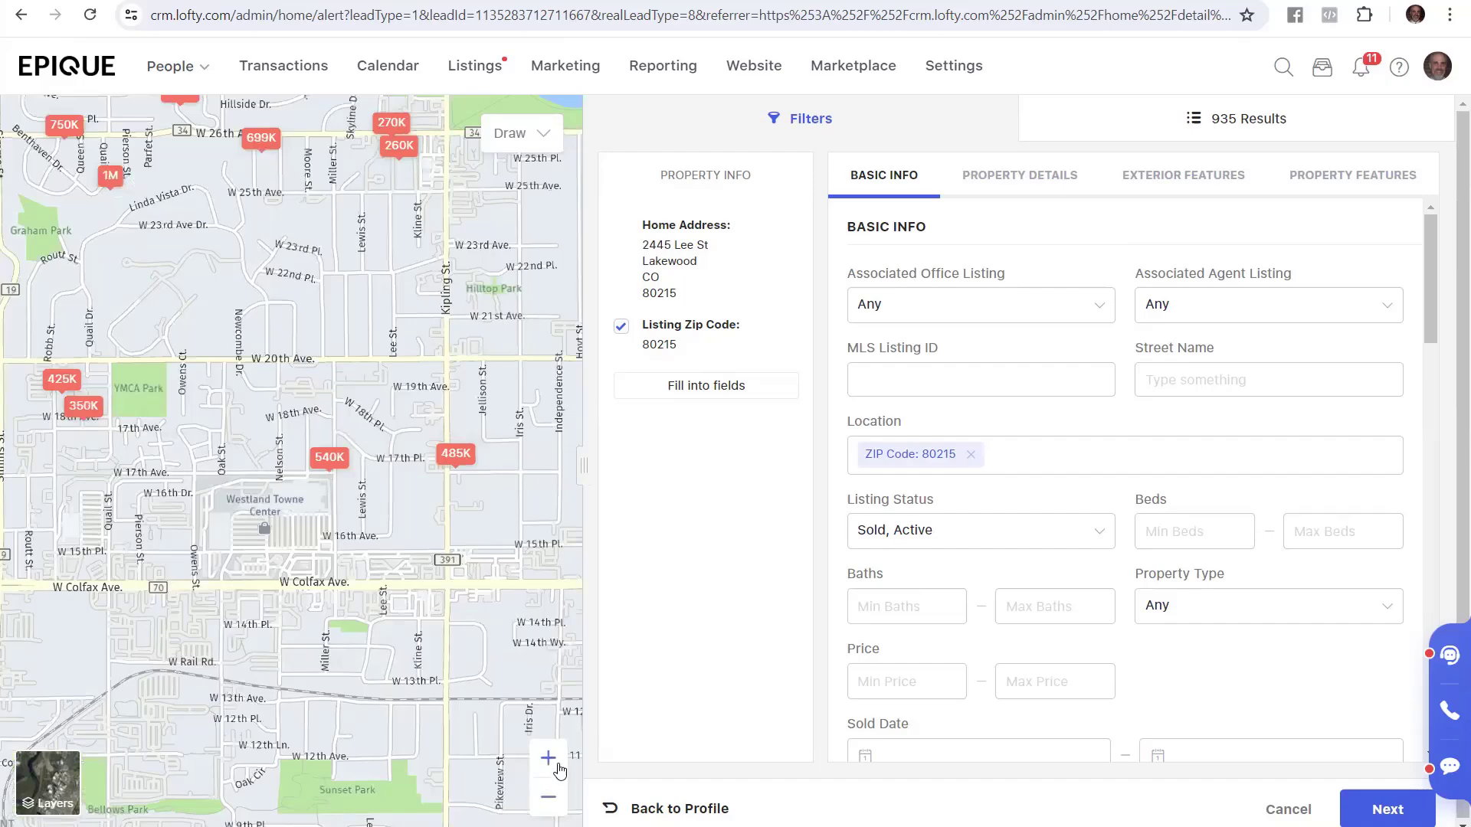
# Zoom the map in twice onto the Lee St blocks between W 23rd and W 25th Ave.
pyautogui.click(548, 757)
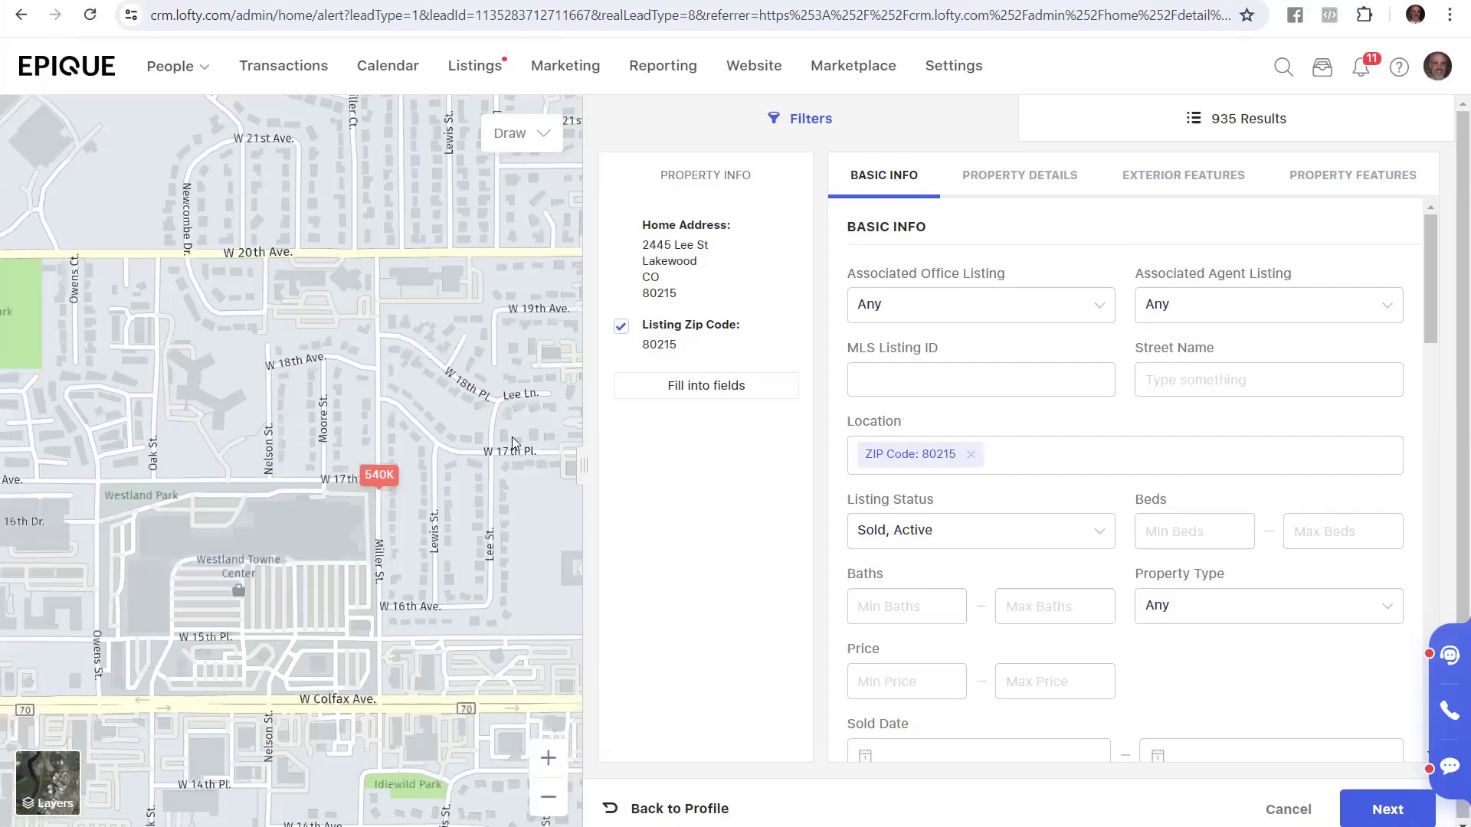
pyautogui.moveTo(380, 232)
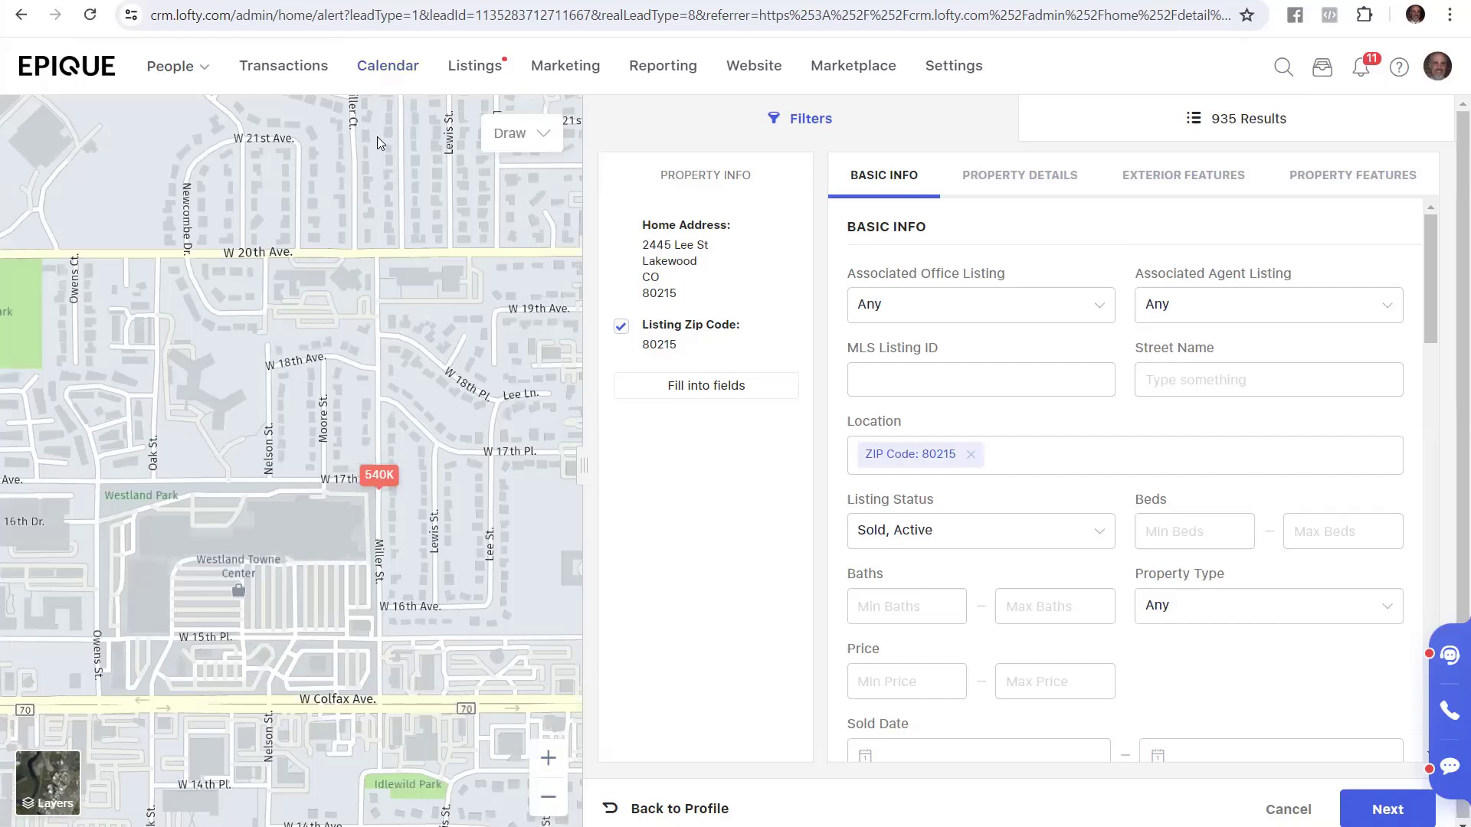
pyautogui.moveTo(390, 193)
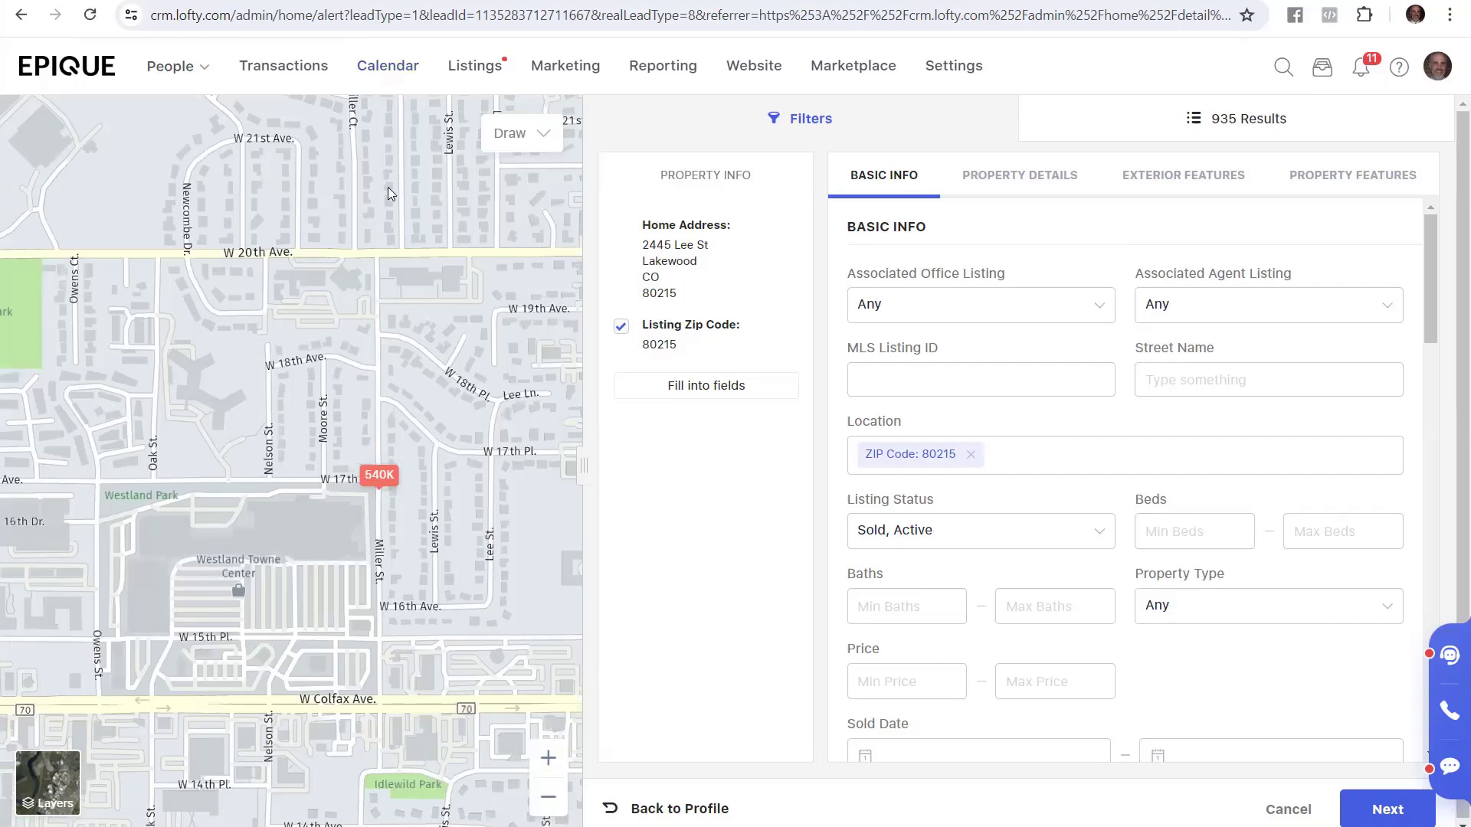
pyautogui.moveTo(375, 145)
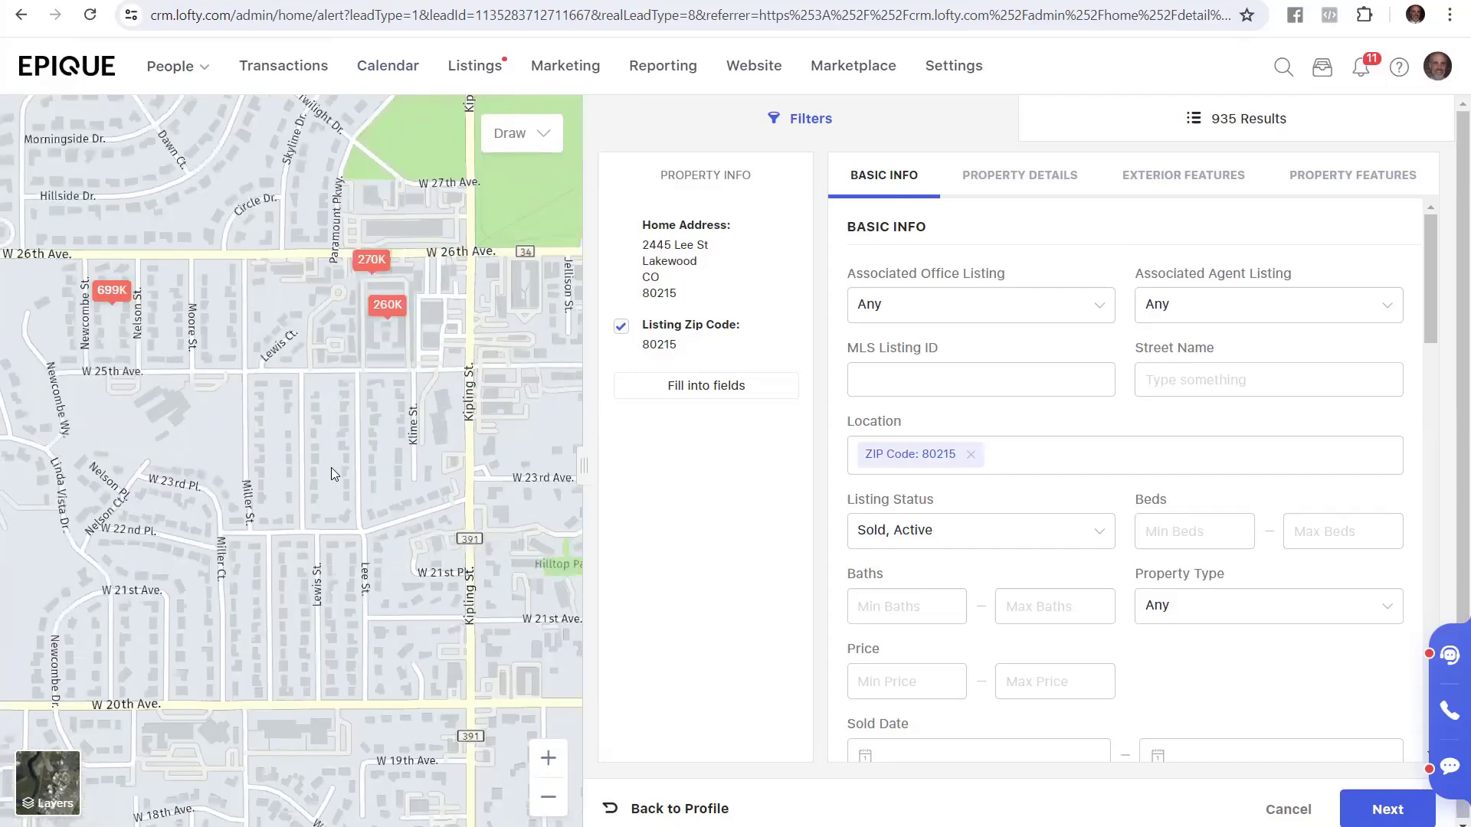
pyautogui.moveTo(343, 442)
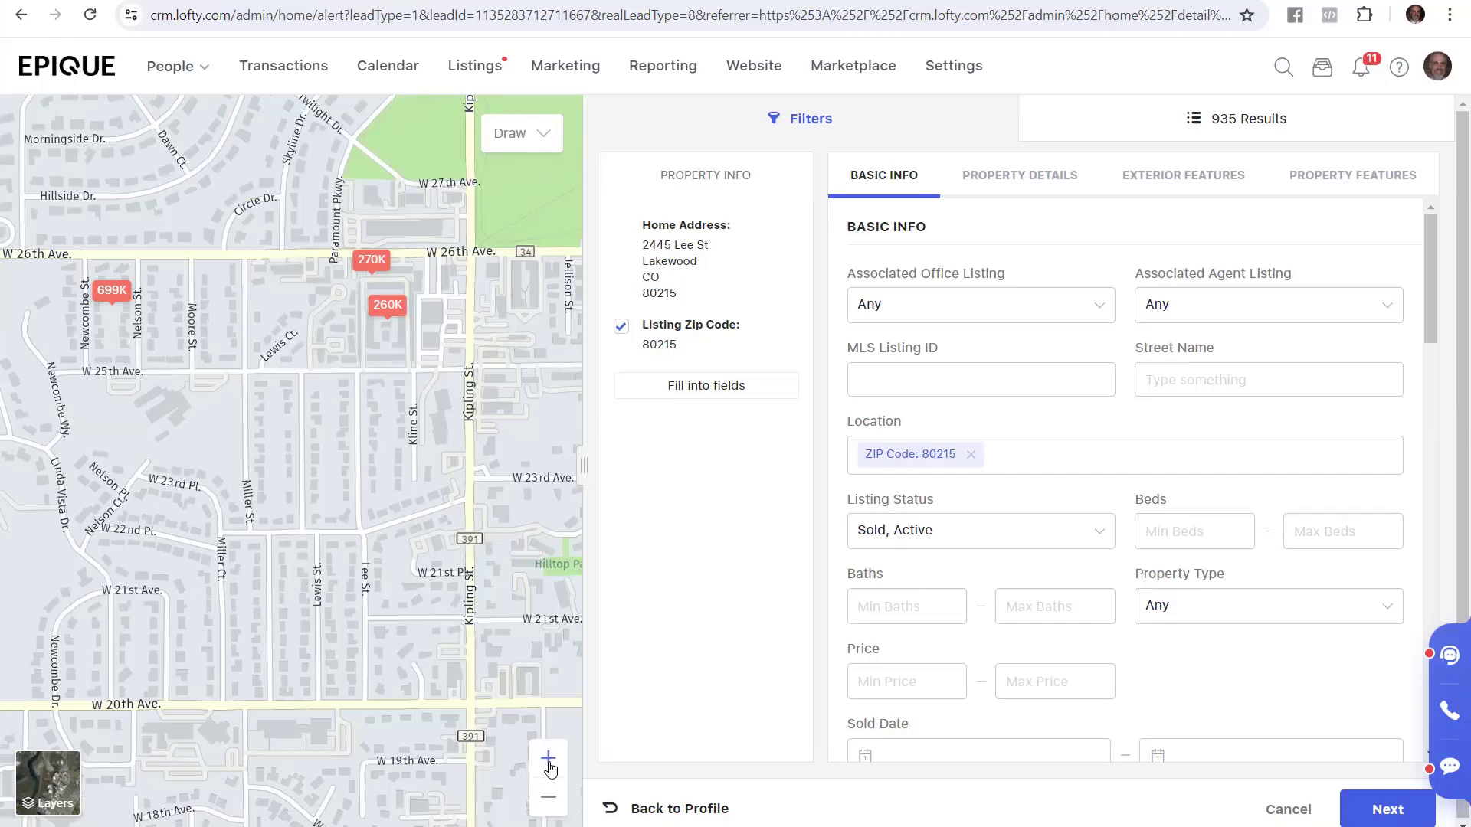
pyautogui.click(547, 758)
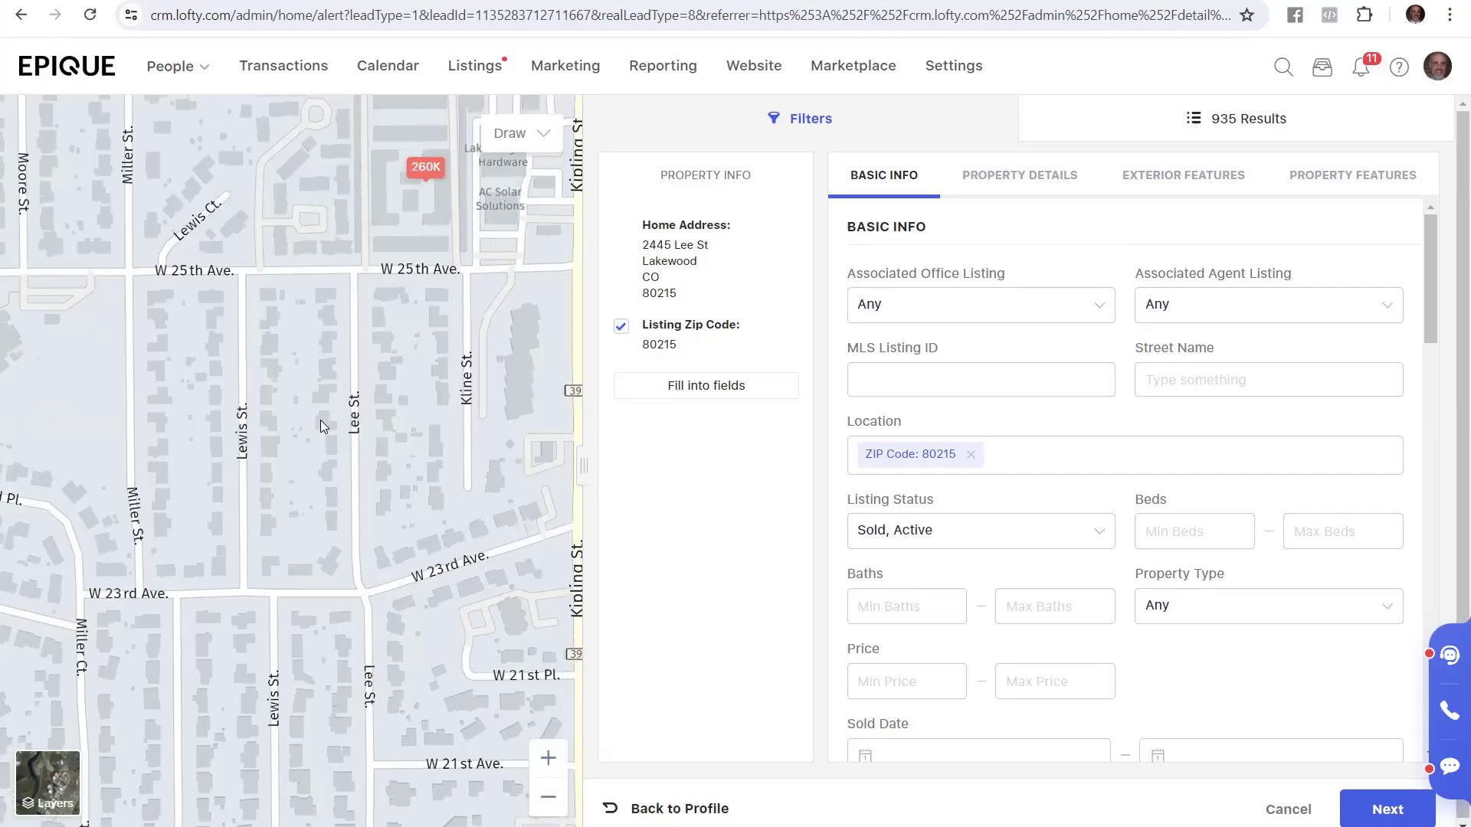
pyautogui.moveTo(298, 435)
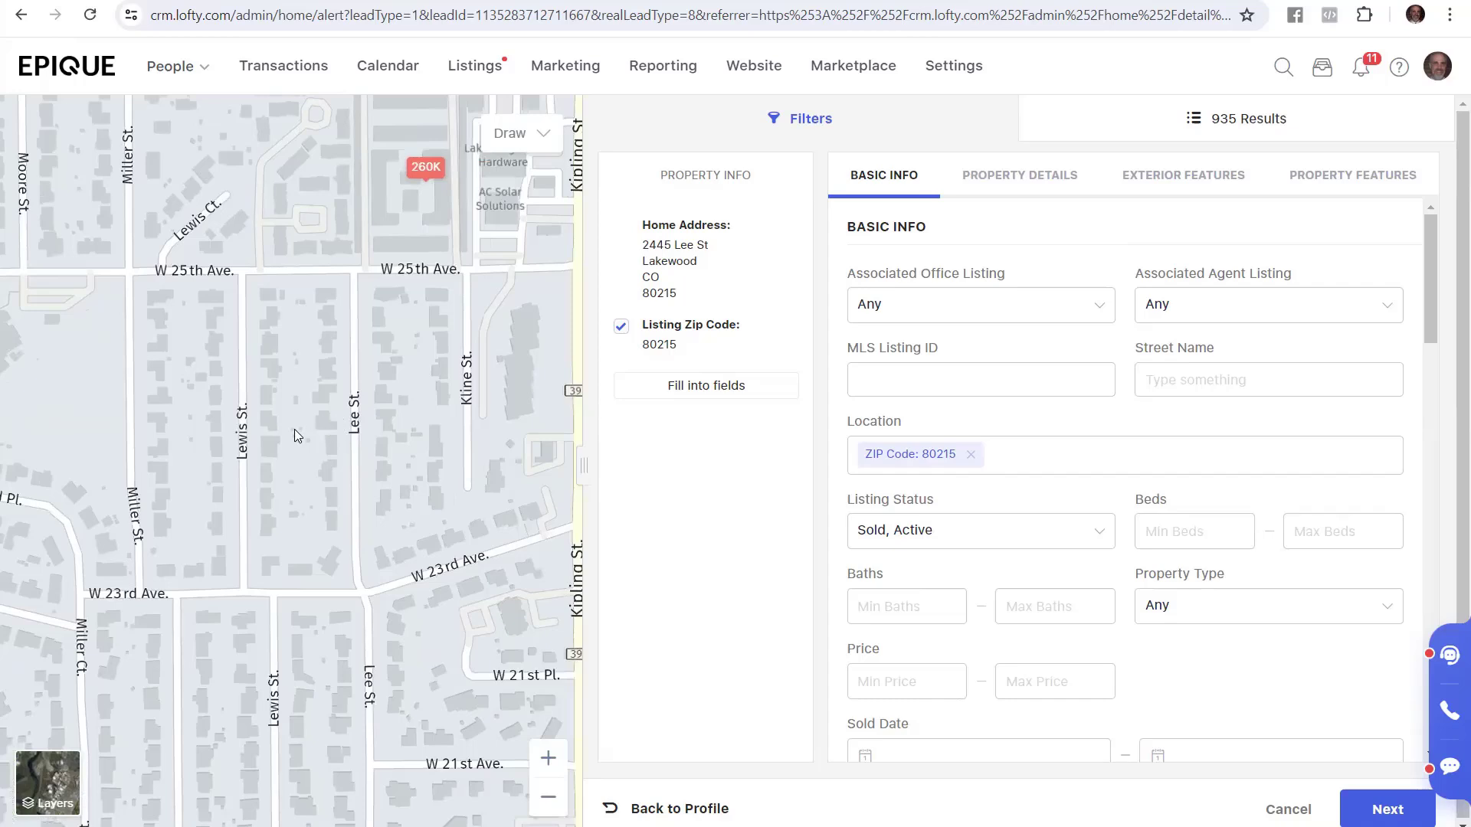
pyautogui.moveTo(317, 417)
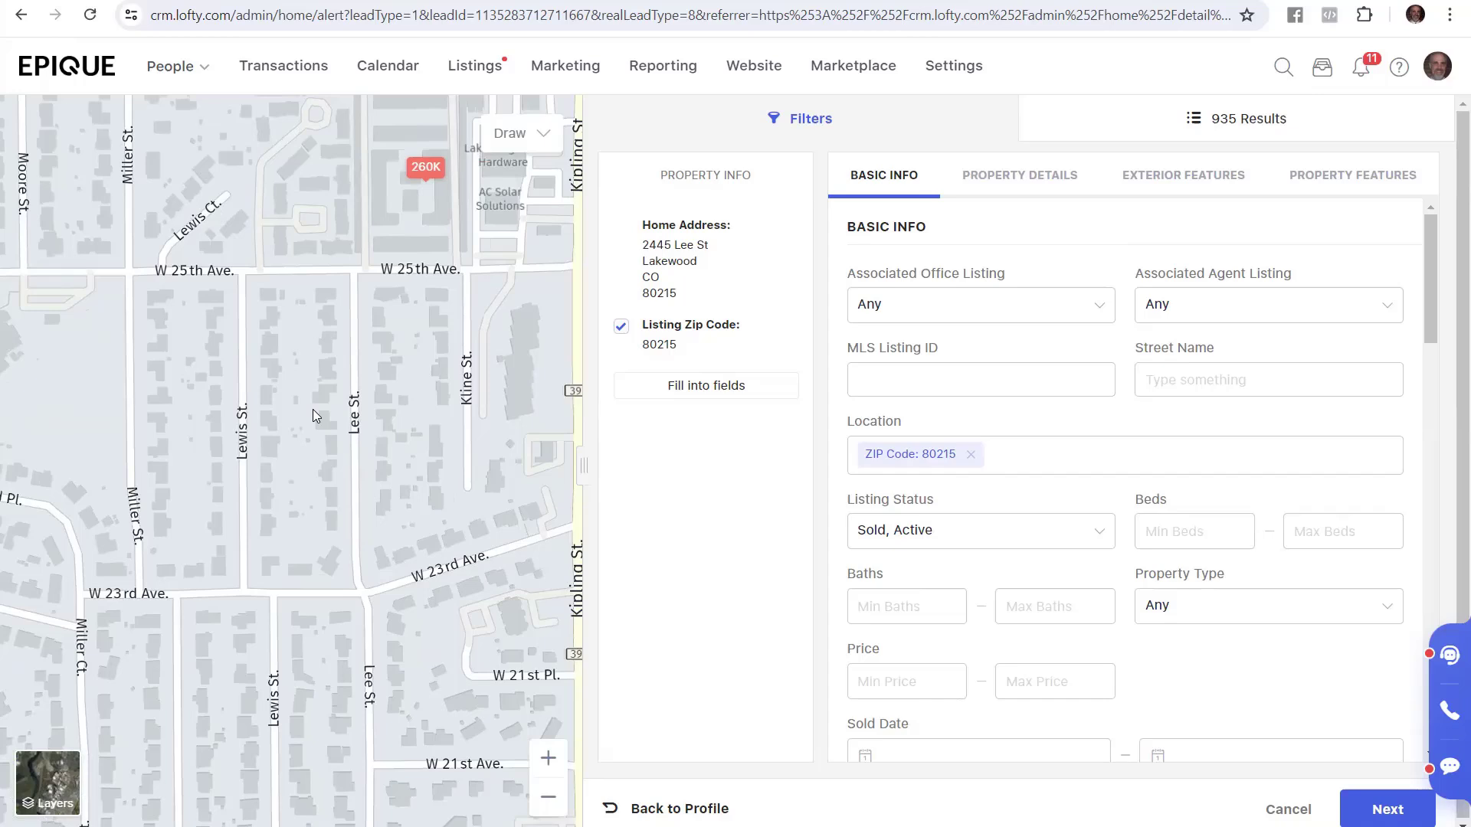
pyautogui.moveTo(576, 222)
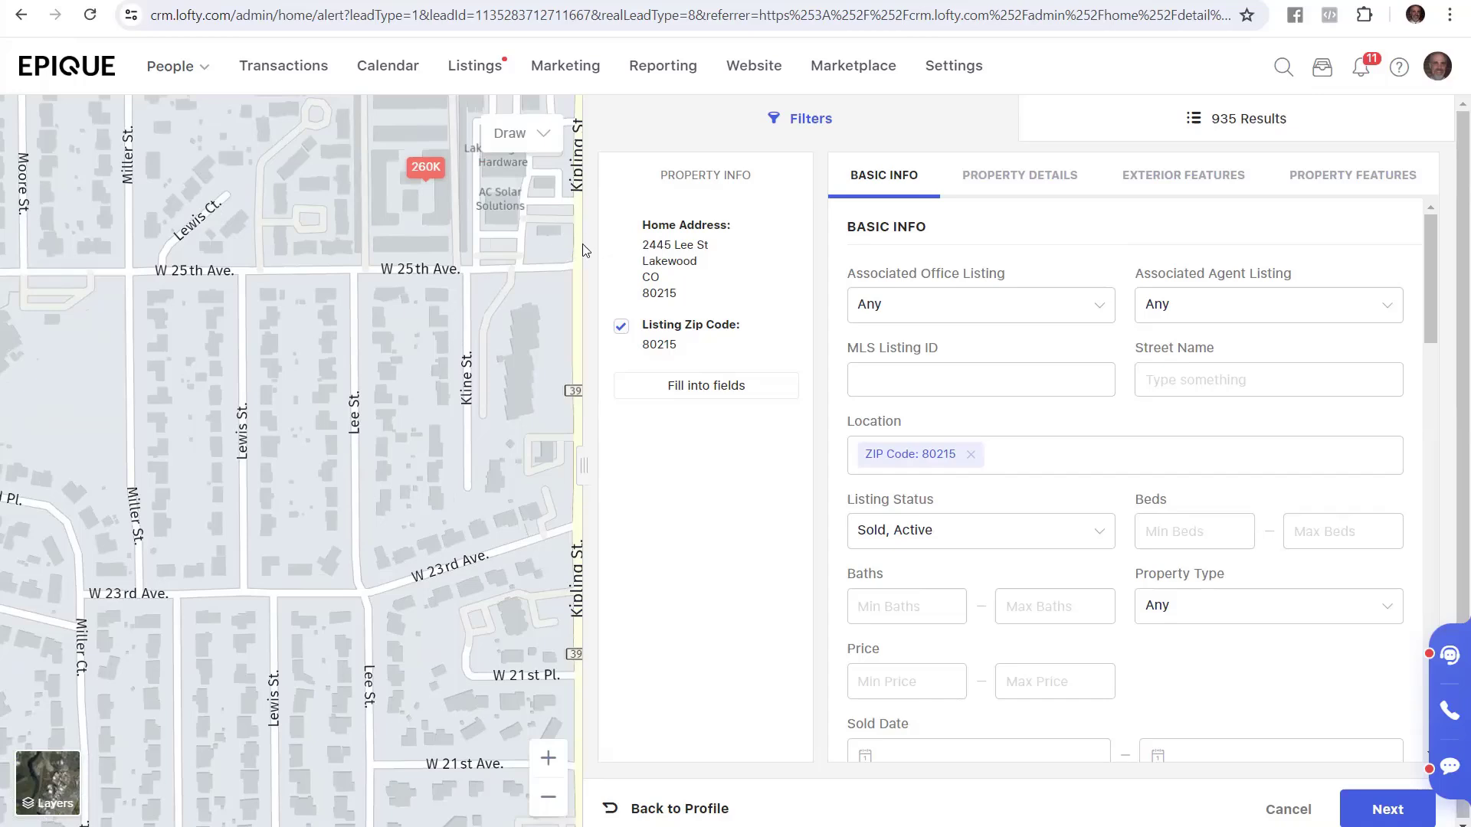
pyautogui.moveTo(352, 276)
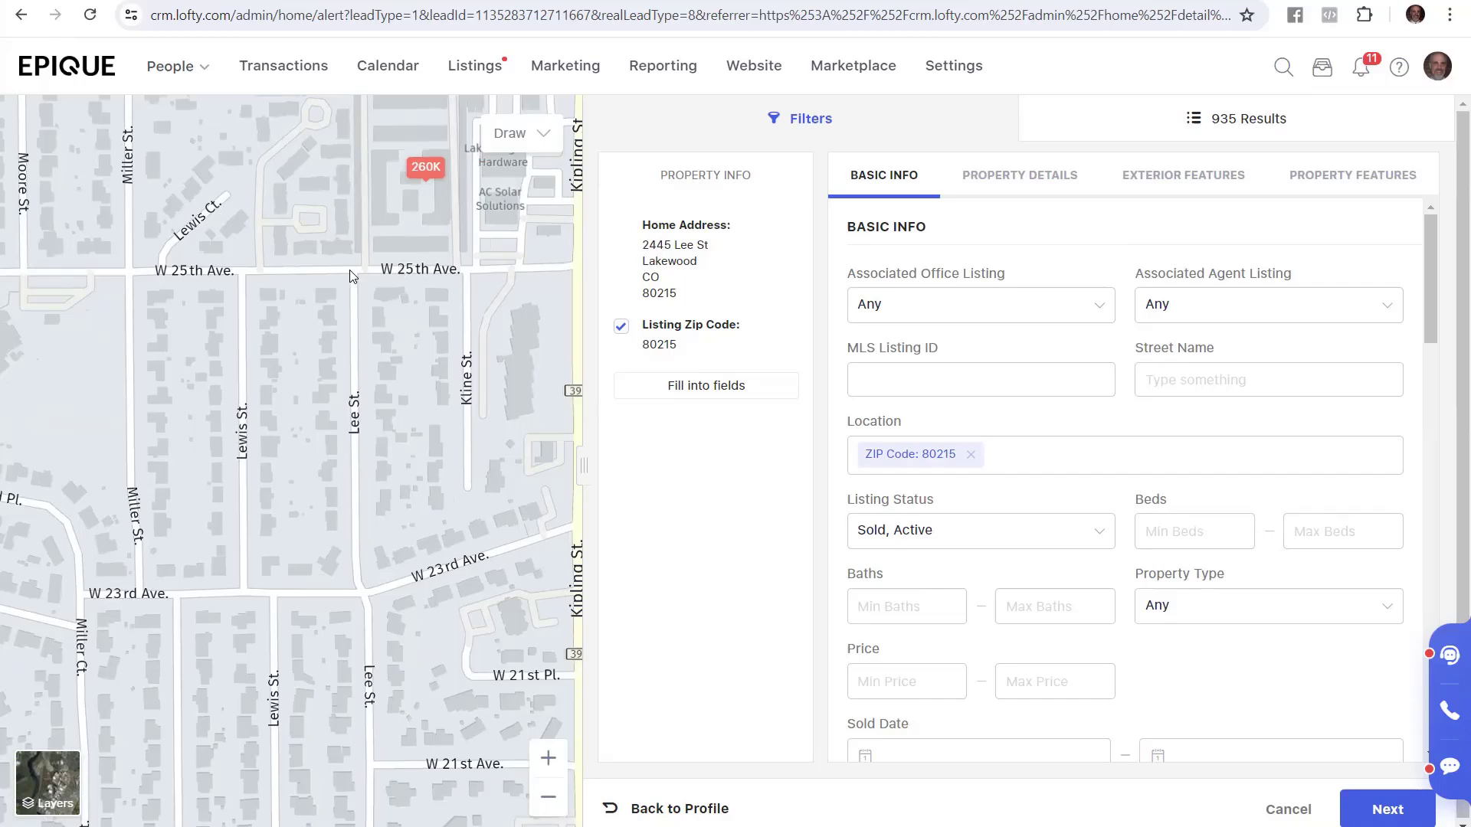
pyautogui.moveTo(372, 299)
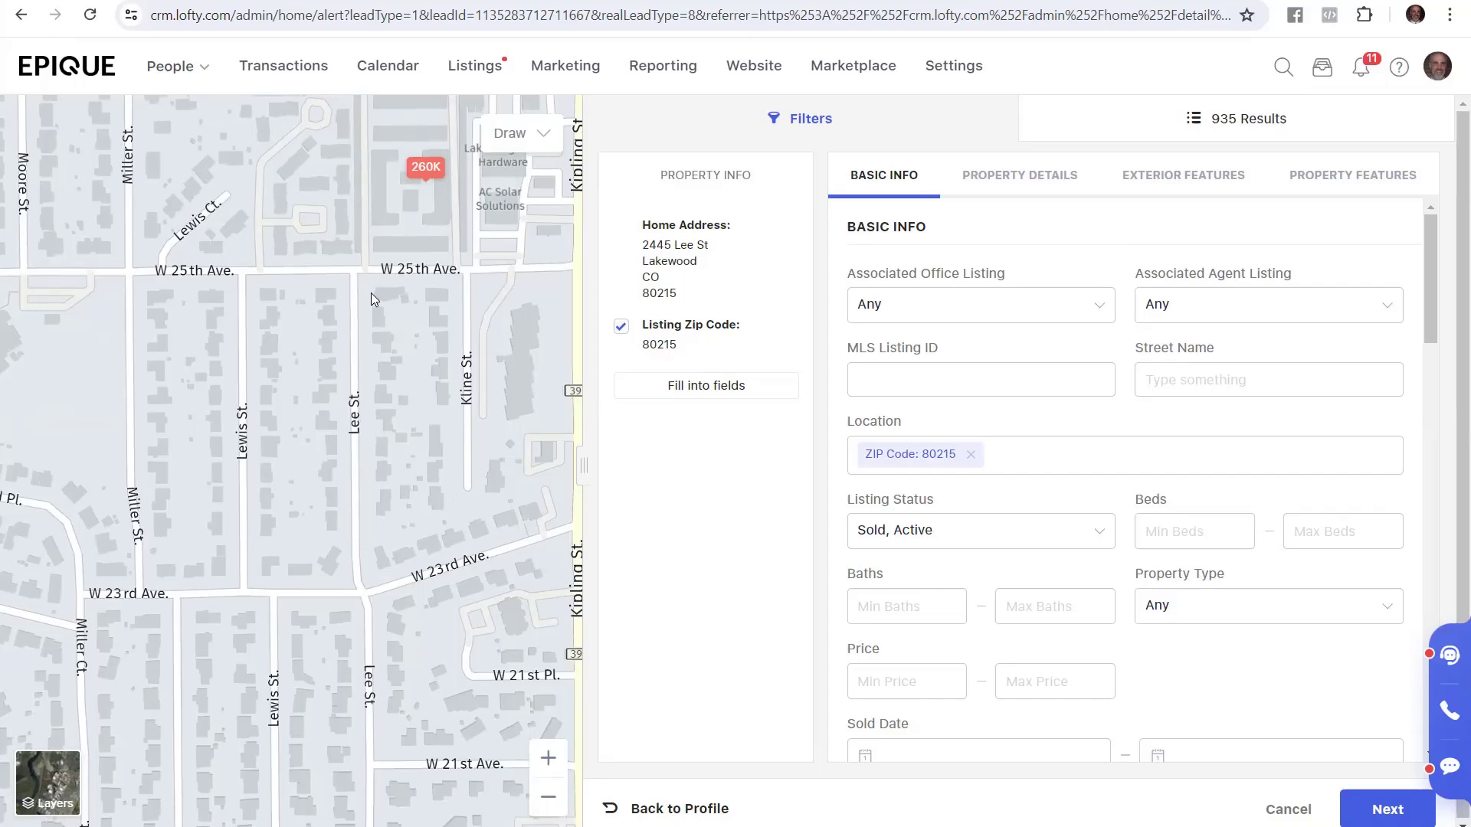
pyautogui.moveTo(337, 338)
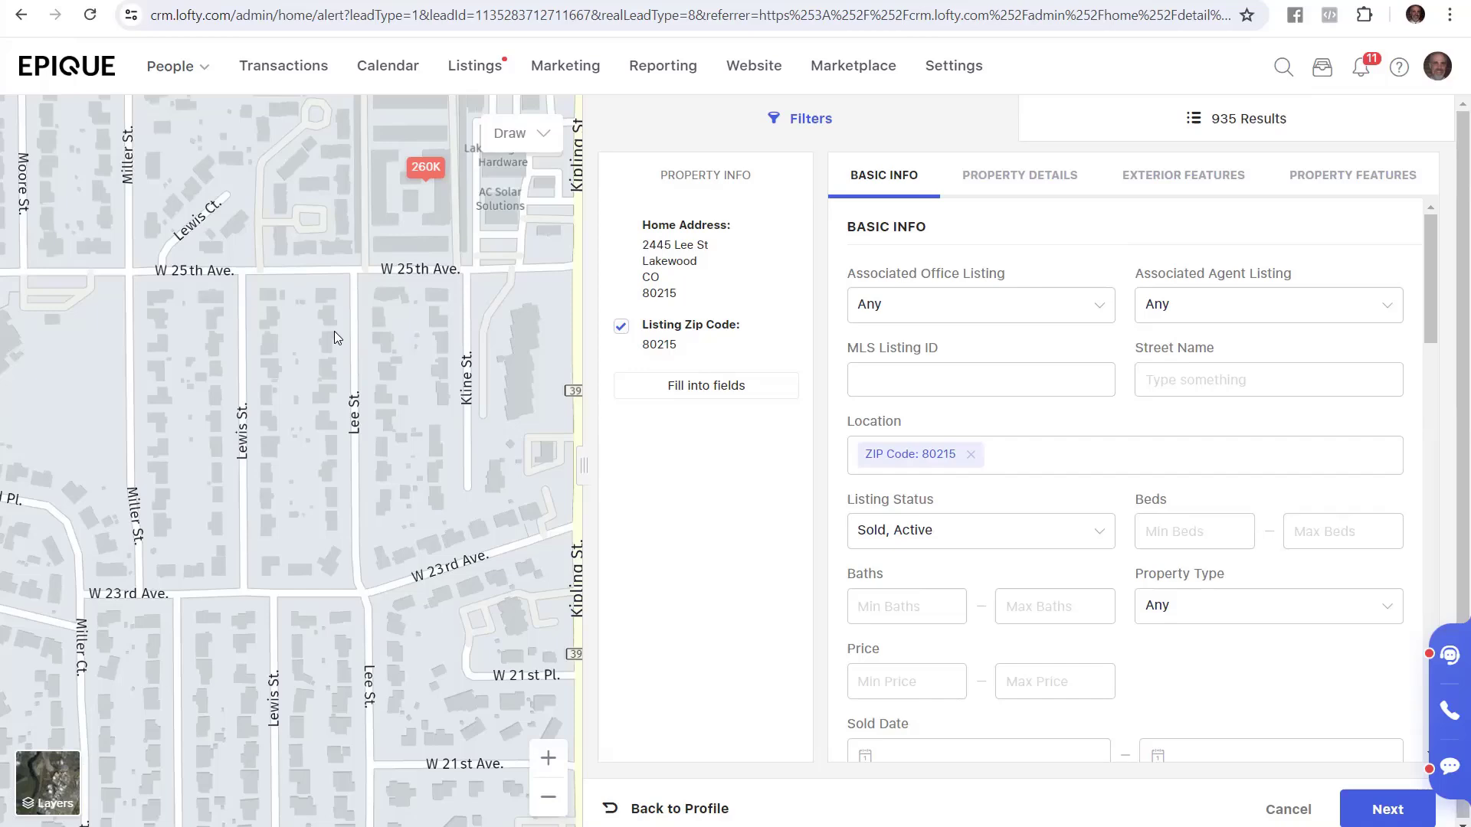
pyautogui.moveTo(392, 317)
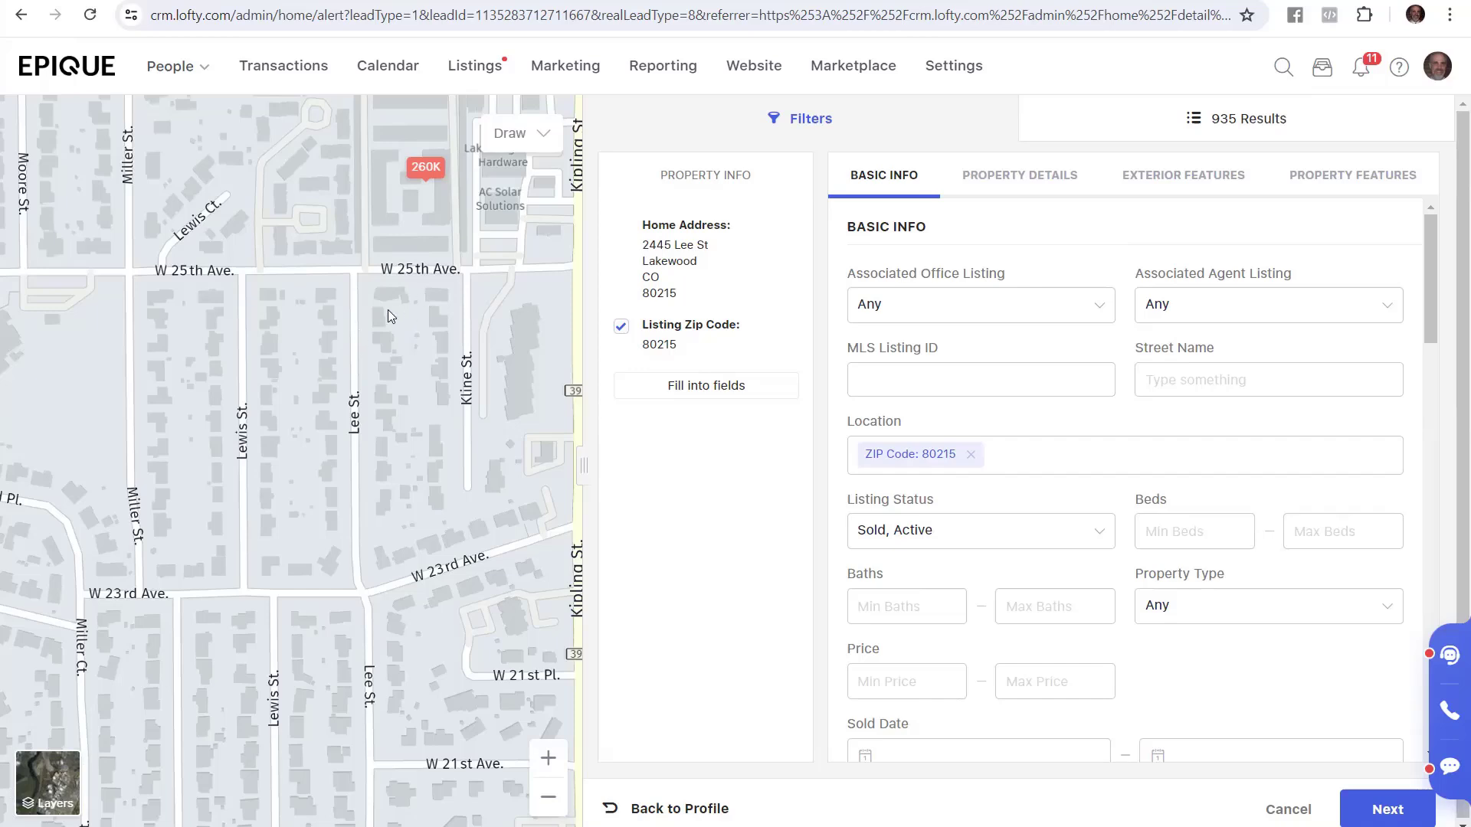
pyautogui.moveTo(326, 401)
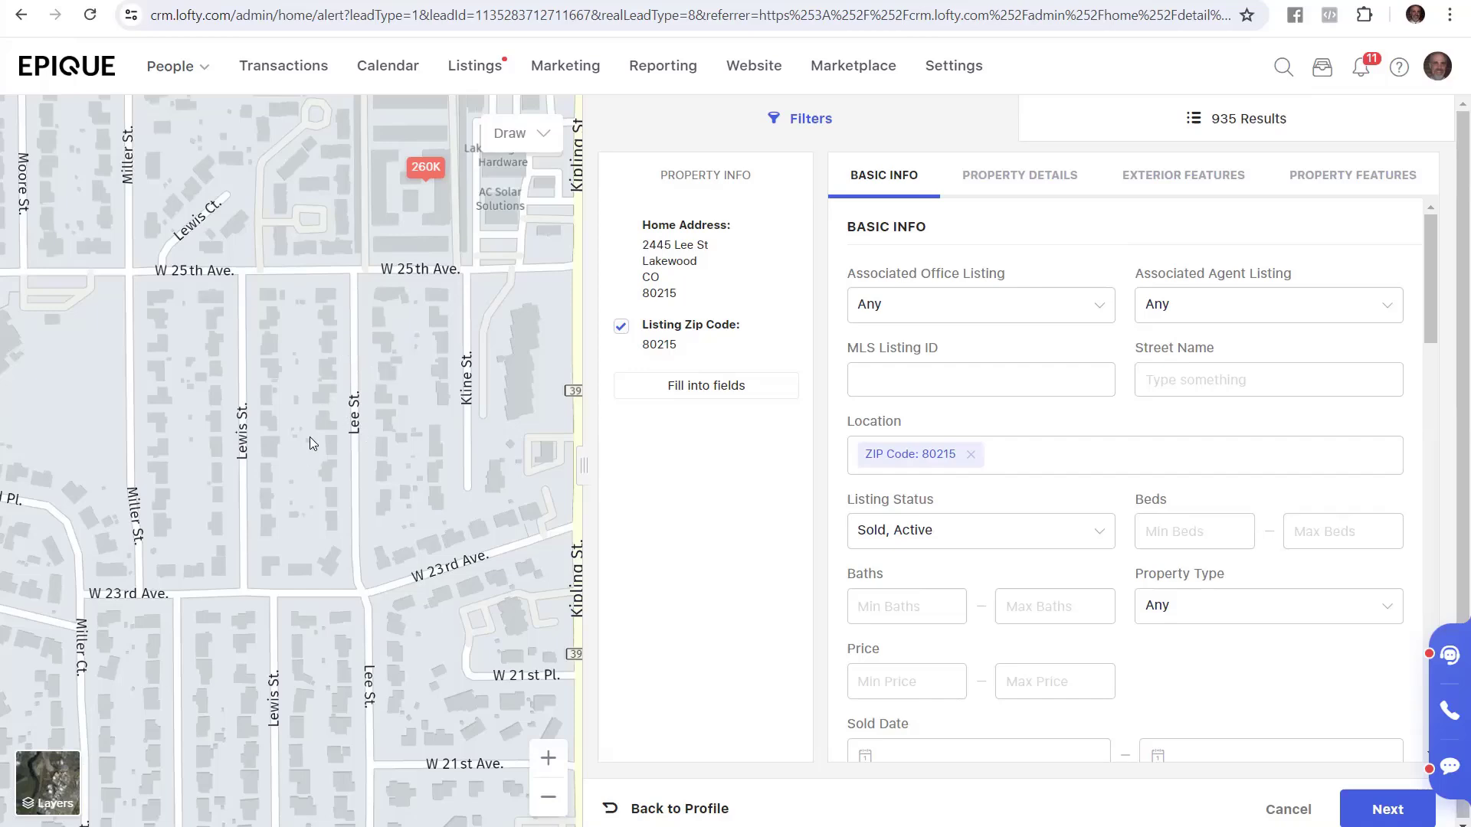
pyautogui.moveTo(362, 447)
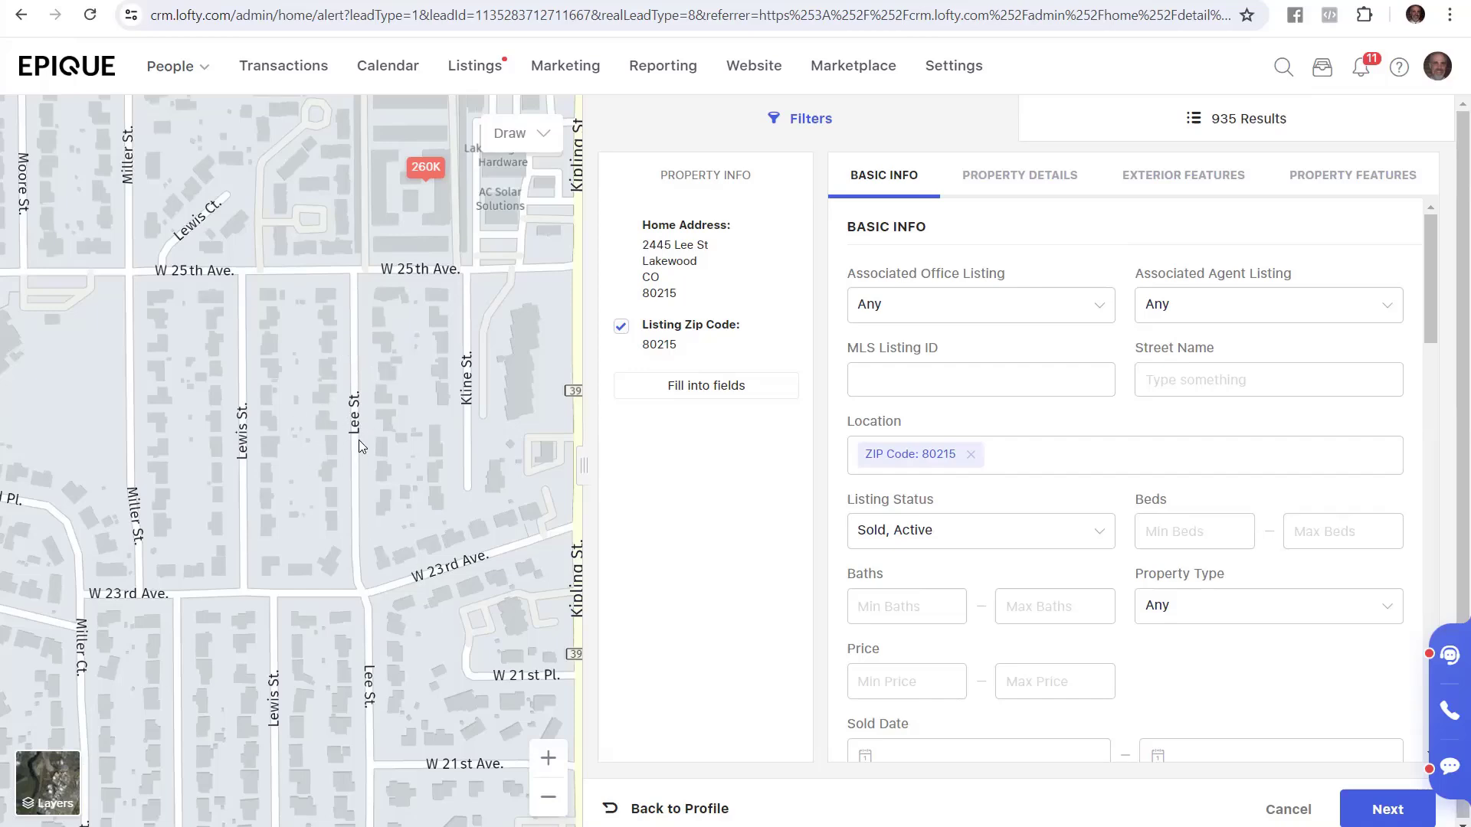
pyautogui.moveTo(355, 510)
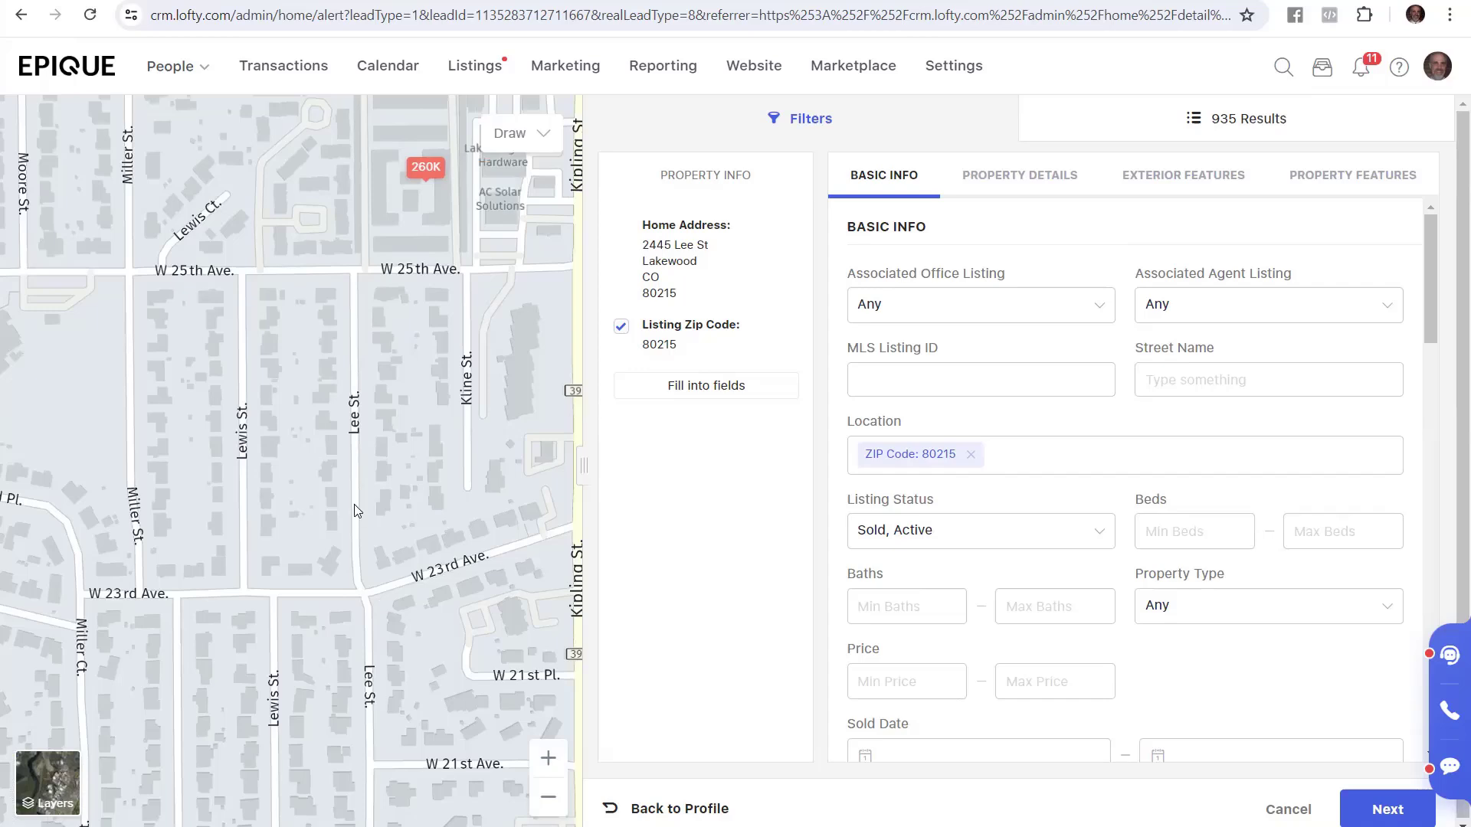
pyautogui.moveTo(335, 531)
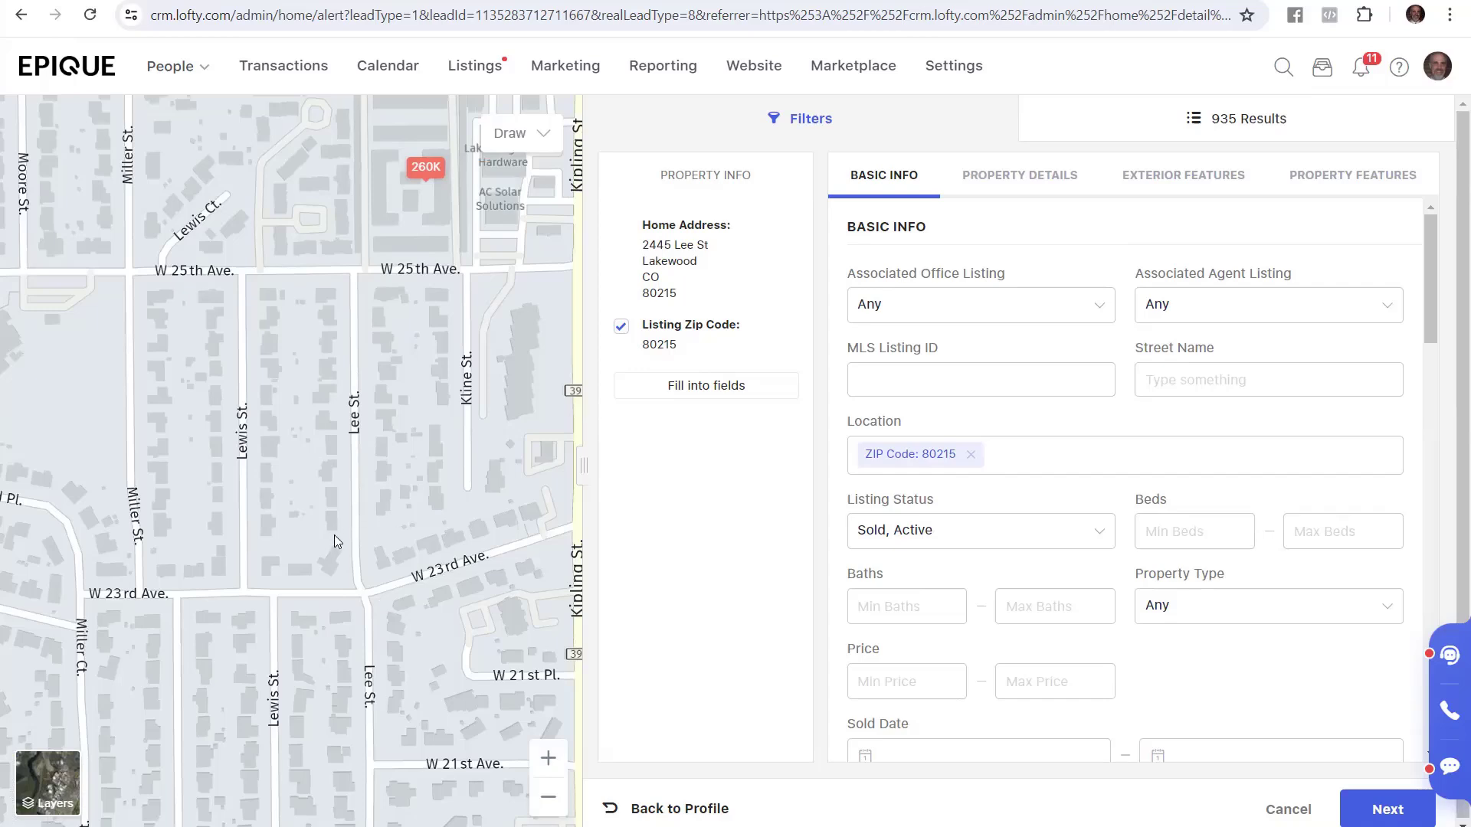
pyautogui.moveTo(346, 526)
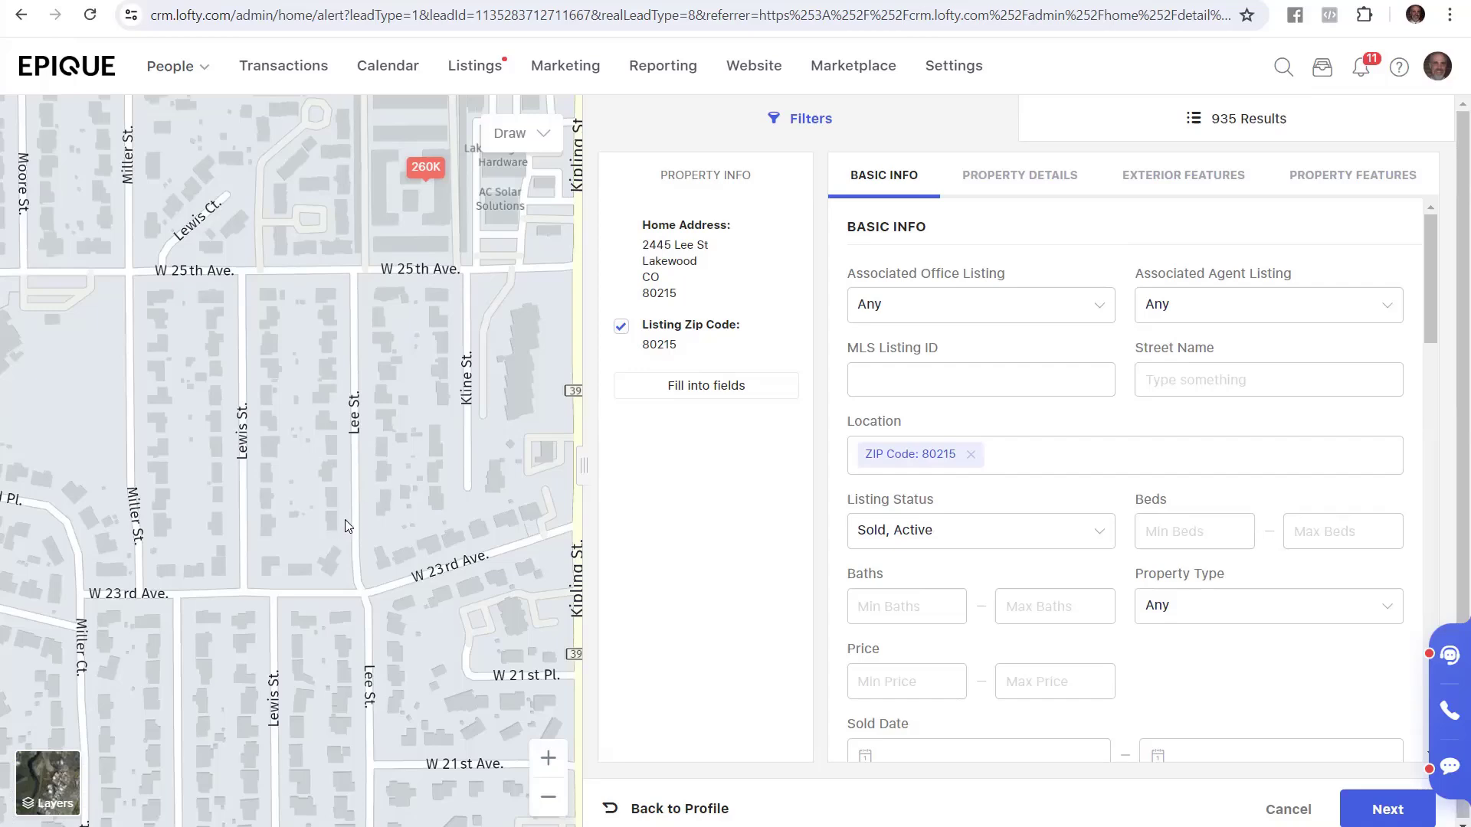
pyautogui.moveTo(388, 483)
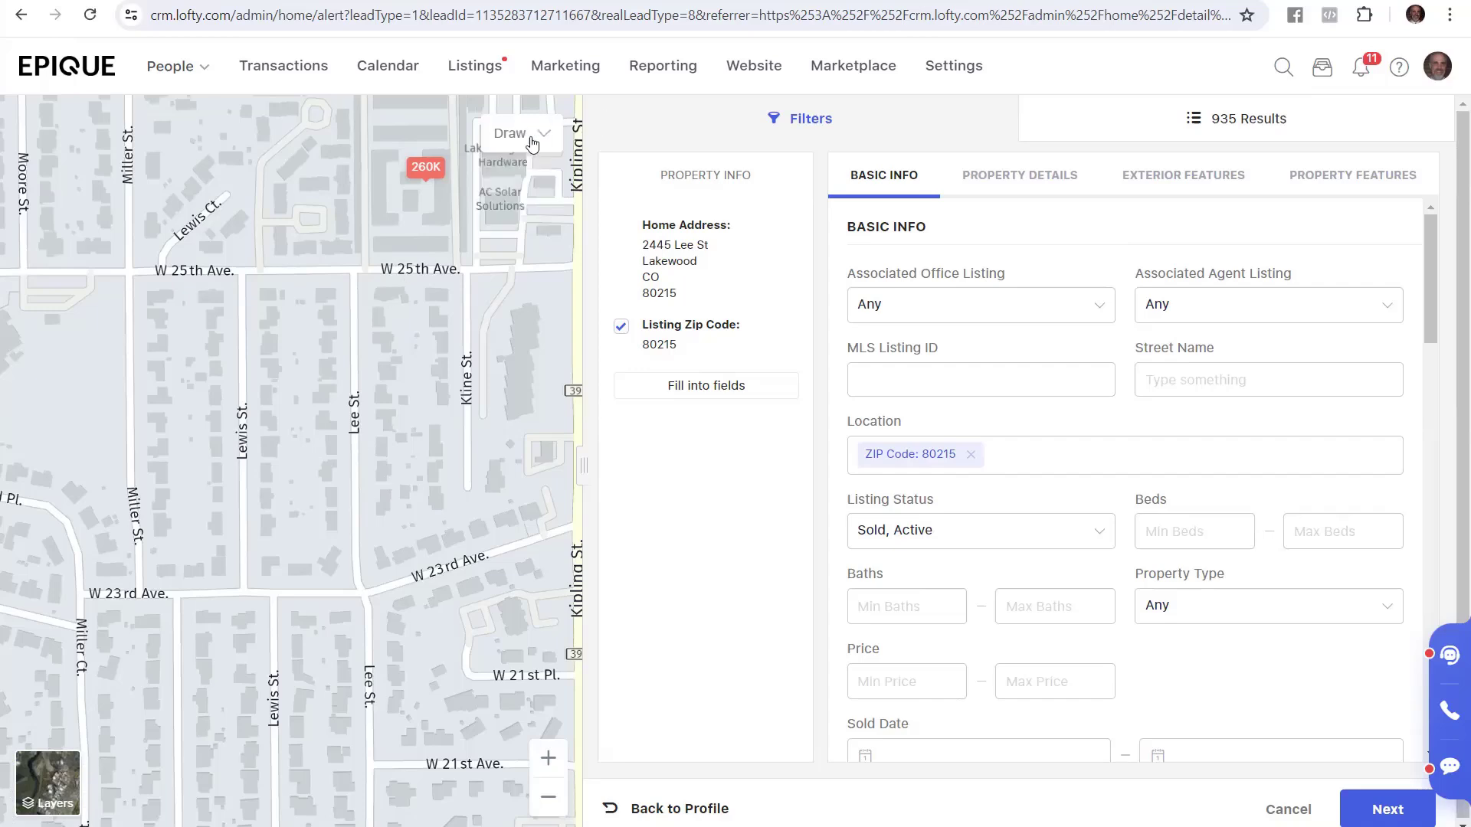
# Bring up the map's Draw choices (Polygon, Radius) over the Lee St blocks.
pyautogui.click(515, 132)
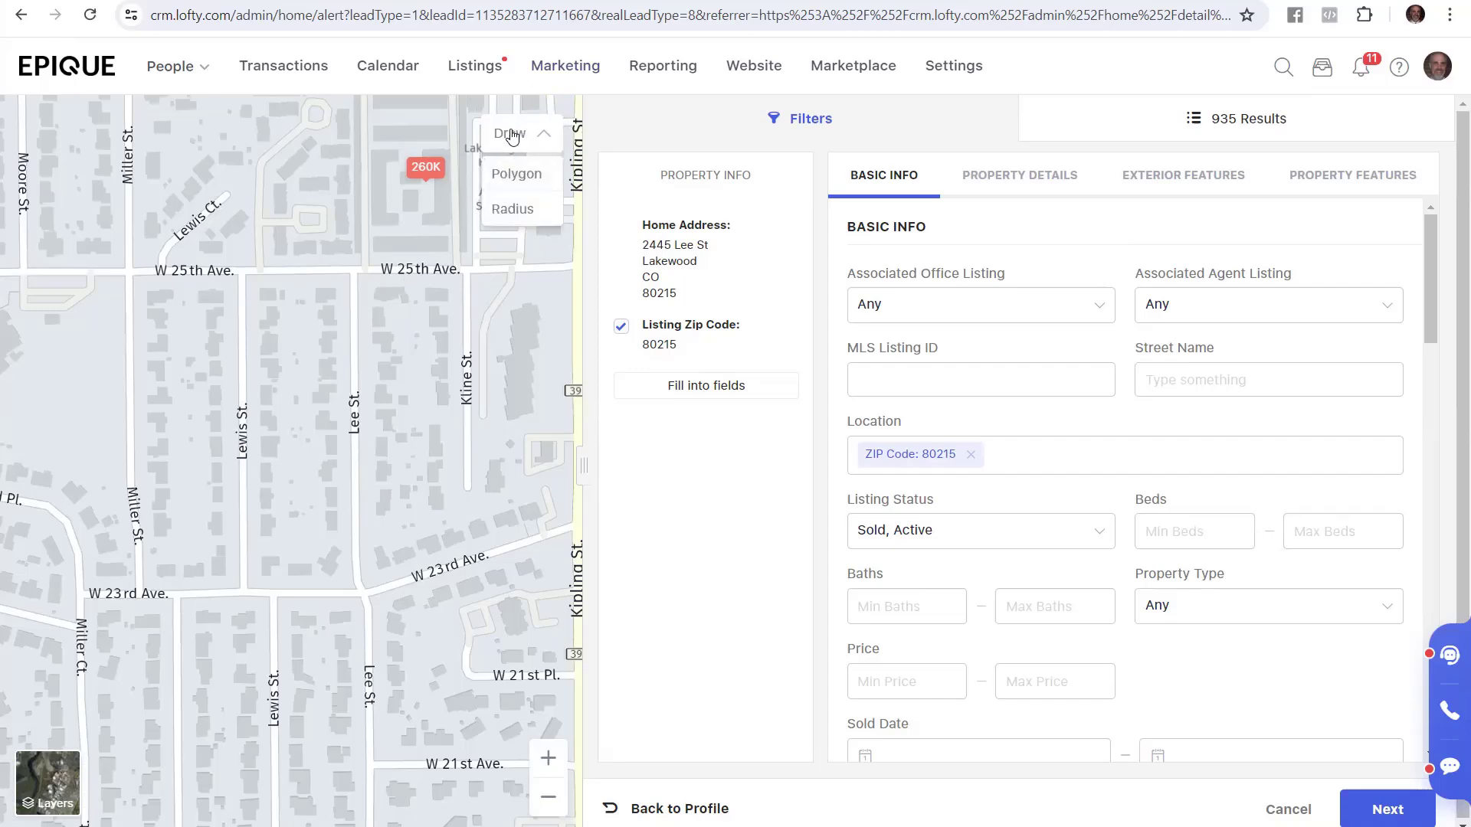
pyautogui.moveTo(516, 174)
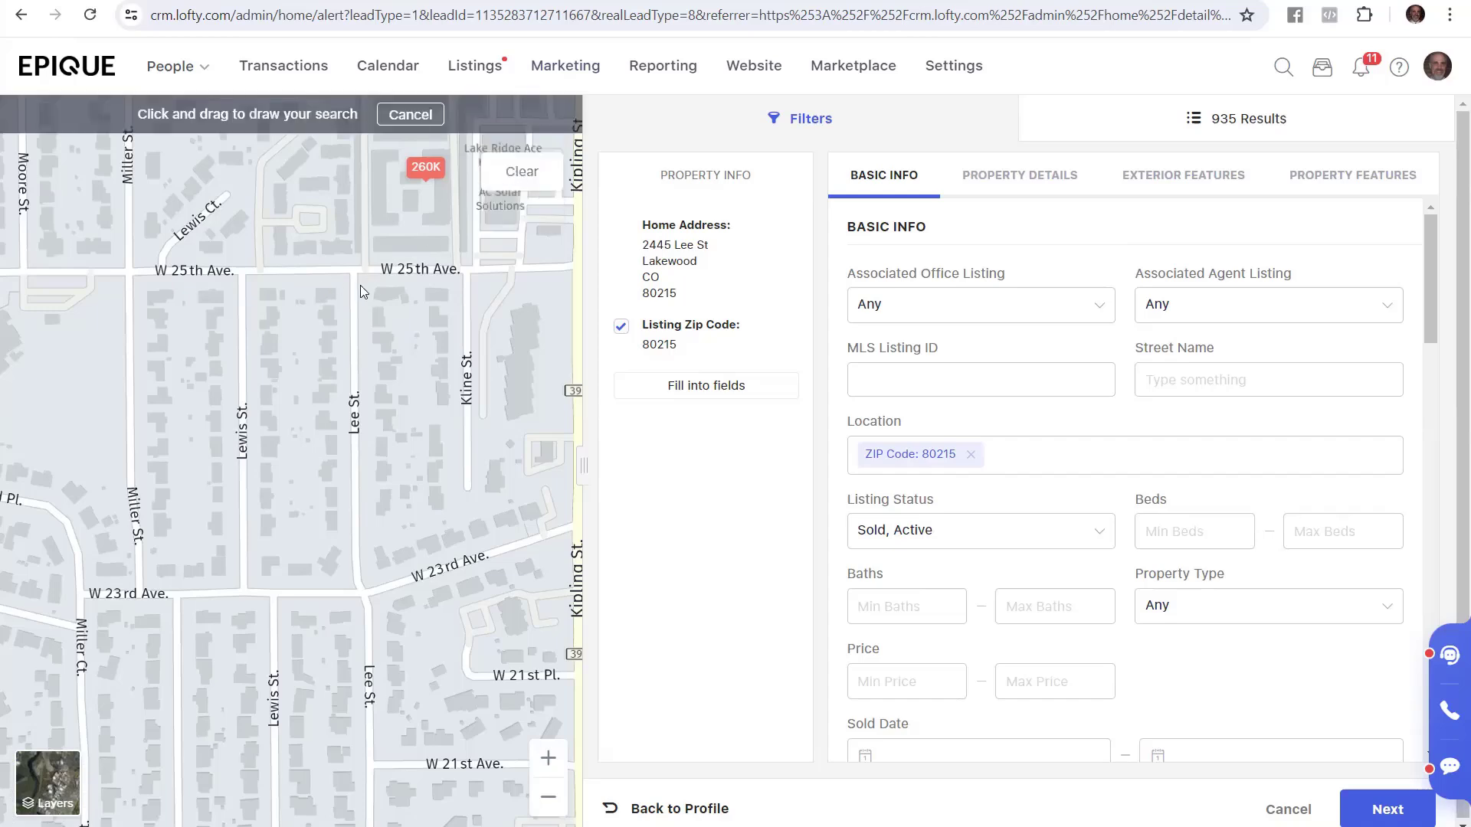
pyautogui.moveTo(380, 361)
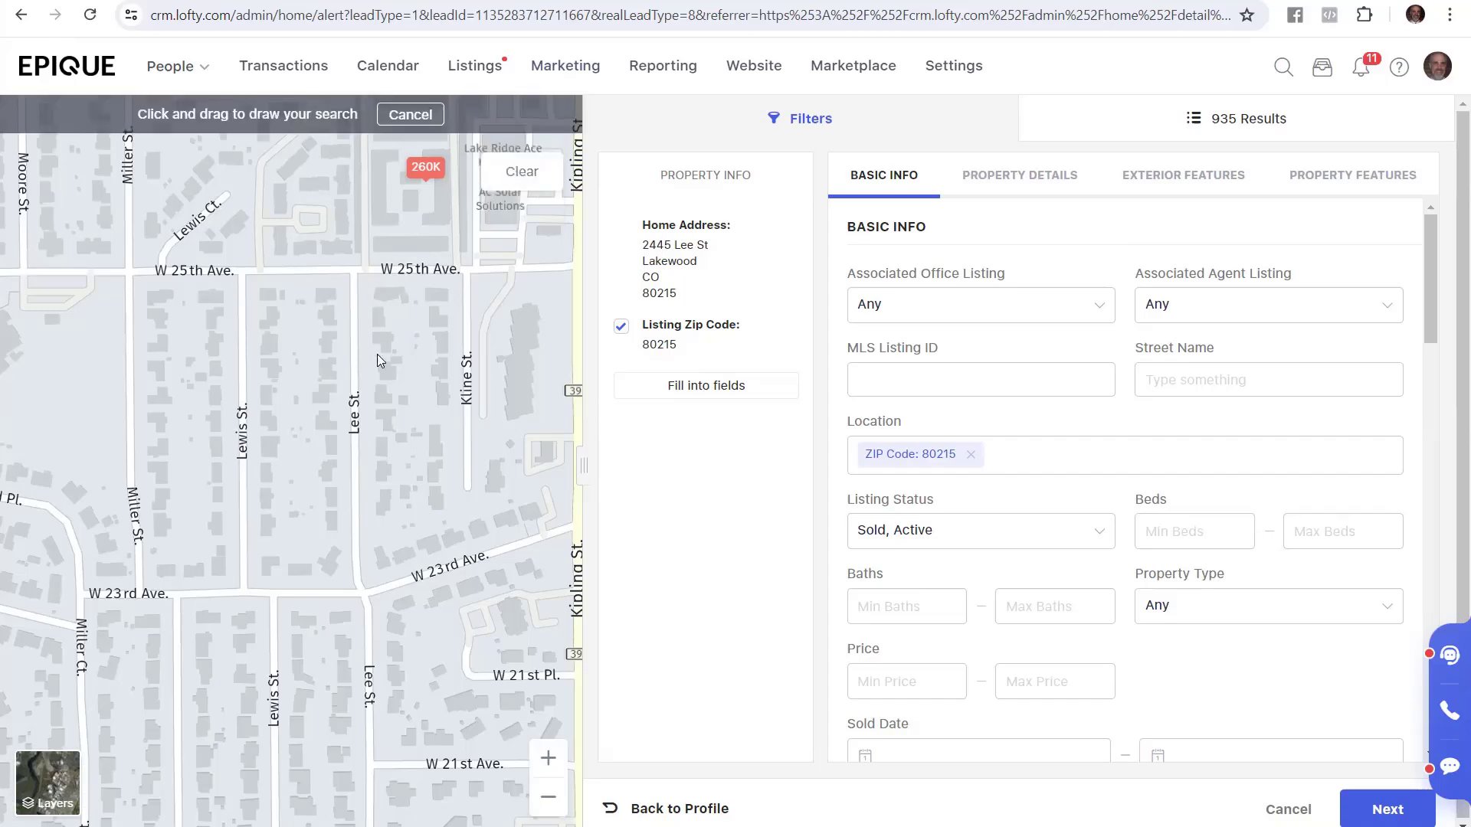
pyautogui.moveTo(441, 288)
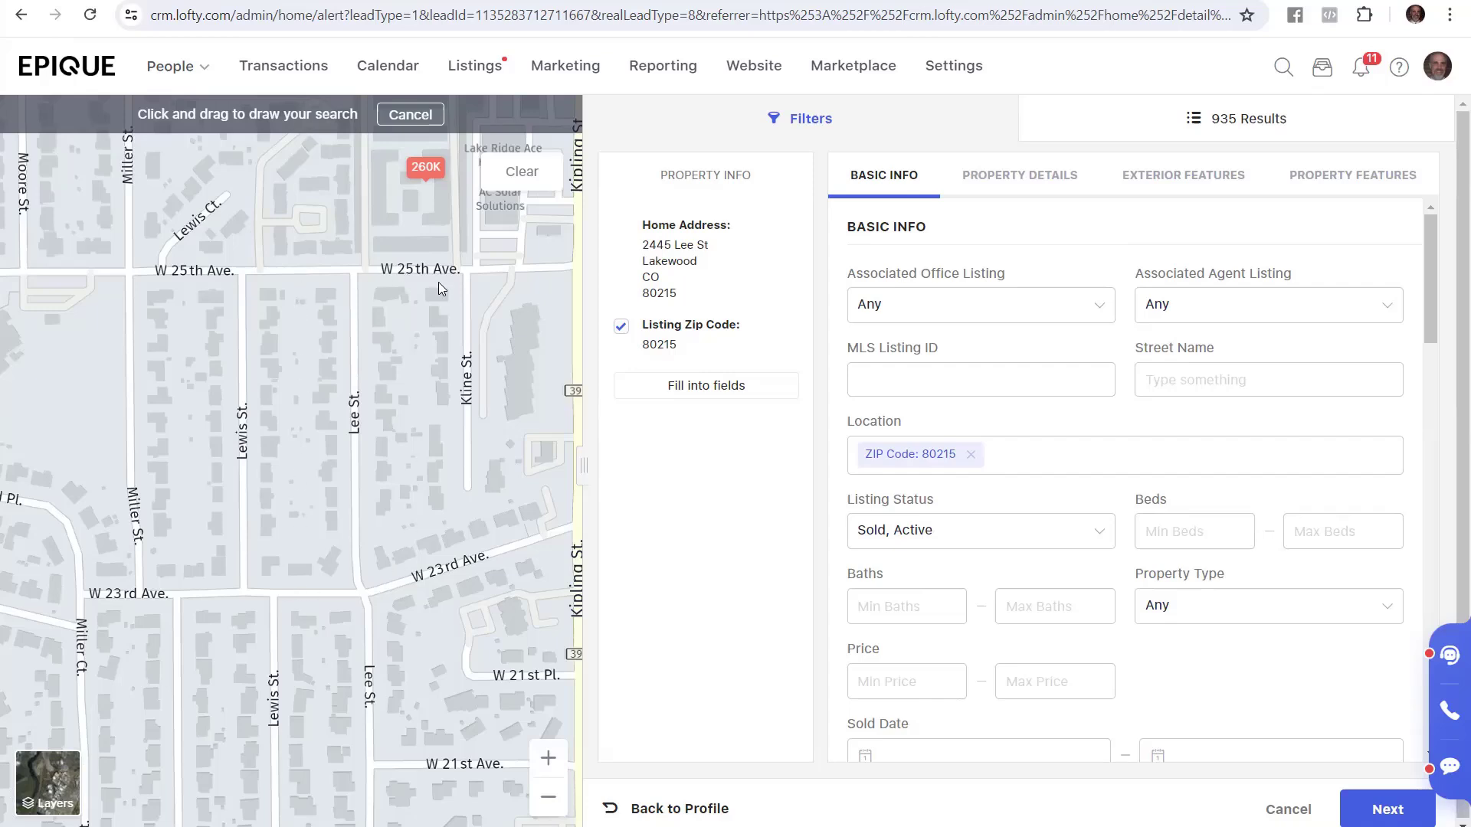
pyautogui.moveTo(321, 585)
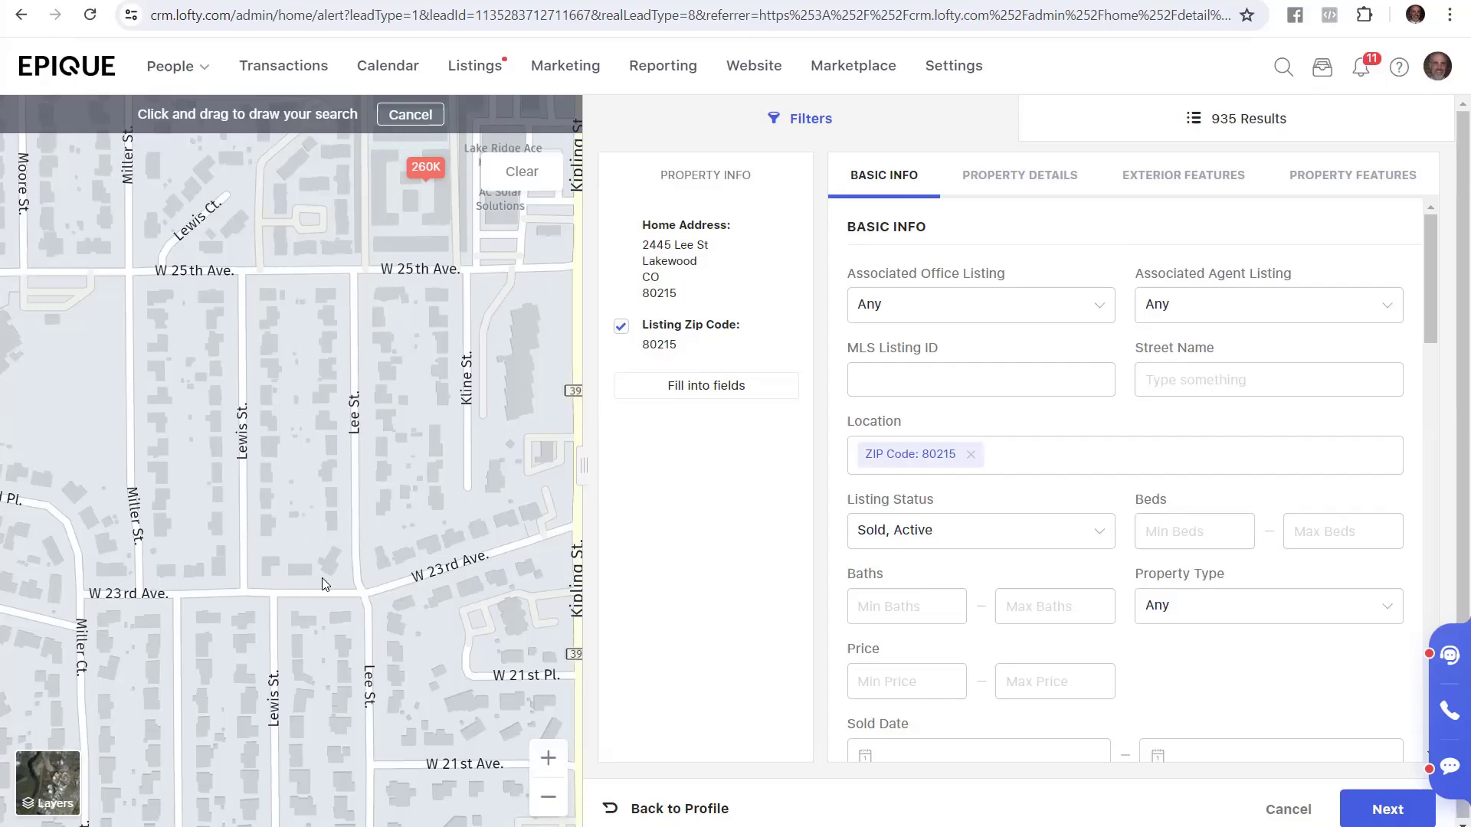
pyautogui.moveTo(303, 276)
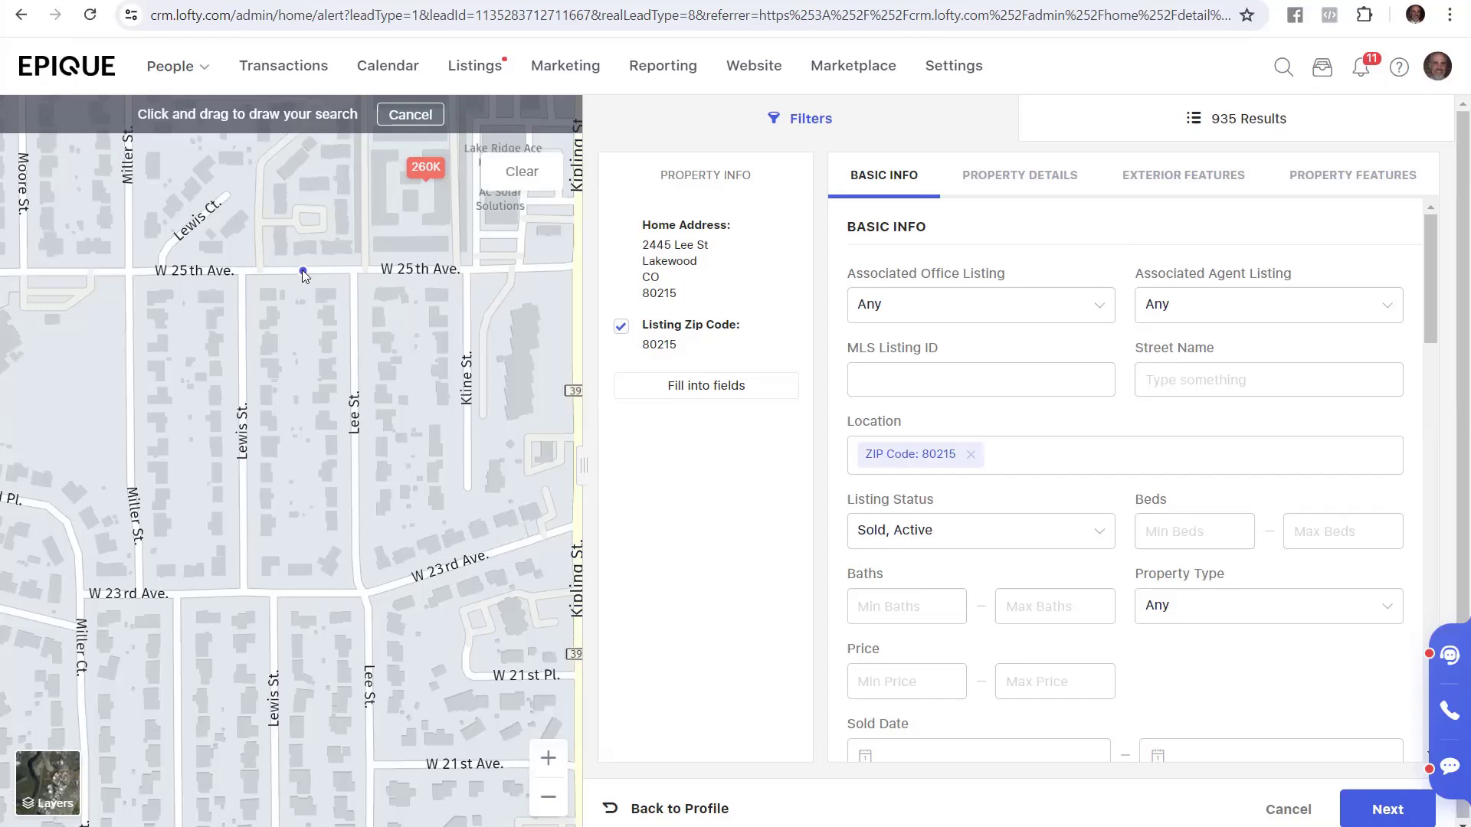
pyautogui.moveTo(294, 383)
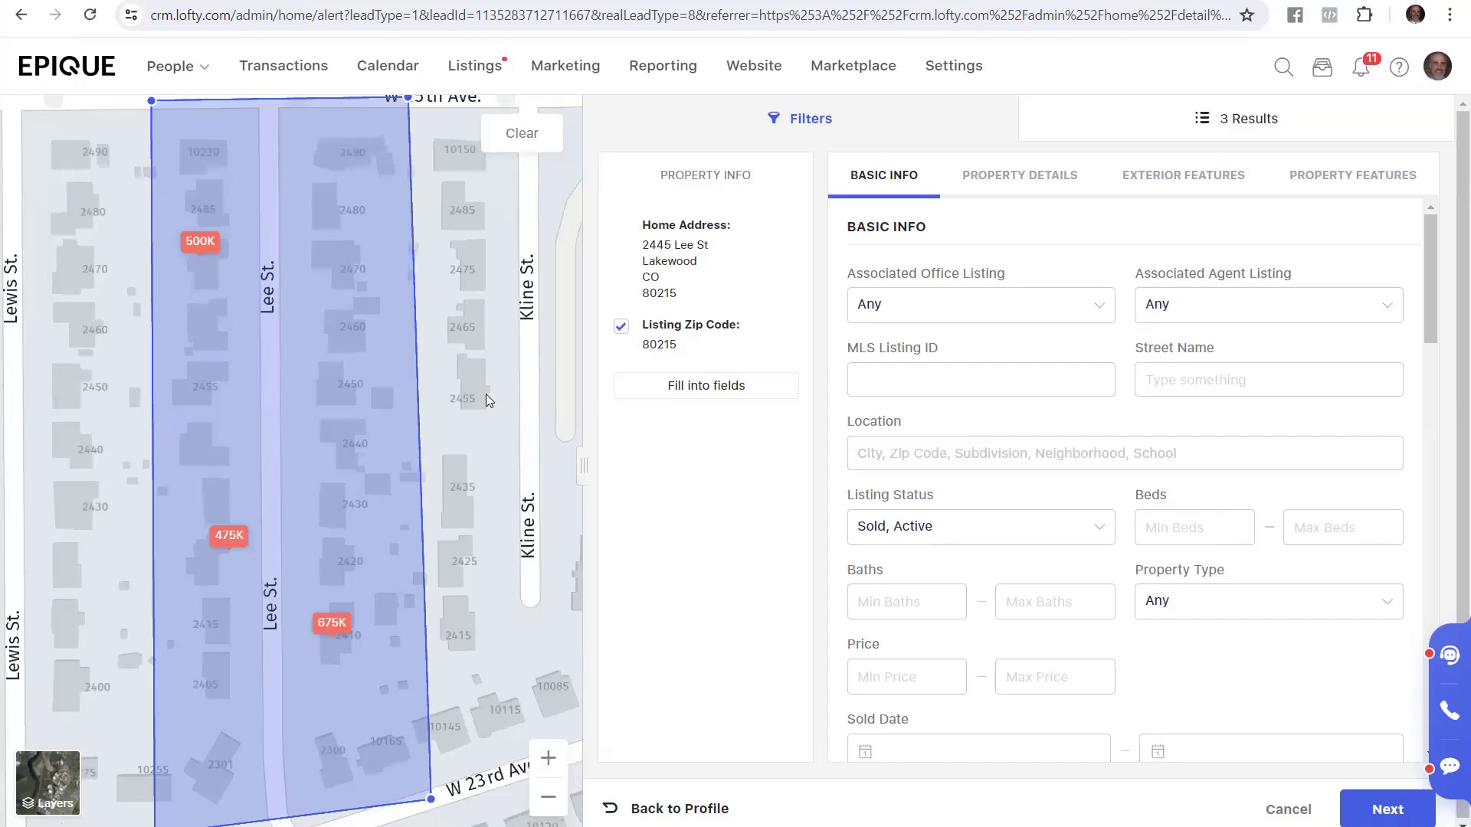
pyautogui.moveTo(231, 438)
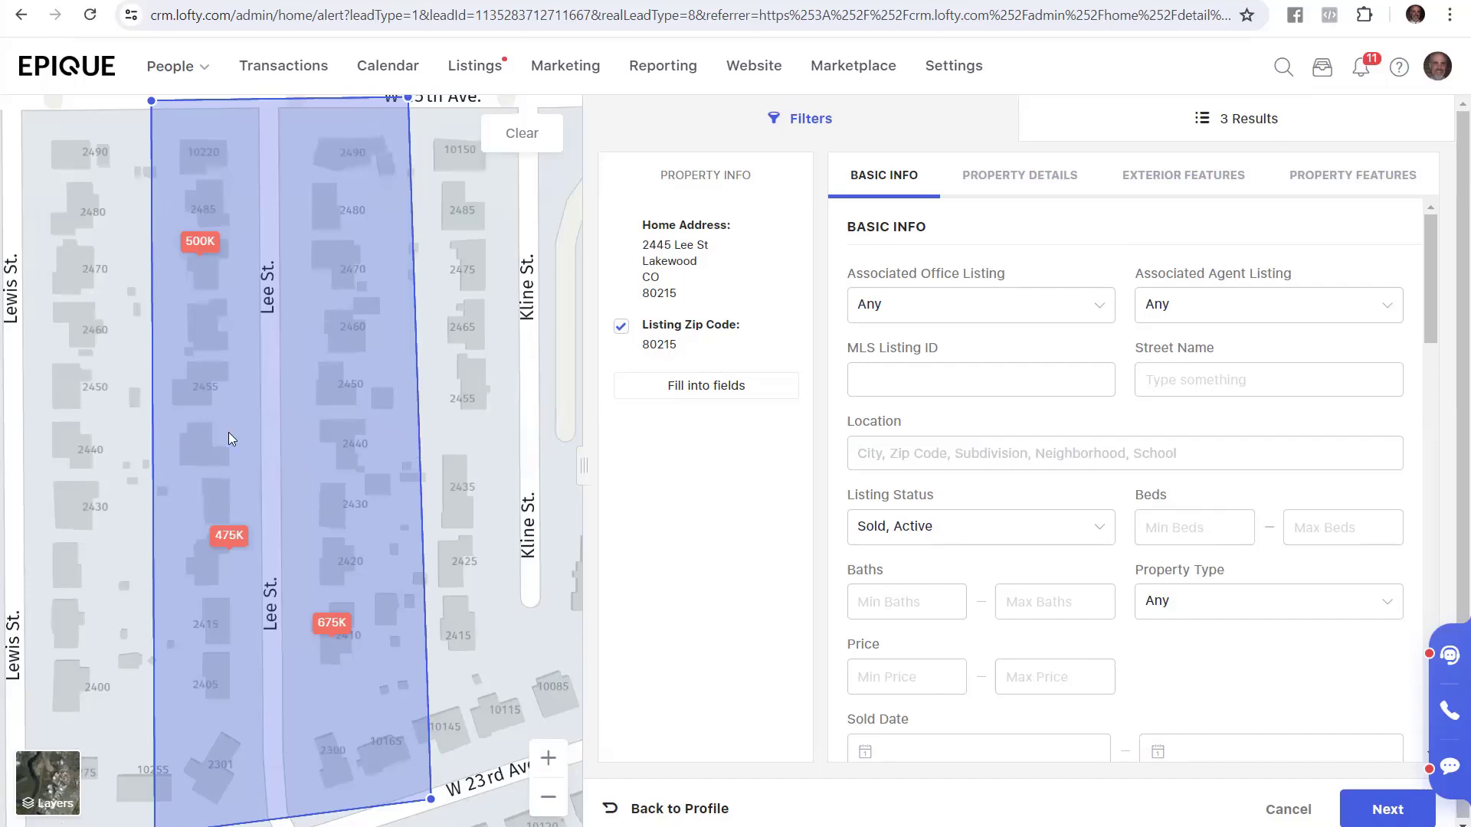
pyautogui.moveTo(222, 444)
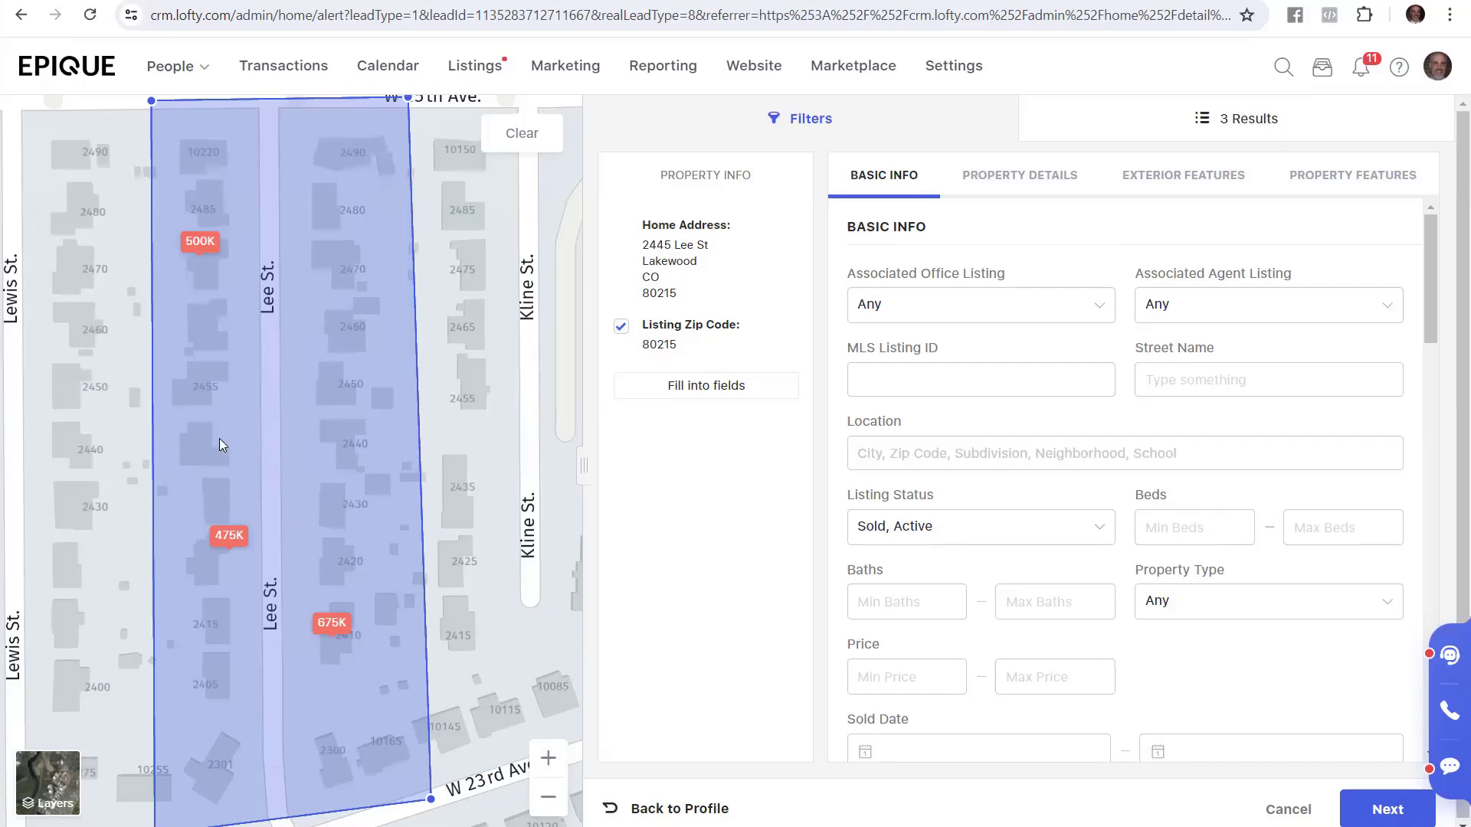
pyautogui.moveTo(277, 543)
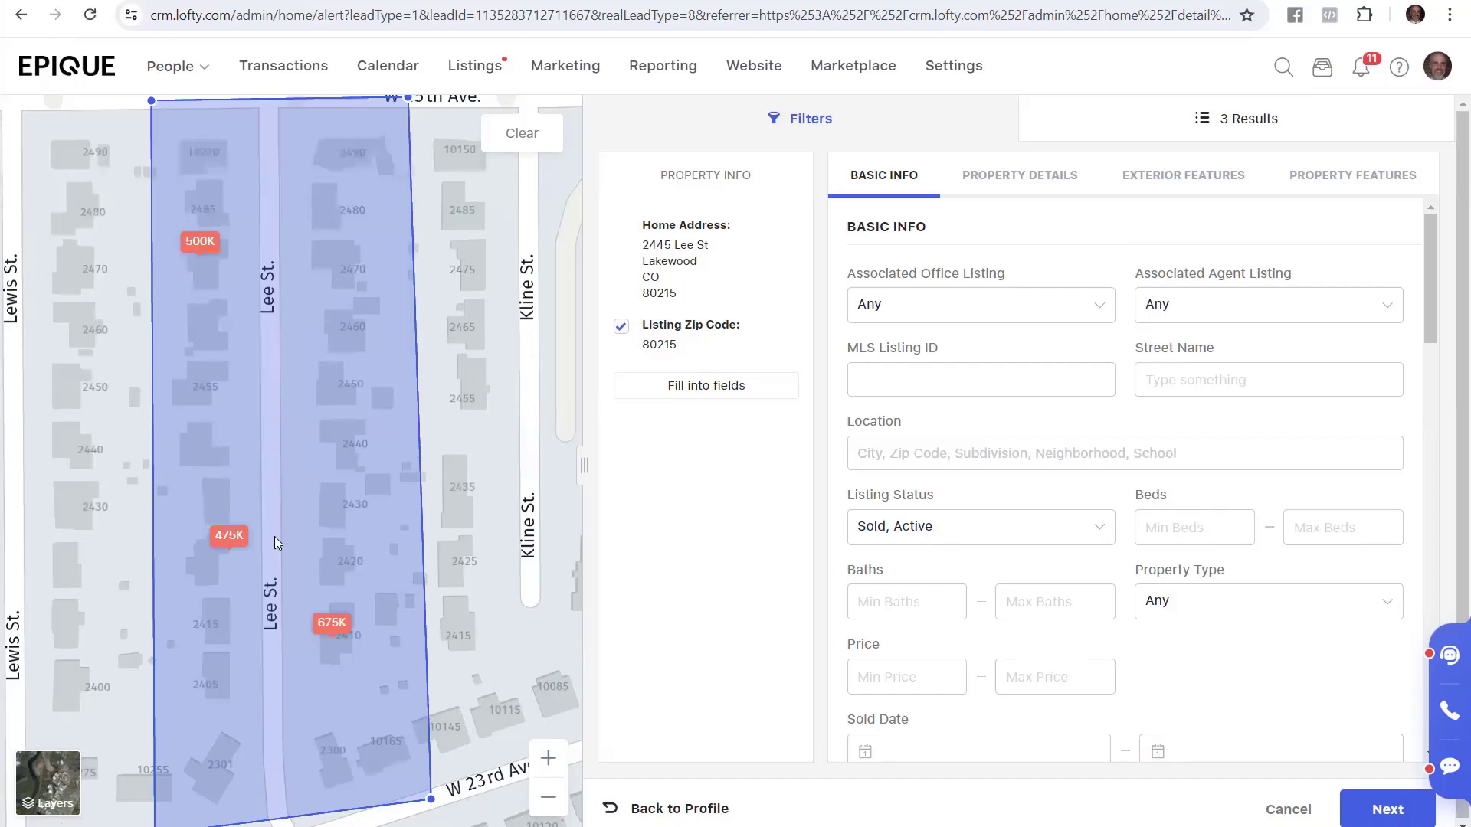
pyautogui.moveTo(355, 627)
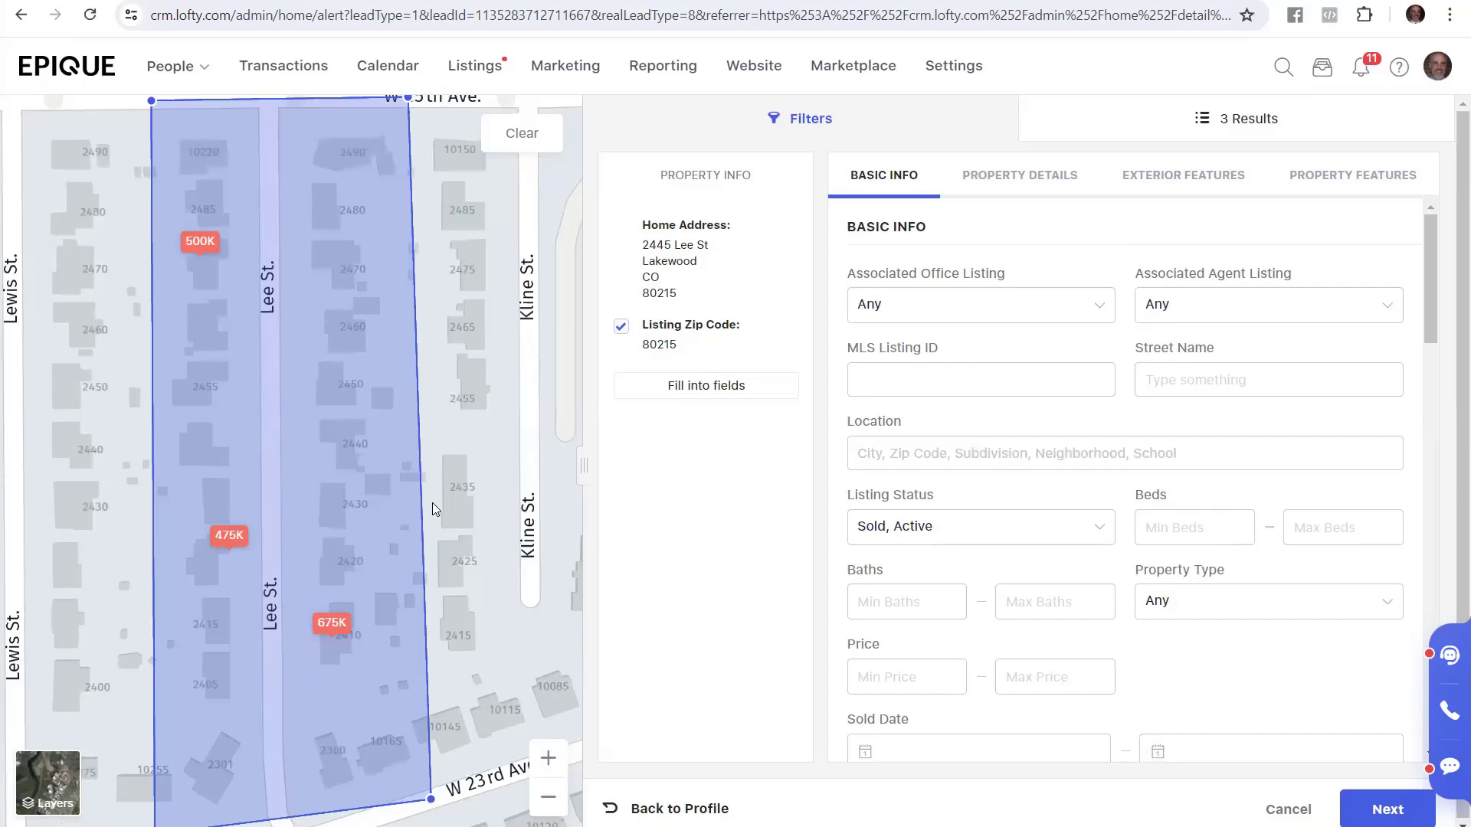
pyautogui.moveTo(355, 352)
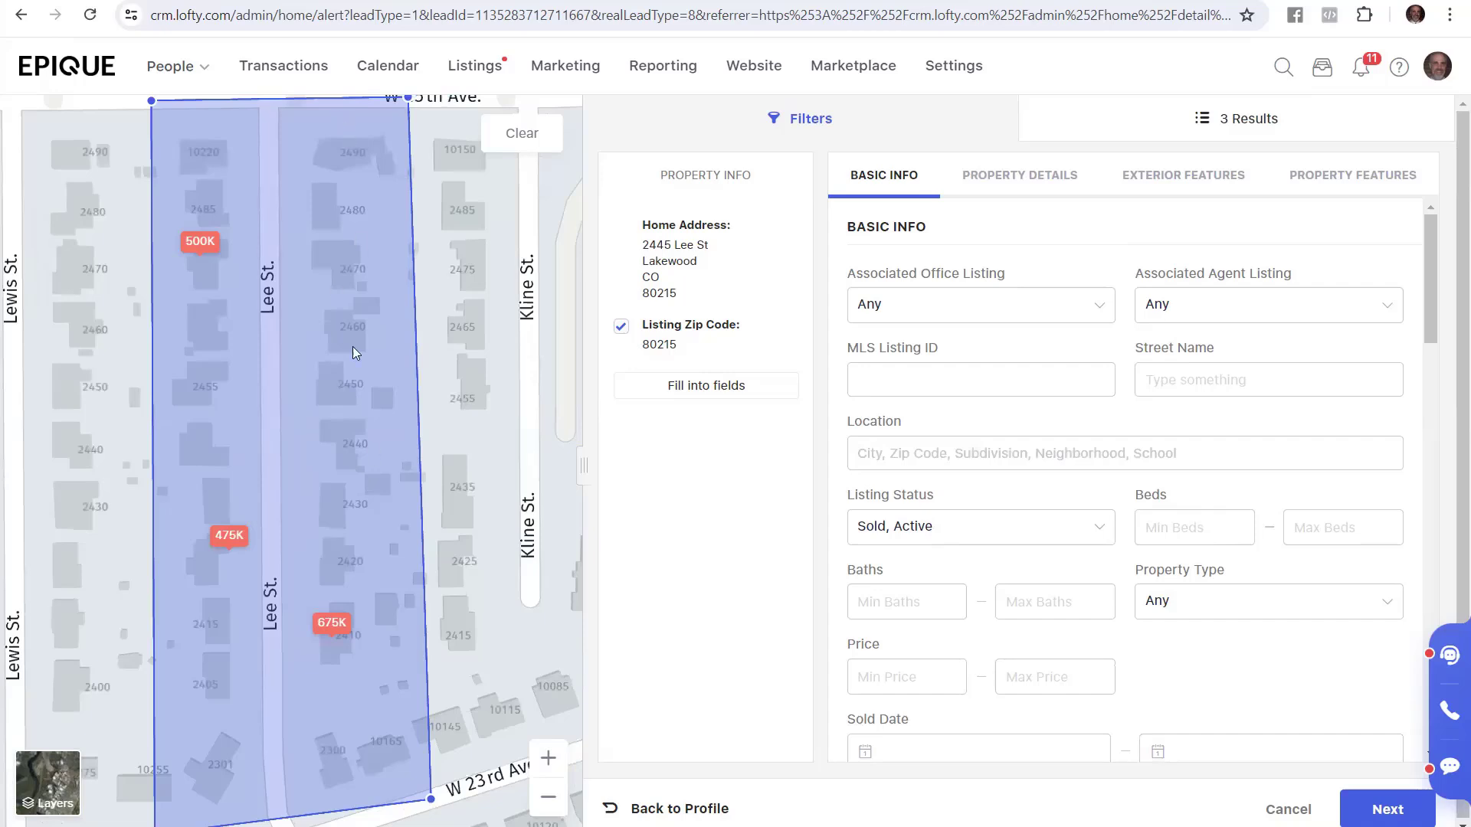
pyautogui.moveTo(468, 373)
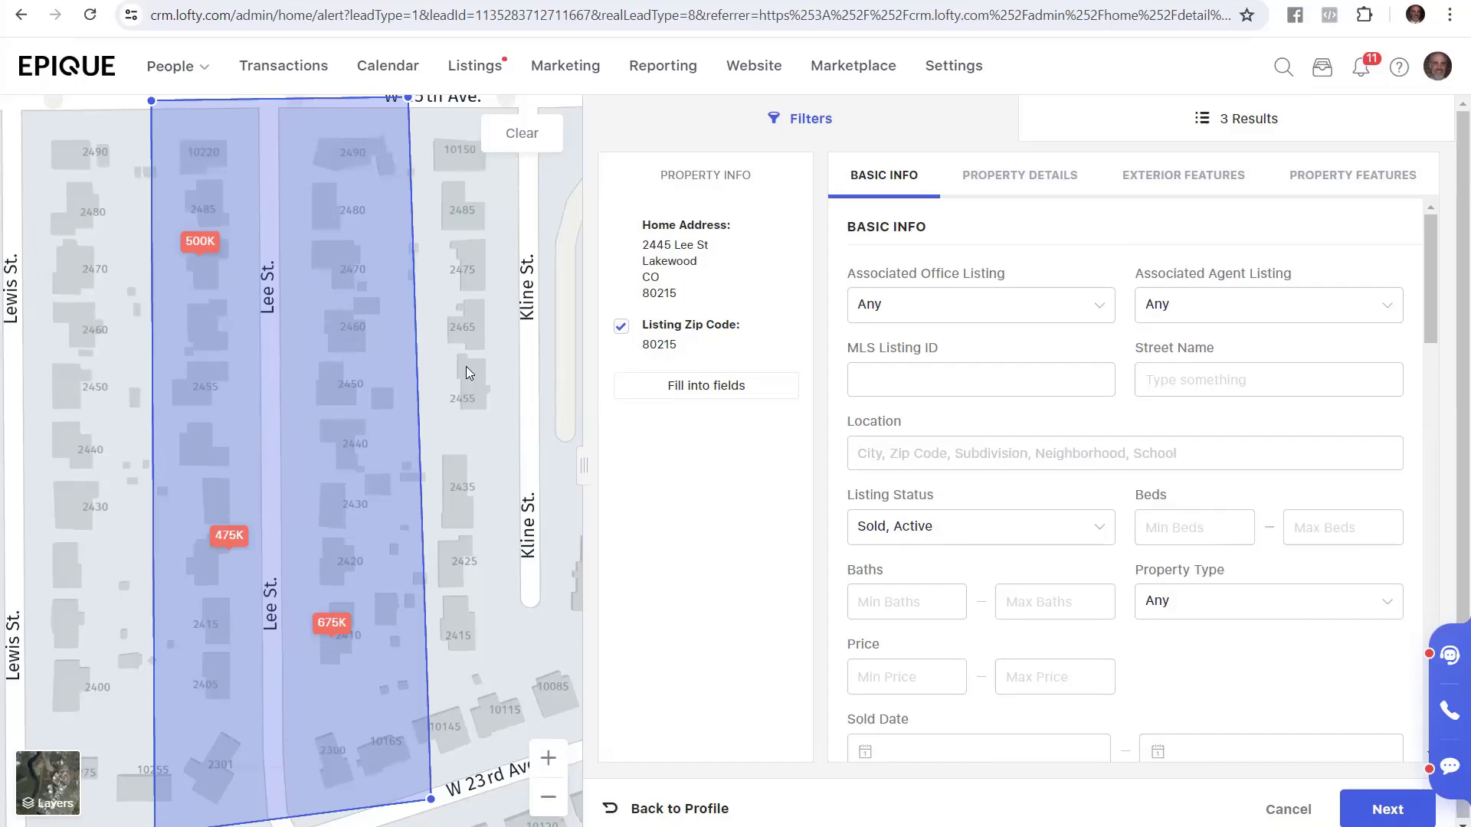
pyautogui.moveTo(530, 342)
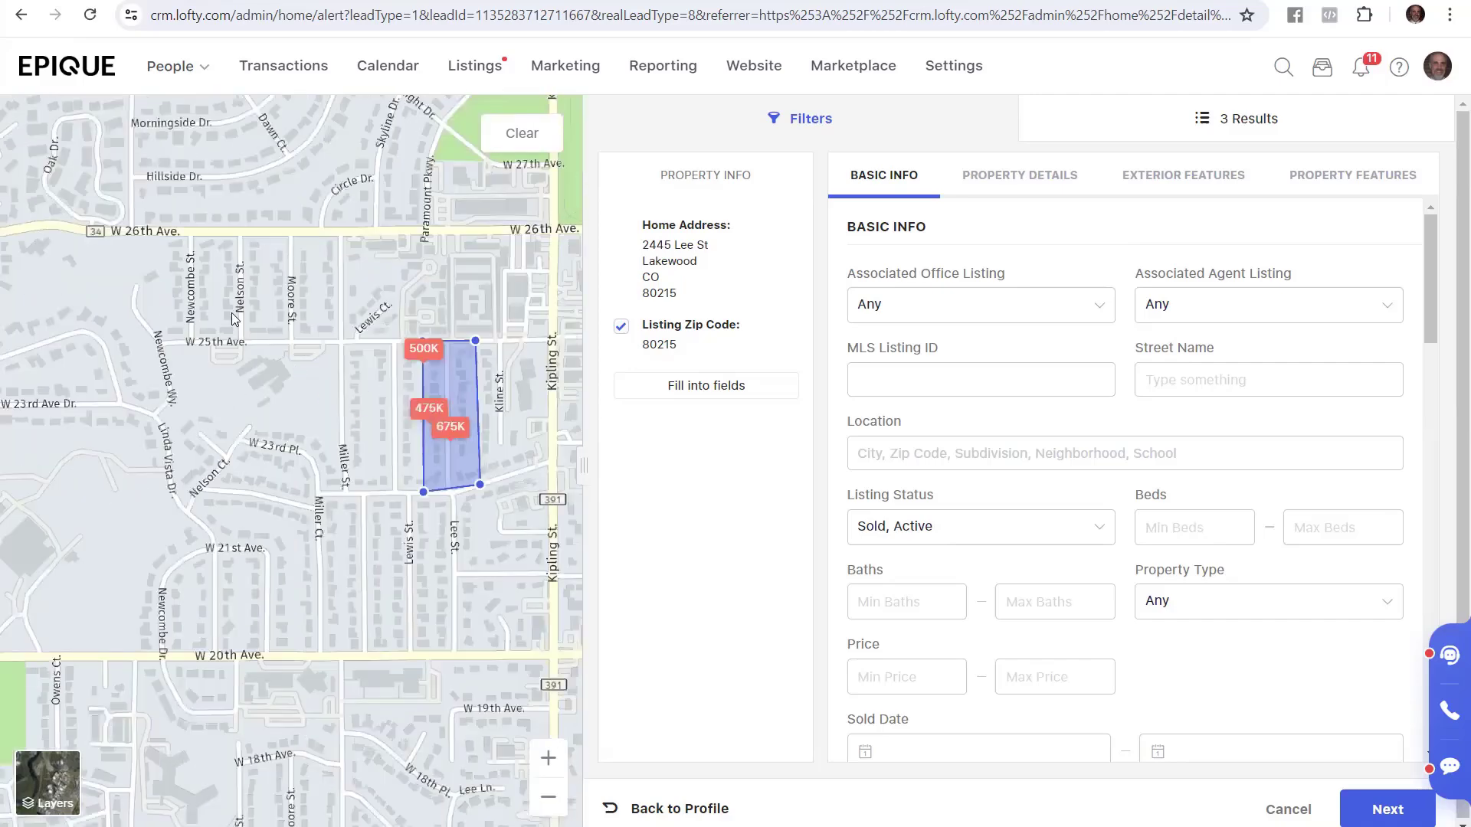
pyautogui.moveTo(336, 589)
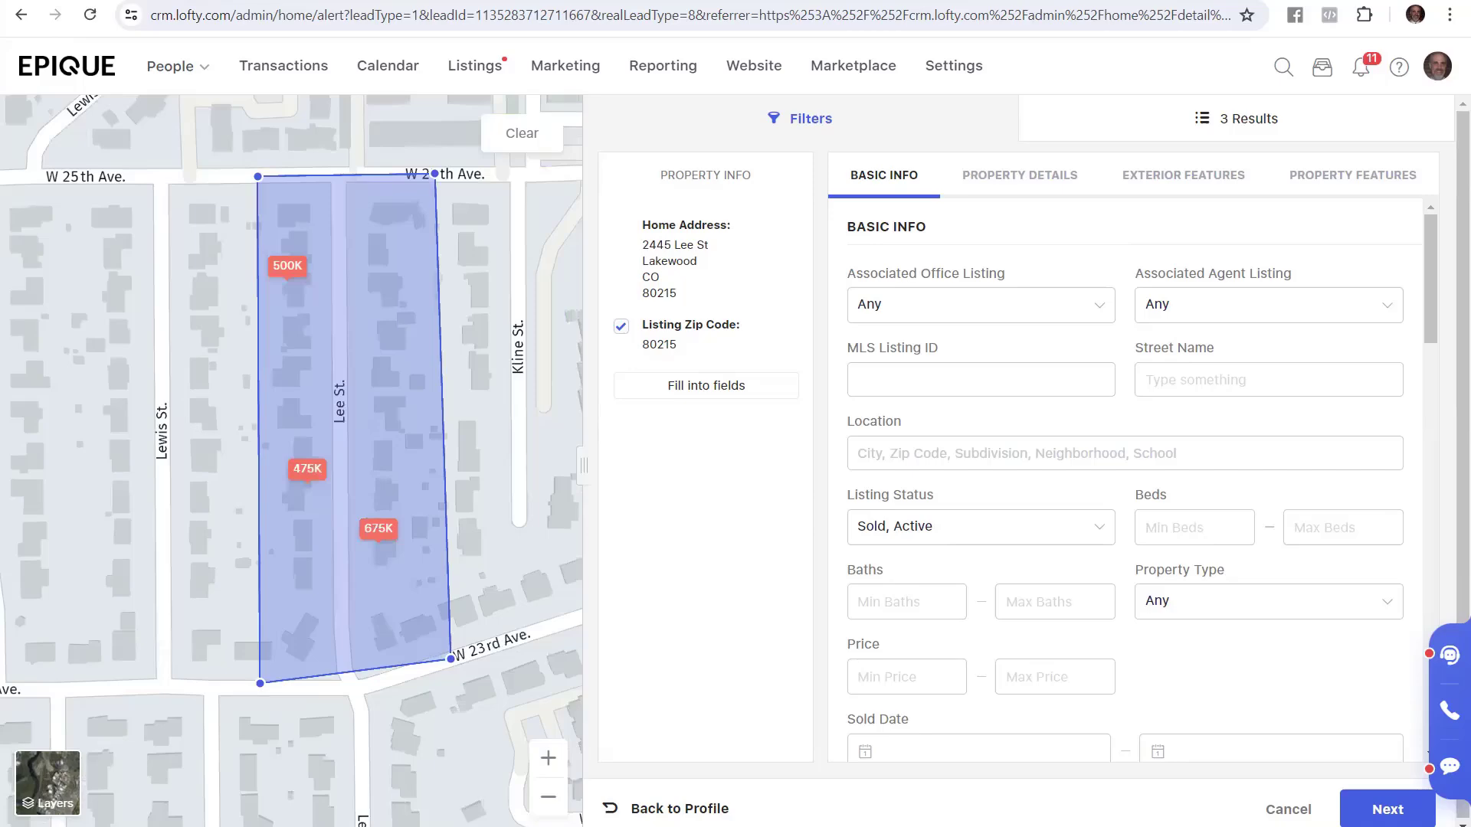
# Switch back to the quick start guide after confirming the polygon returns 3 results.
pyautogui.click(409, 15)
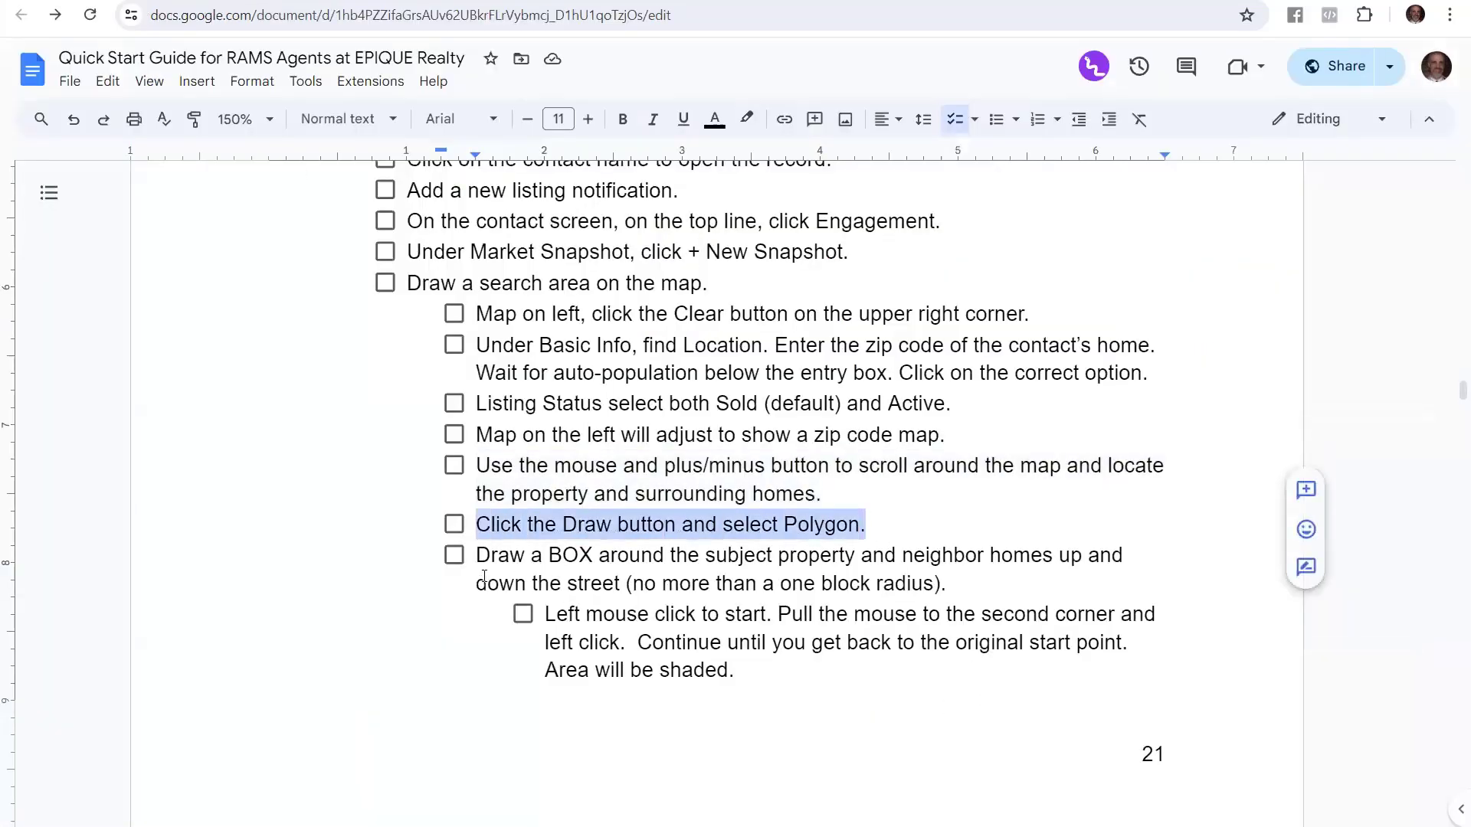
# Highlight the Draw Polygon step and scroll through the shape-drawing tips.
pyautogui.click(615, 564)
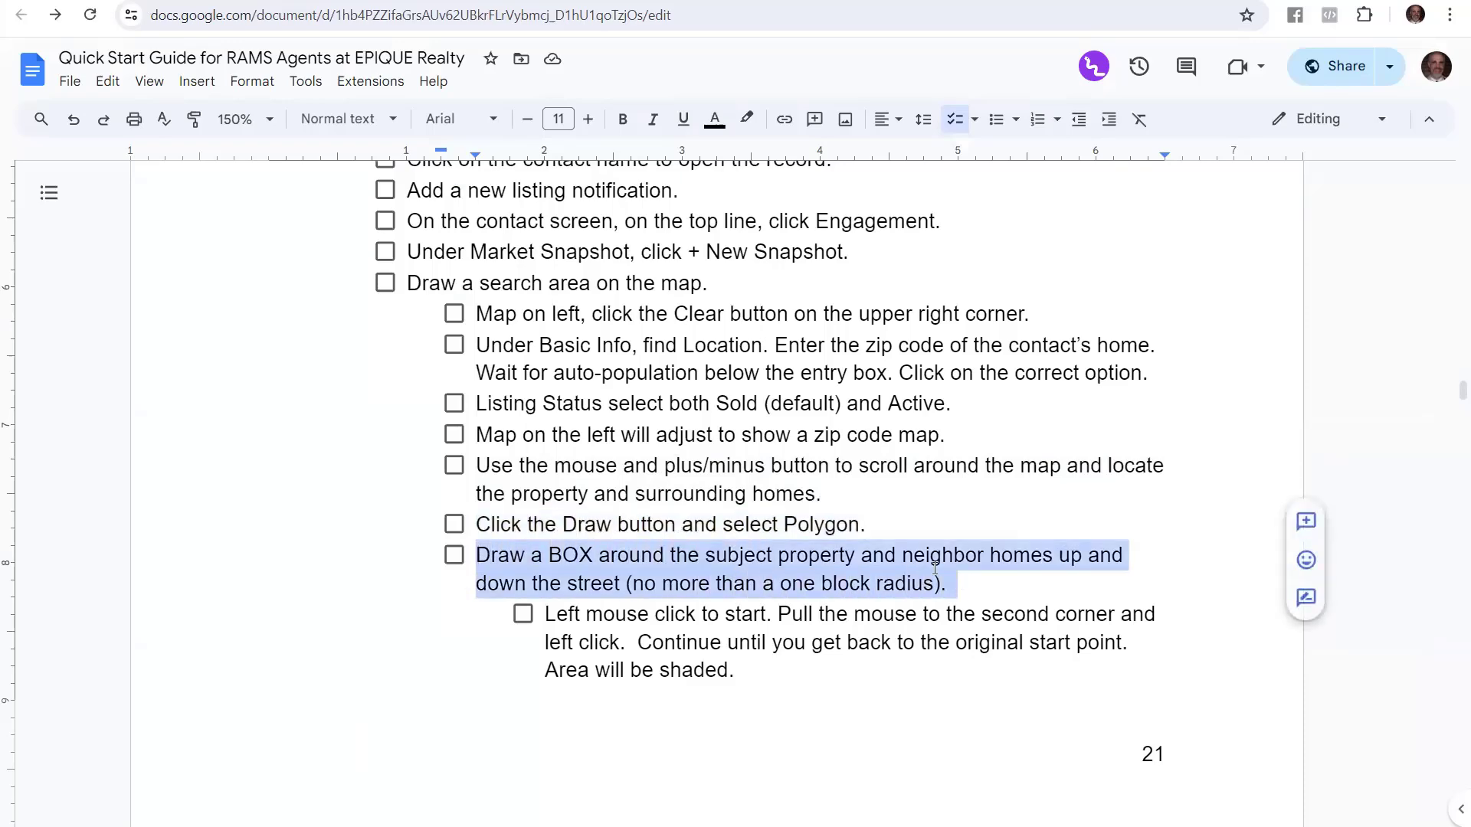
pyautogui.scroll(-3)
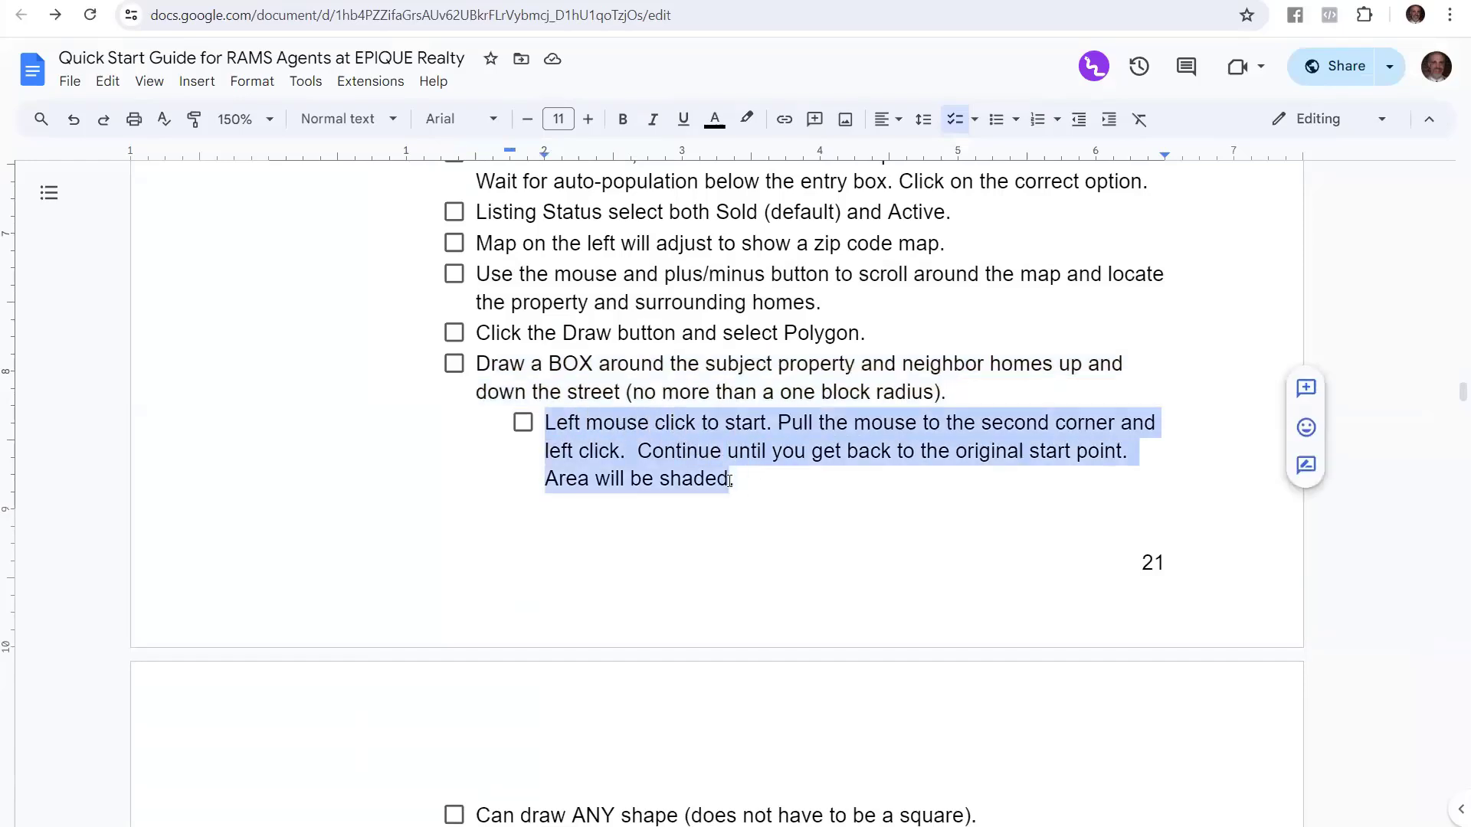
pyautogui.scroll(-3)
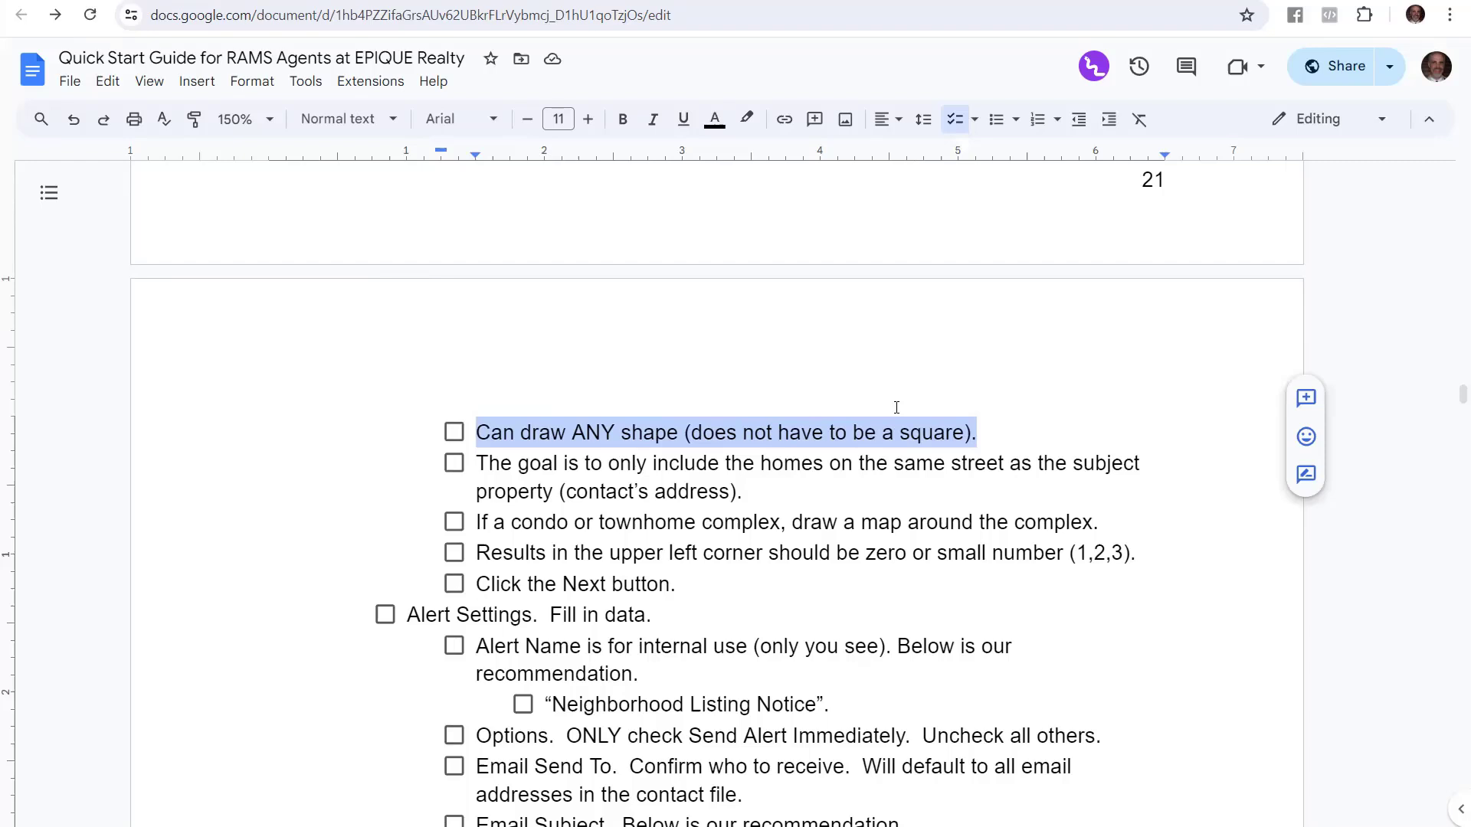
pyautogui.moveTo(472, 467)
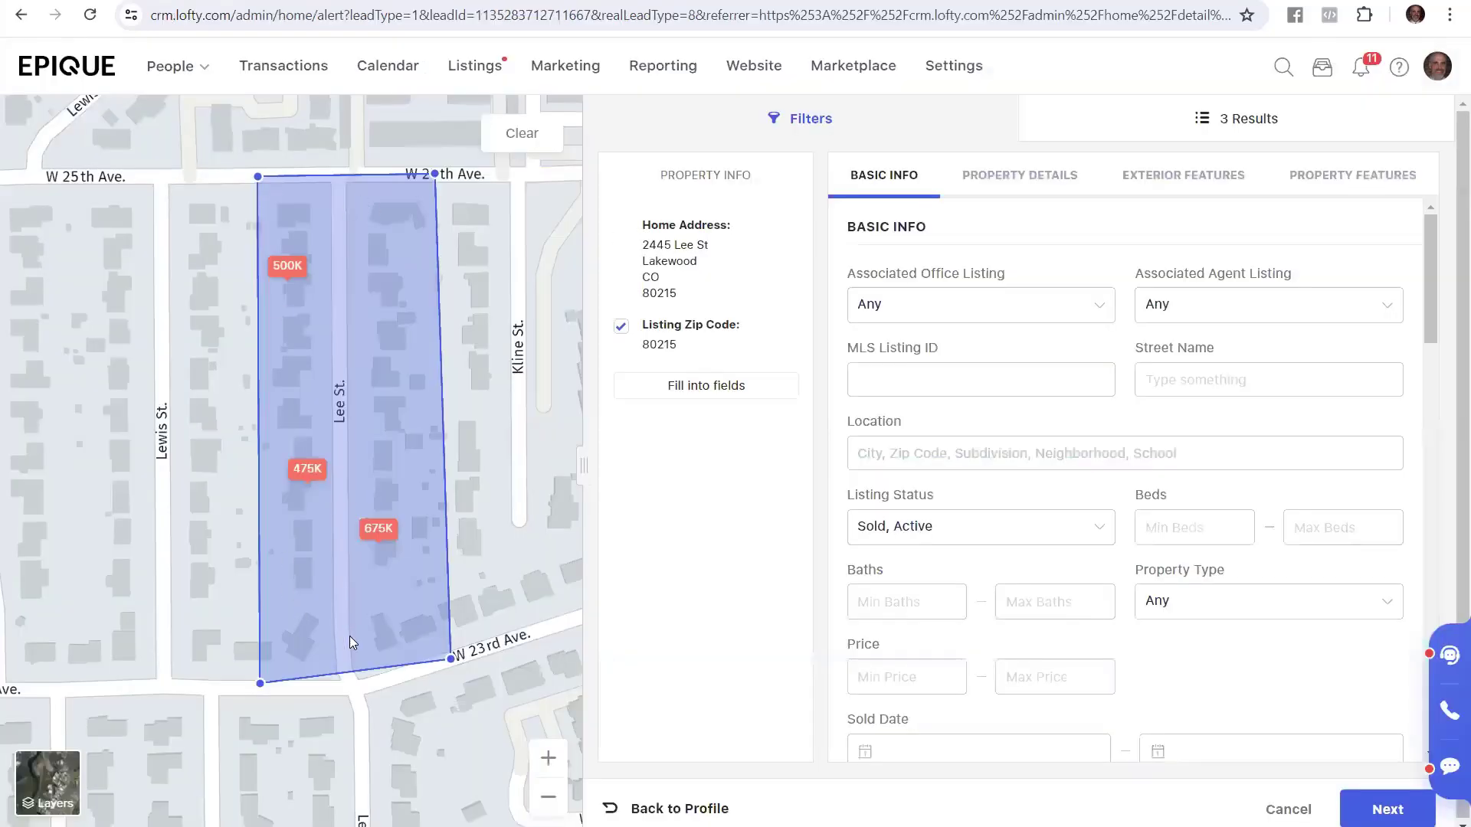
pyautogui.moveTo(364, 596)
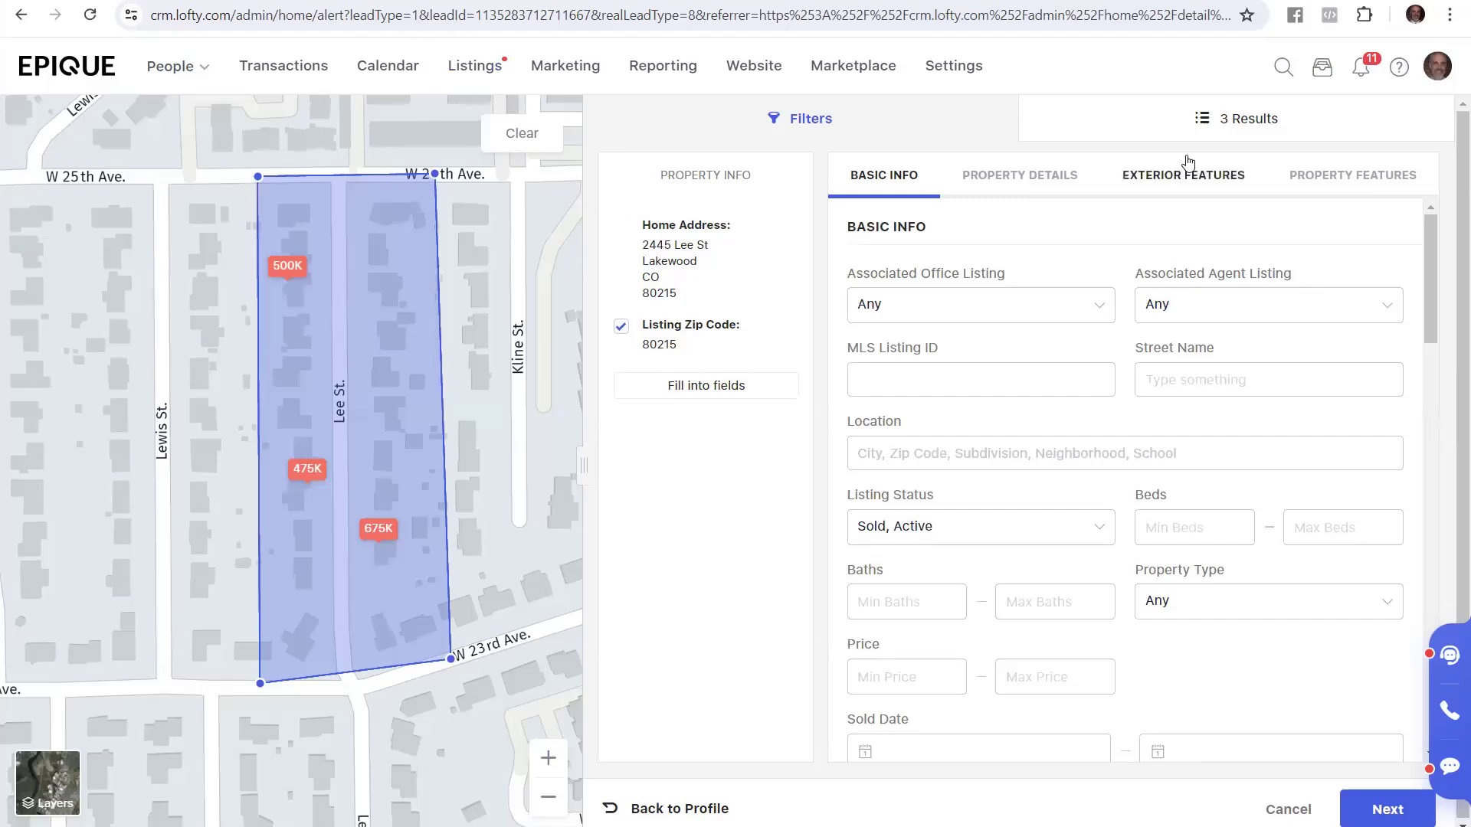
pyautogui.moveTo(172, 350)
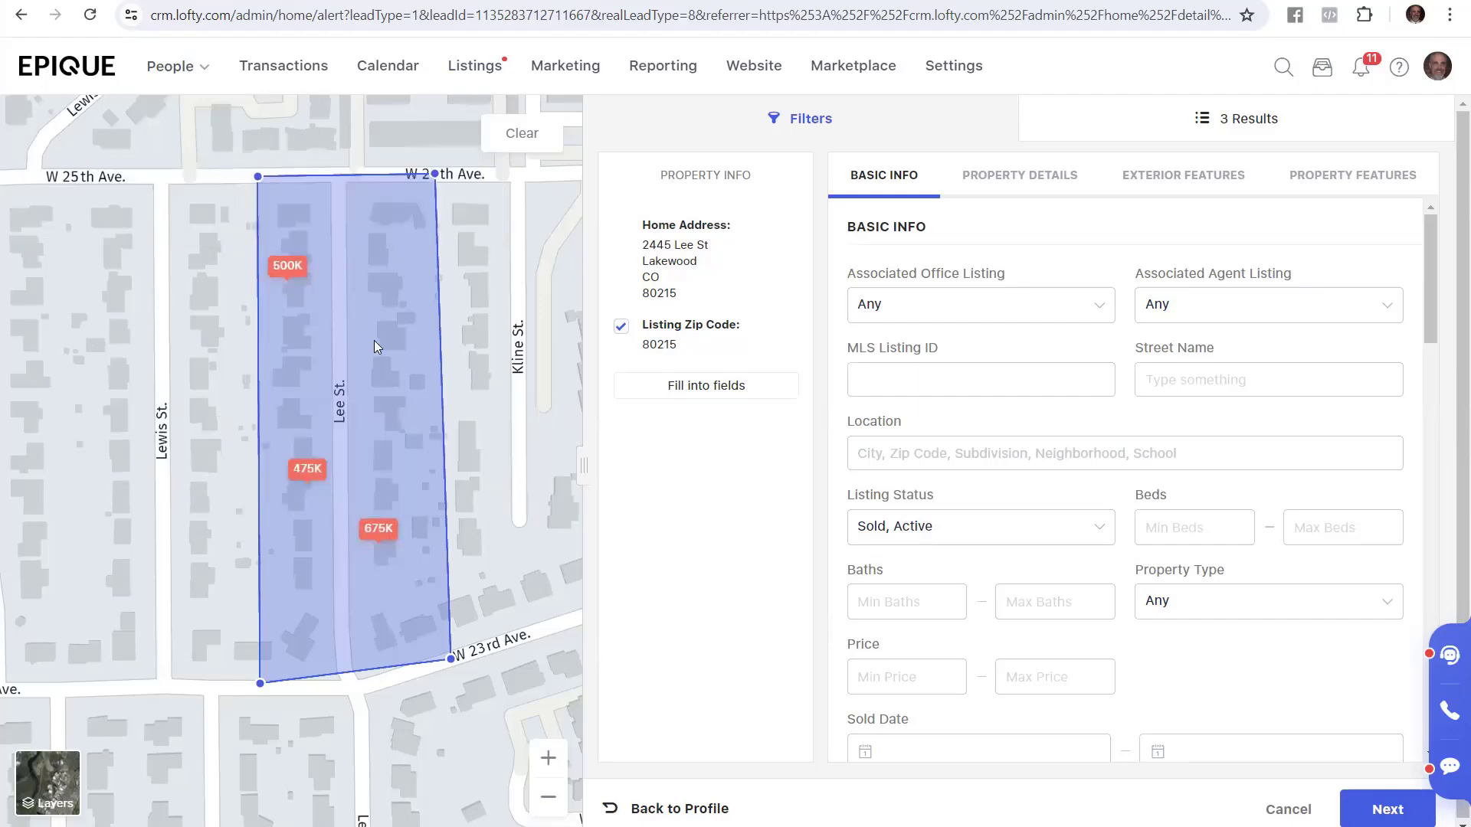
pyautogui.moveTo(276, 180)
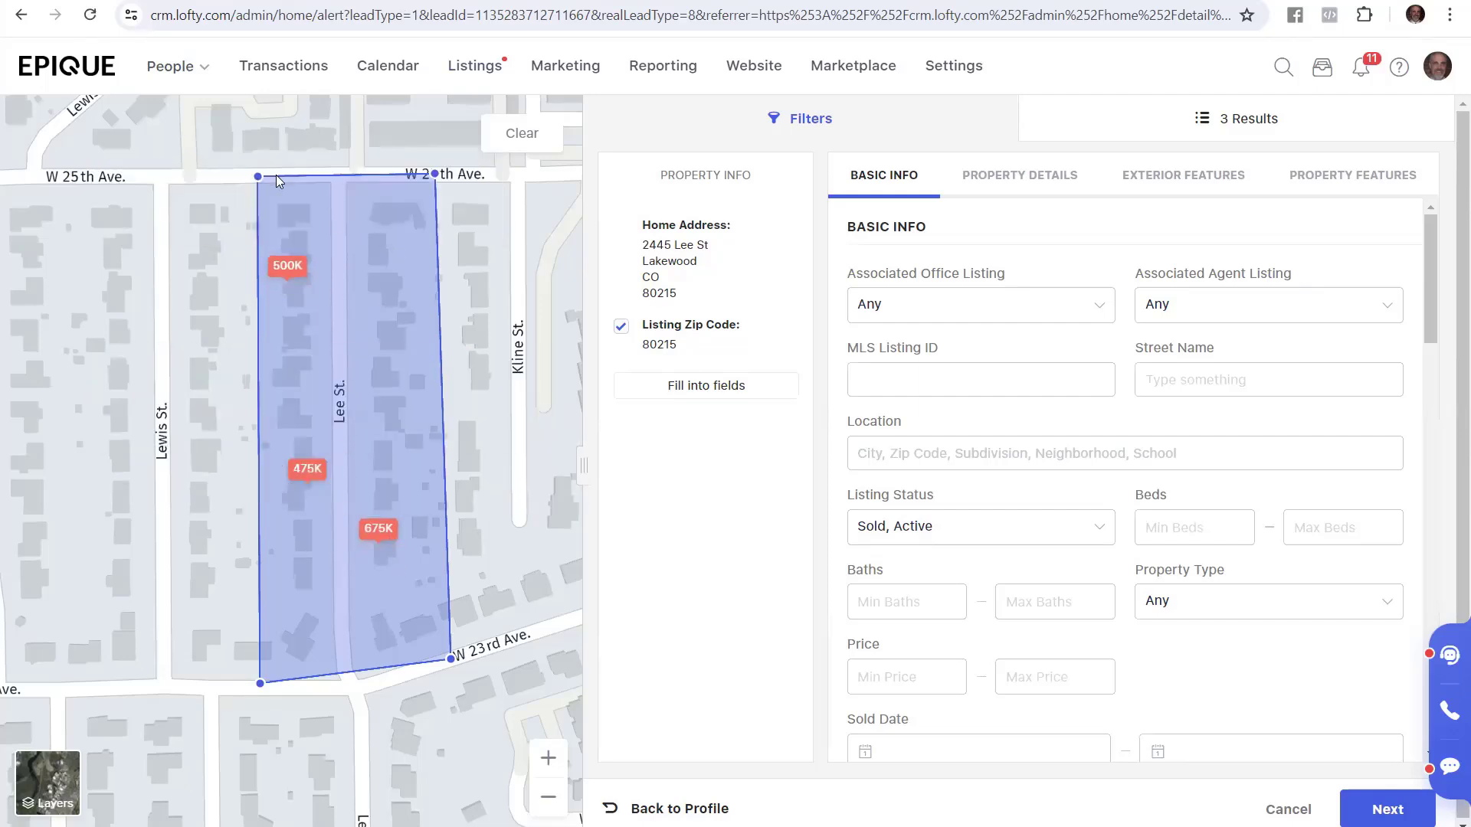
pyautogui.moveTo(343, 498)
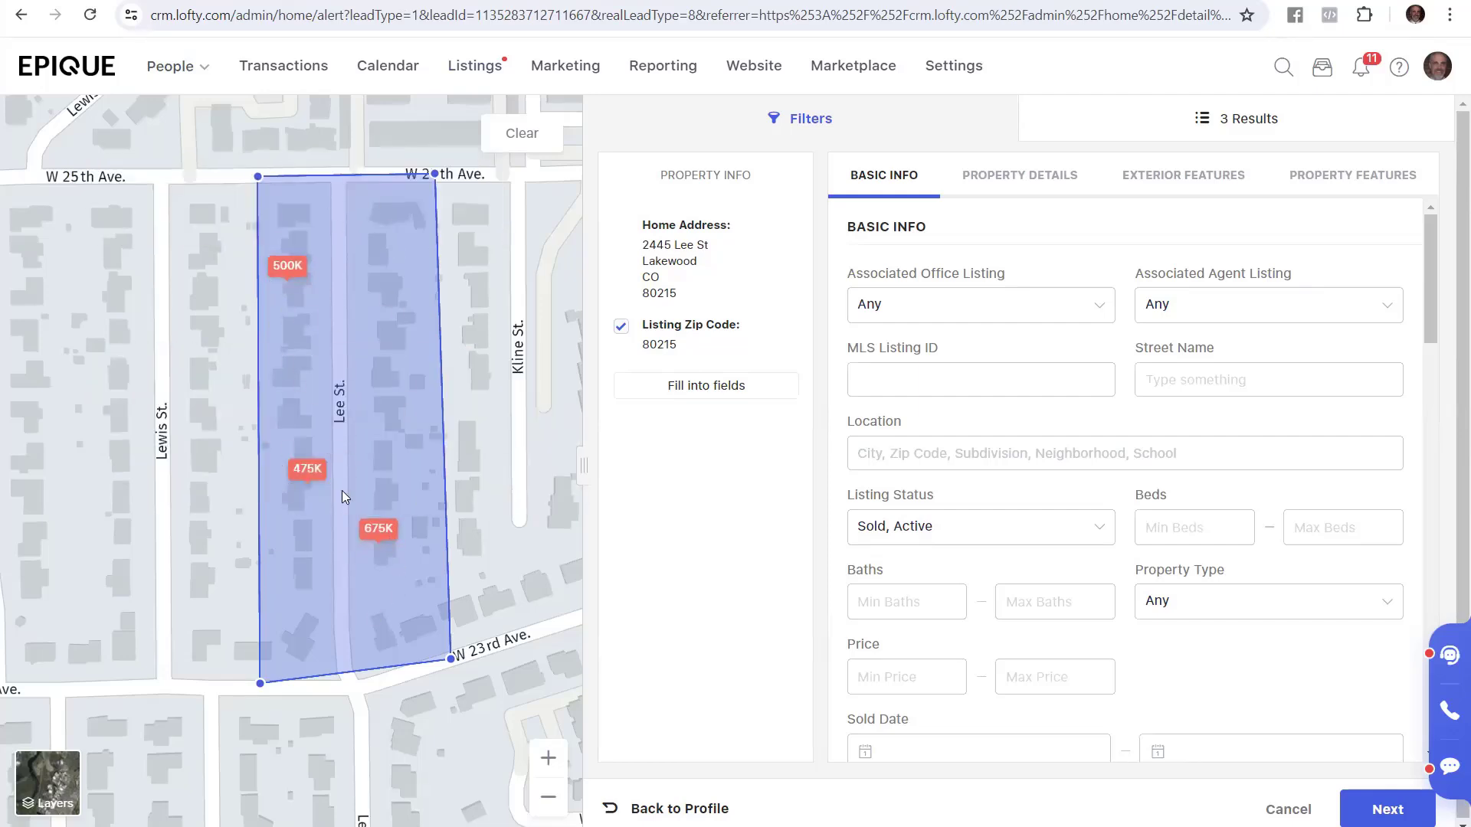
pyautogui.moveTo(291, 229)
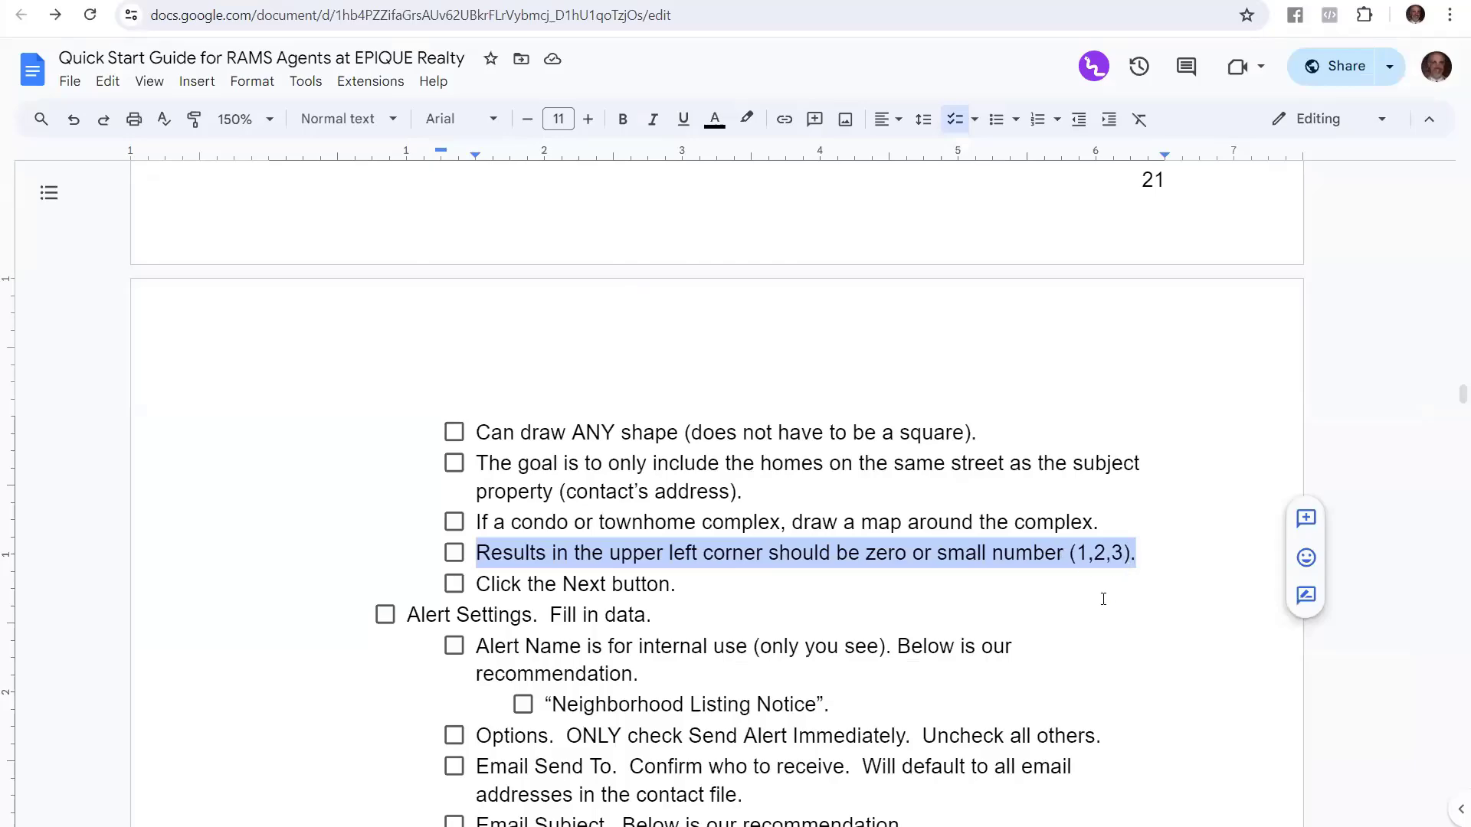
pyautogui.click(676, 584)
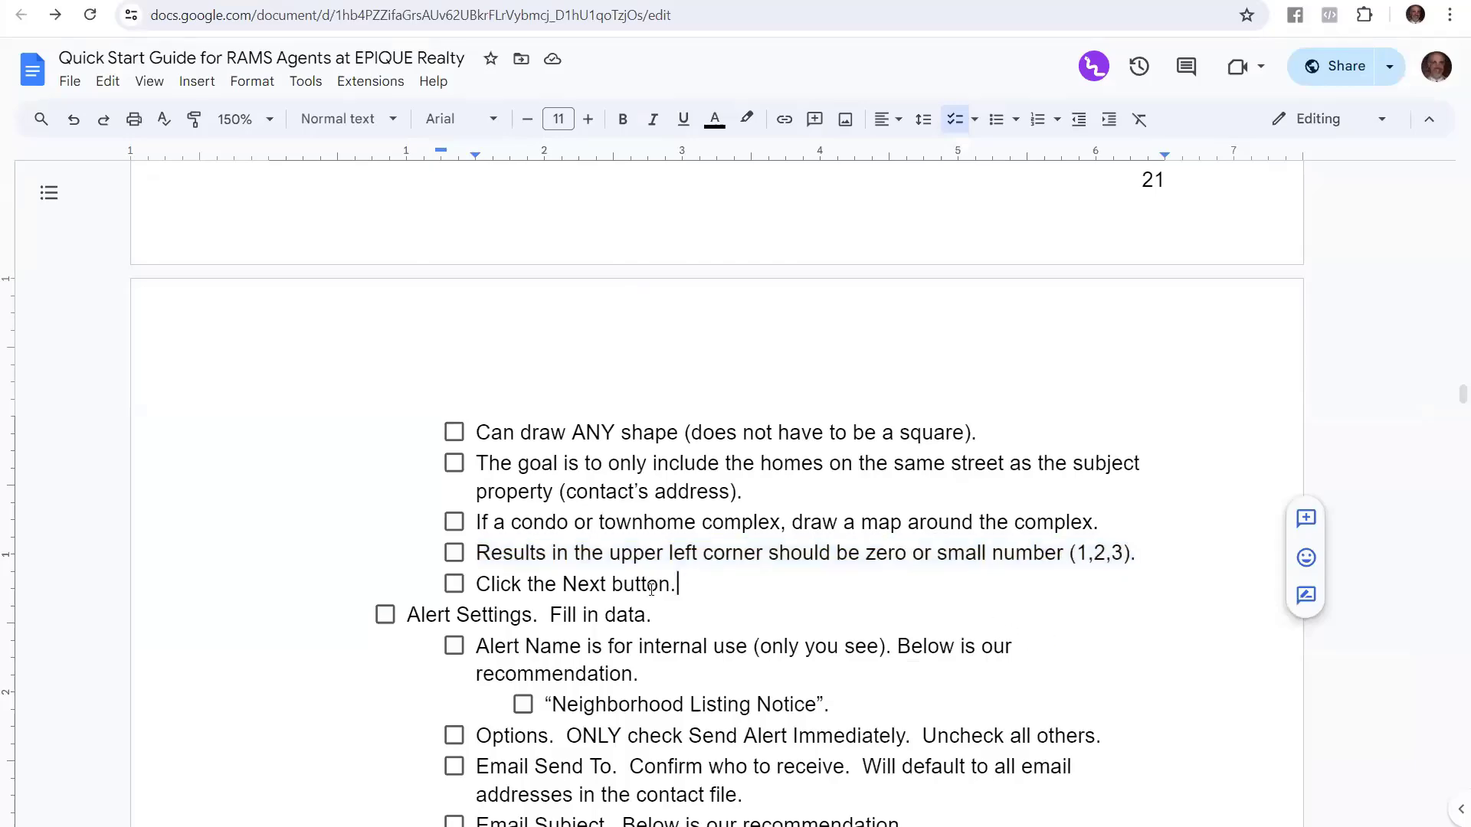
pyautogui.click(375, 15)
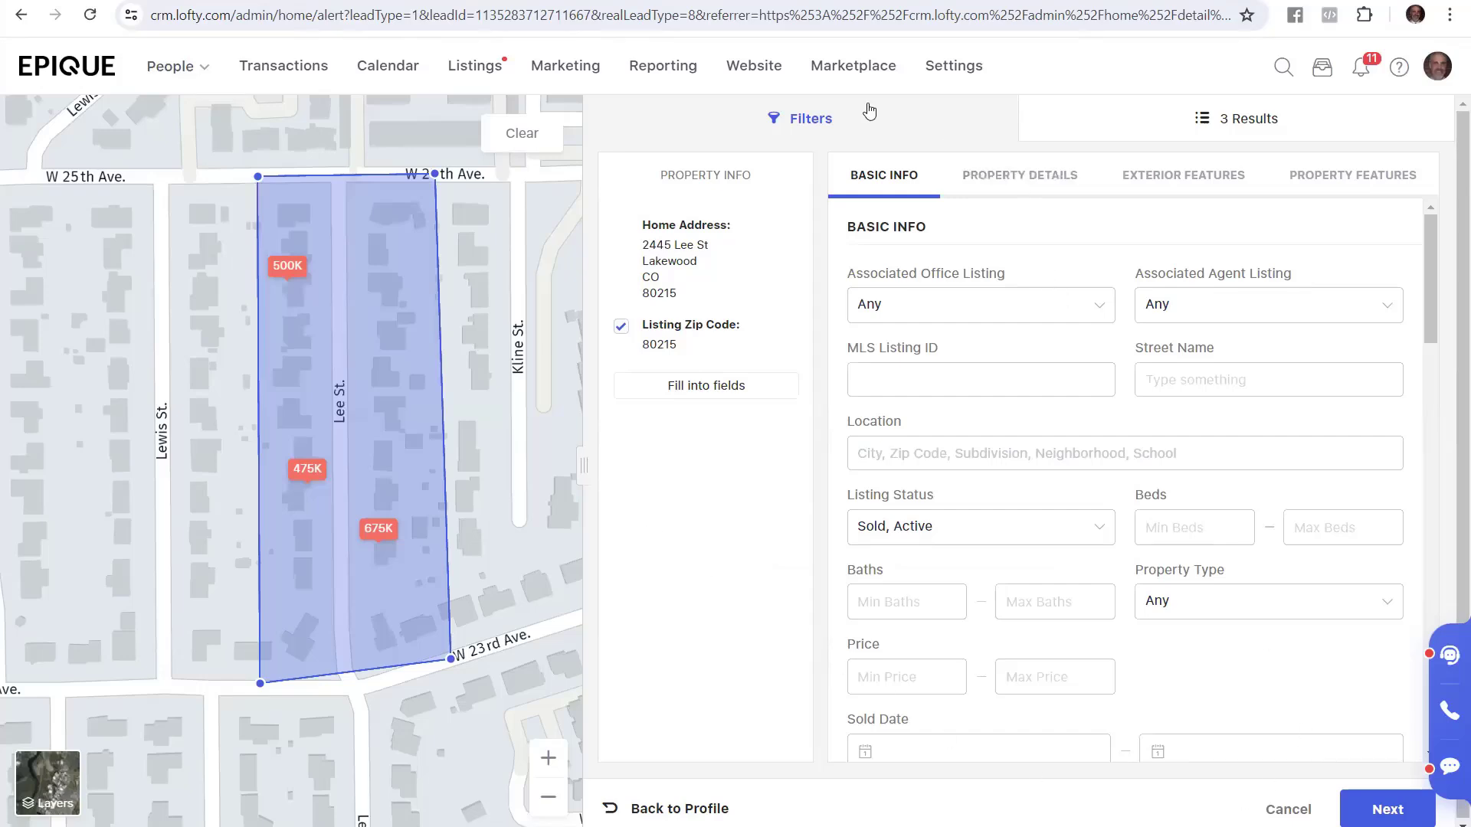
pyautogui.moveTo(1301, 84)
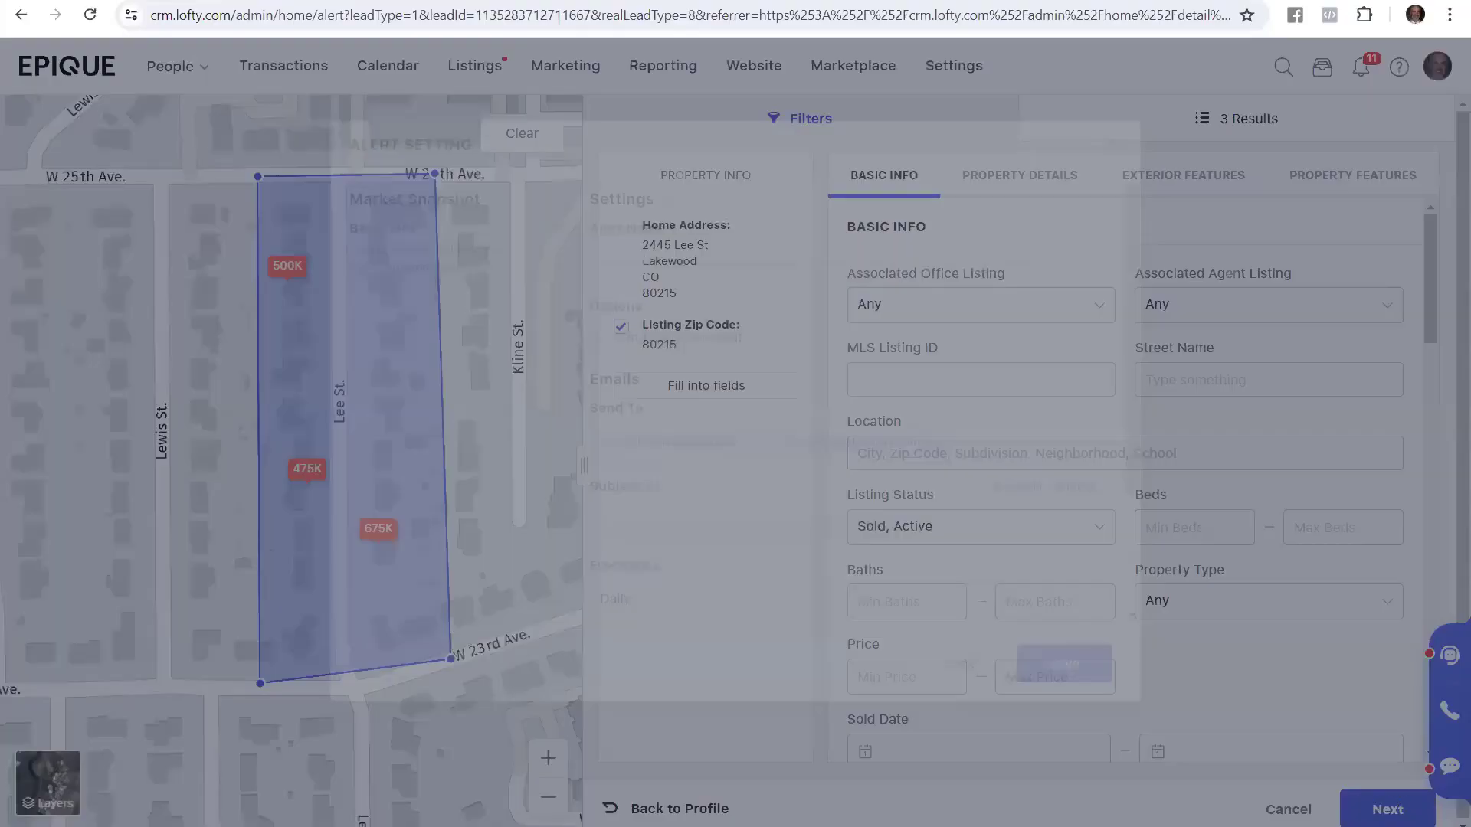
# Advance from the polygon map search (3 results) to the Alert Setting dialog via Next.
pyautogui.click(1387, 809)
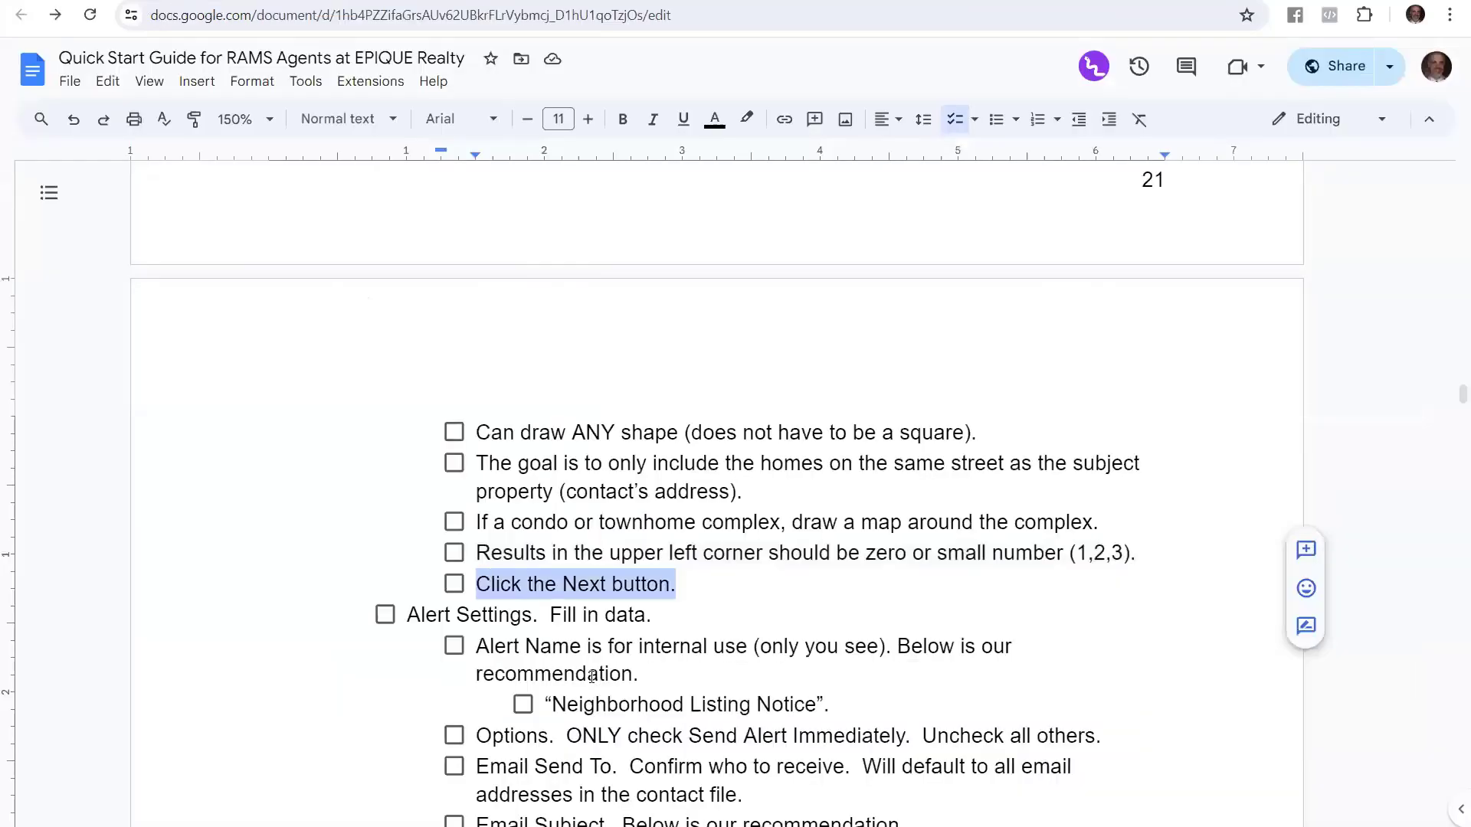
# Scroll the guide down to its Alert Settings instructions and Alert Name line.
pyautogui.scroll(-3)
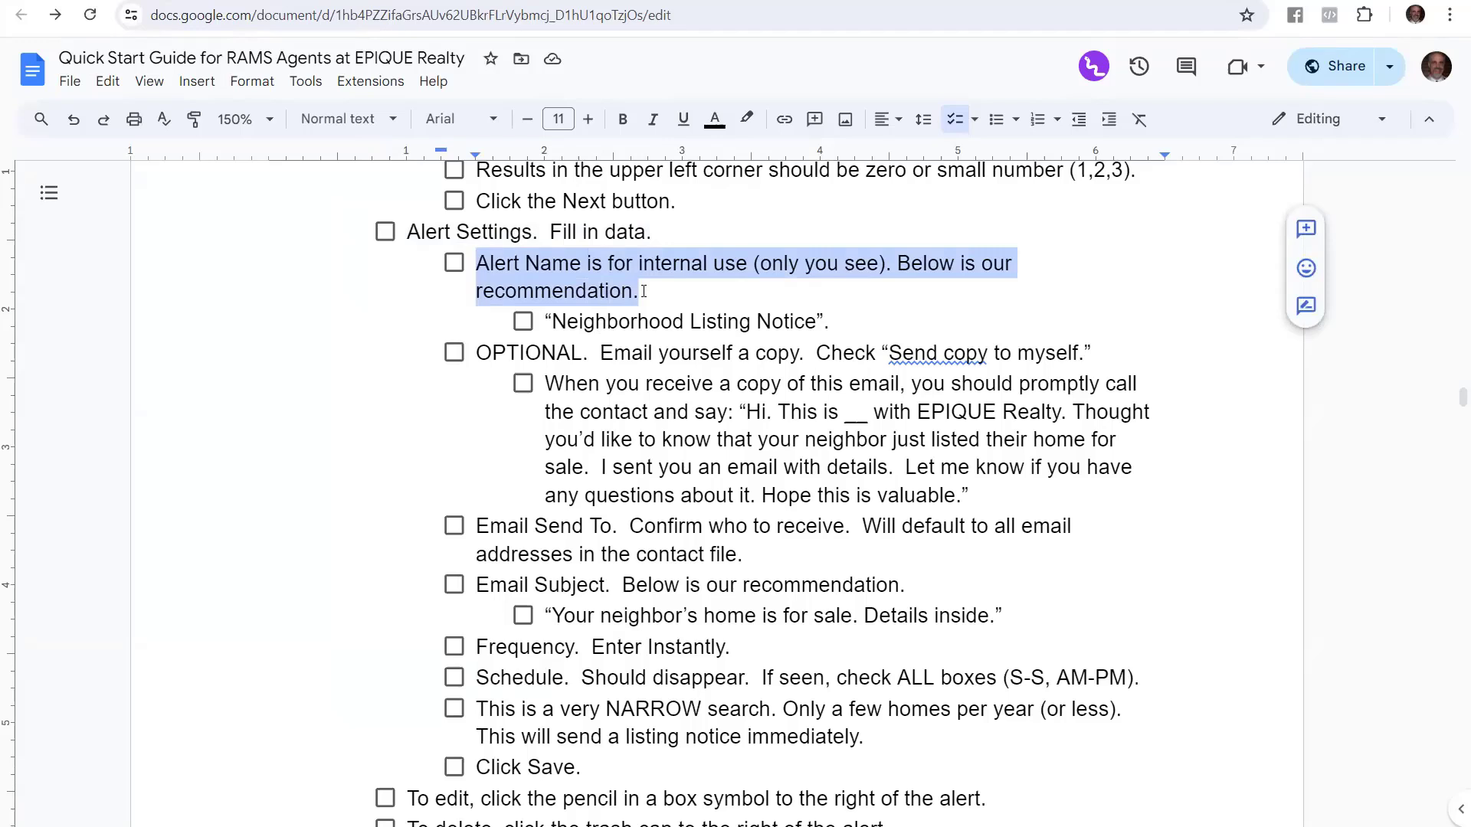
# Name the alert Neighborhood Listing Notice and check Send copy to myself.
pyautogui.click(581, 321)
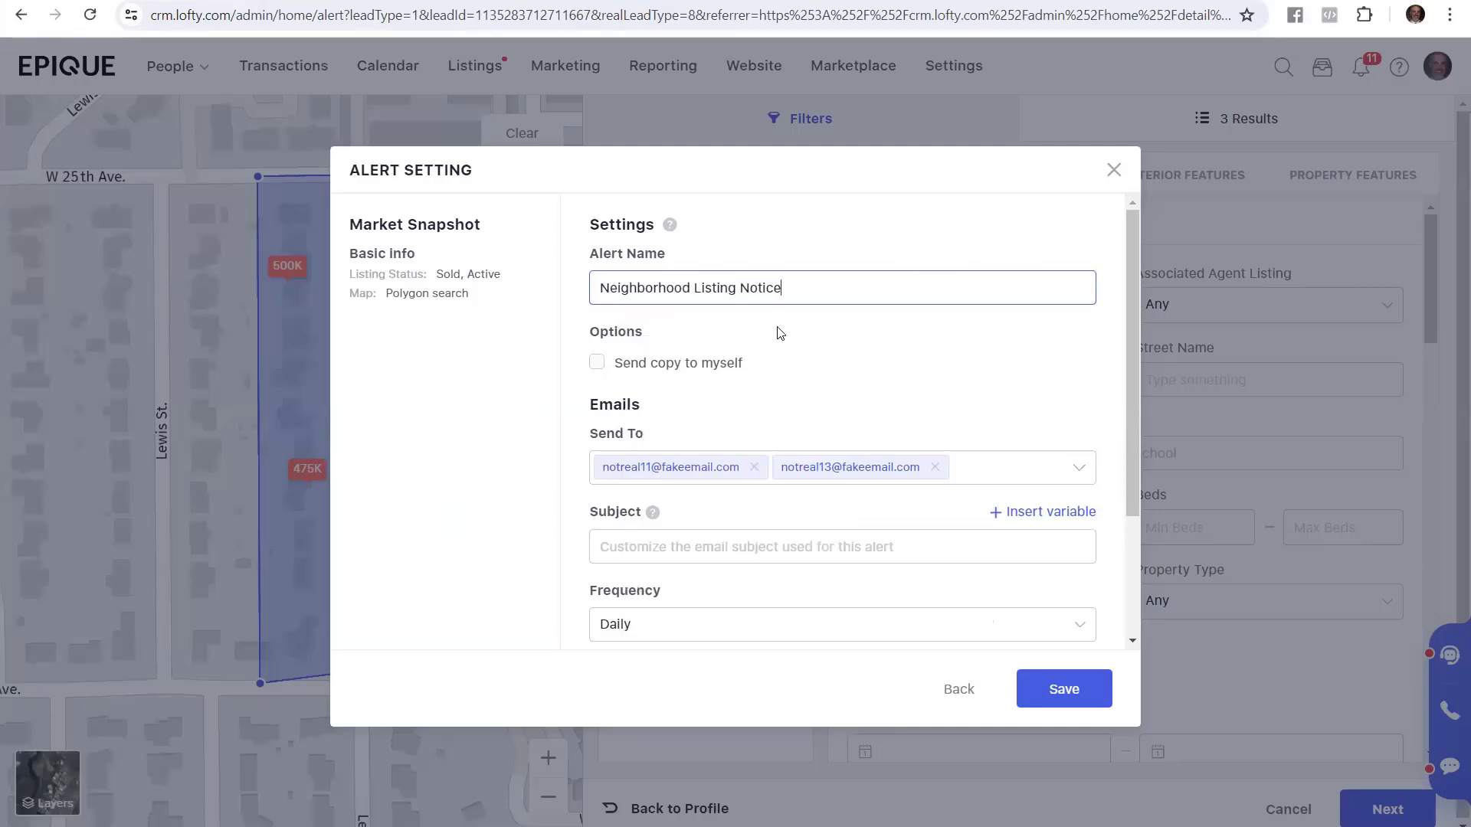
pyautogui.moveTo(730, 354)
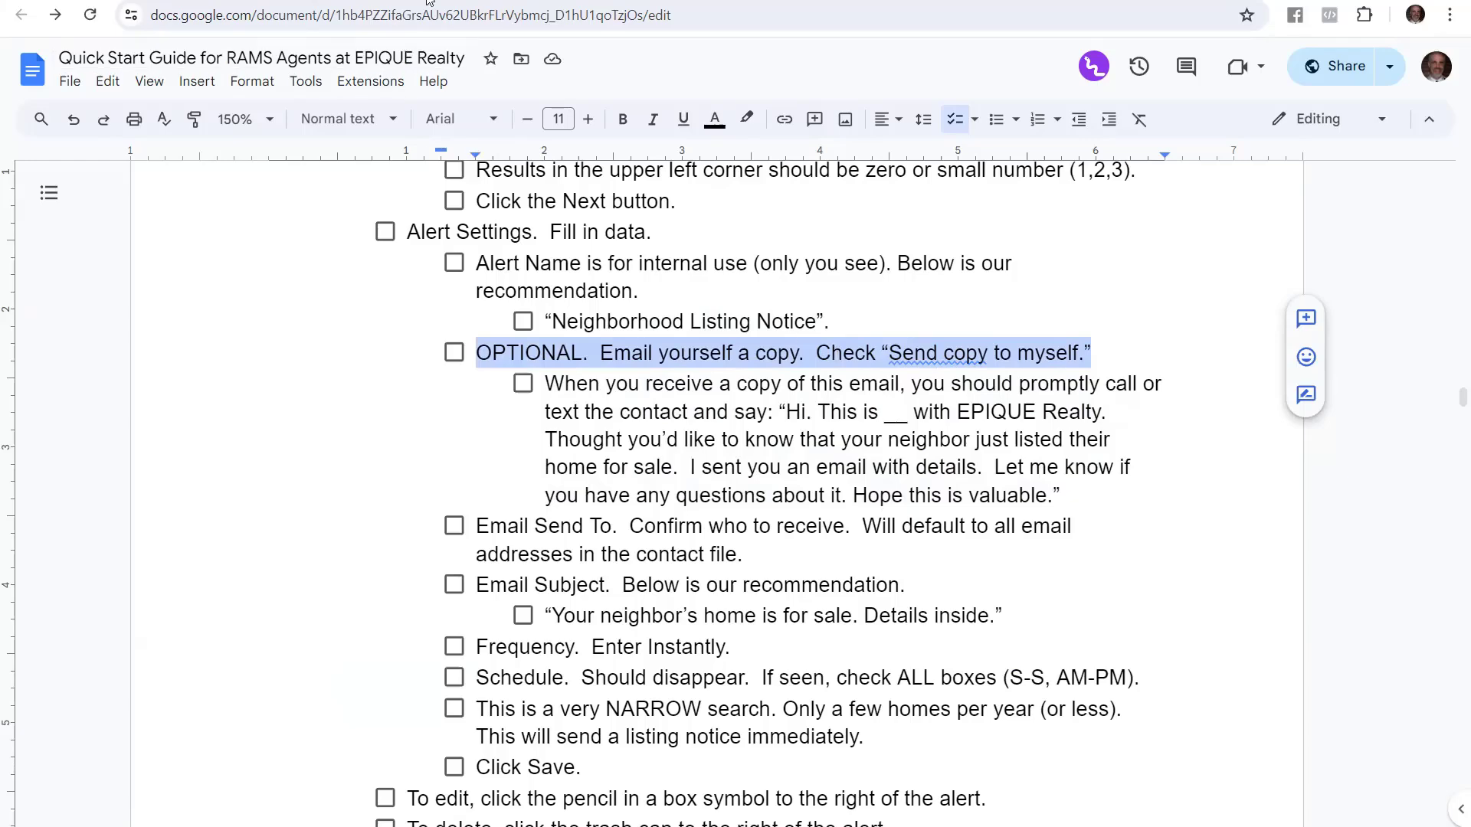
pyautogui.click(389, 15)
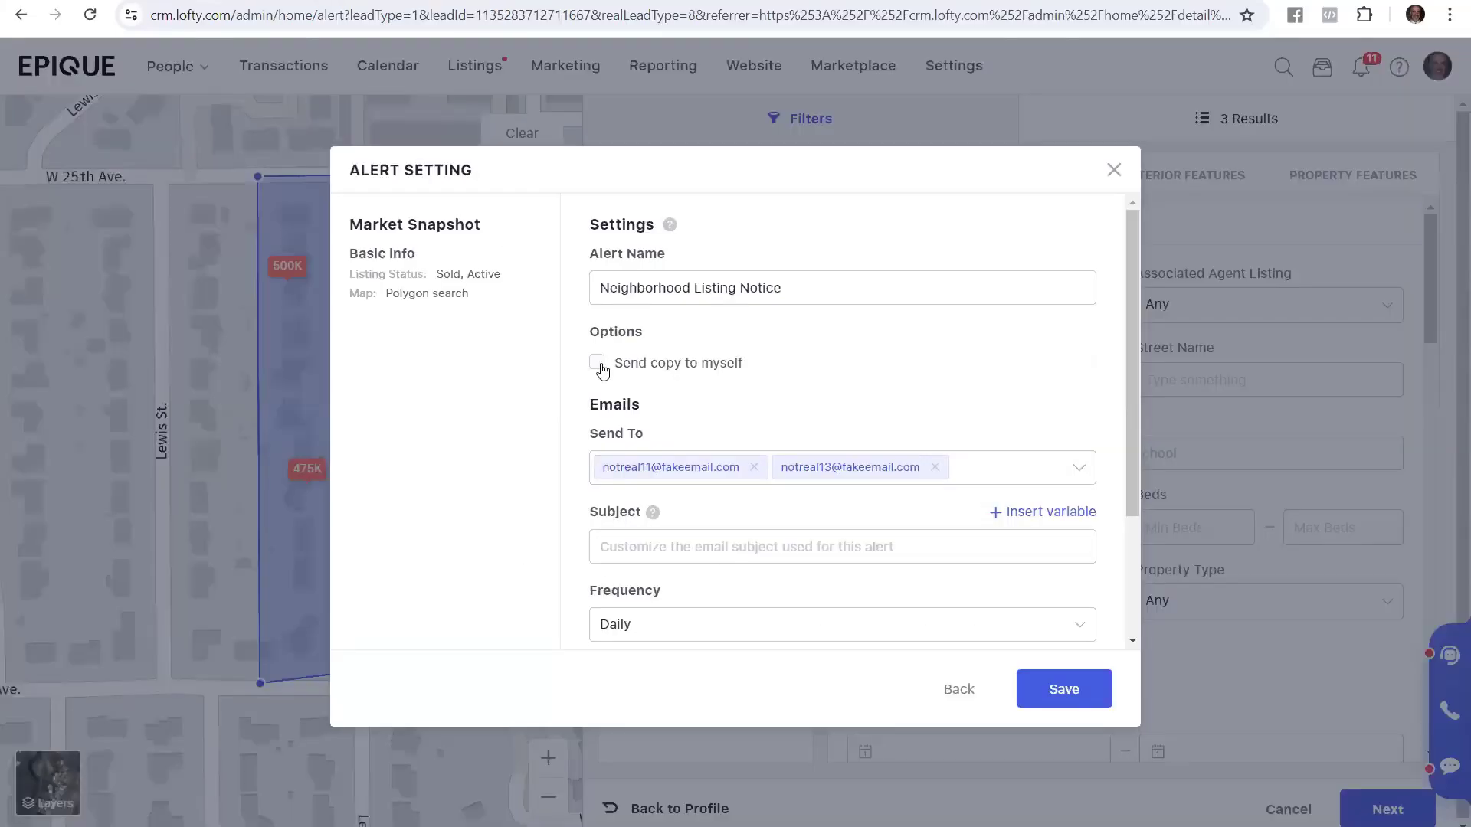
pyautogui.click(597, 363)
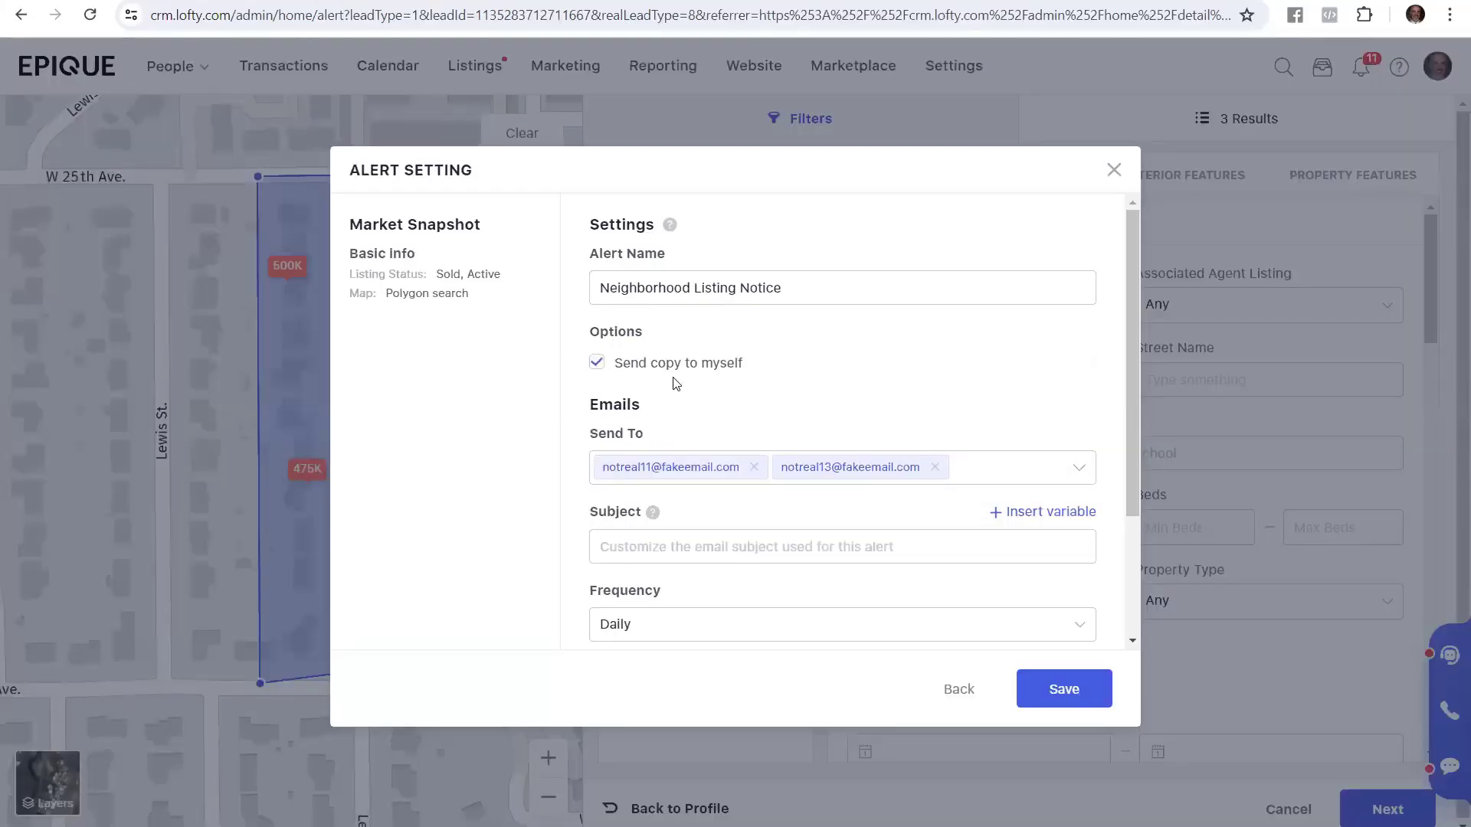
pyautogui.moveTo(788, 363)
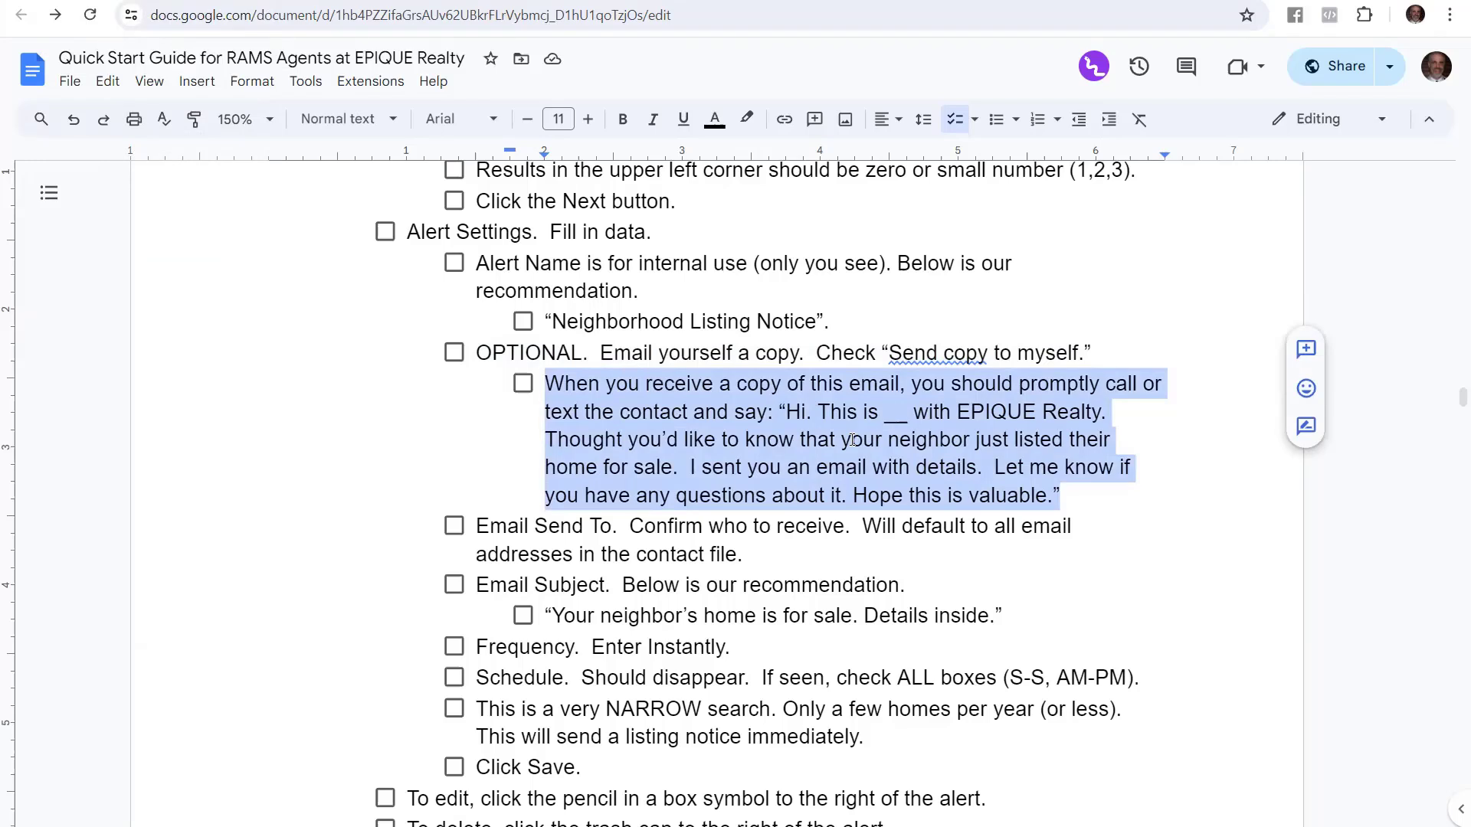
pyautogui.moveTo(1102, 628)
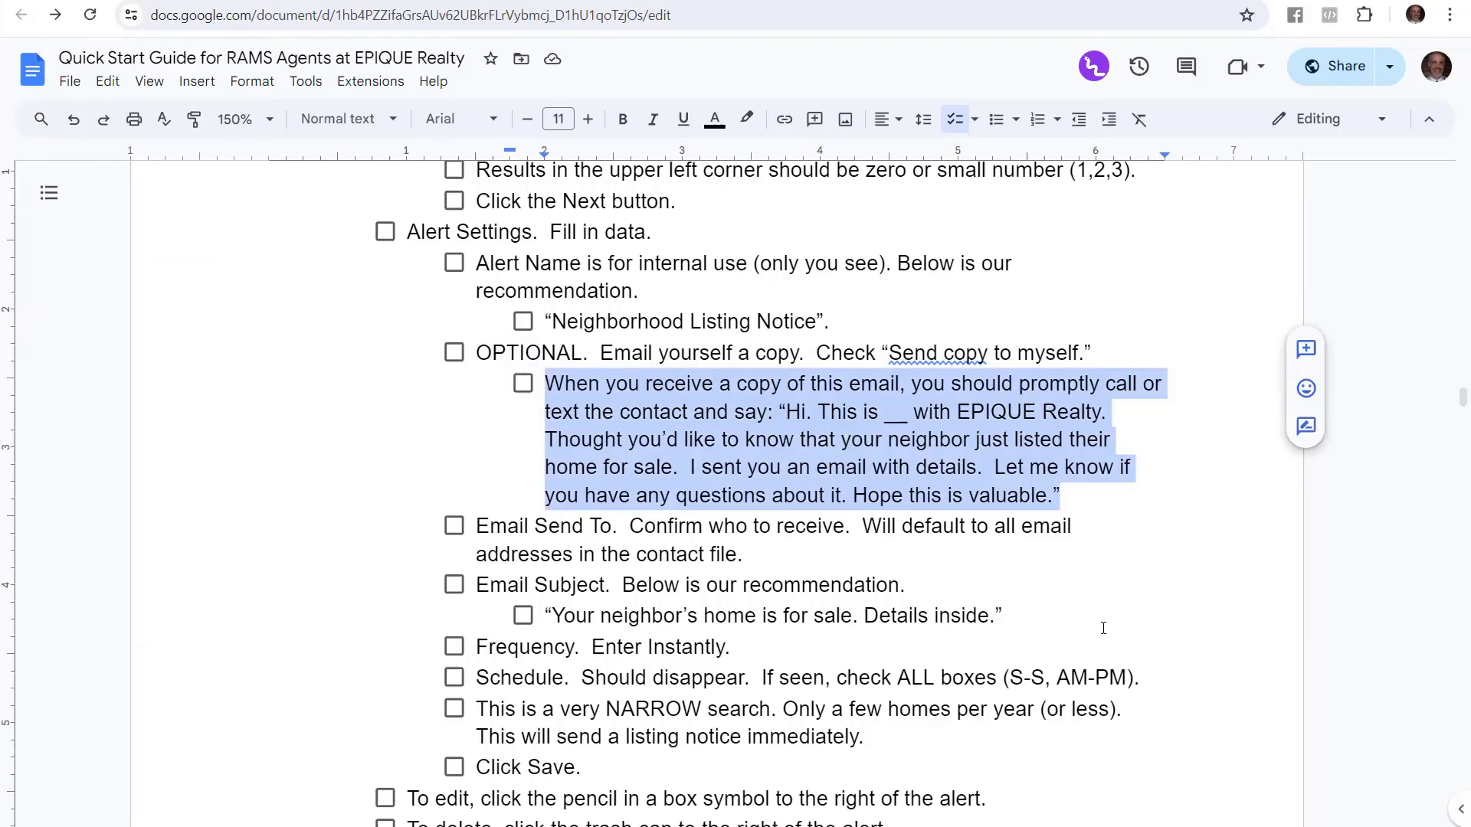
pyautogui.moveTo(1121, 630)
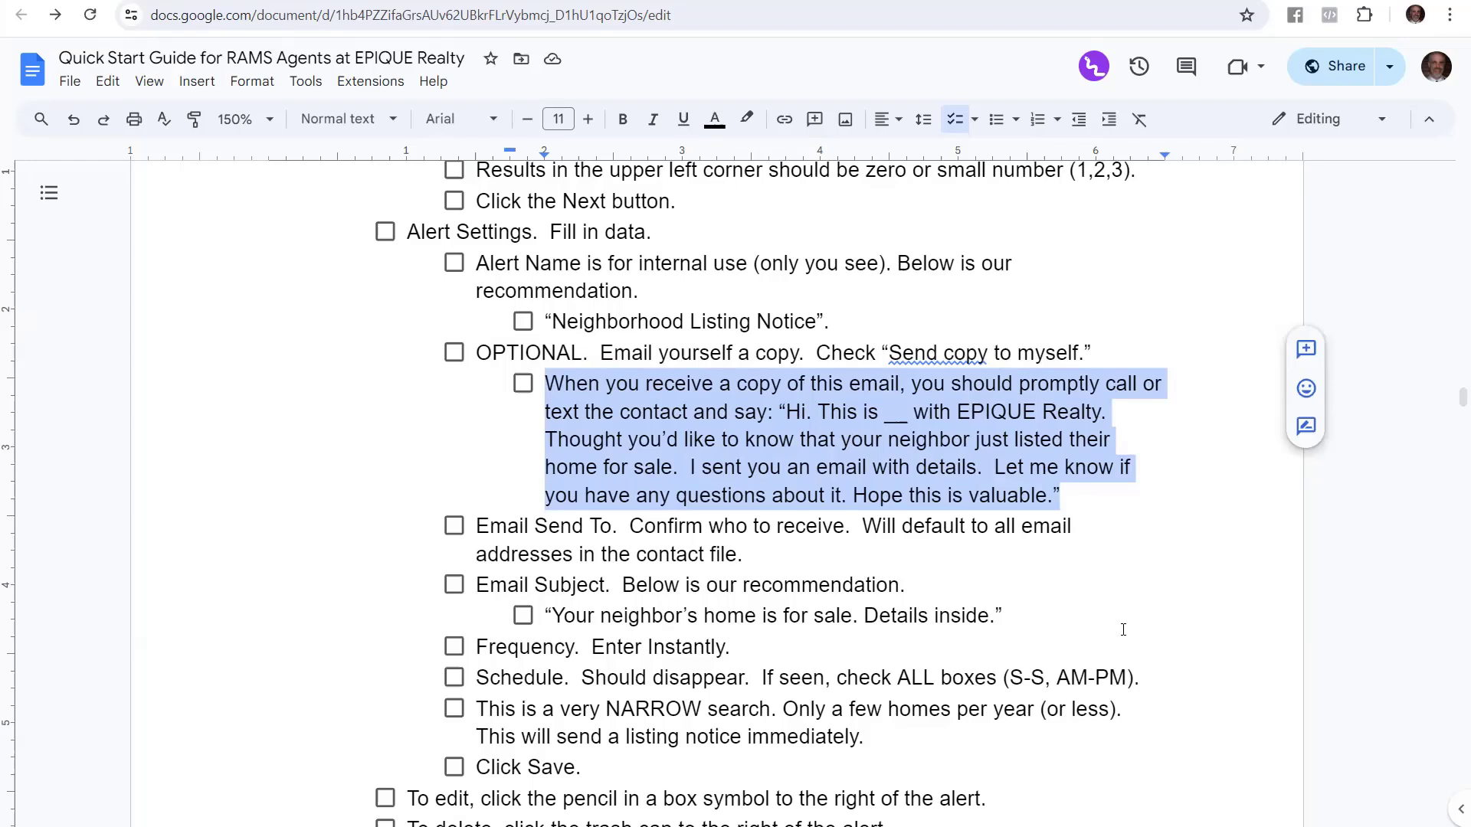
pyautogui.moveTo(1133, 605)
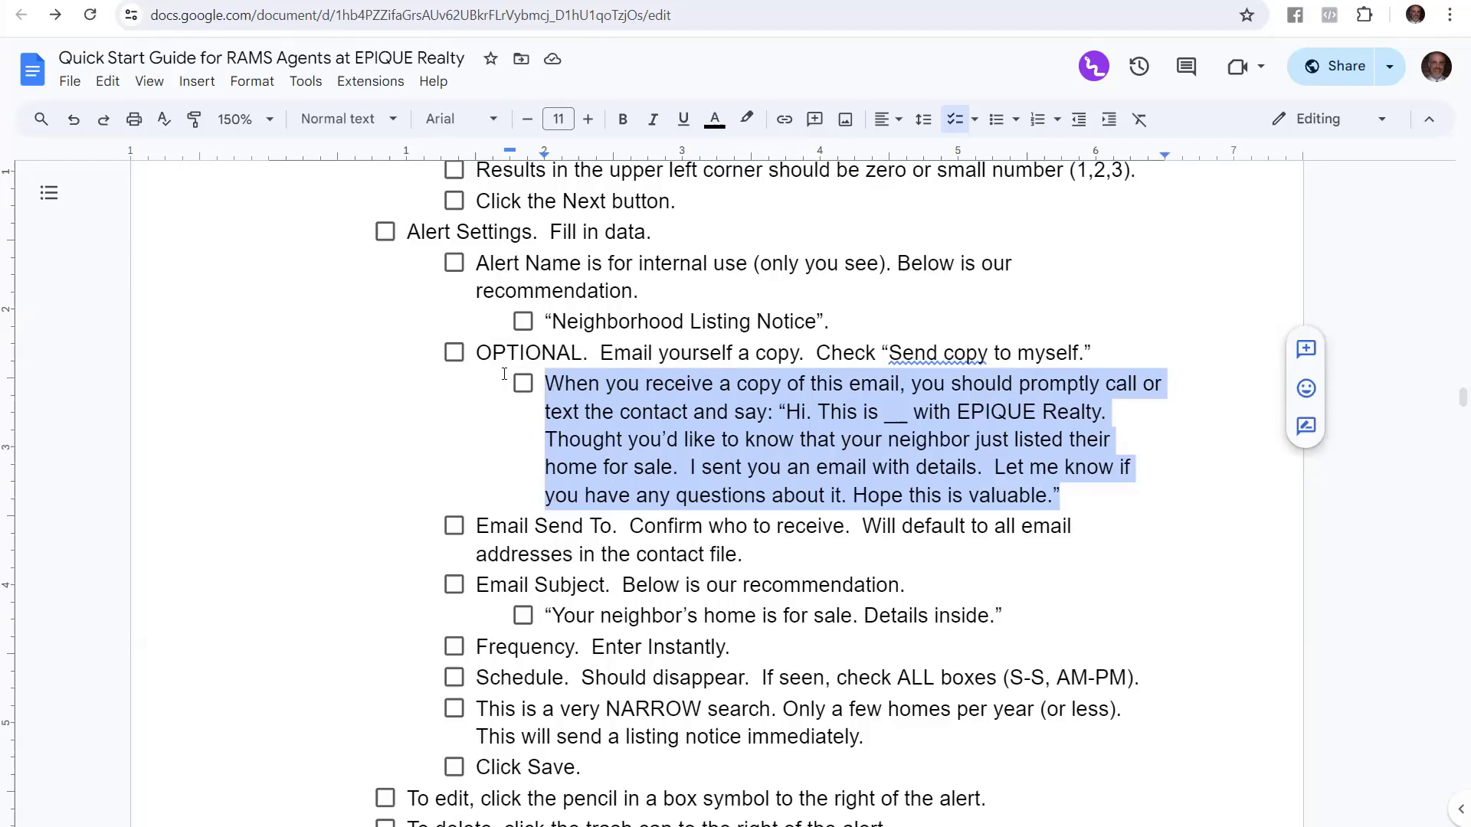
pyautogui.moveTo(769, 402)
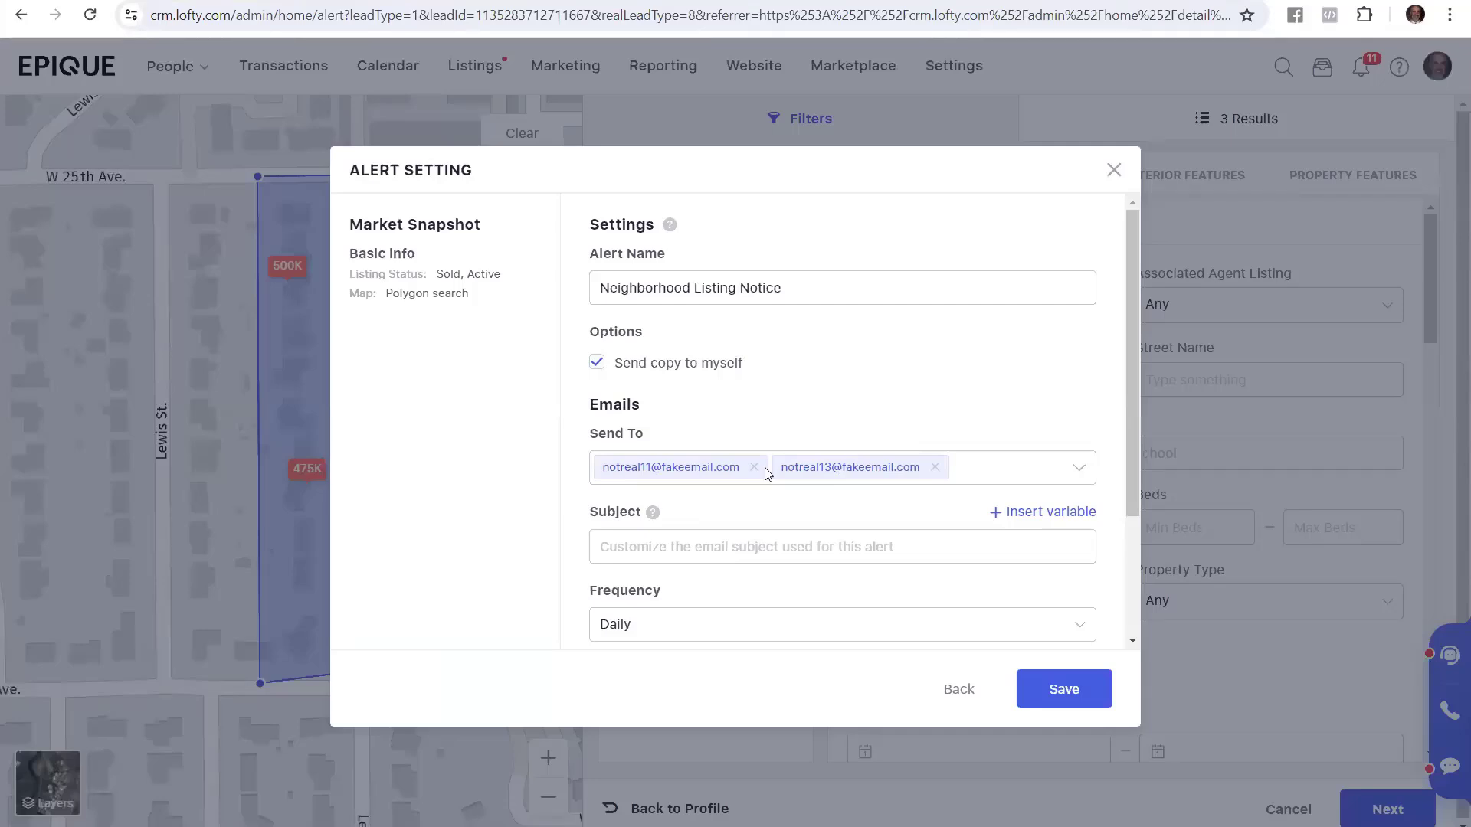
pyautogui.moveTo(889, 481)
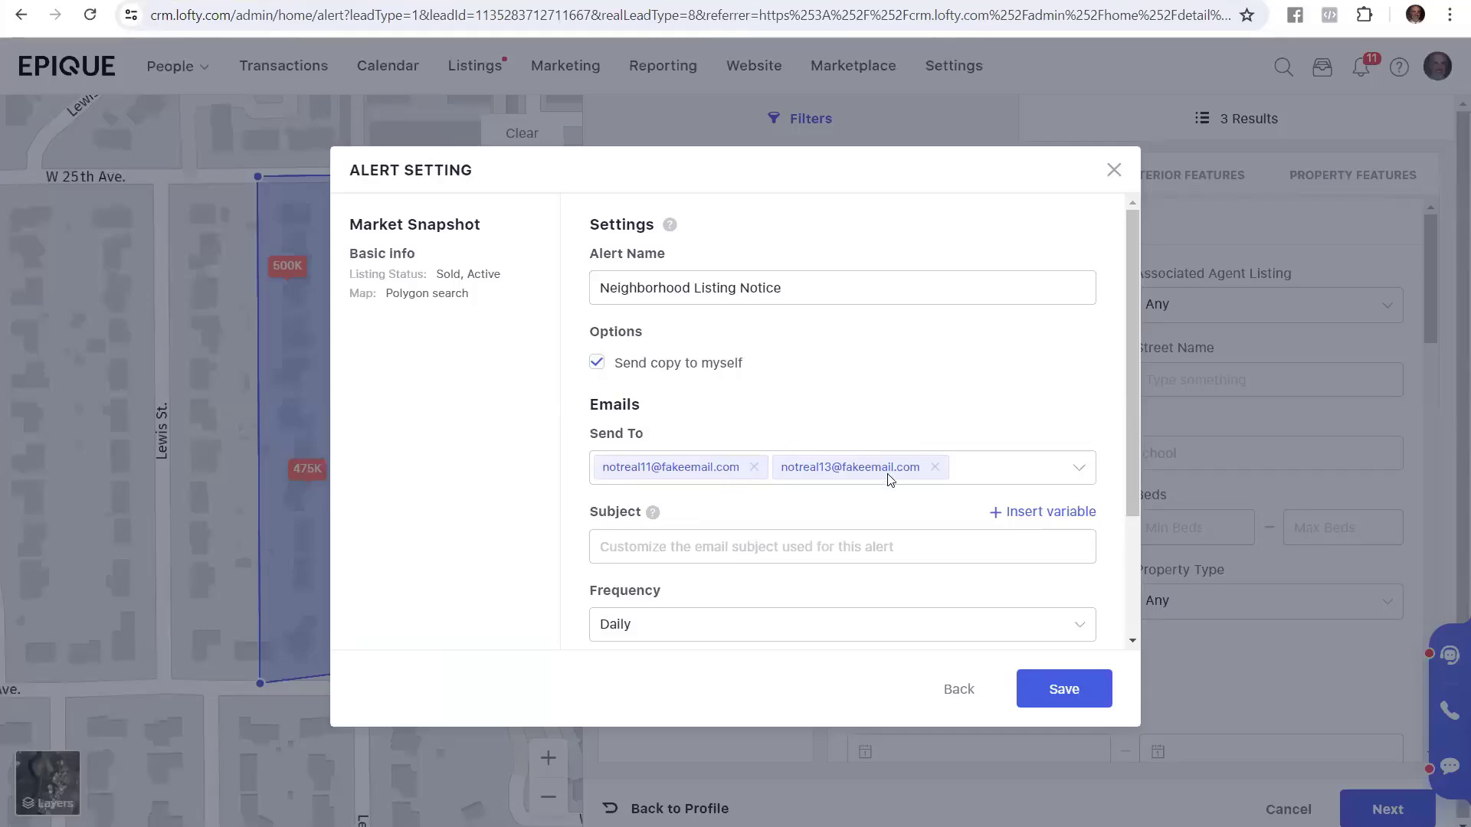
pyautogui.moveTo(805, 416)
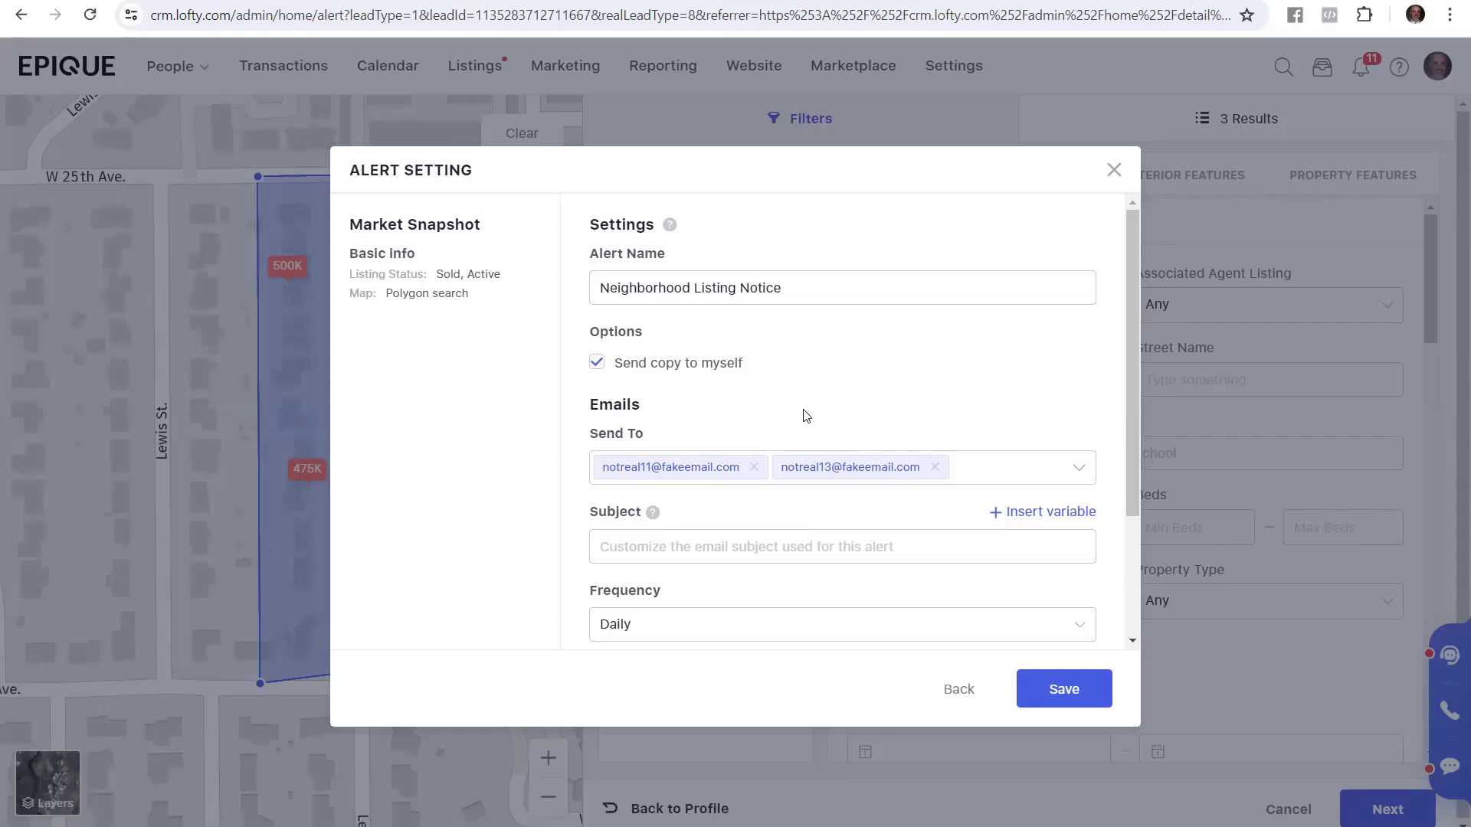
pyautogui.moveTo(705, 473)
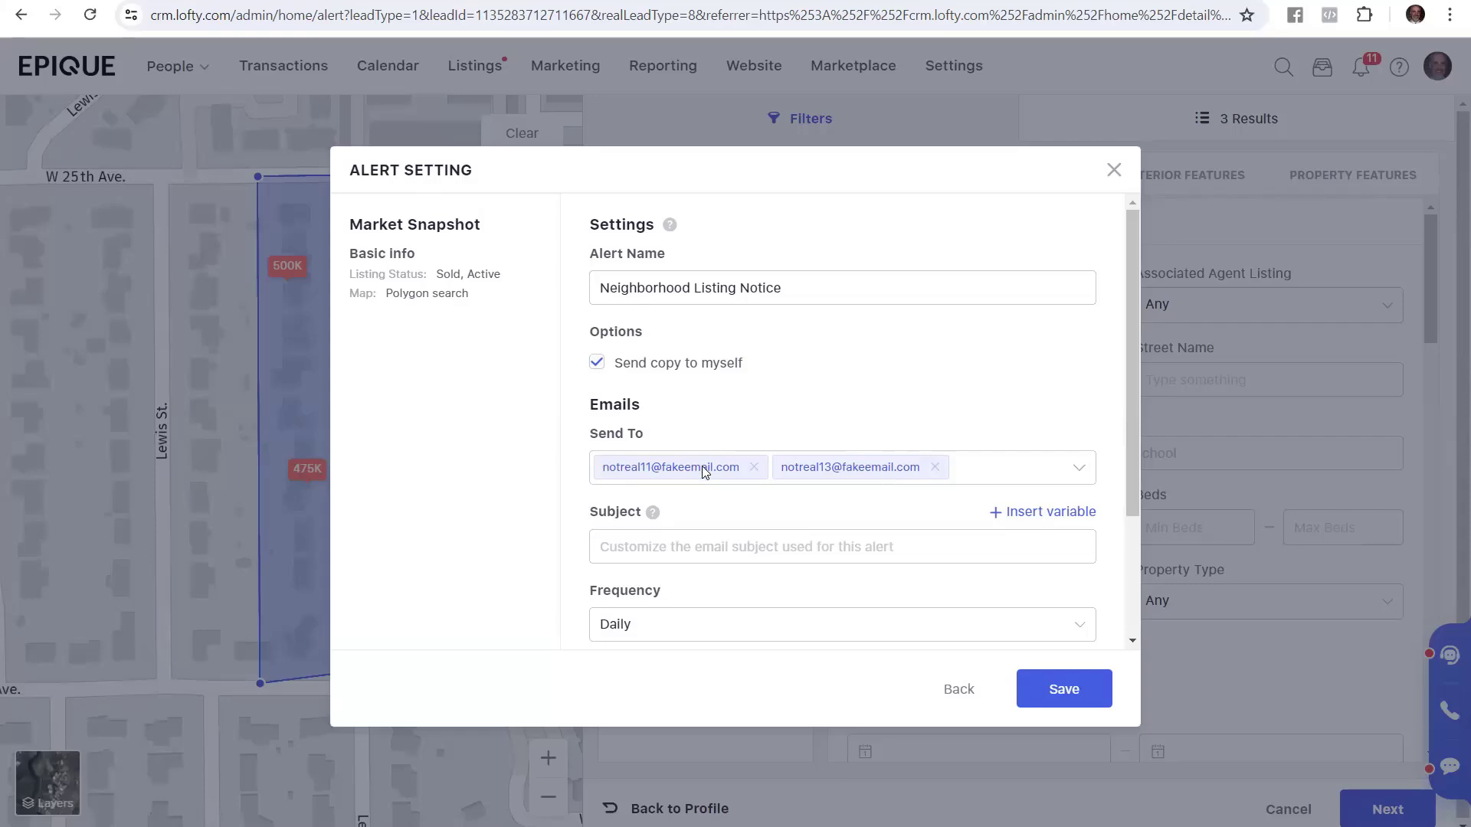
pyautogui.moveTo(740, 463)
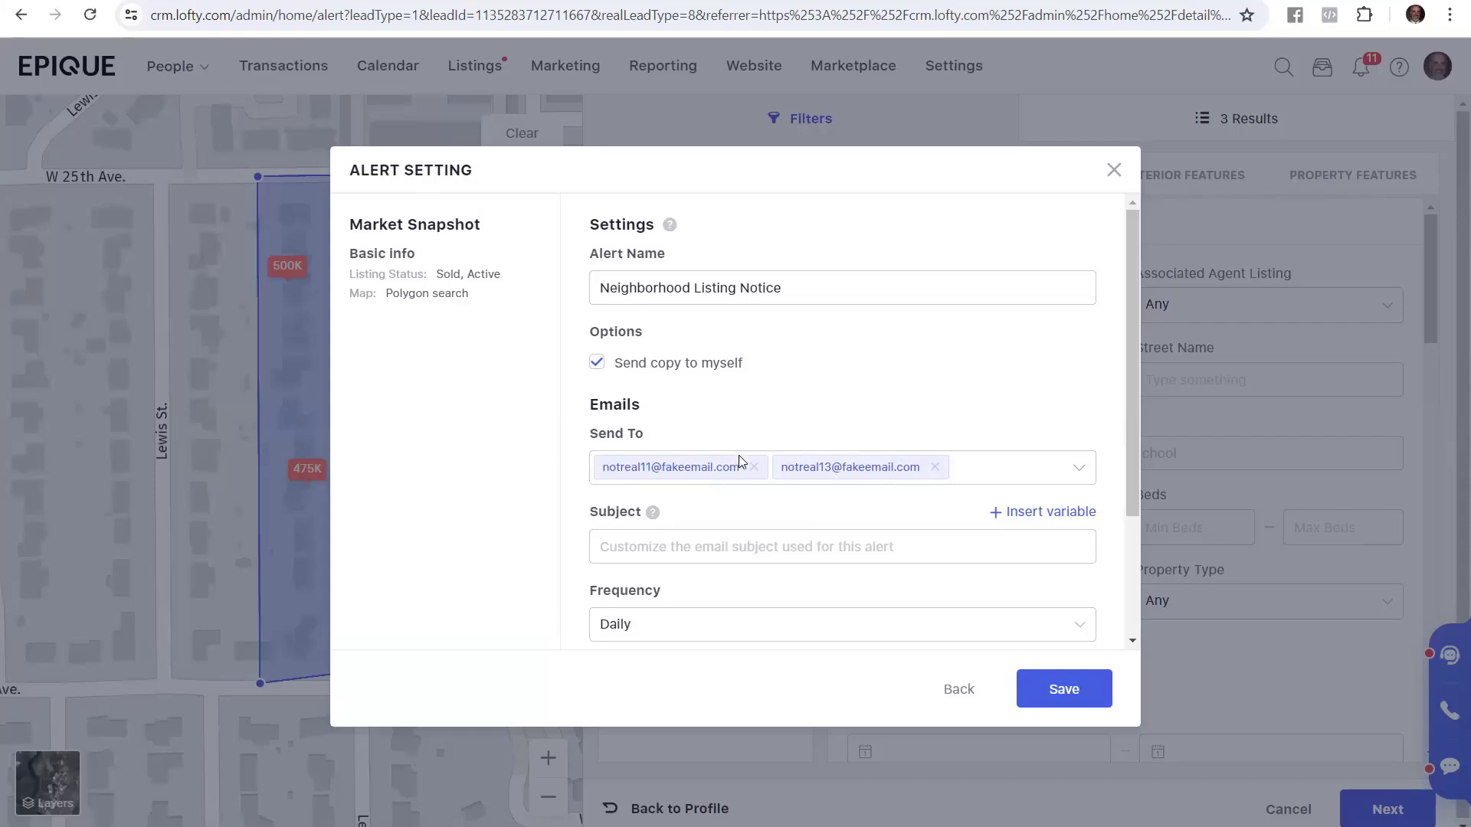
pyautogui.moveTo(868, 456)
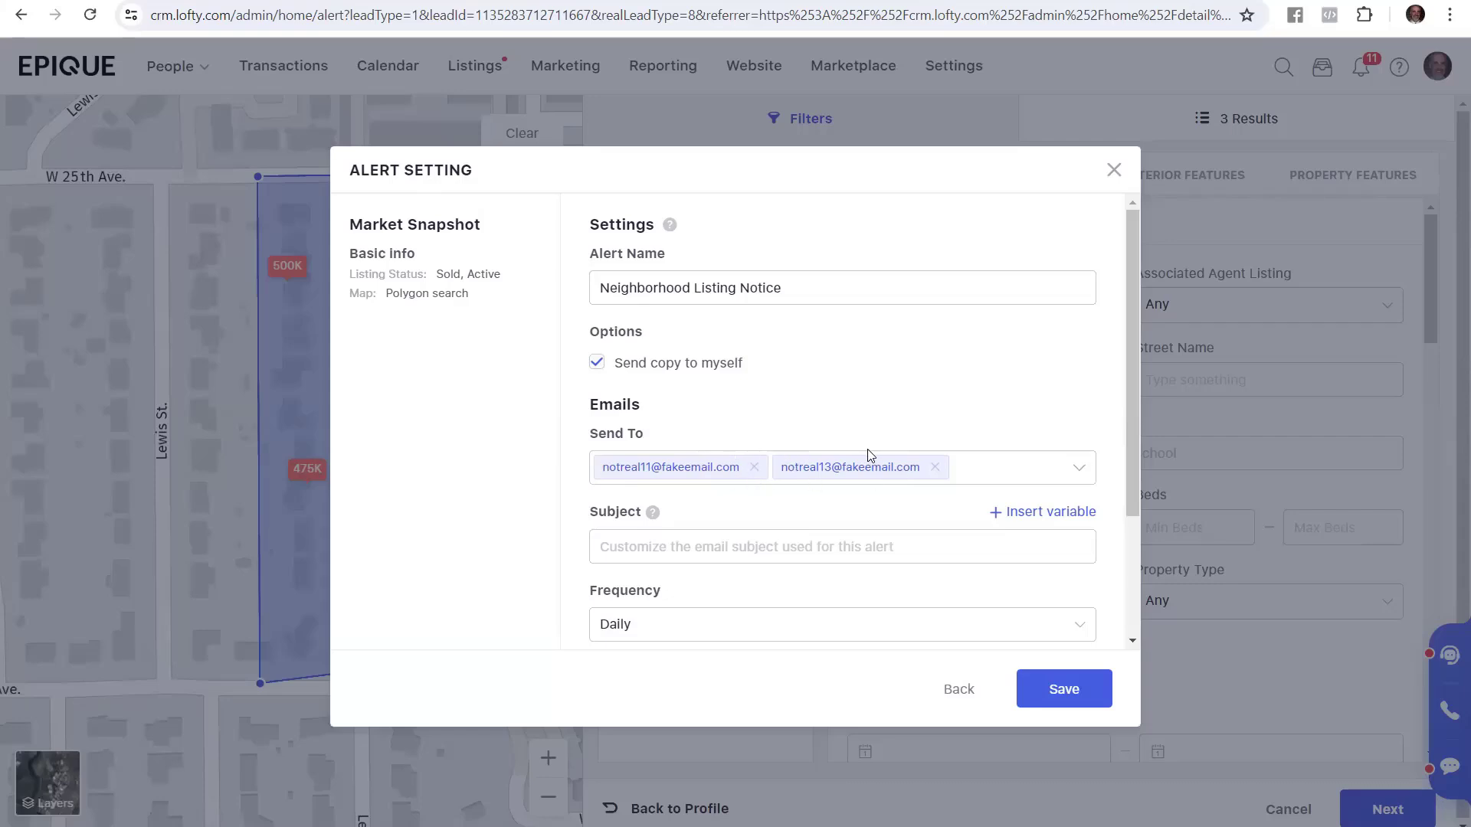
pyautogui.moveTo(935, 478)
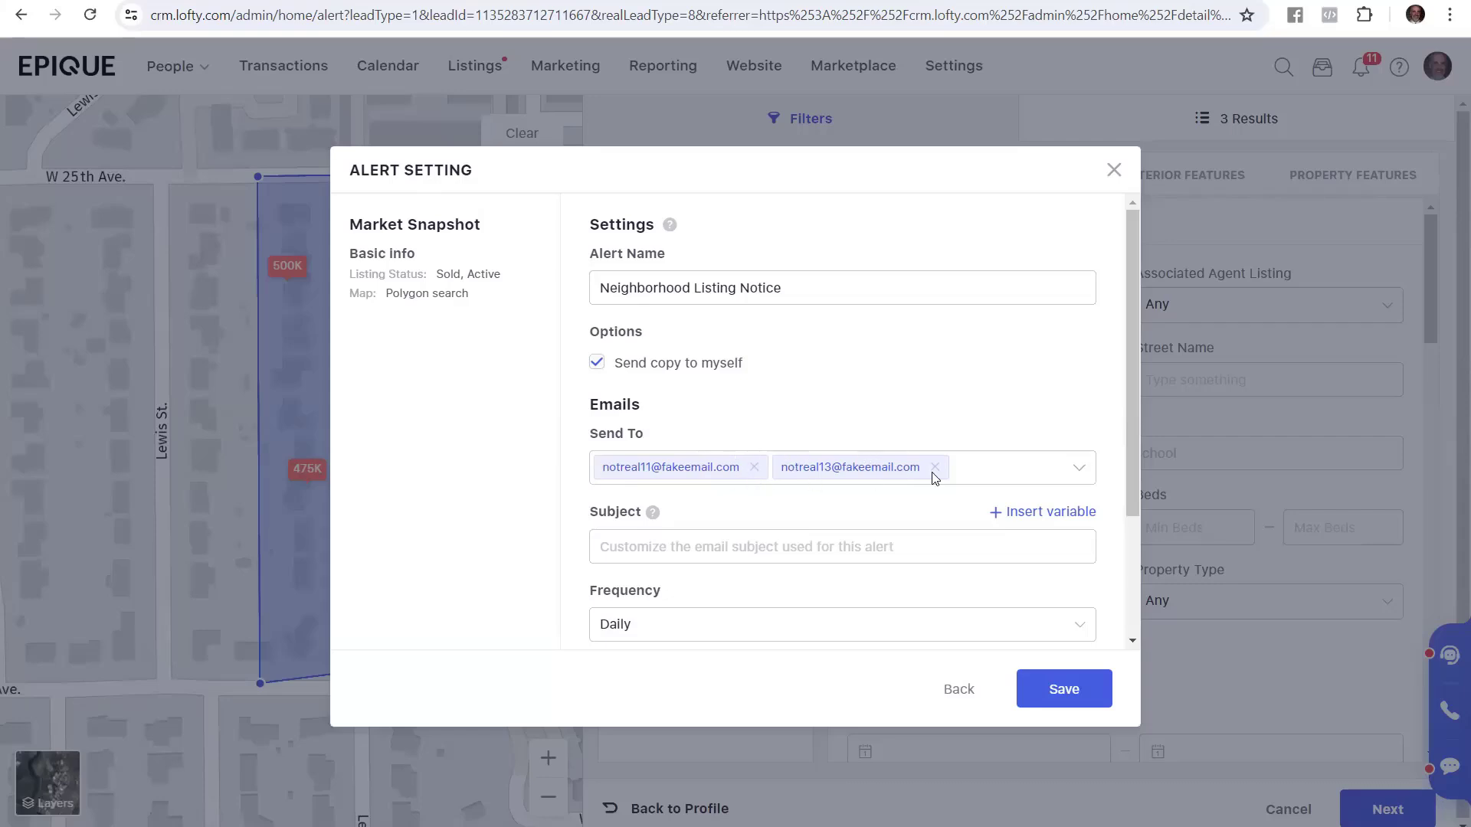
pyautogui.moveTo(935, 475)
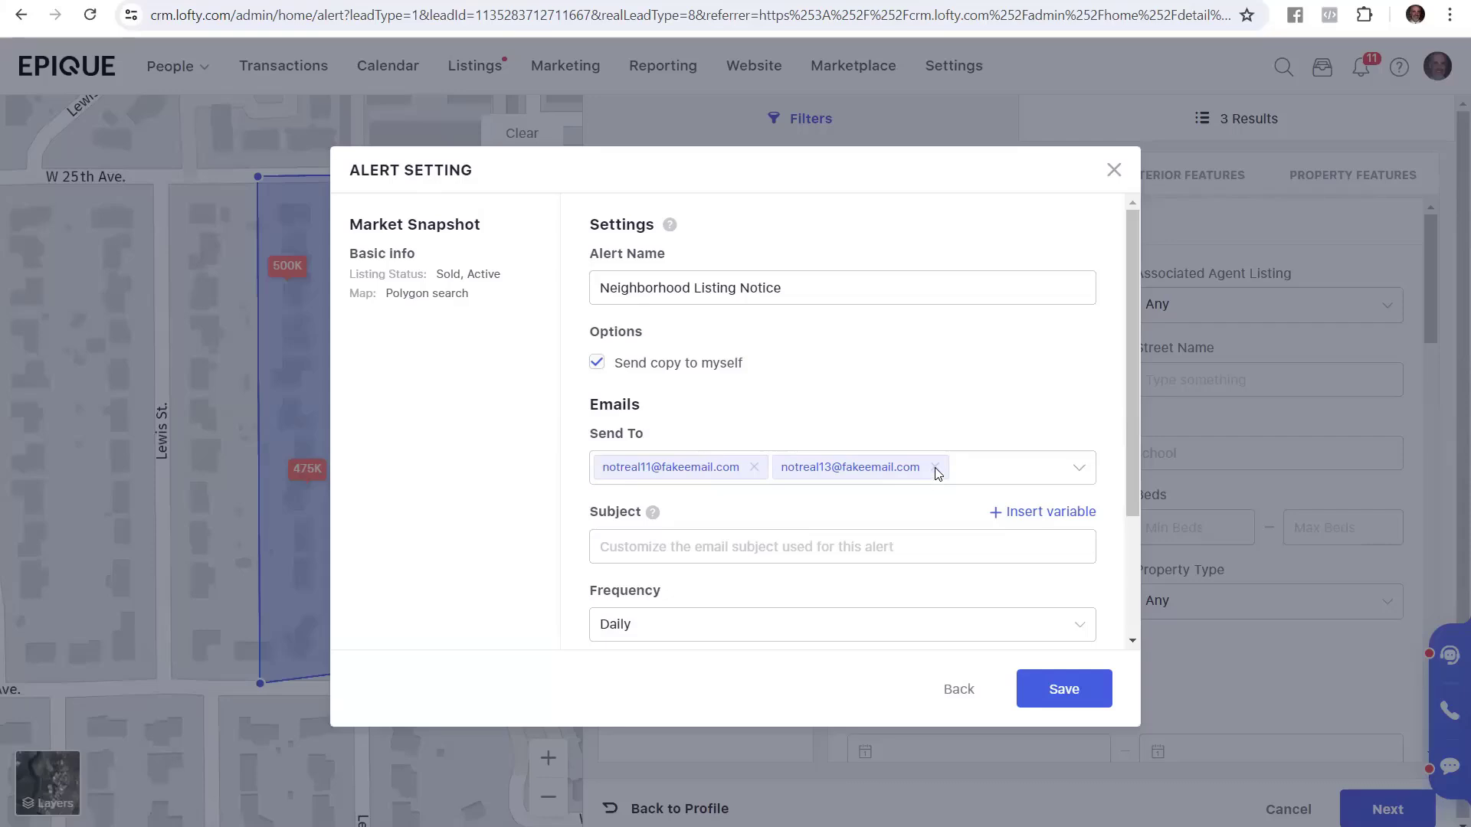
# Review the Send To addresses and scroll down to the empty Subject field.
pyautogui.scroll(-3)
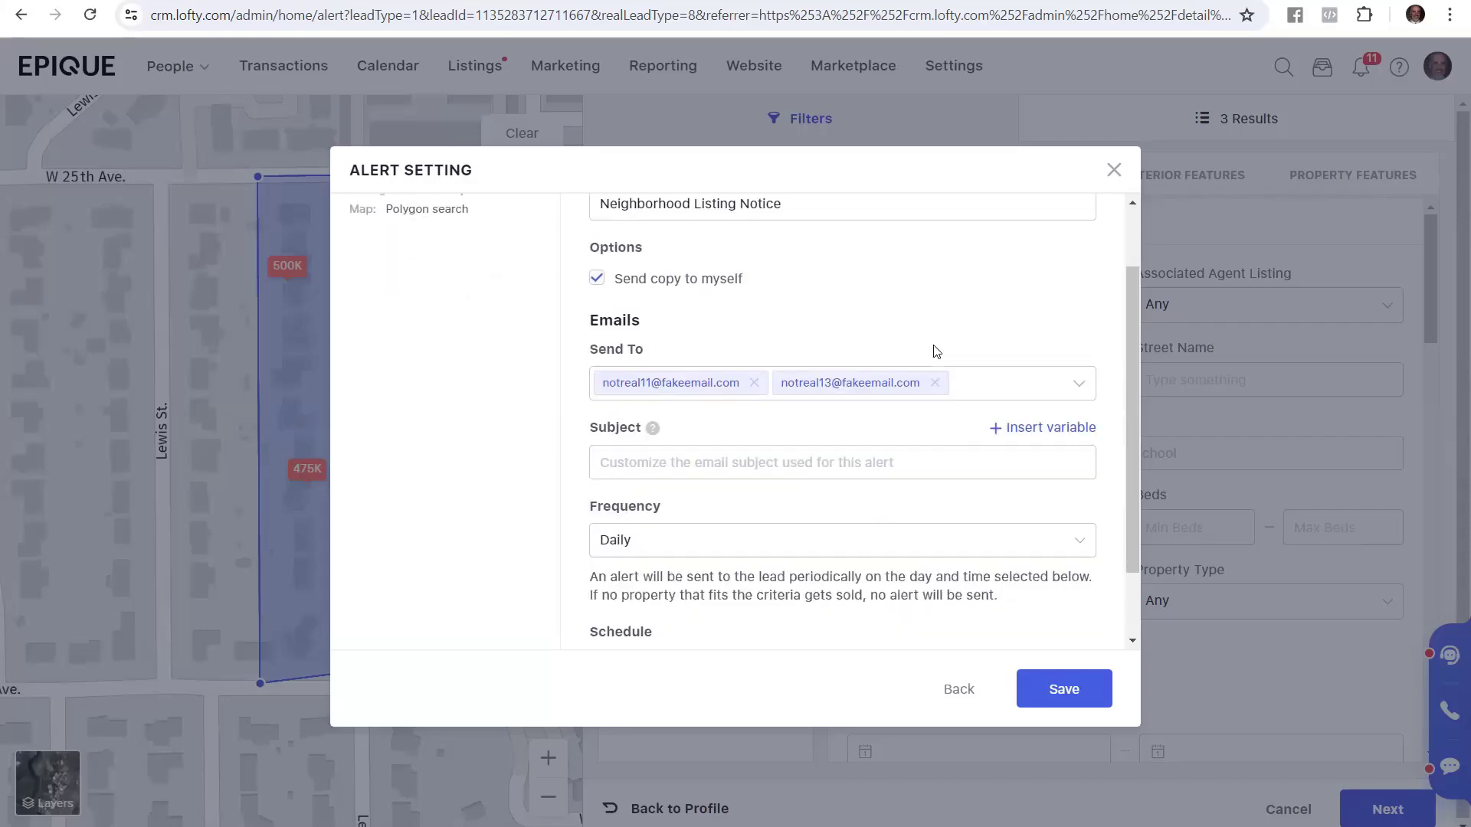
pyautogui.scroll(-3)
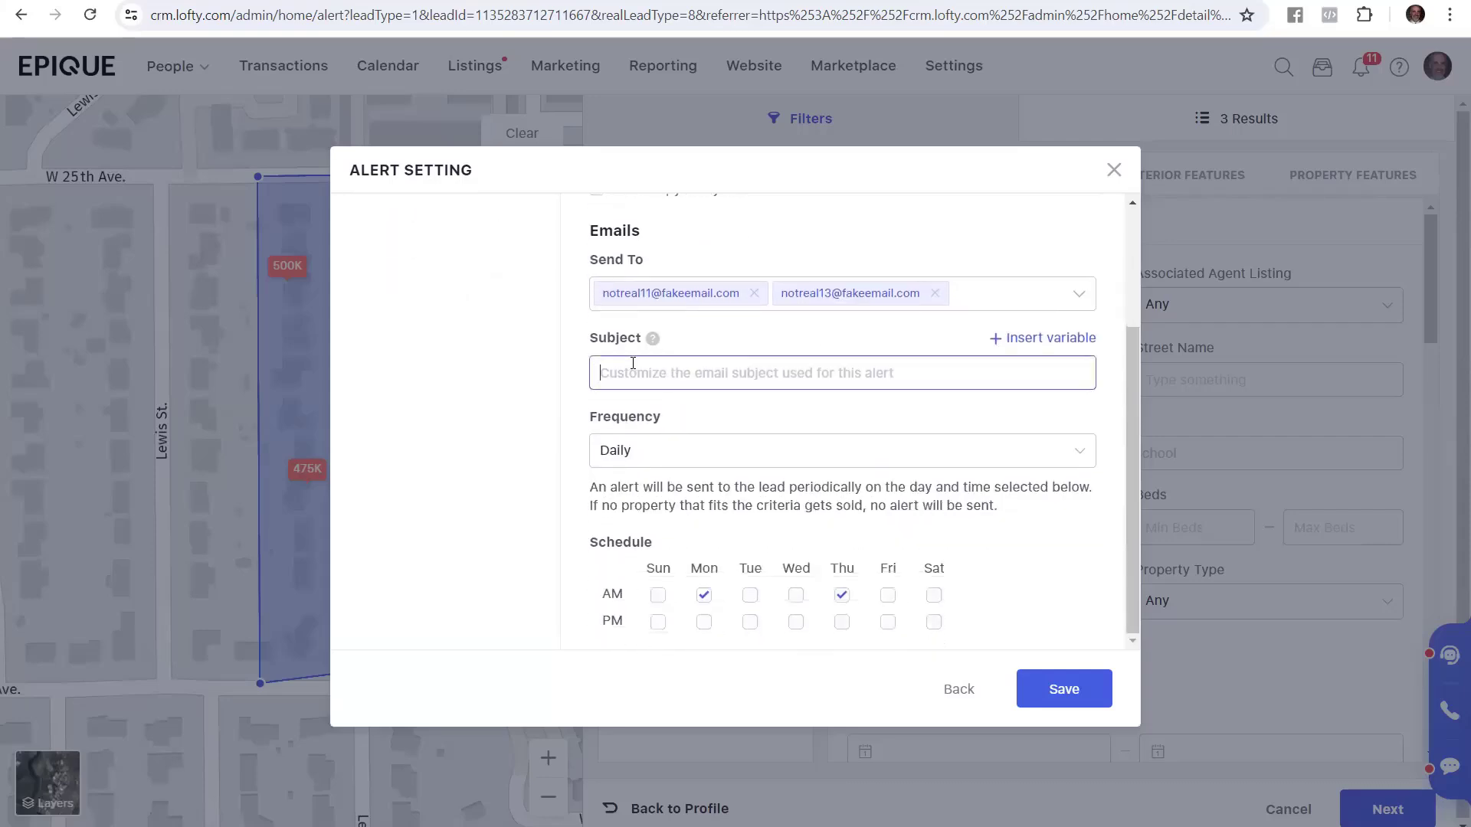
pyautogui.click(413, 15)
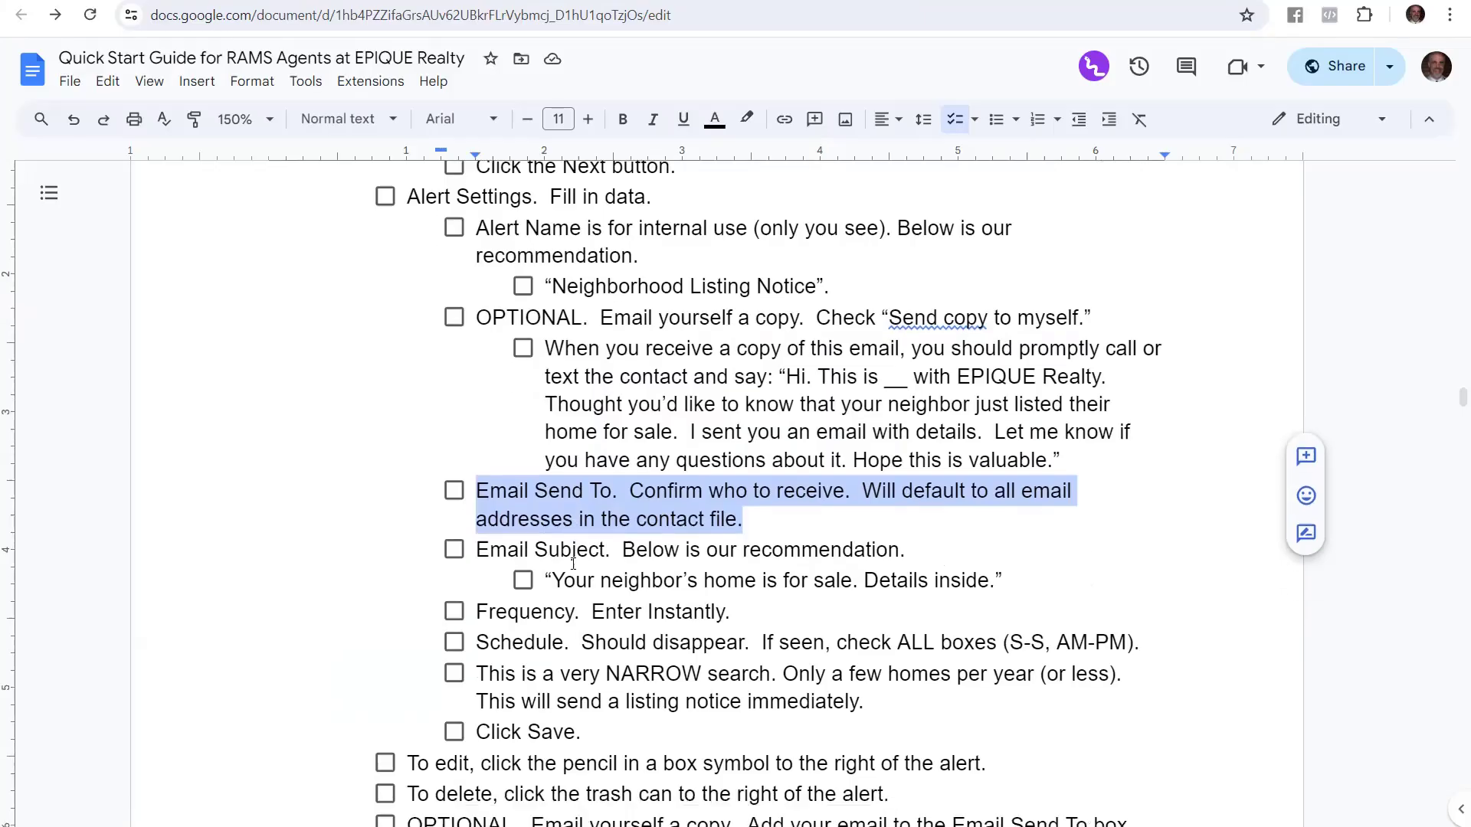
pyautogui.scroll(-3)
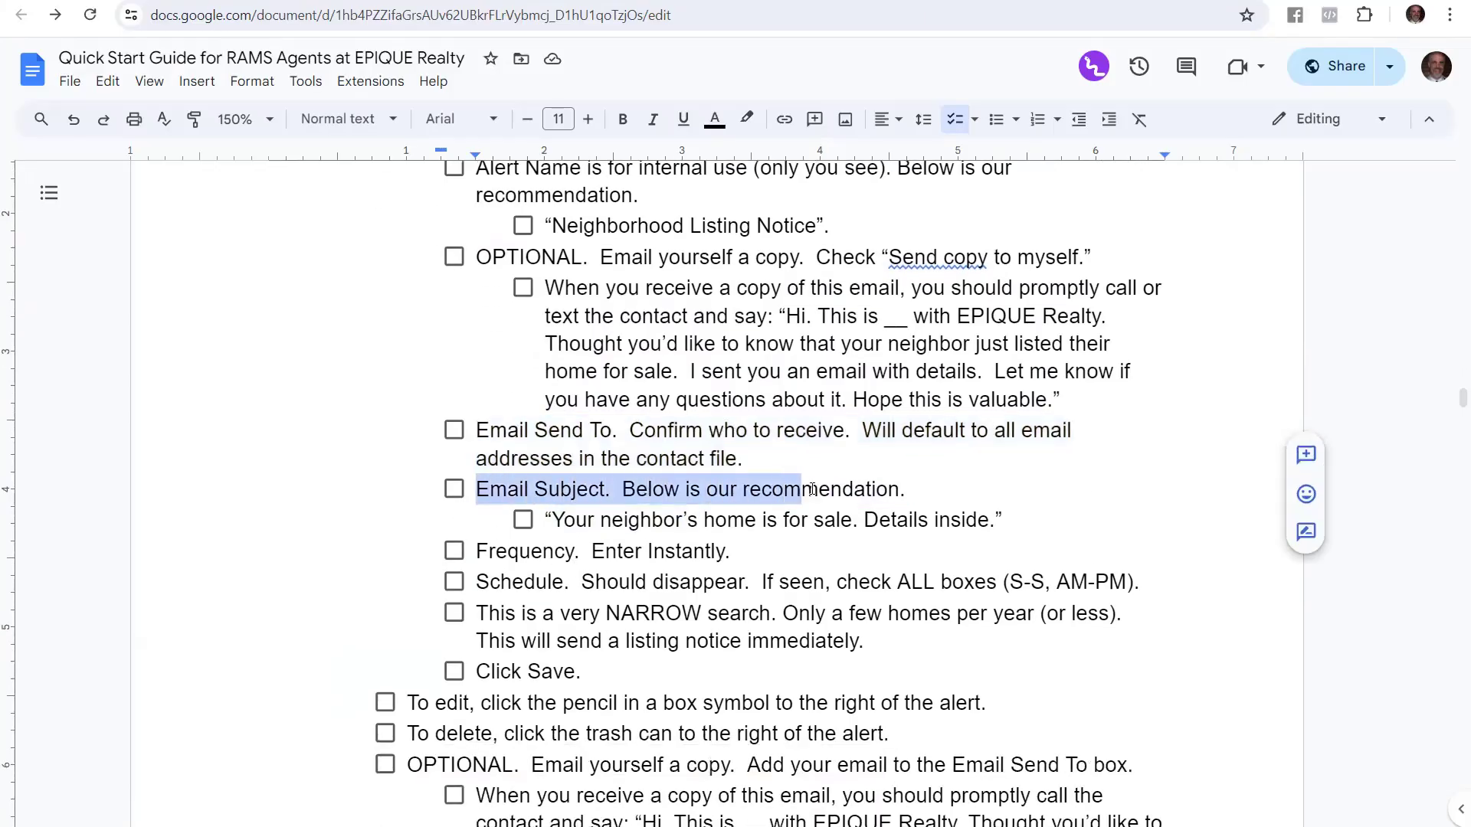
pyautogui.click(555, 519)
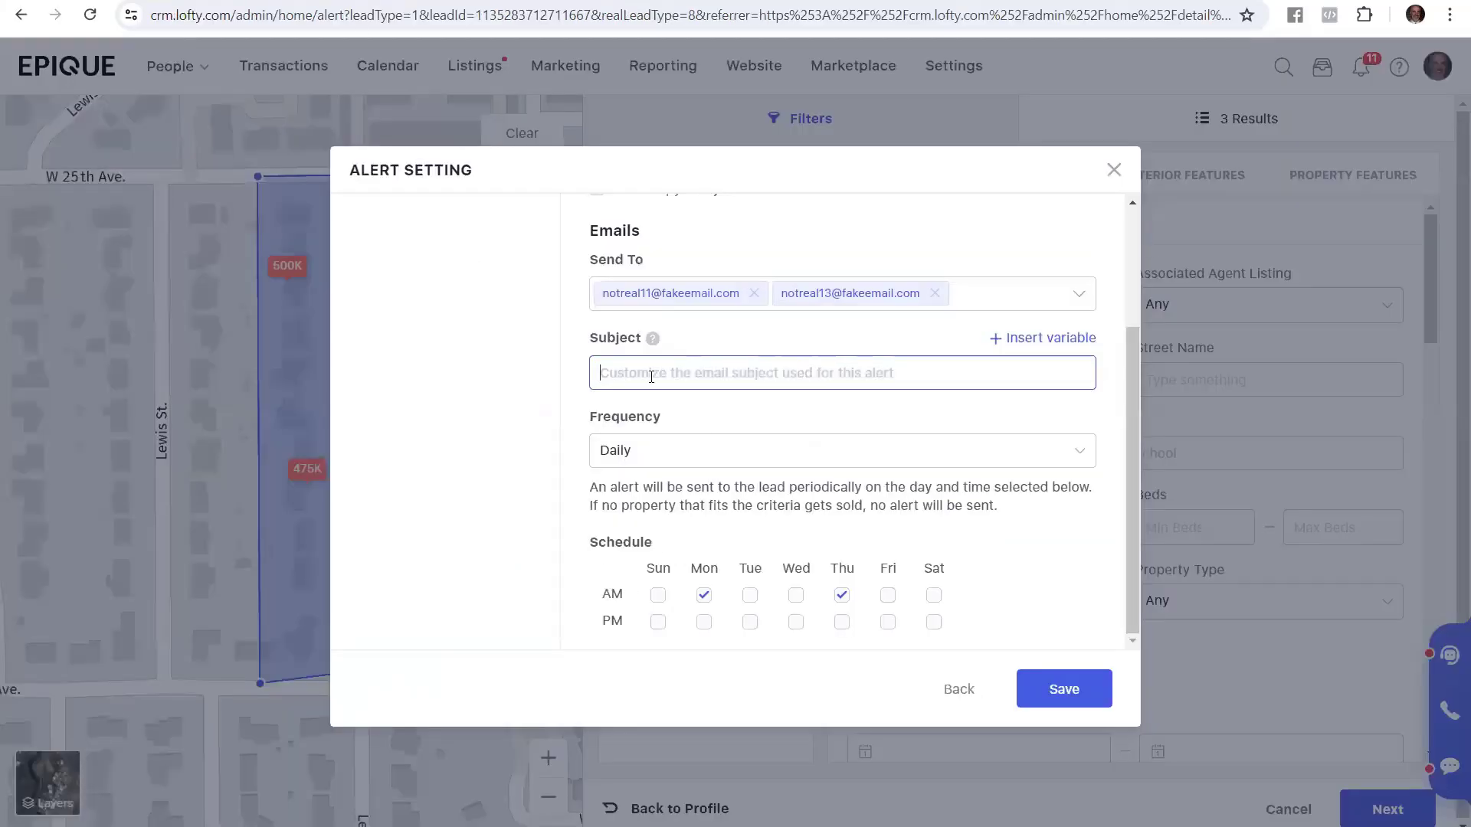
# Enter subject "Your neighbor's home is for sale. Details inside." and set frequency to Instantly.
pyautogui.write("Your neighbor's home is for sale. Details inside.")
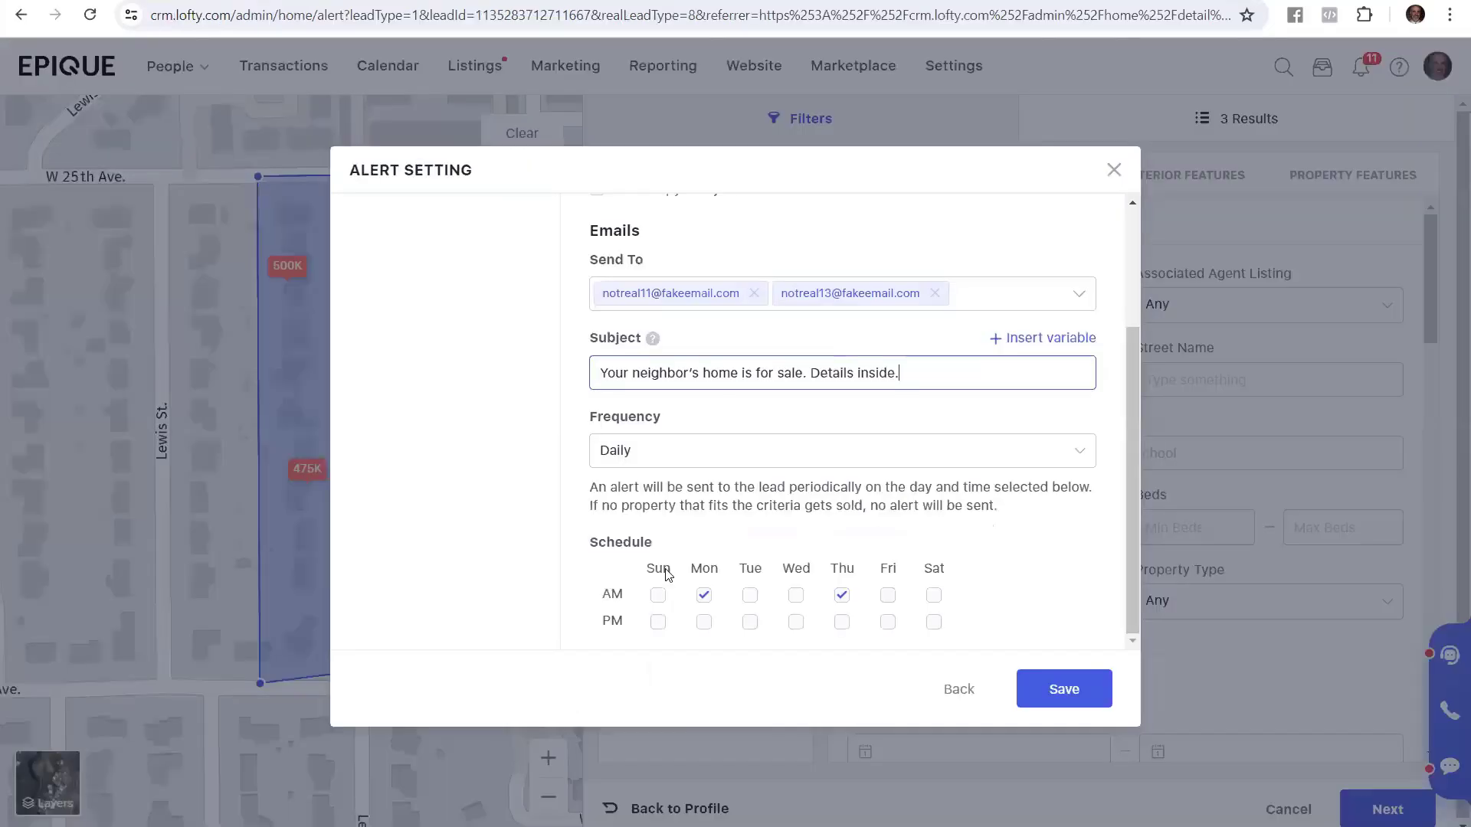
pyautogui.moveTo(711, 473)
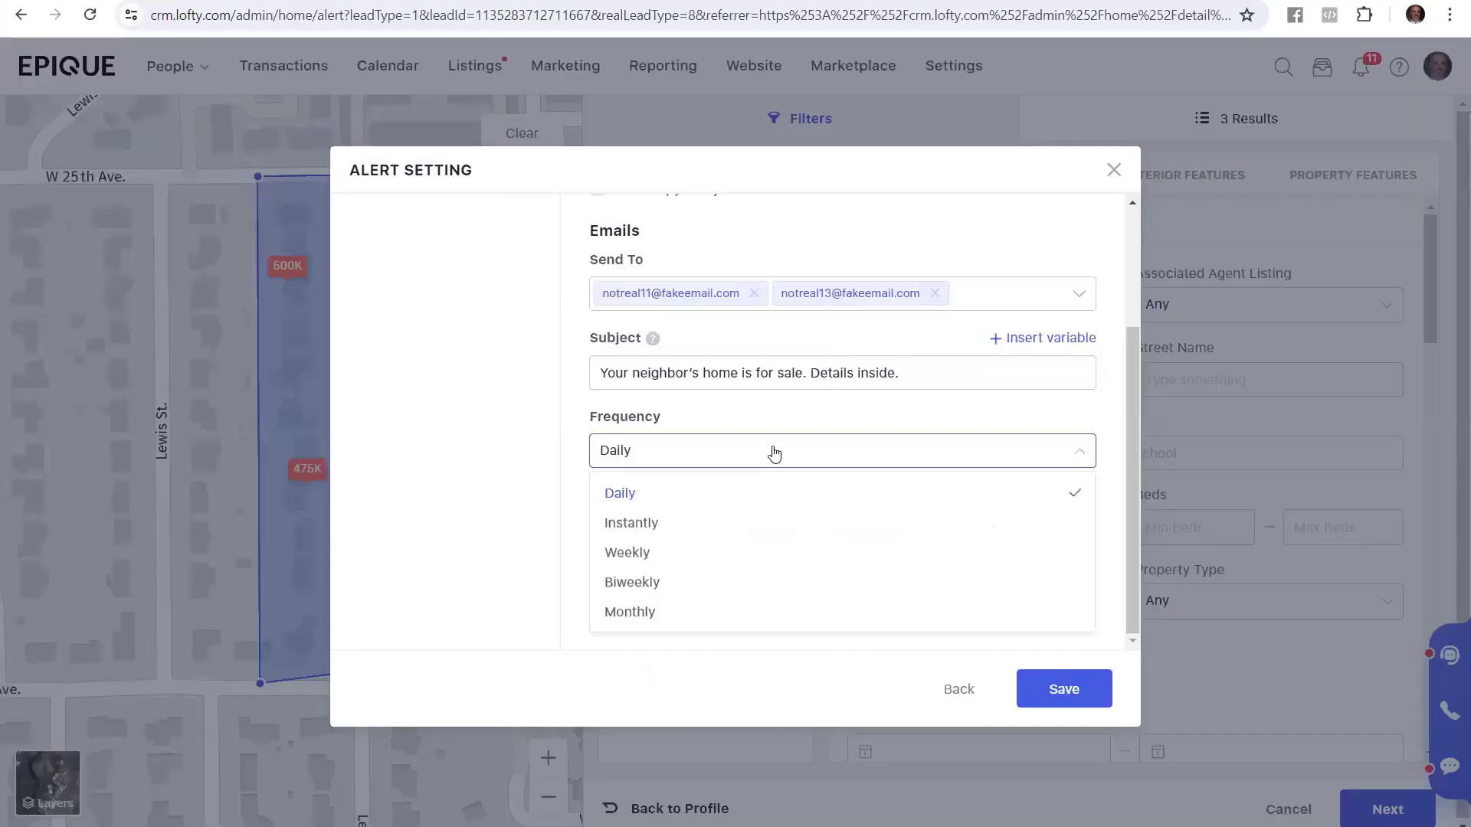
pyautogui.moveTo(632, 522)
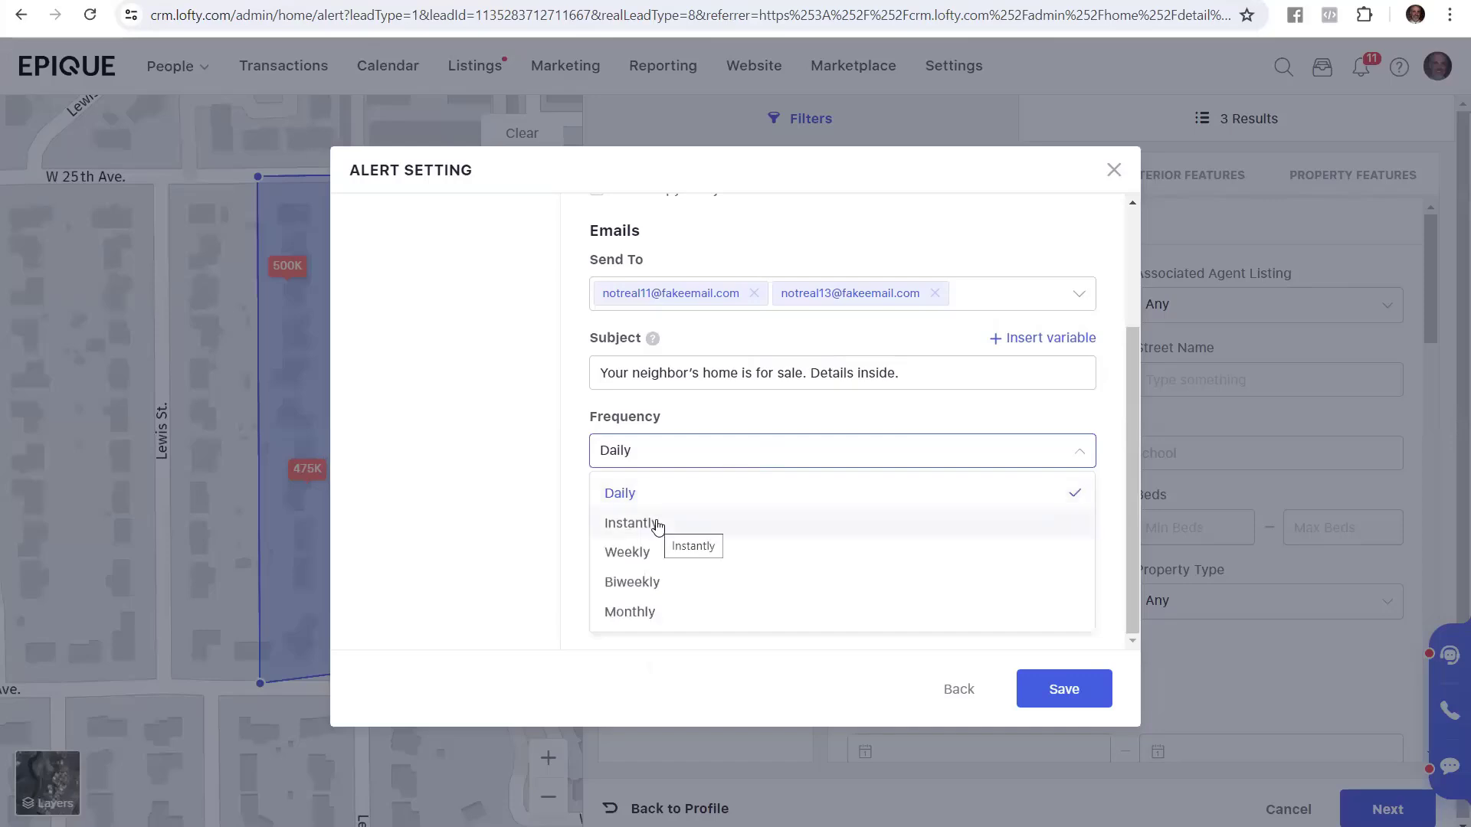
pyautogui.moveTo(667, 513)
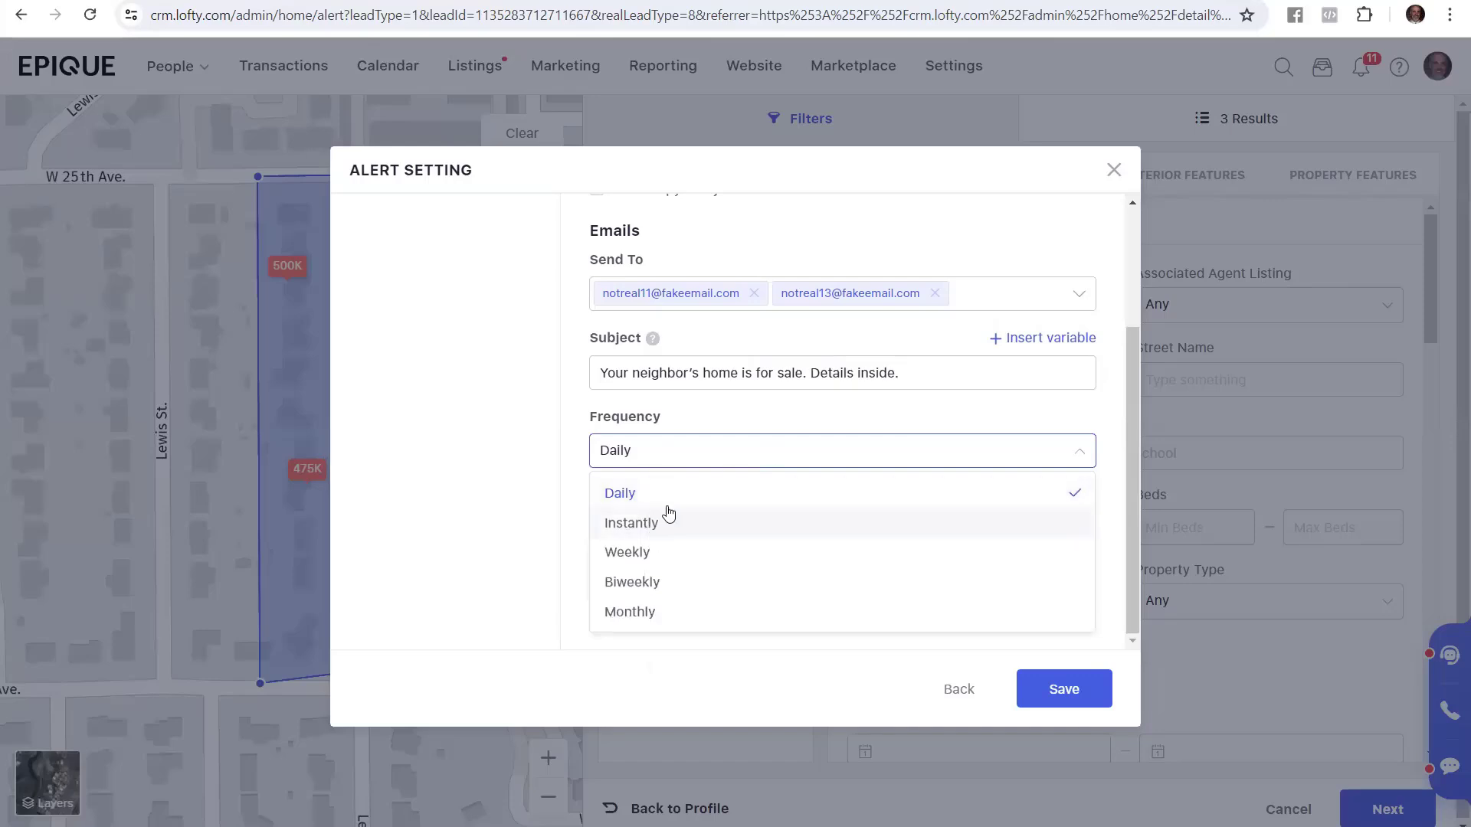
pyautogui.click(631, 523)
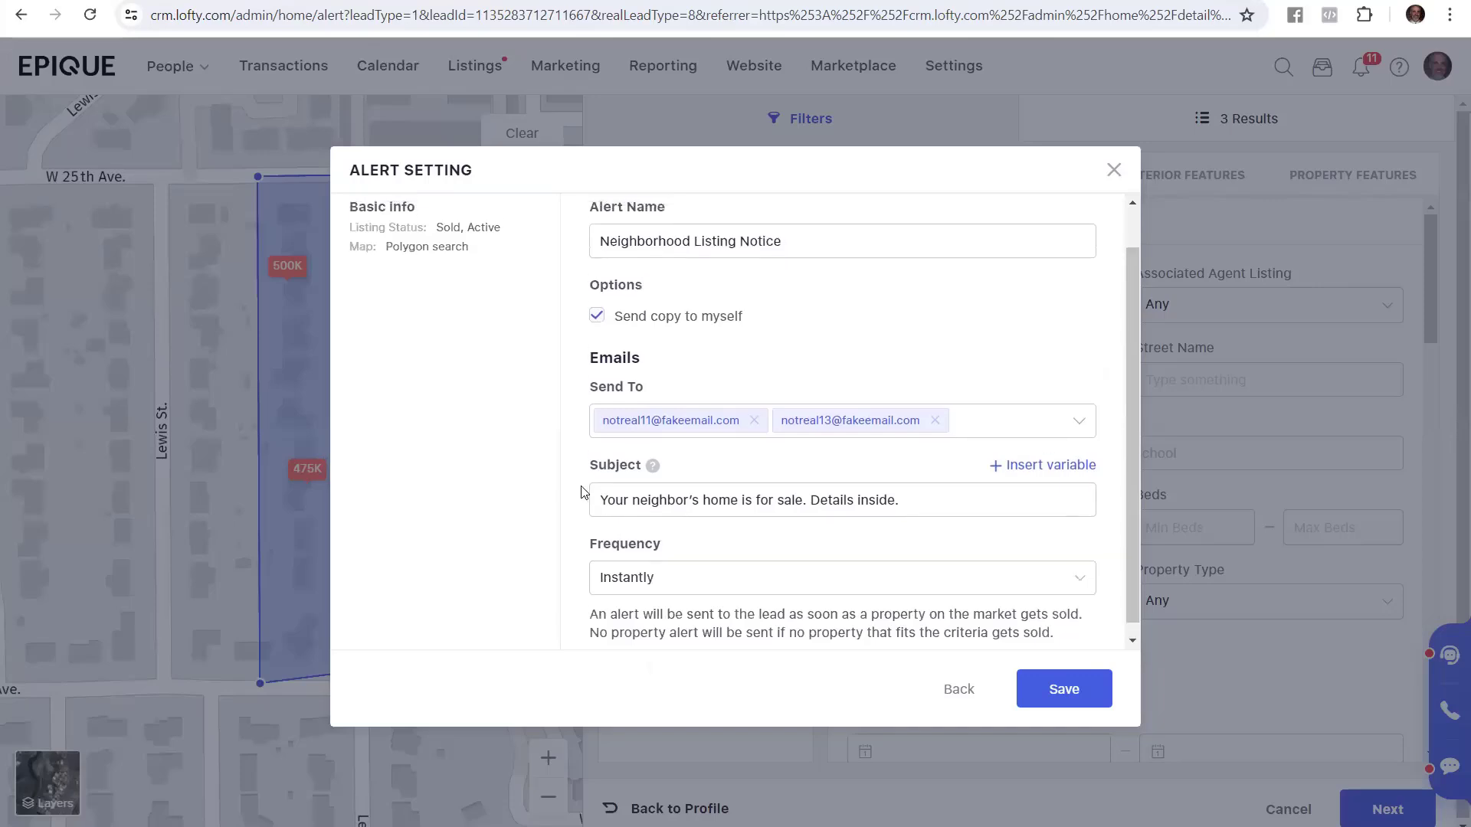
pyautogui.scroll(-3)
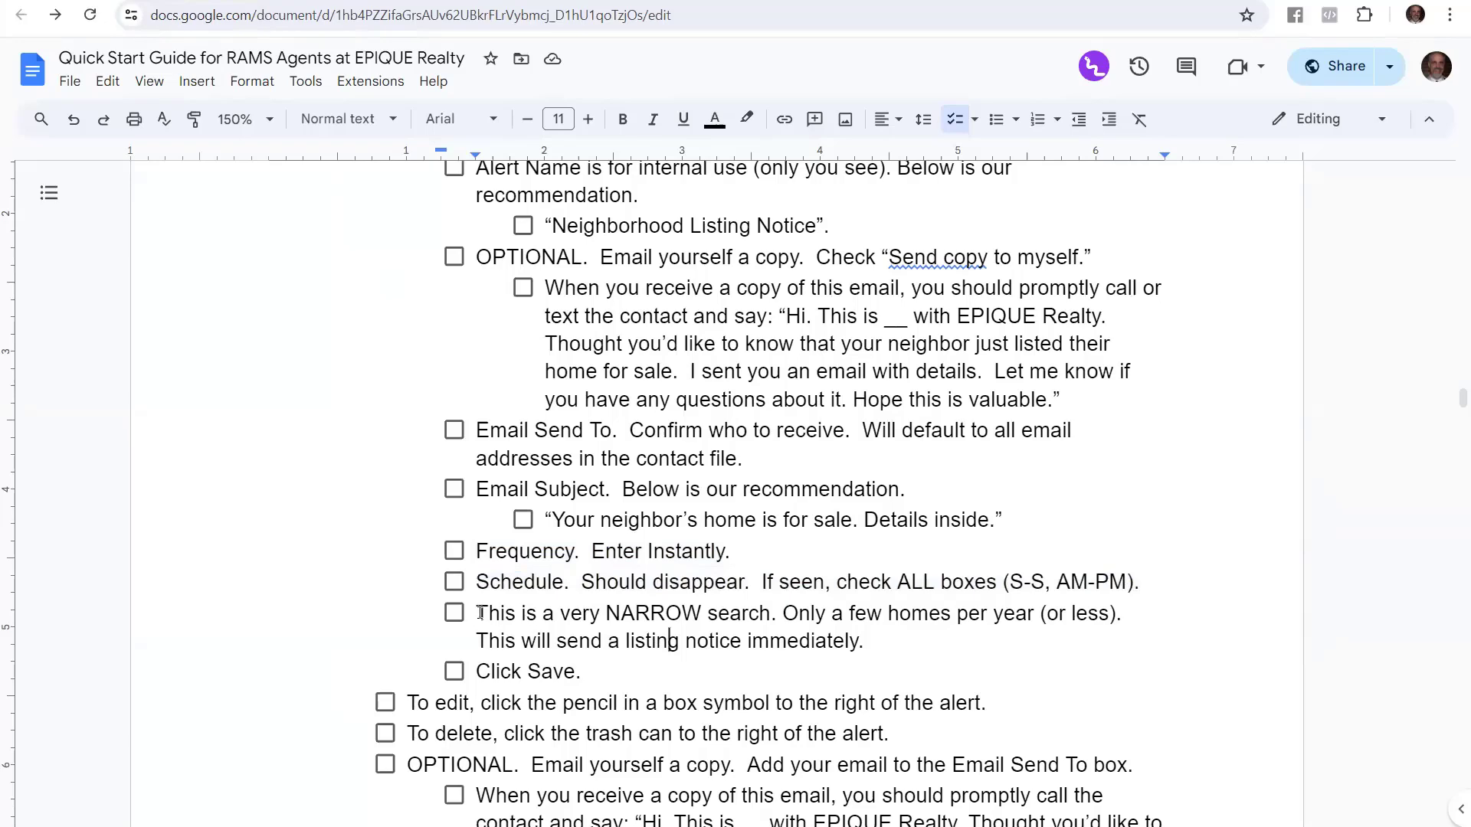
pyautogui.moveTo(435, 553)
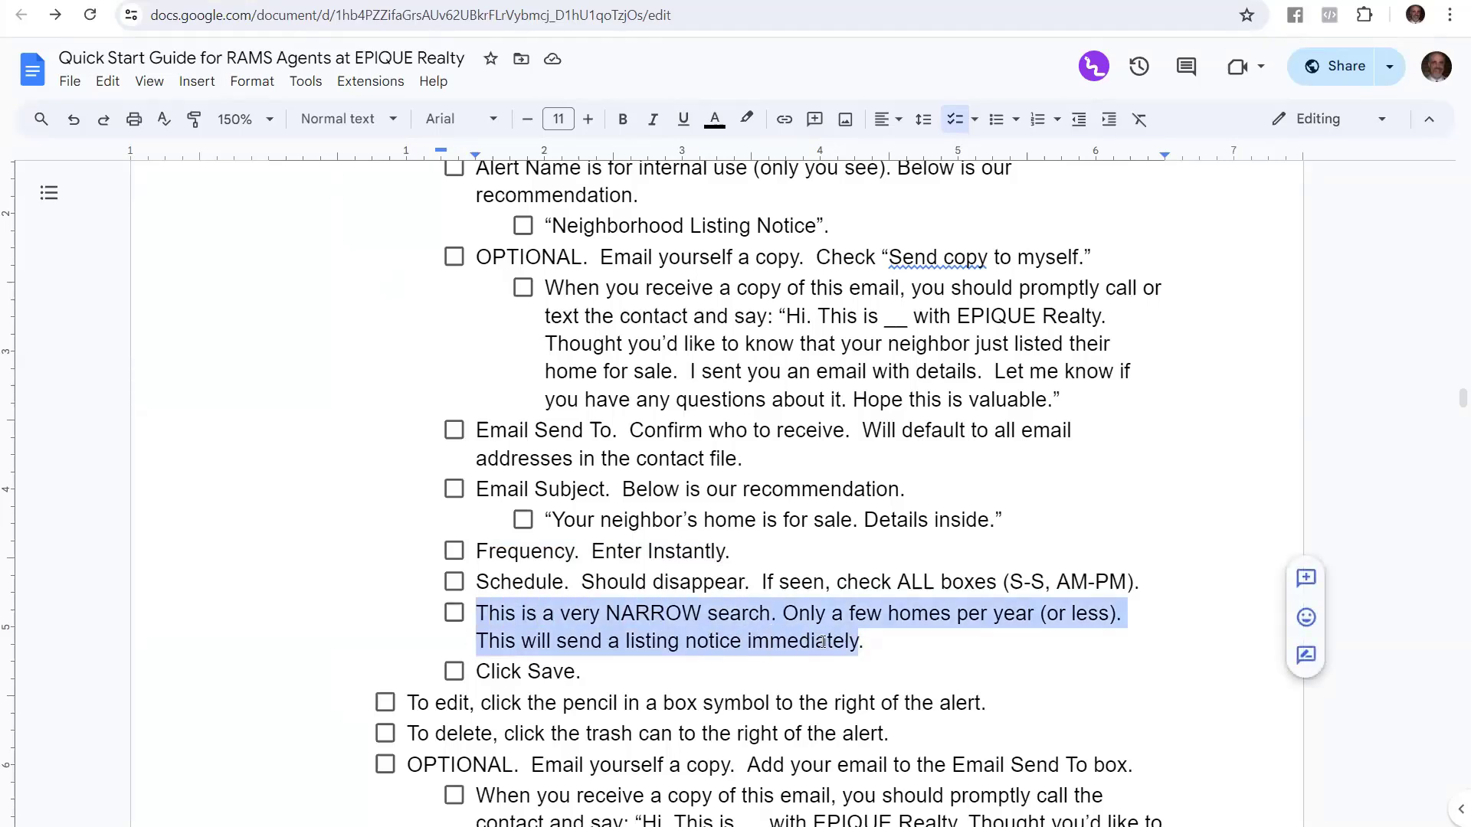
pyautogui.scroll(-3)
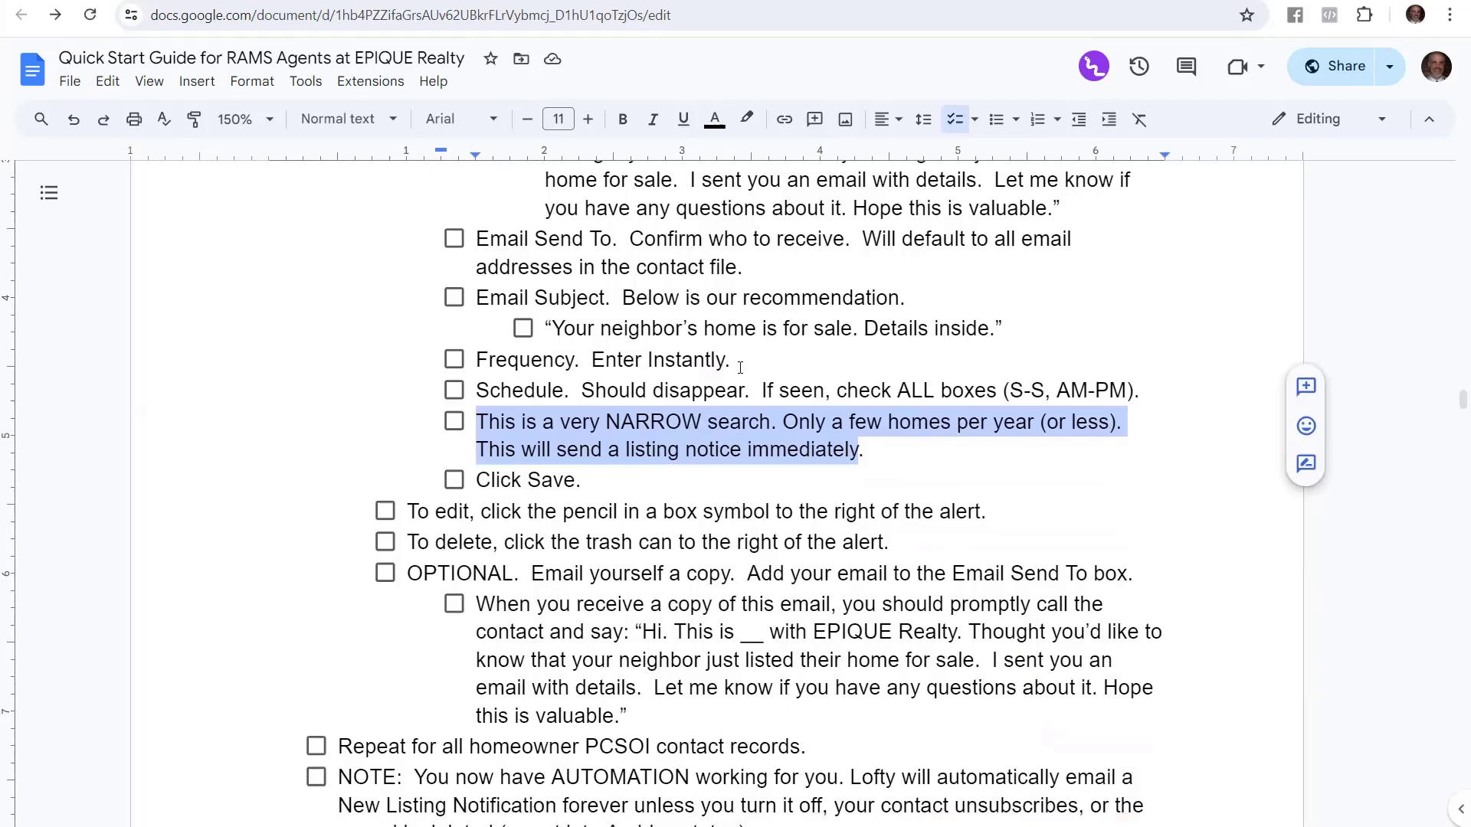
pyautogui.moveTo(627, 473)
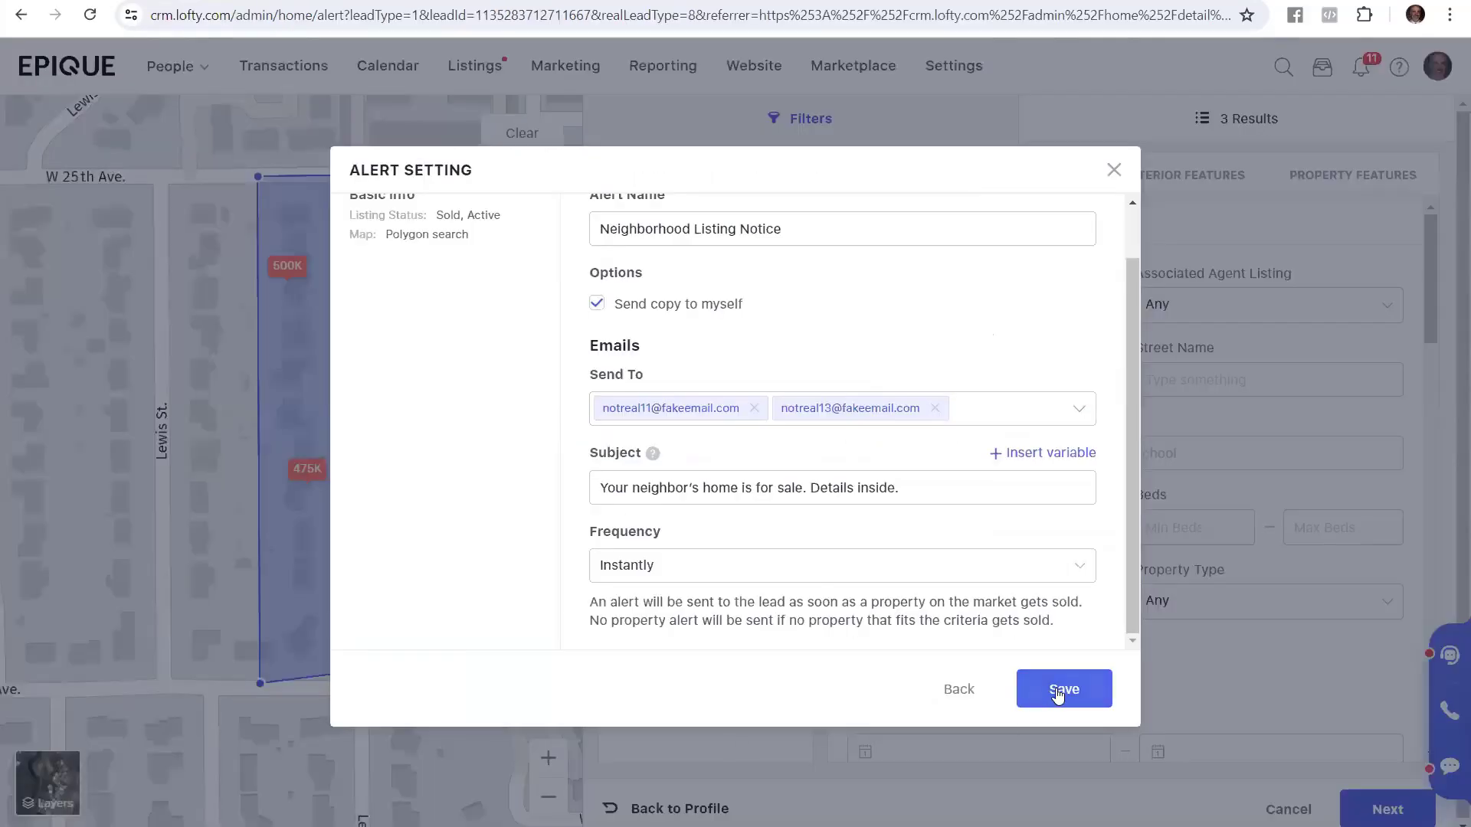
# Save the Neighborhood Listing Notice alert onto Tom TestSmith's Market Snapshots.
pyautogui.click(1063, 689)
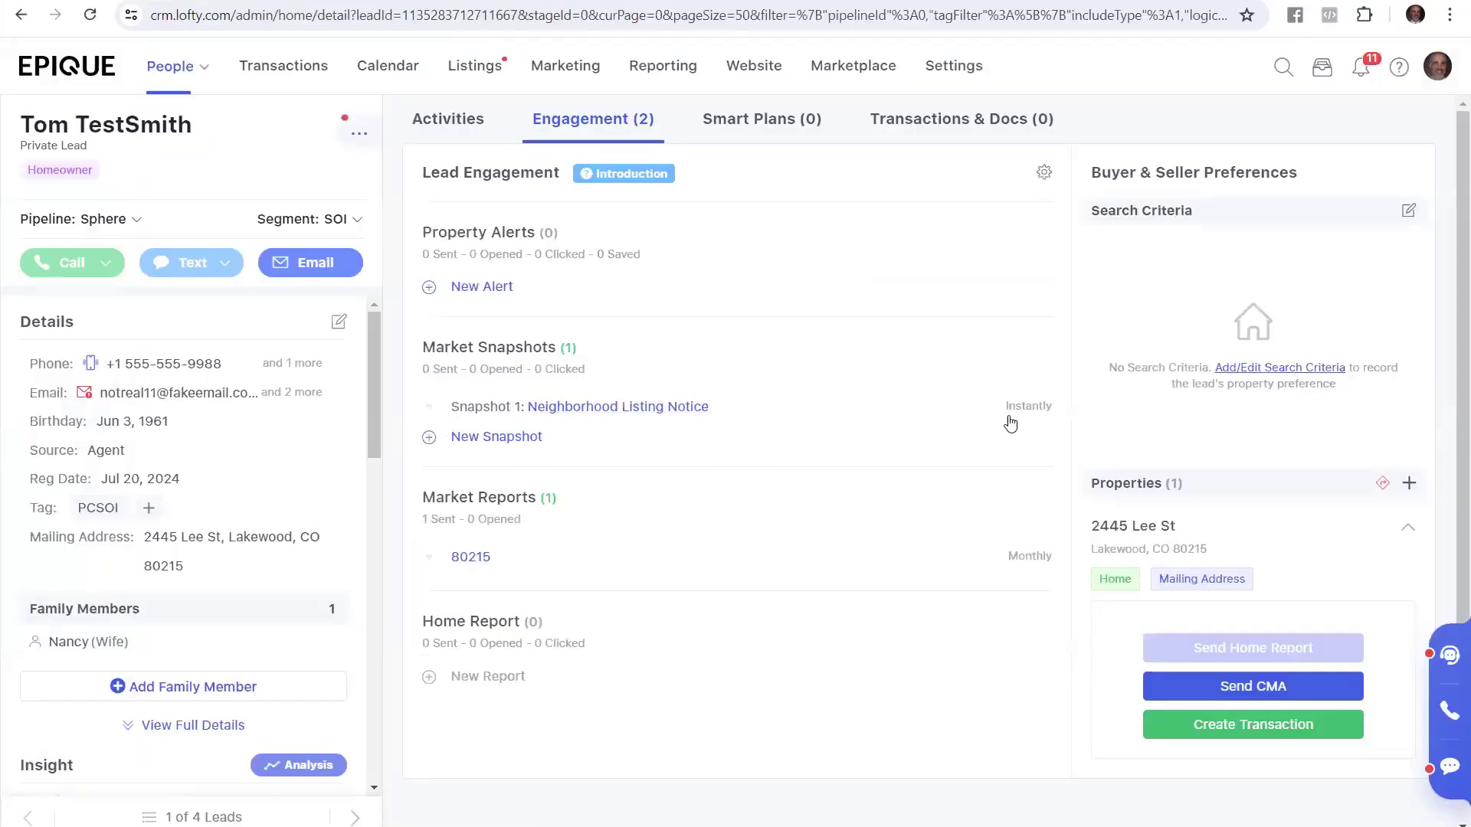
pyautogui.moveTo(1021, 388)
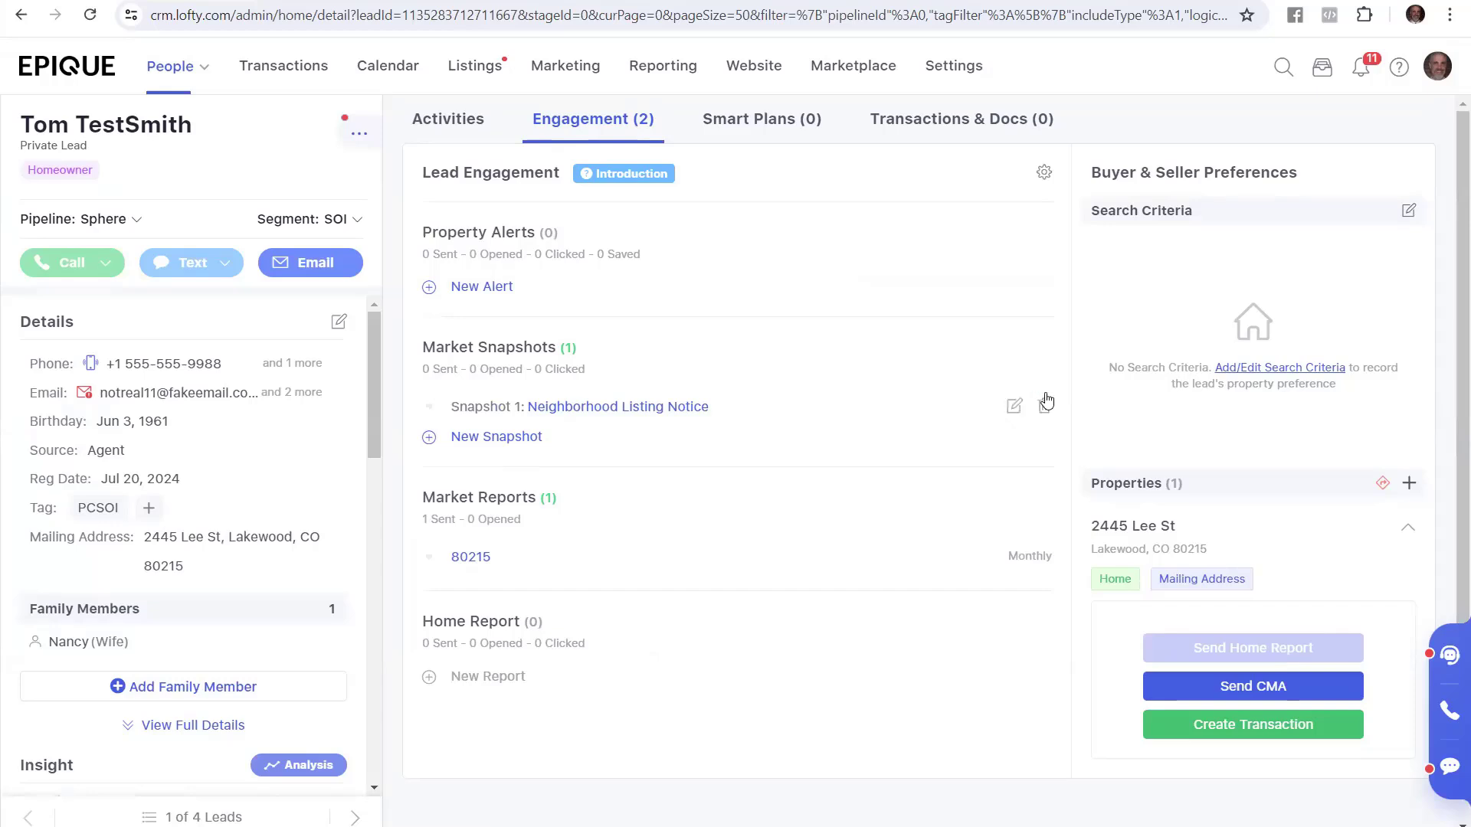
# Reopen the saved snapshot, review its subject line unchanged, and close the Alert Setting dialog.
pyautogui.click(481, 286)
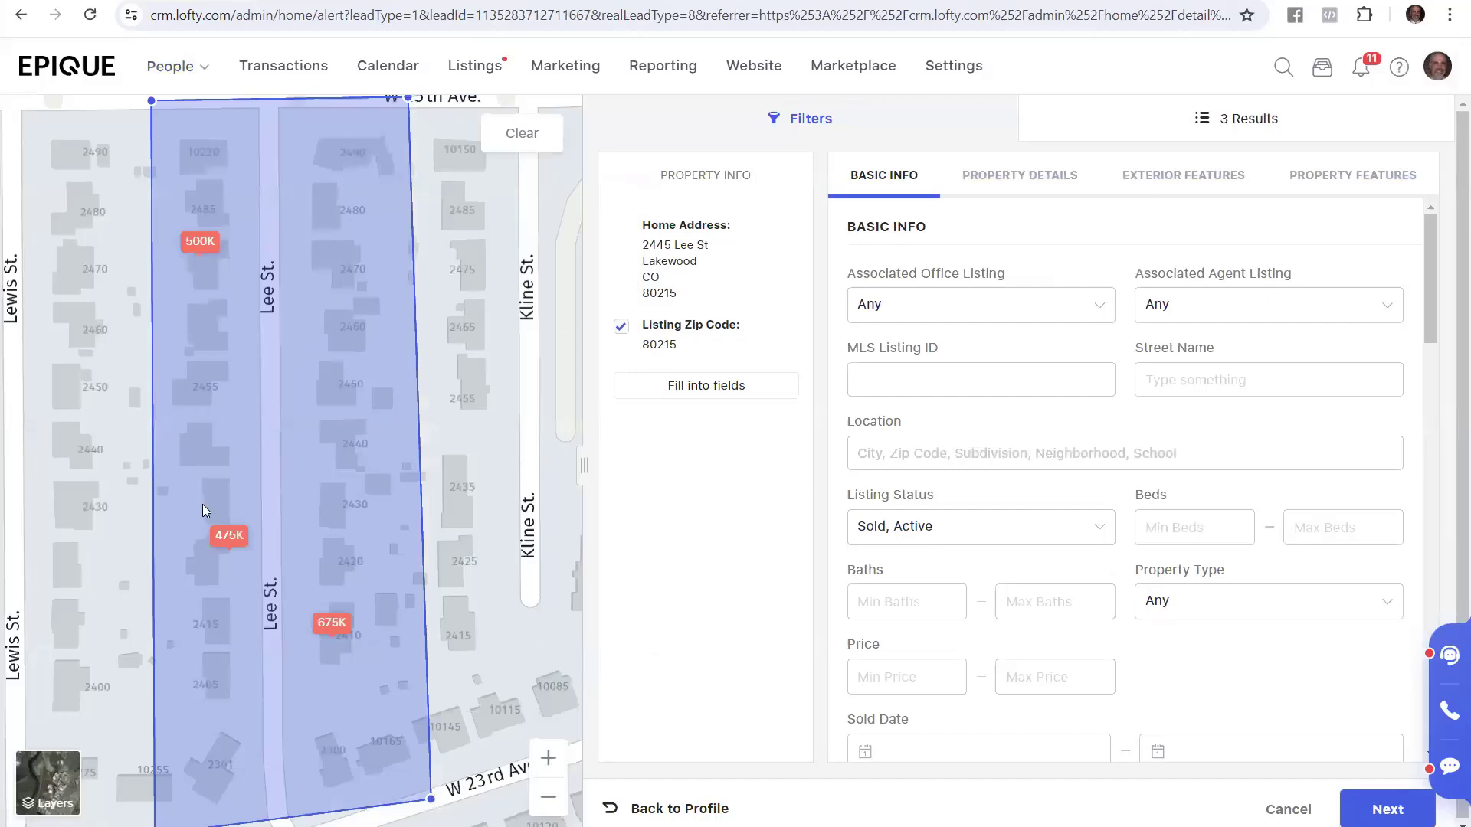
pyautogui.moveTo(294, 338)
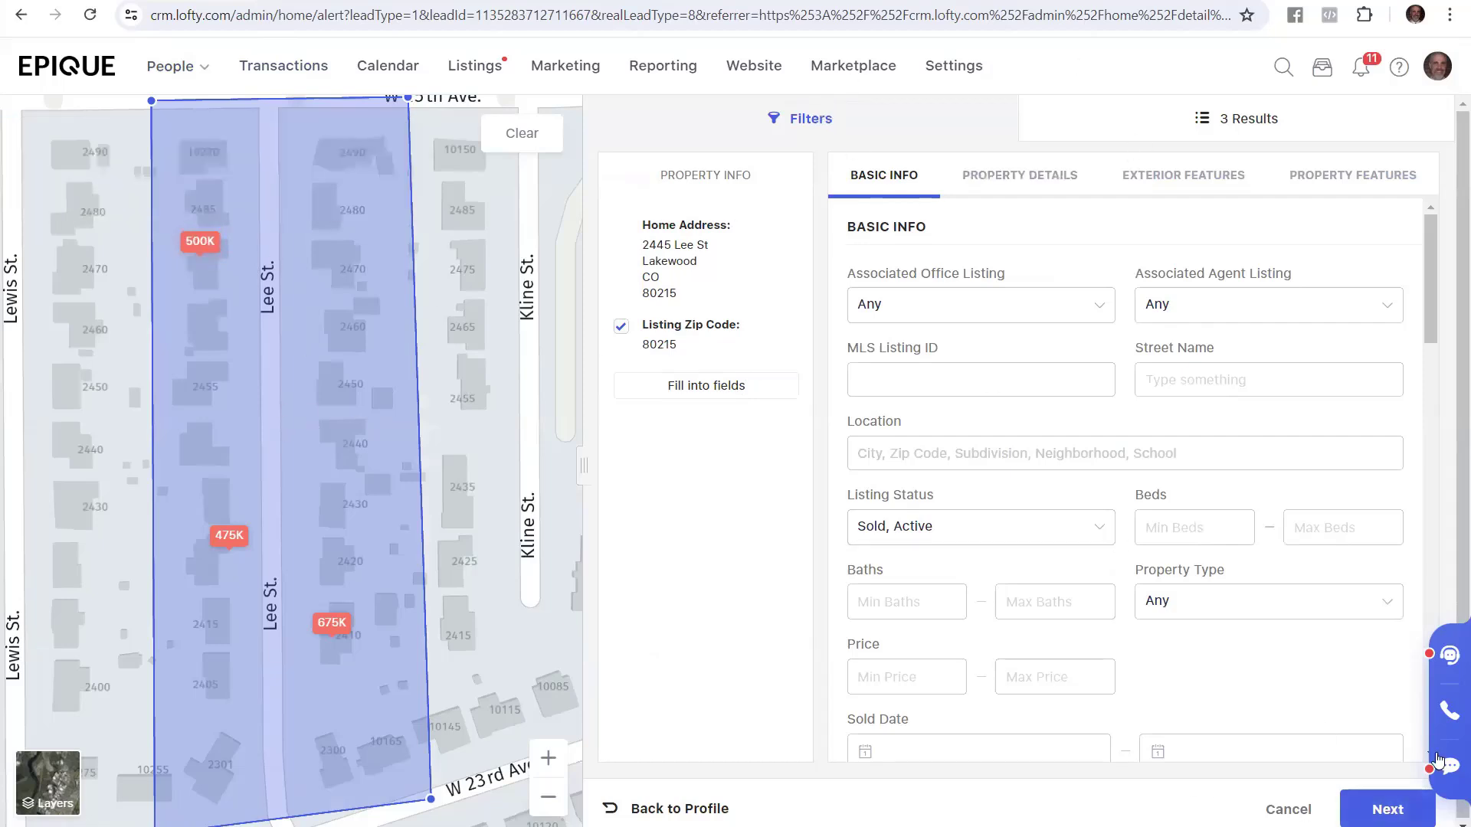
pyautogui.click(1388, 809)
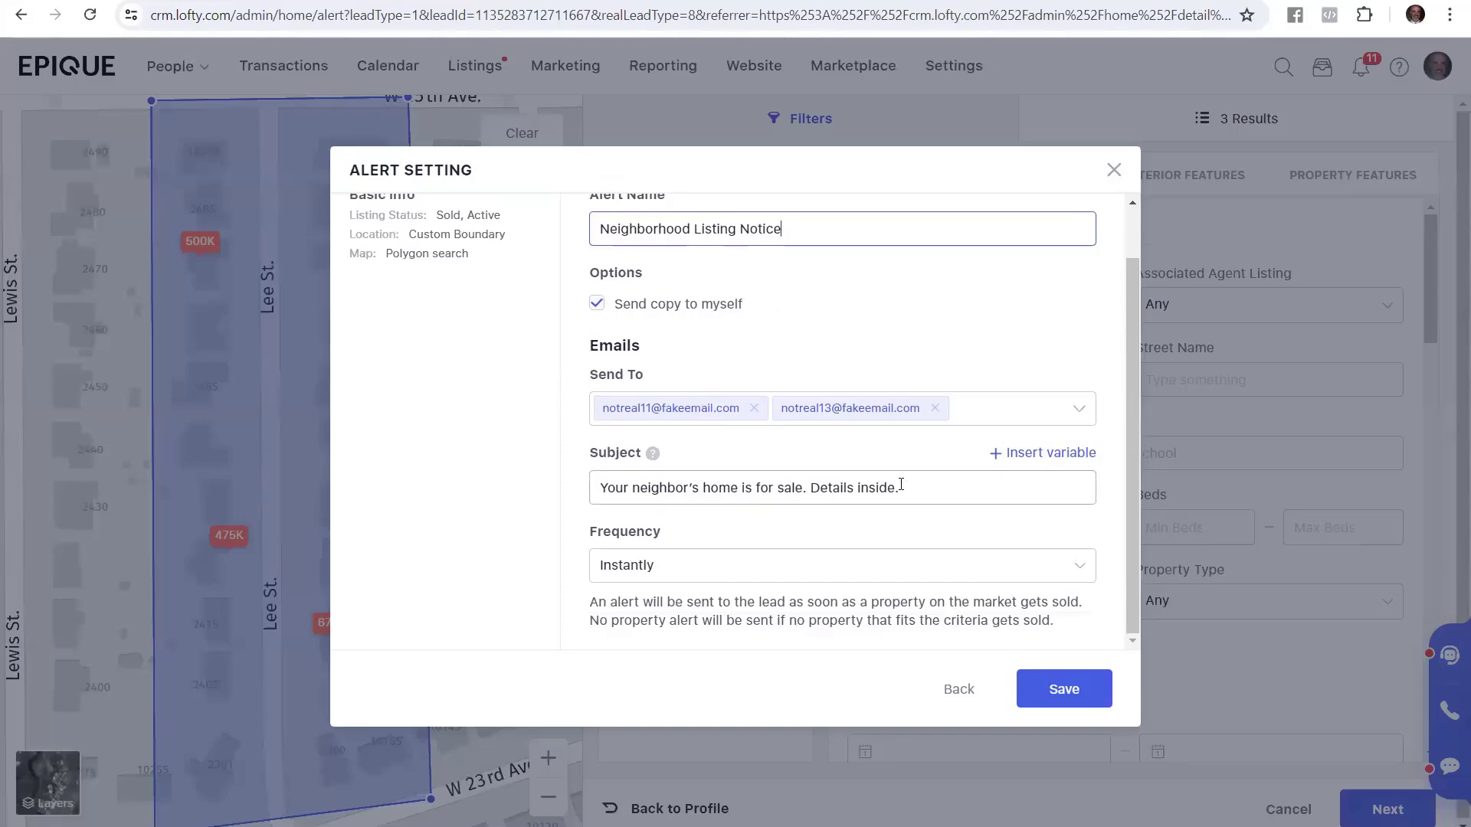
pyautogui.tripleClick(748, 488)
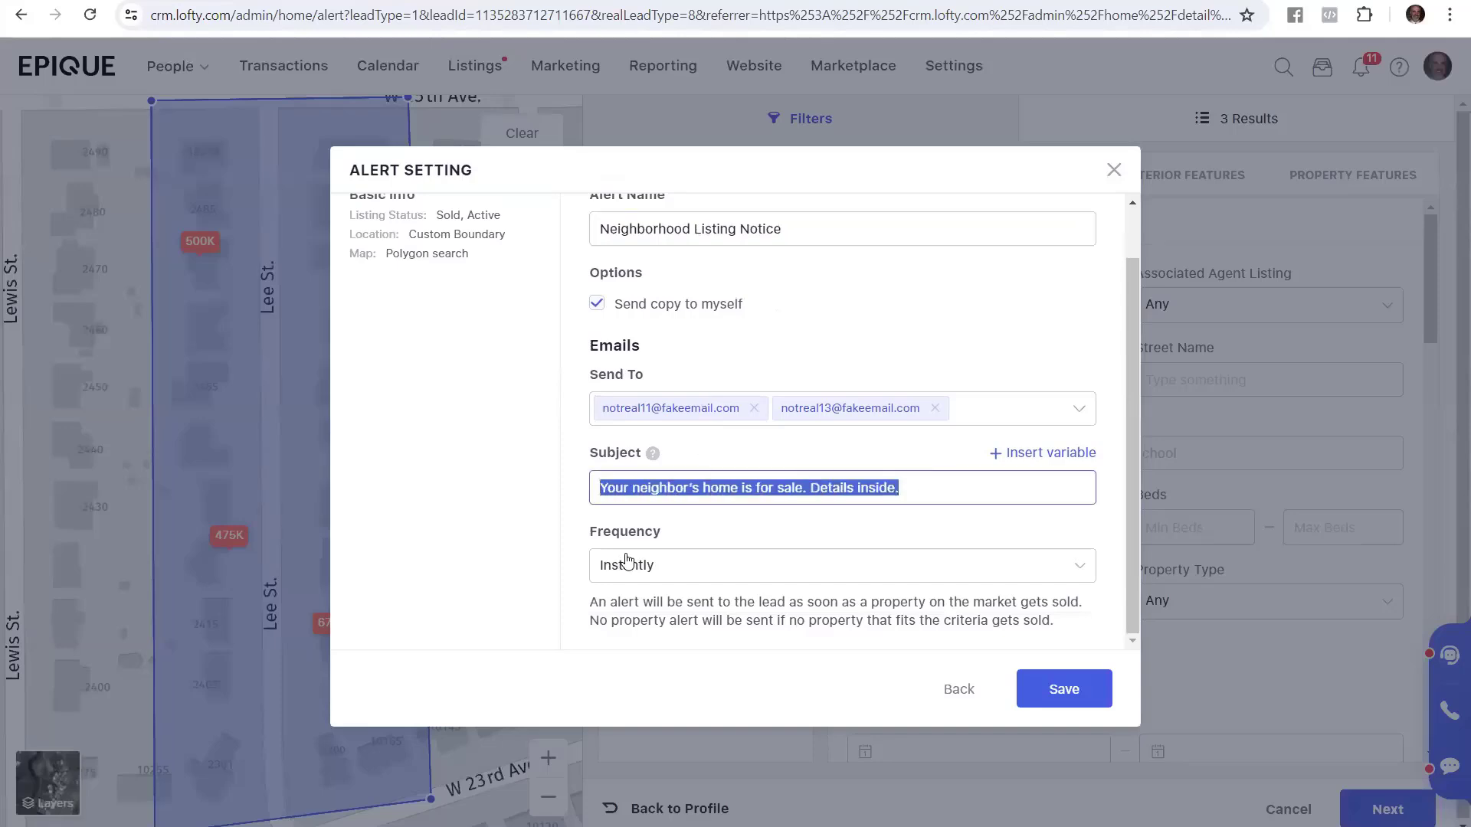
pyautogui.moveTo(577, 533)
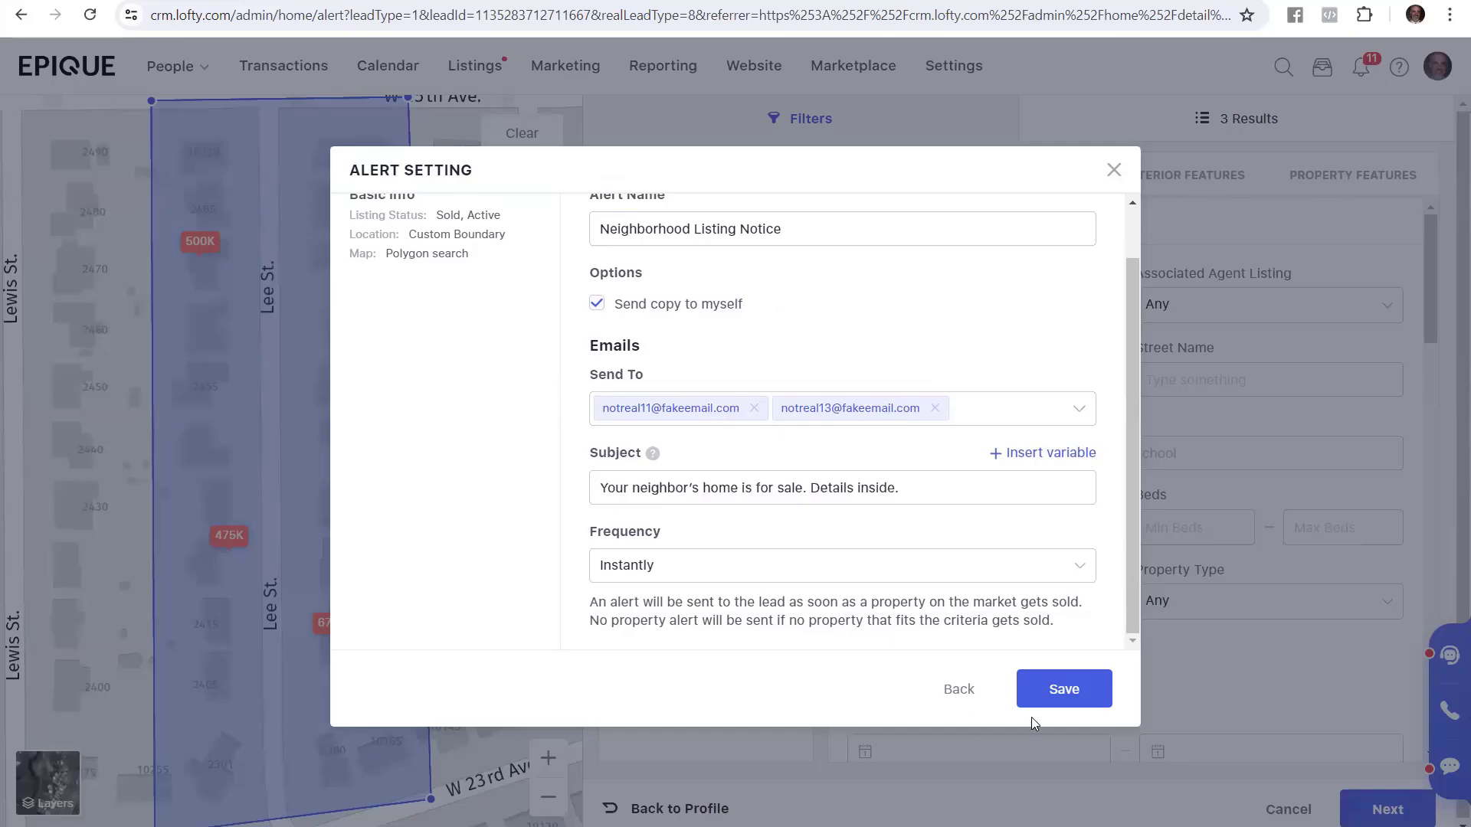
pyautogui.moveTo(1051, 239)
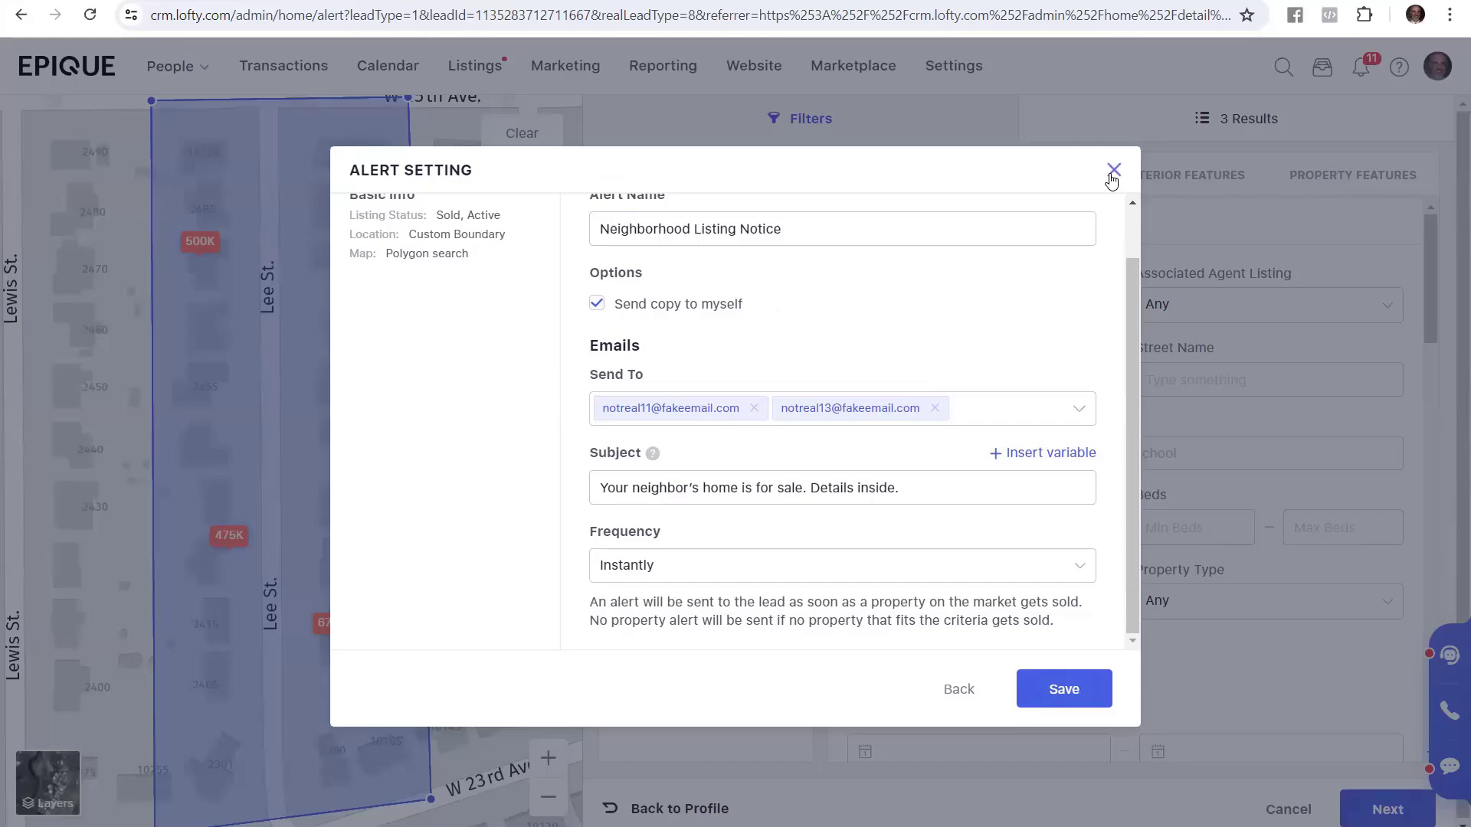
pyautogui.click(1114, 175)
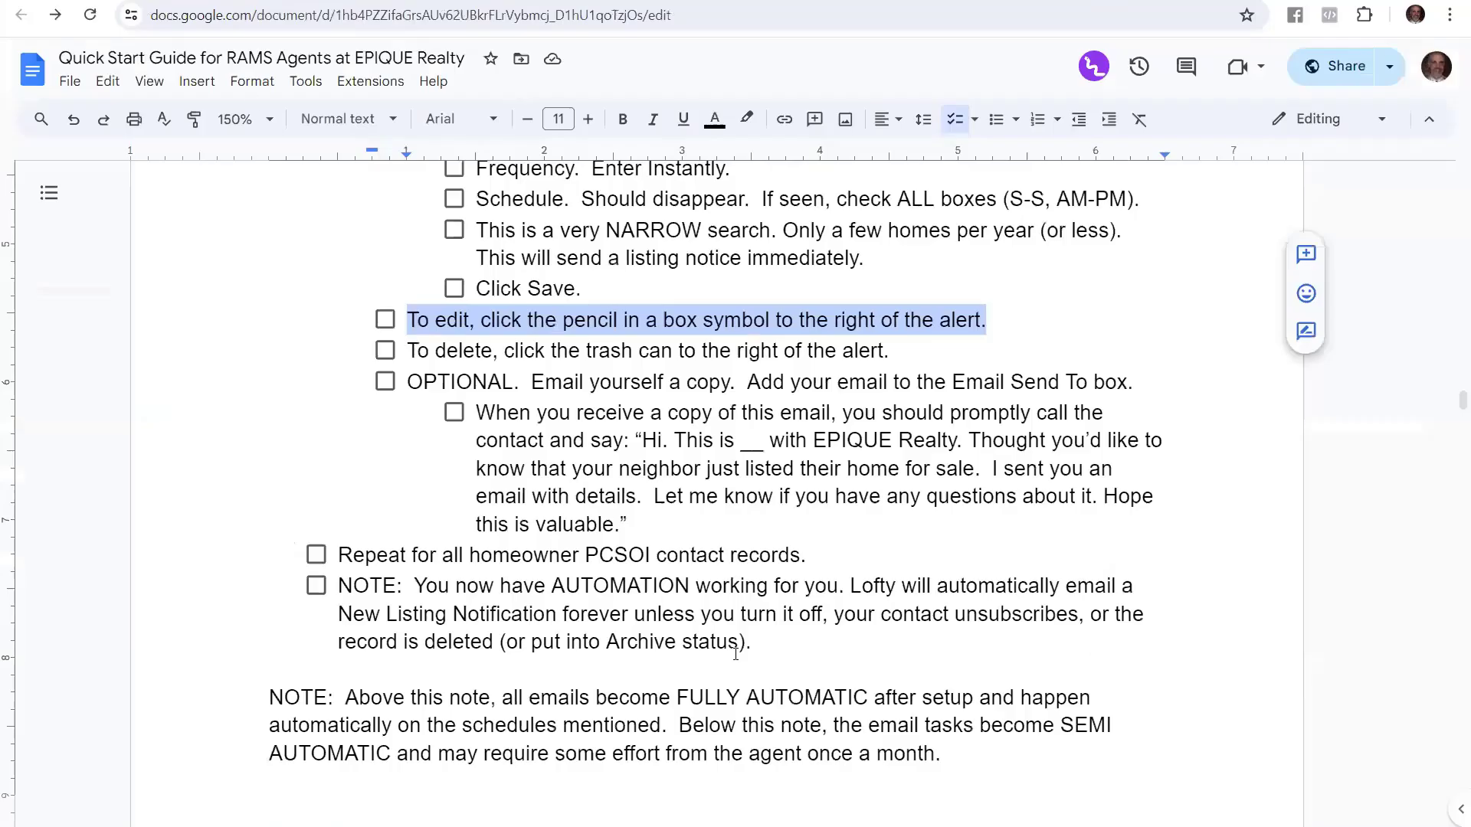
# Remove the optional email-yourself bullet, then open the second homeowner lead Jane TestSOI in Lofty.
pyautogui.click(507, 320)
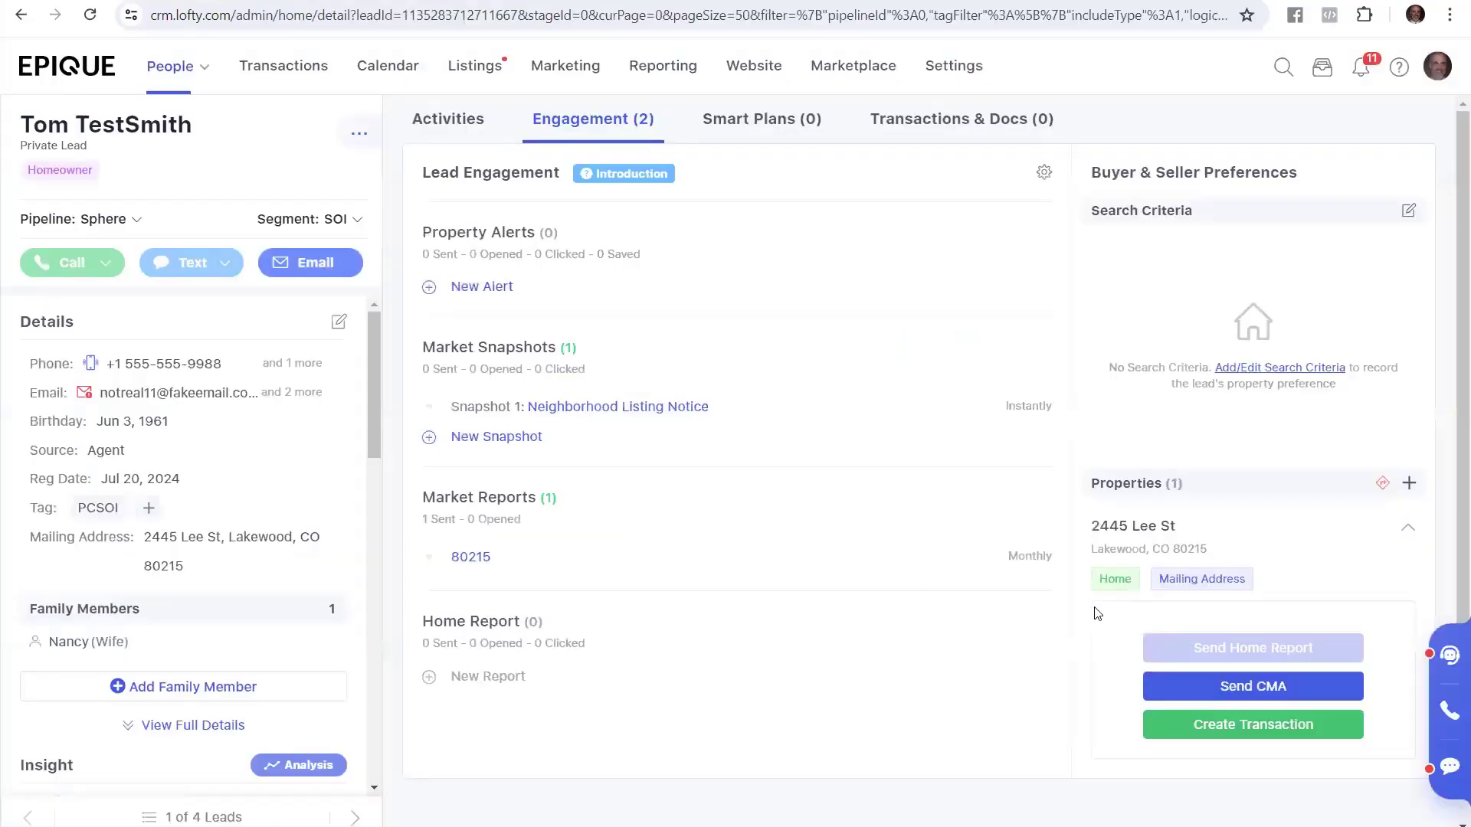
pyautogui.moveTo(1046, 418)
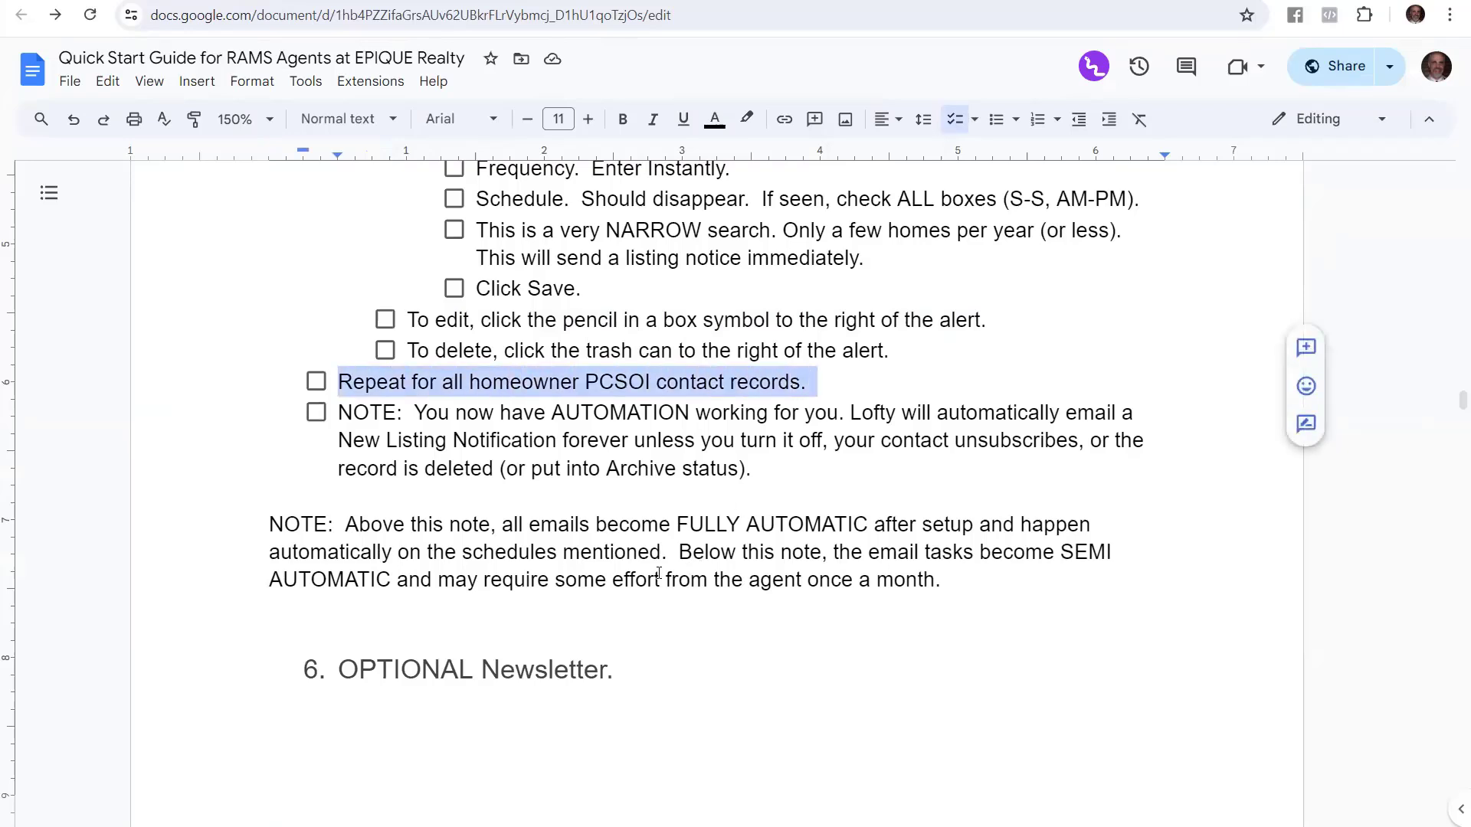
pyautogui.moveTo(219, 678)
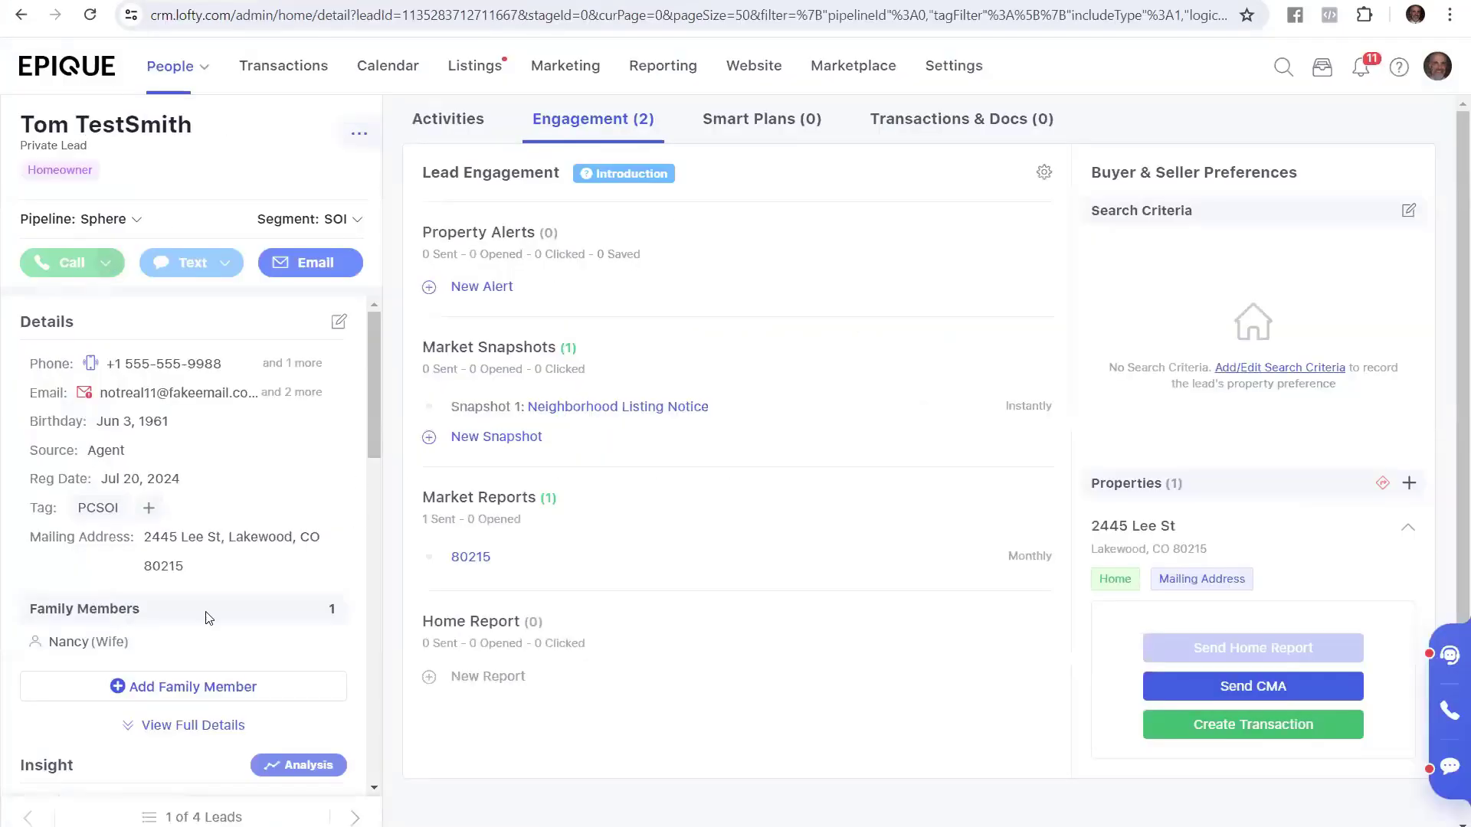
pyautogui.moveTo(222, 818)
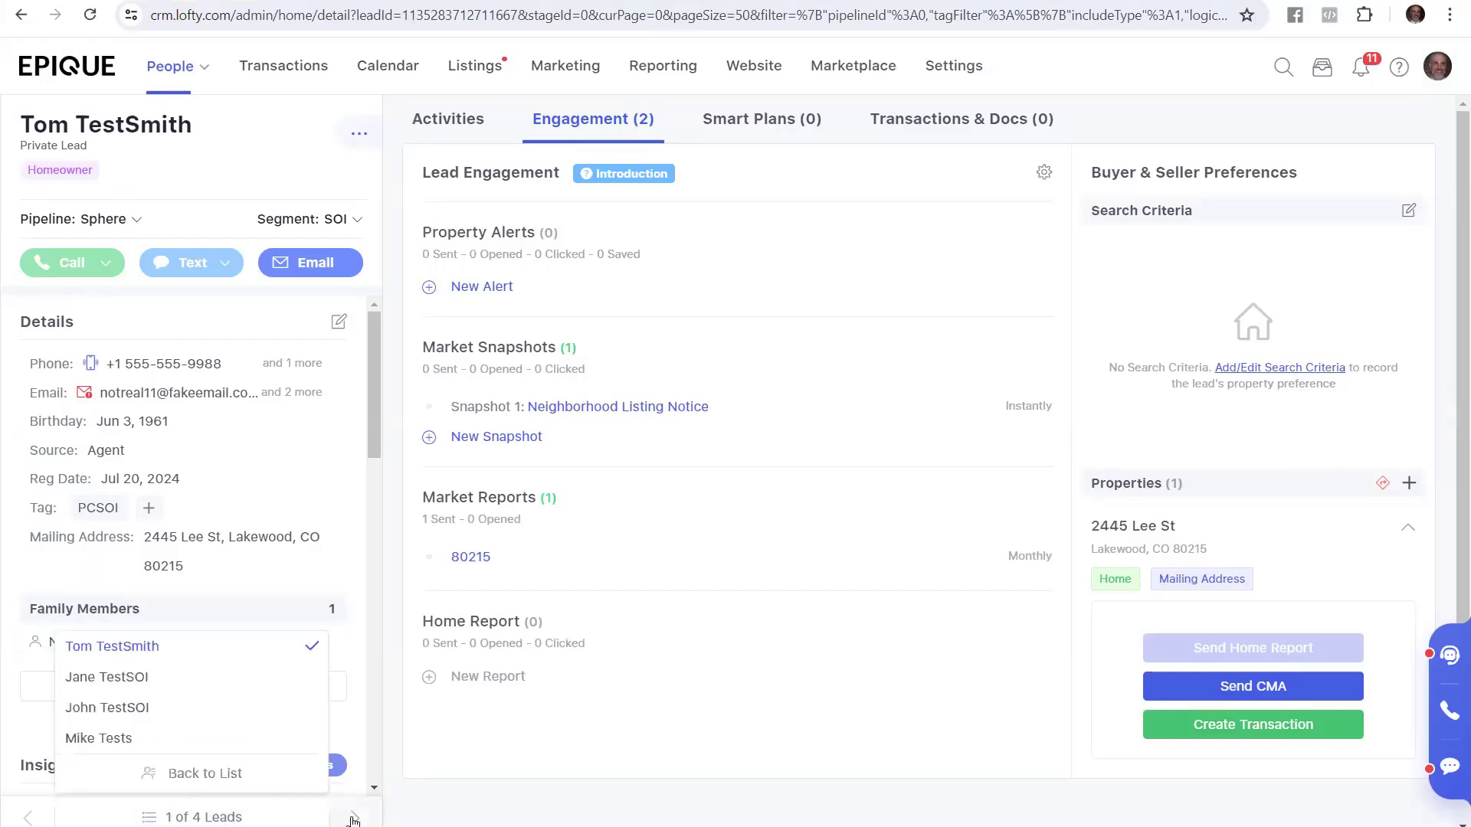
pyautogui.click(107, 677)
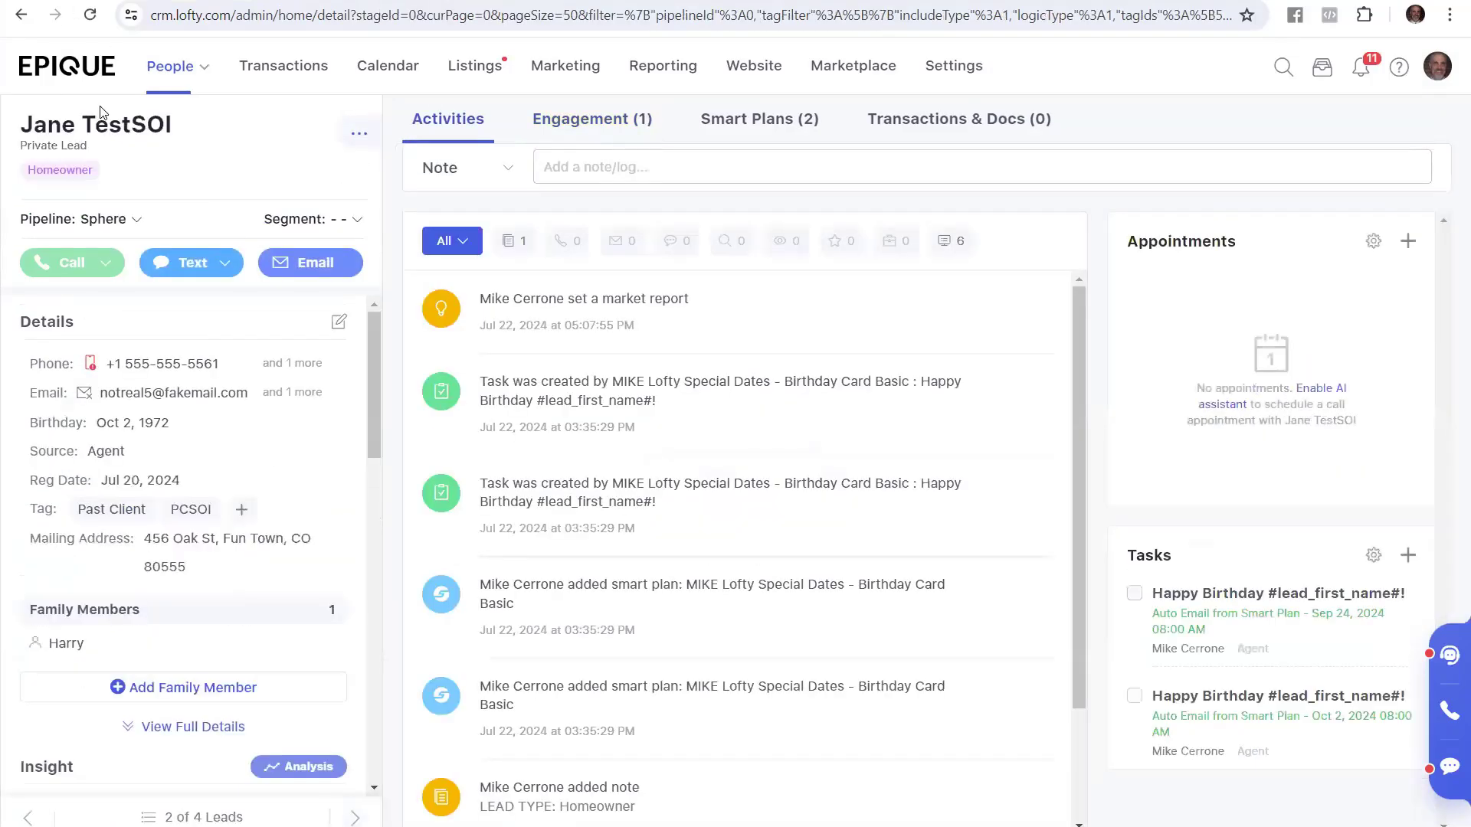
pyautogui.moveTo(204, 587)
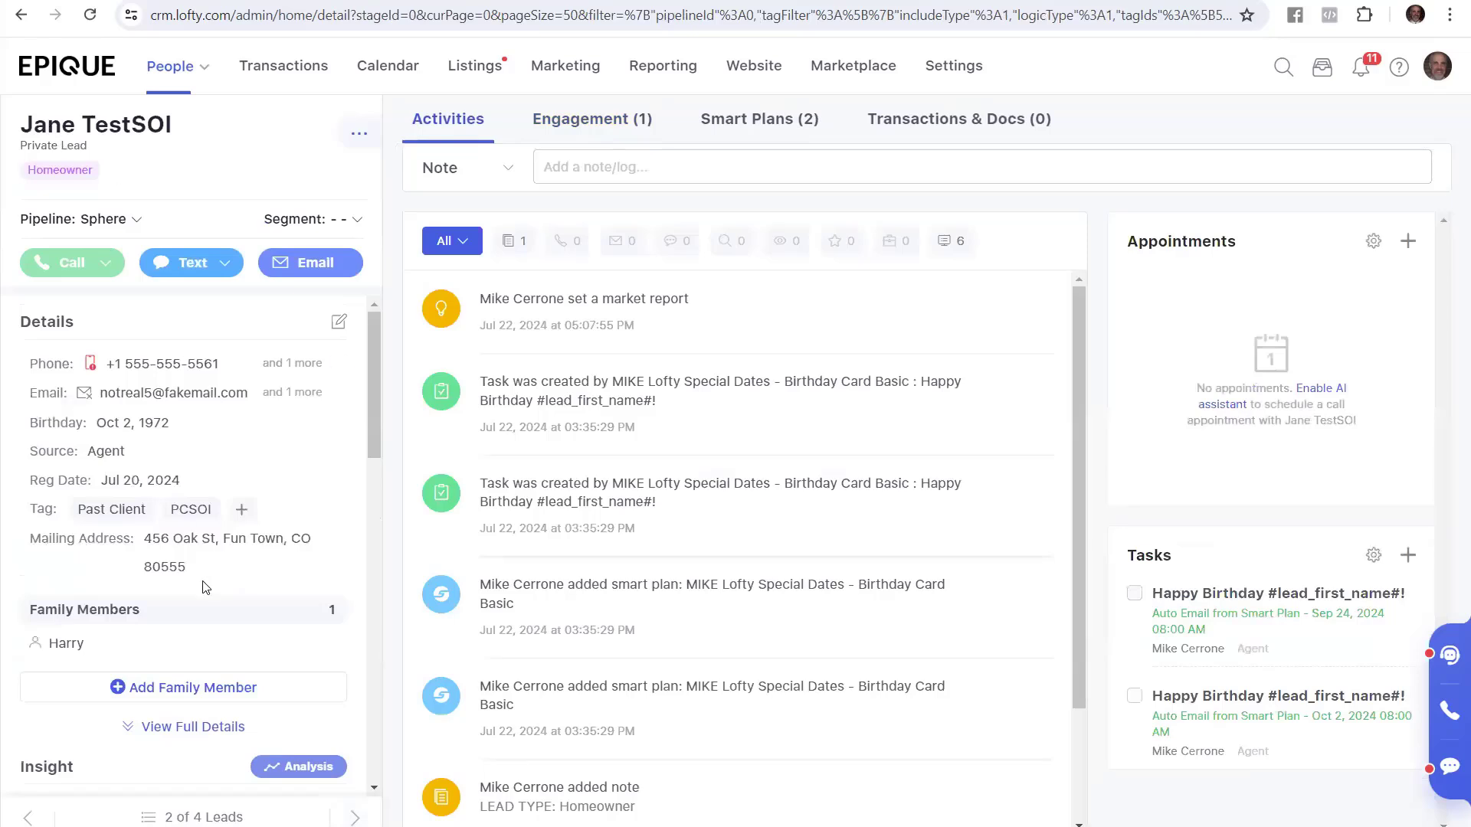
pyautogui.moveTo(382, 489)
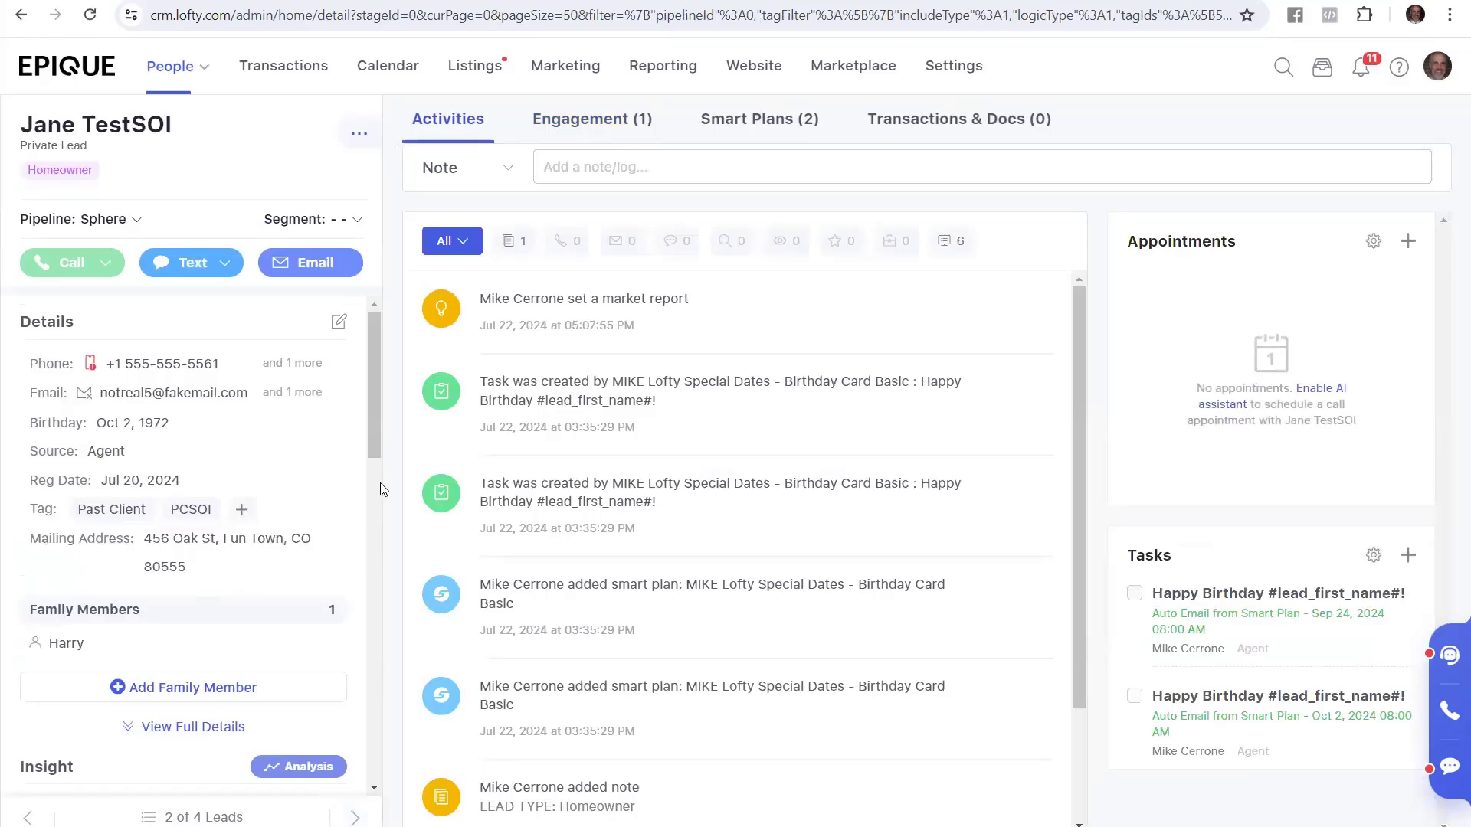
# Start a new snapshot for Jane TestSOI's 456 Oak St address from the Engagement tab.
pyautogui.click(591, 118)
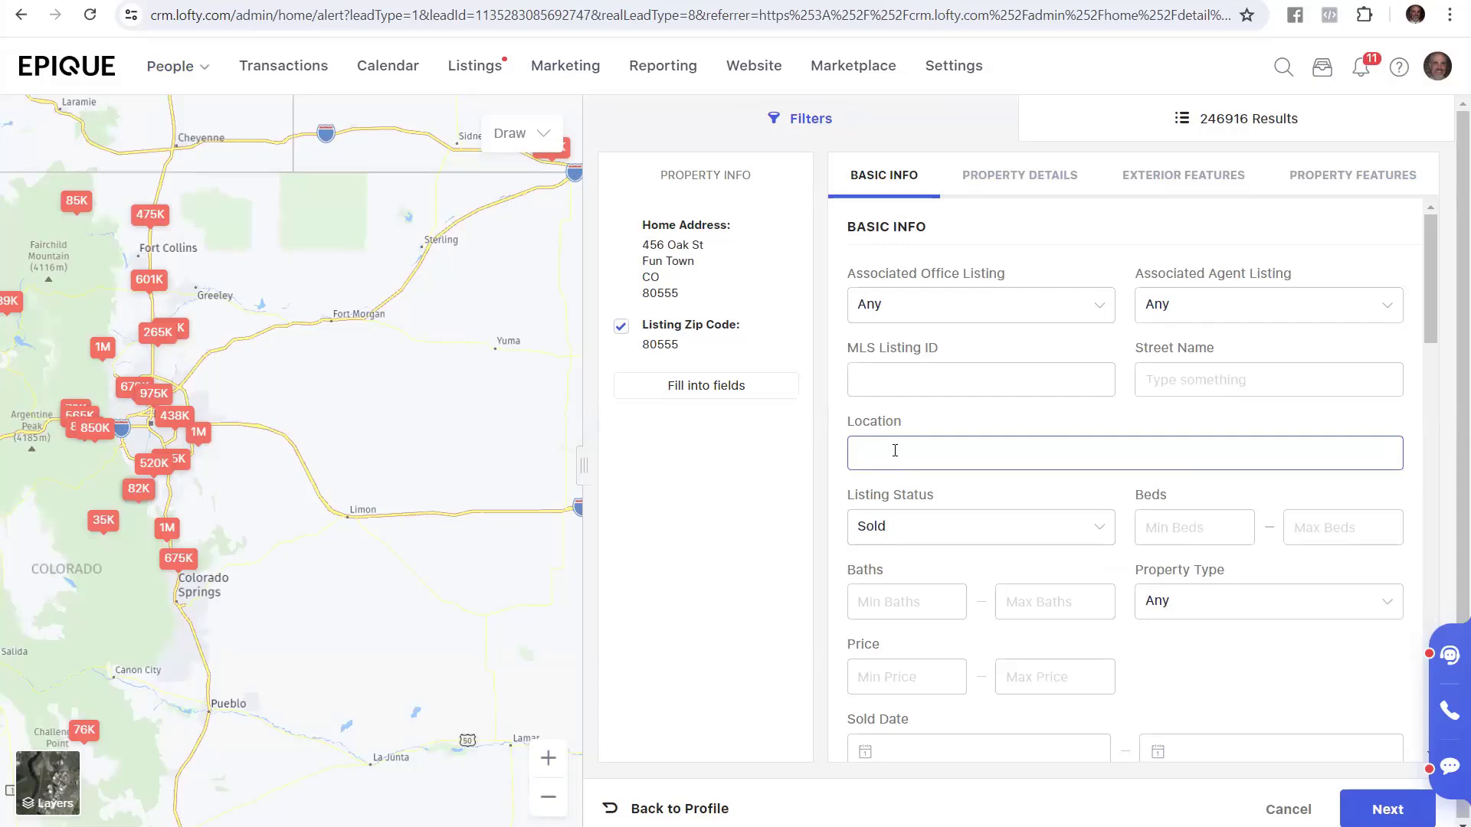
# Filter the snapshot location to ZIP Code 80227.
pyautogui.write('802')
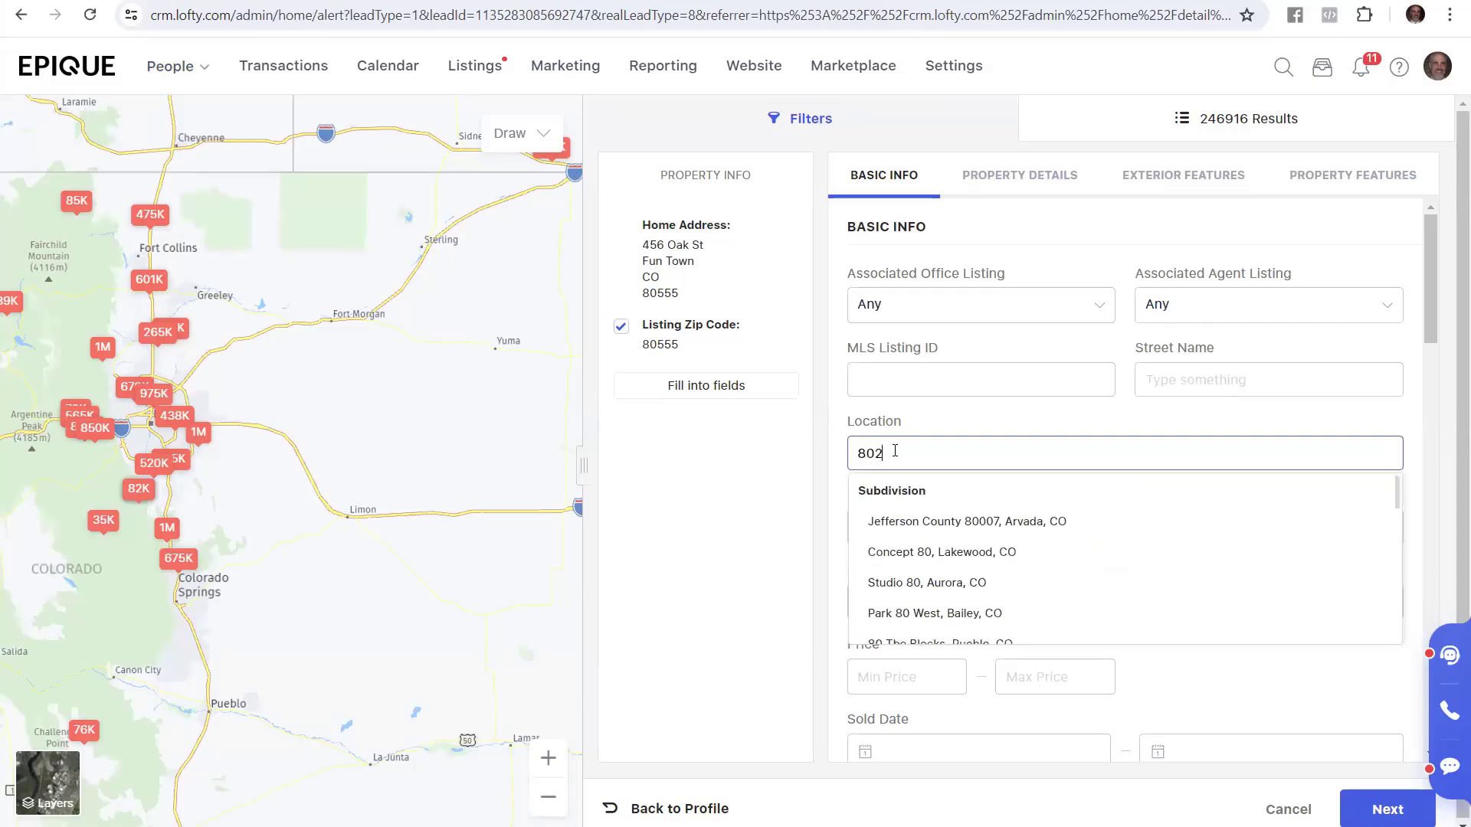
pyautogui.write('27')
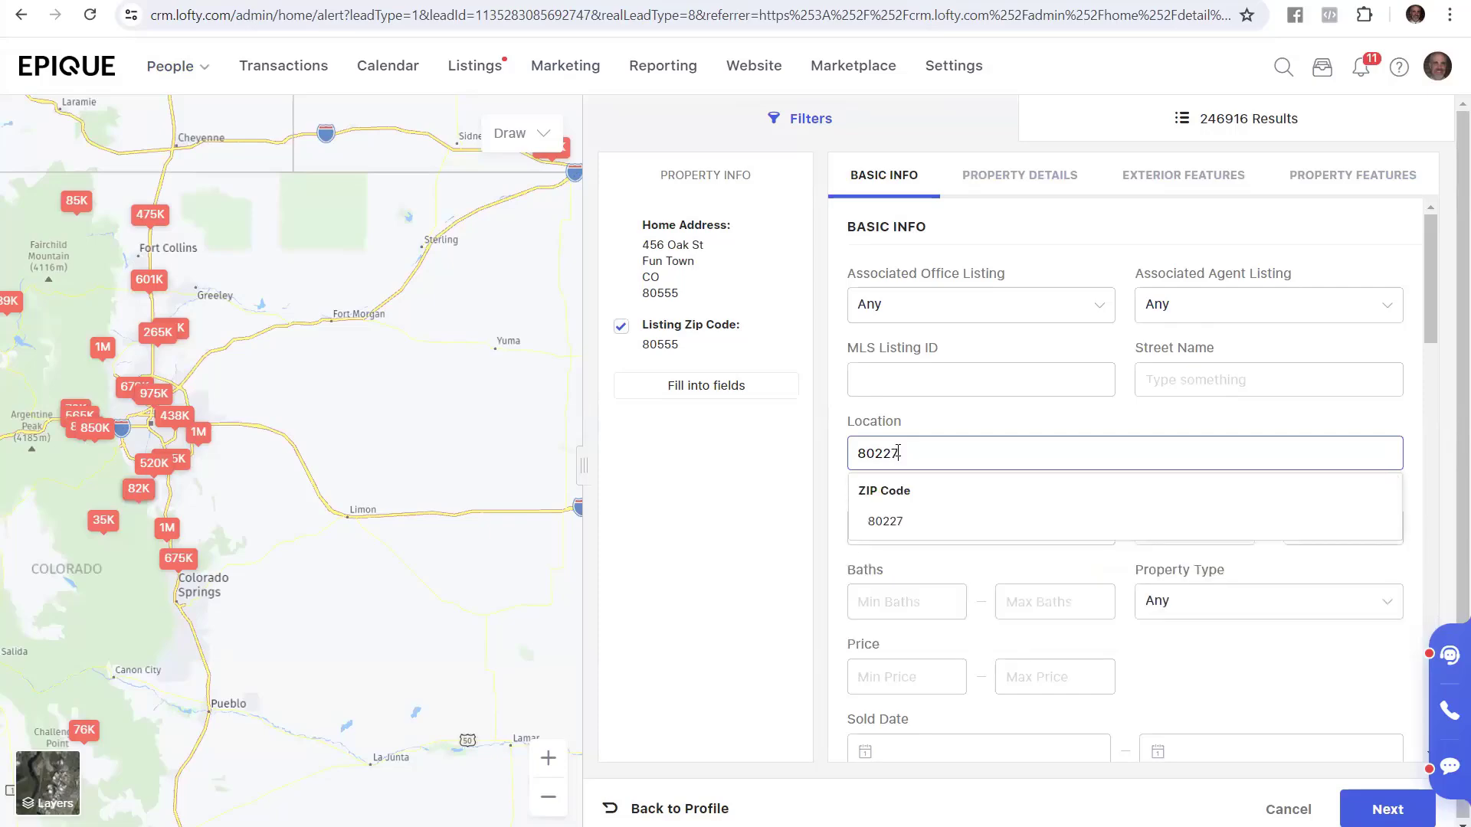
pyautogui.click(883, 522)
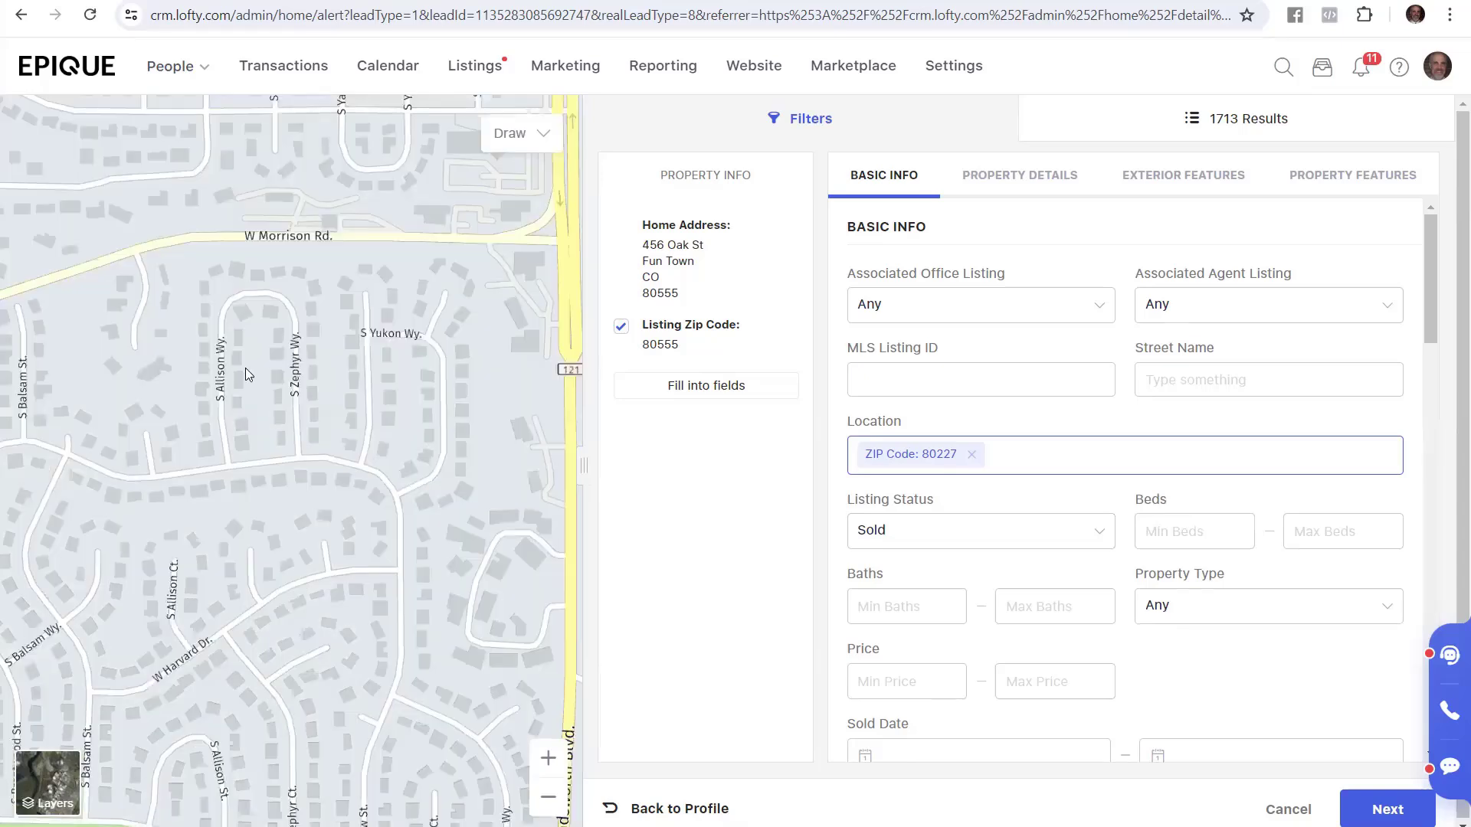
pyautogui.moveTo(271, 313)
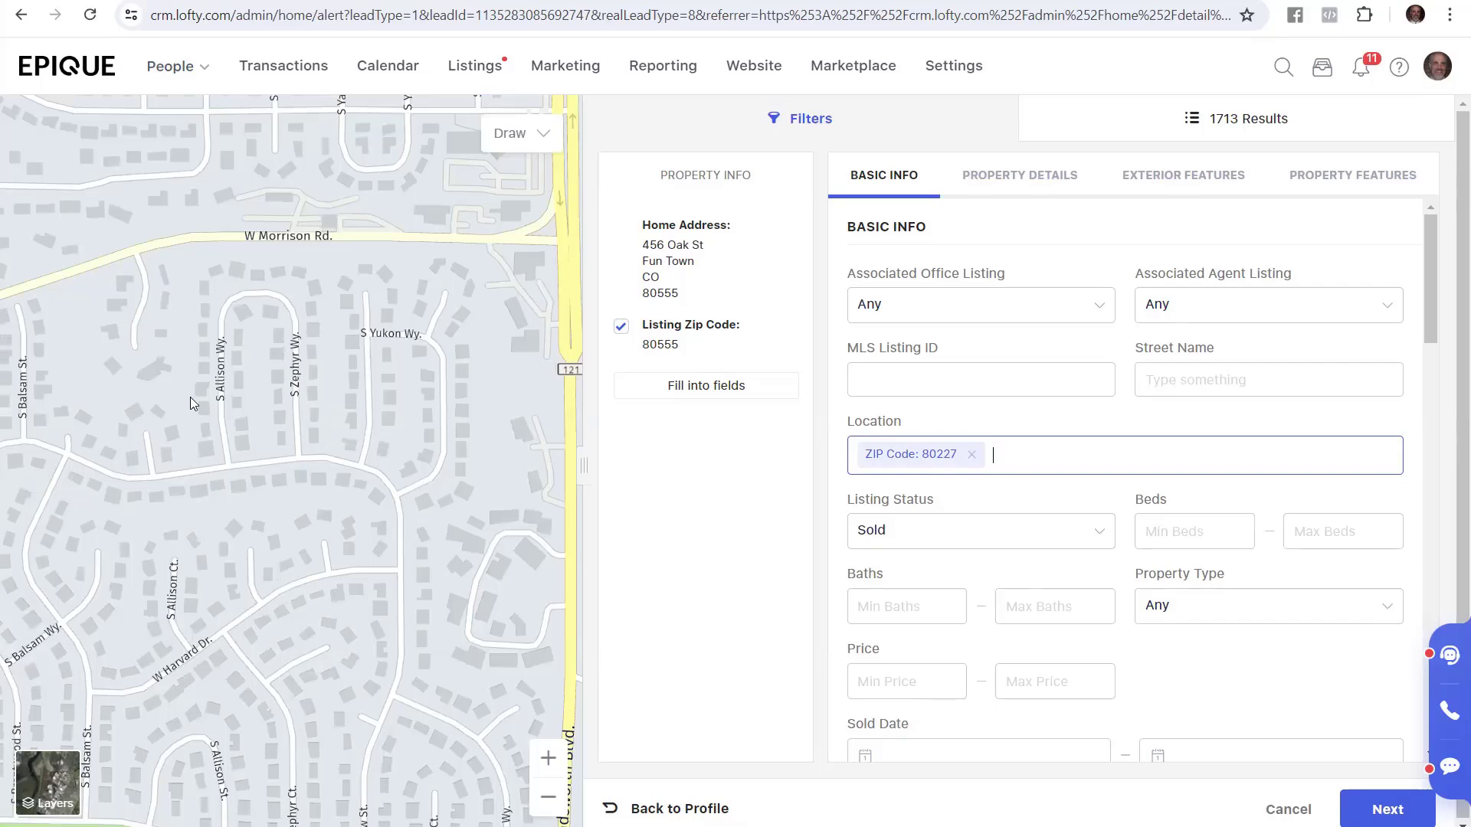
pyautogui.moveTo(256, 298)
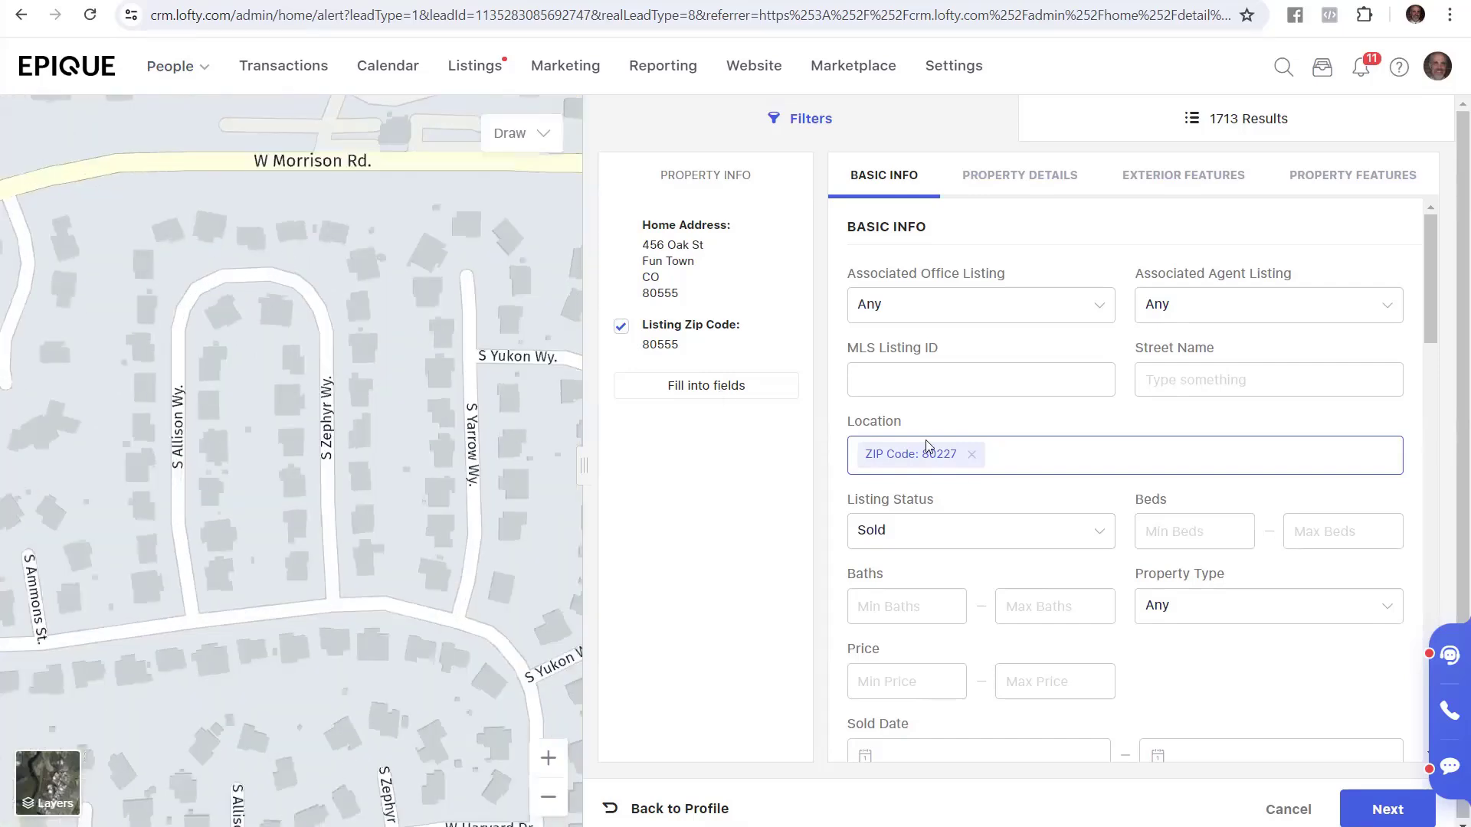
# Draw a polygon around the S Allison Wy / S Zephyr Wy loop, narrowing to 4 results.
pyautogui.click(513, 132)
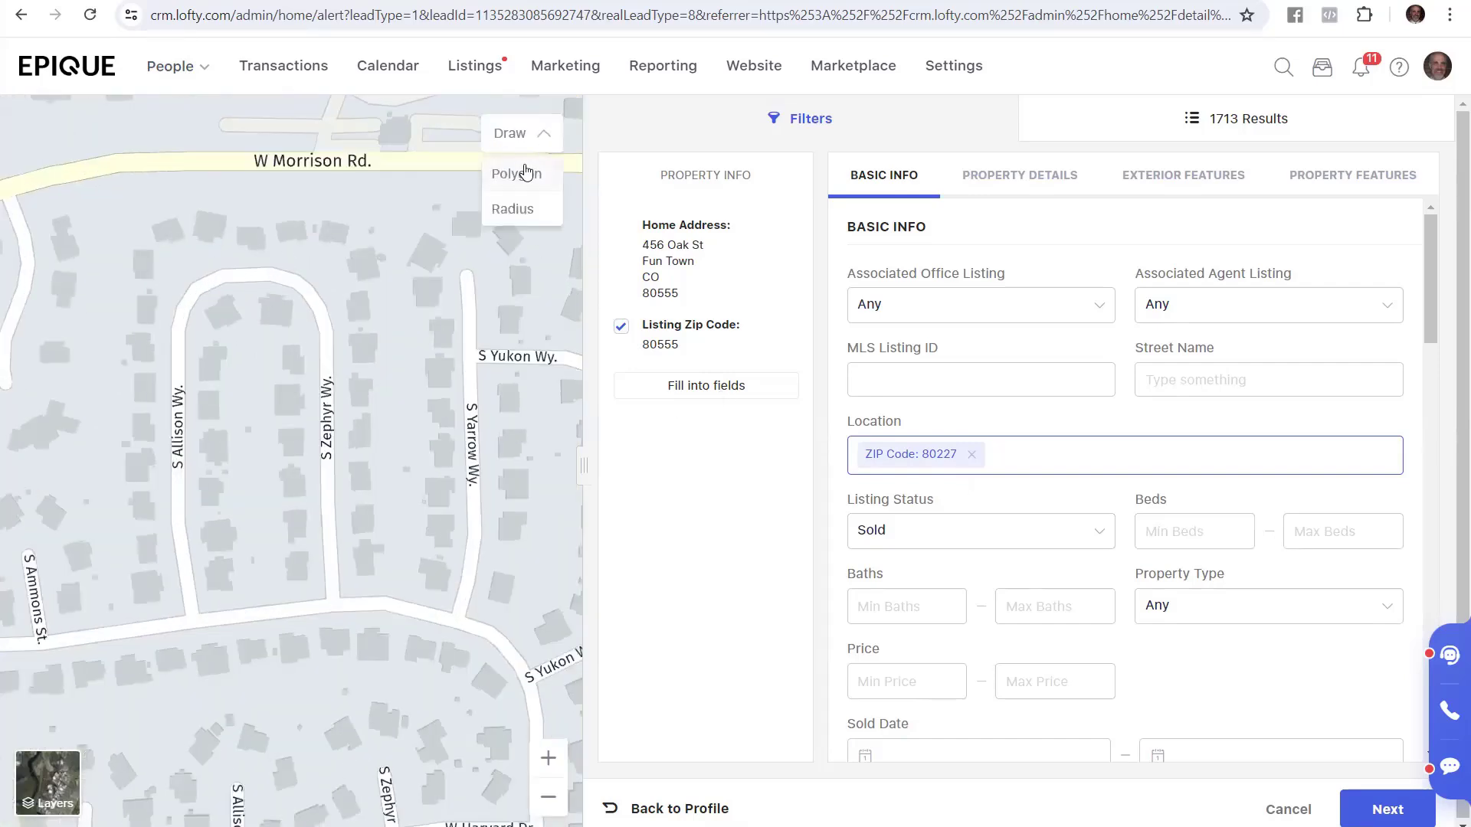
pyautogui.click(515, 174)
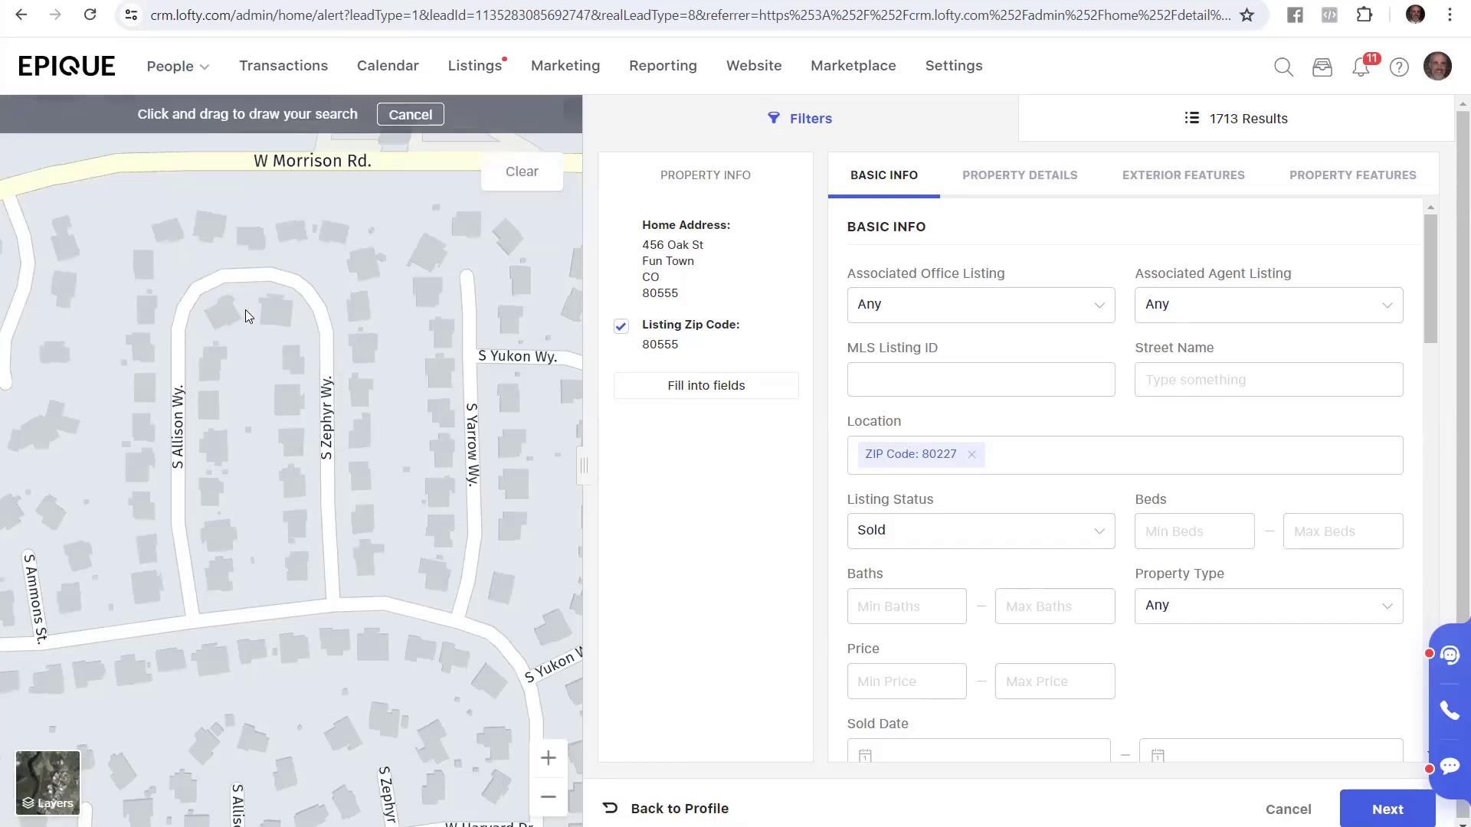
pyautogui.moveTo(77, 553)
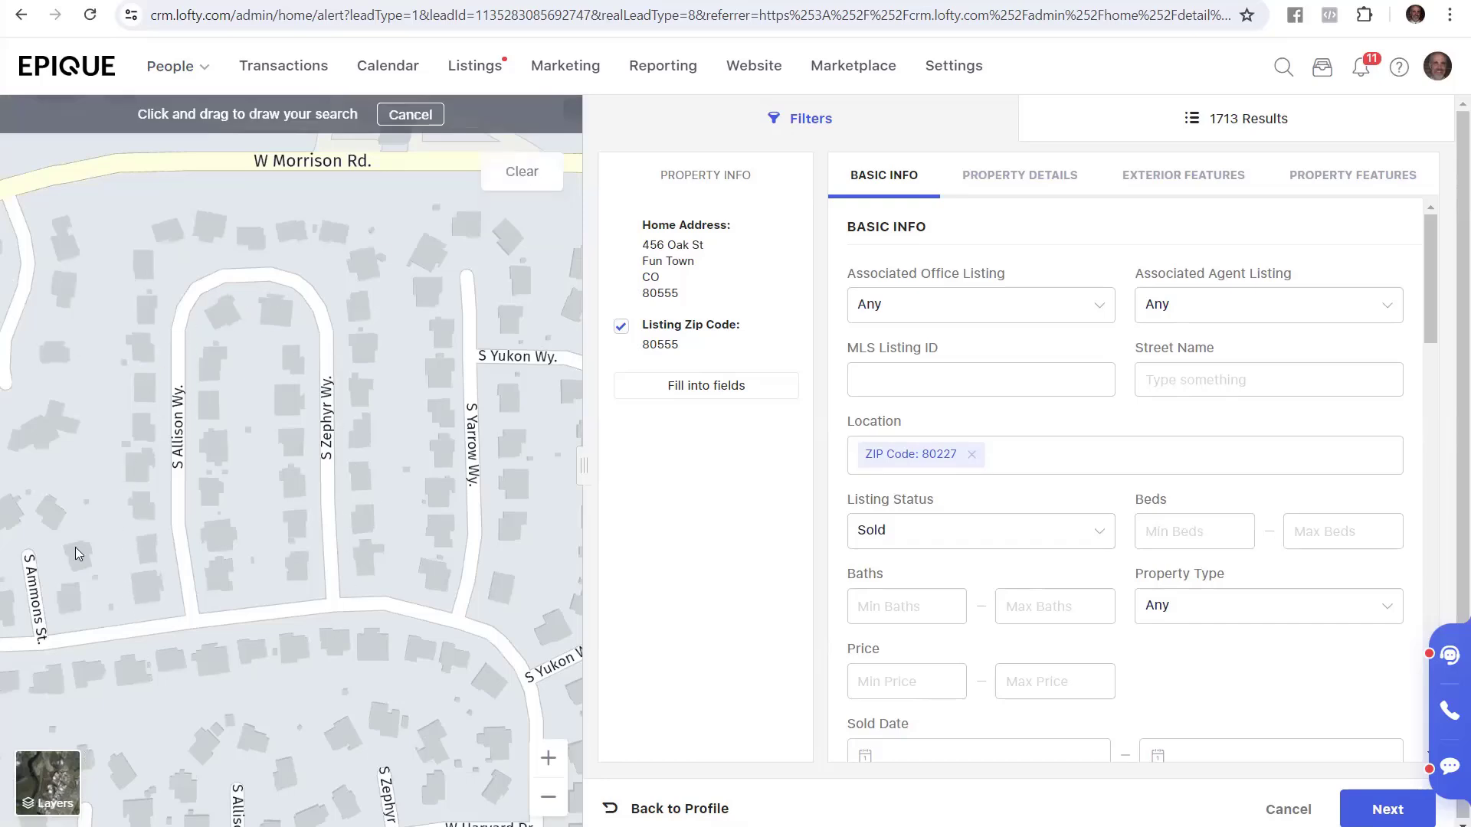
pyautogui.moveTo(110, 645)
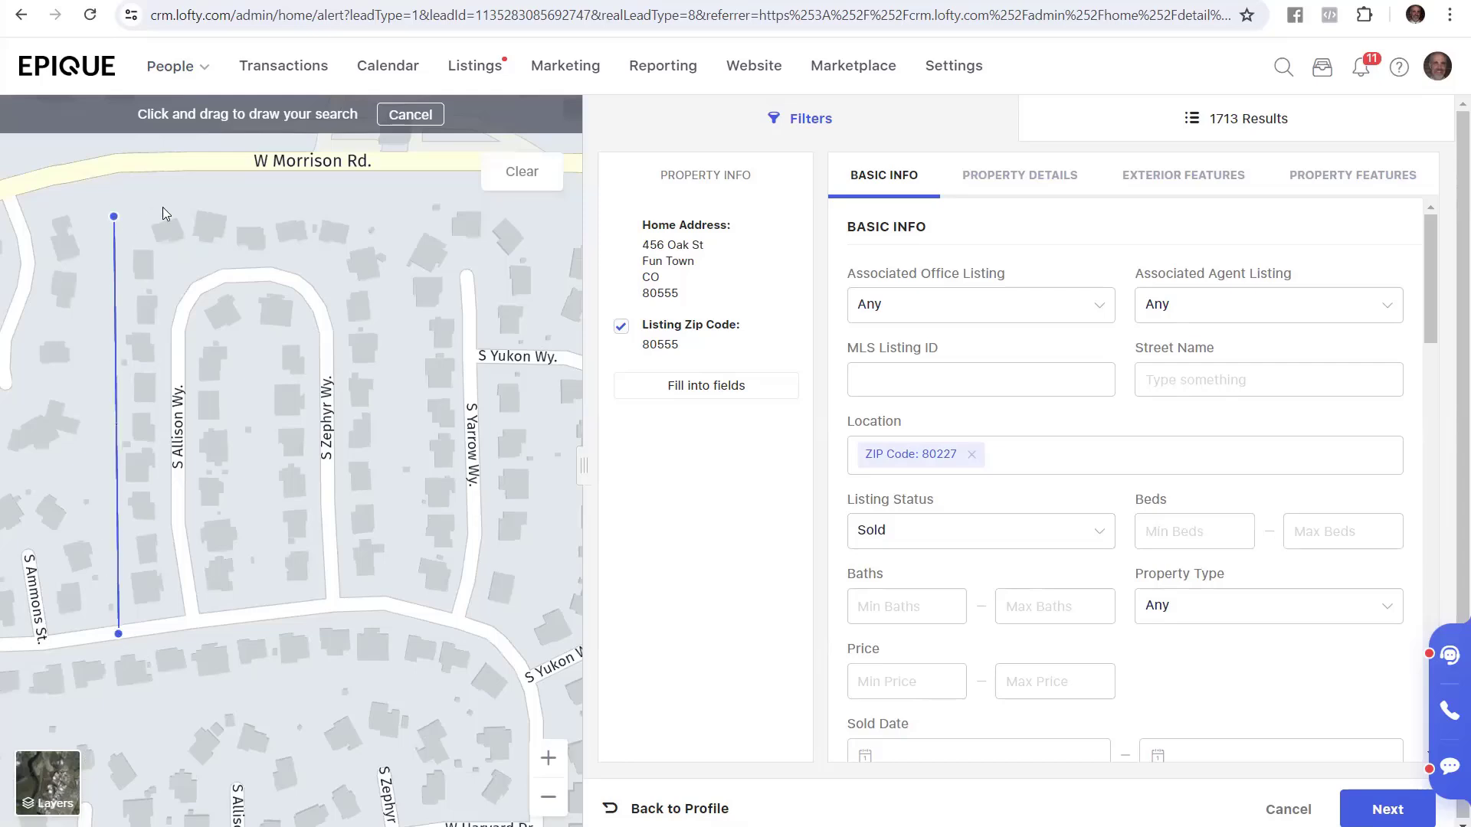
pyautogui.moveTo(290, 203)
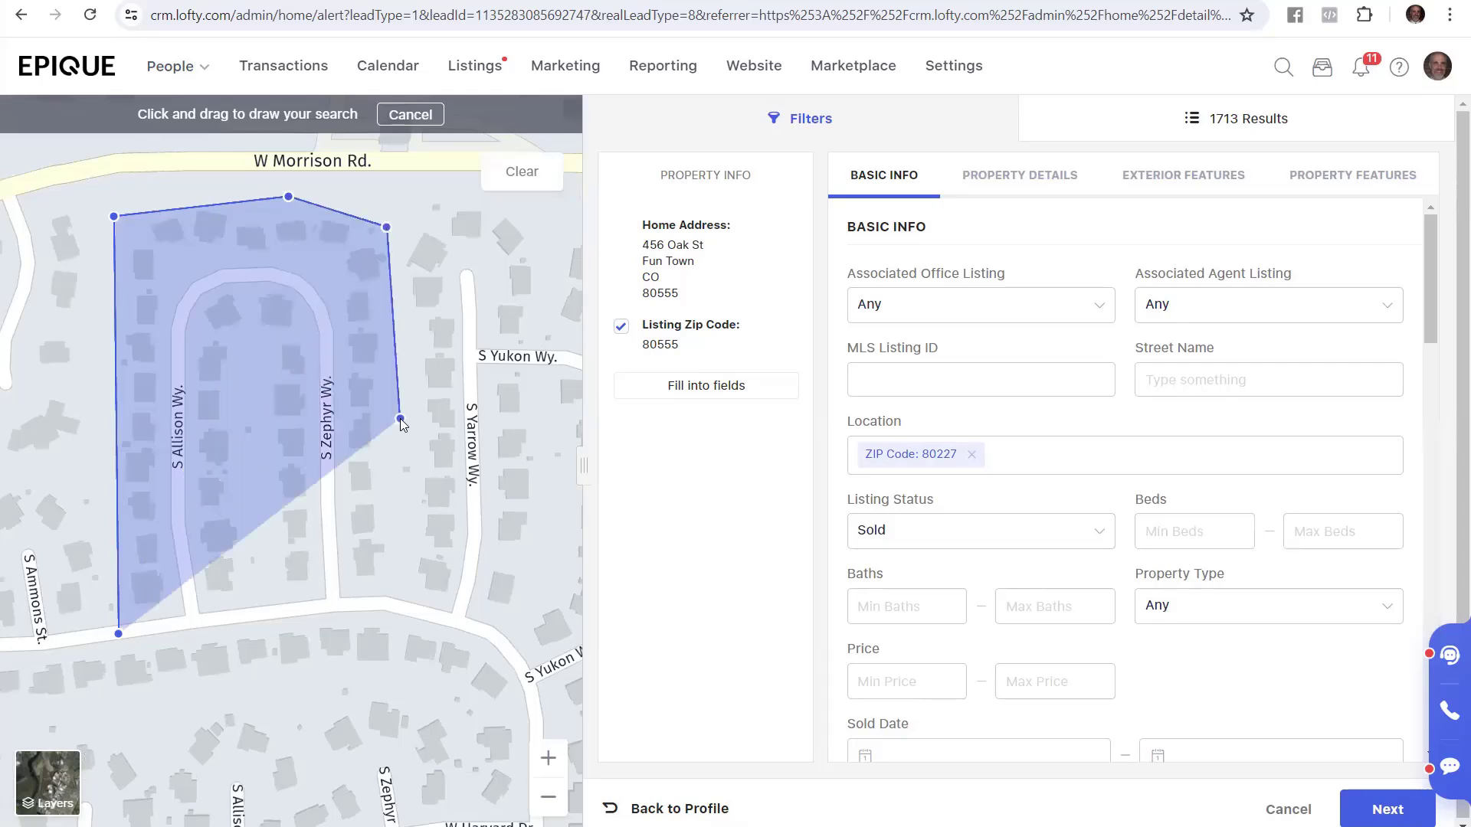
pyautogui.moveTo(399, 611)
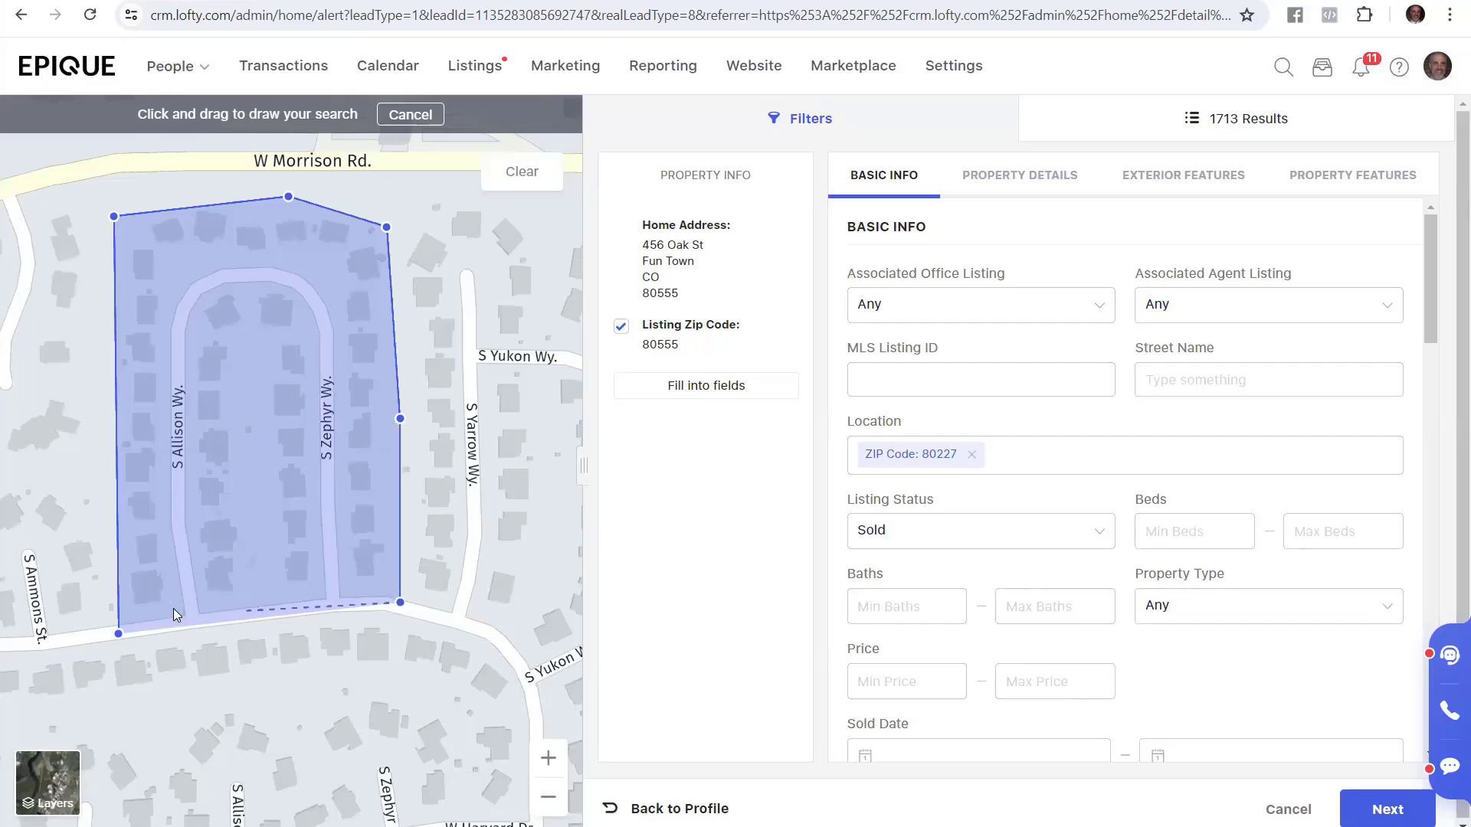
pyautogui.click(973, 454)
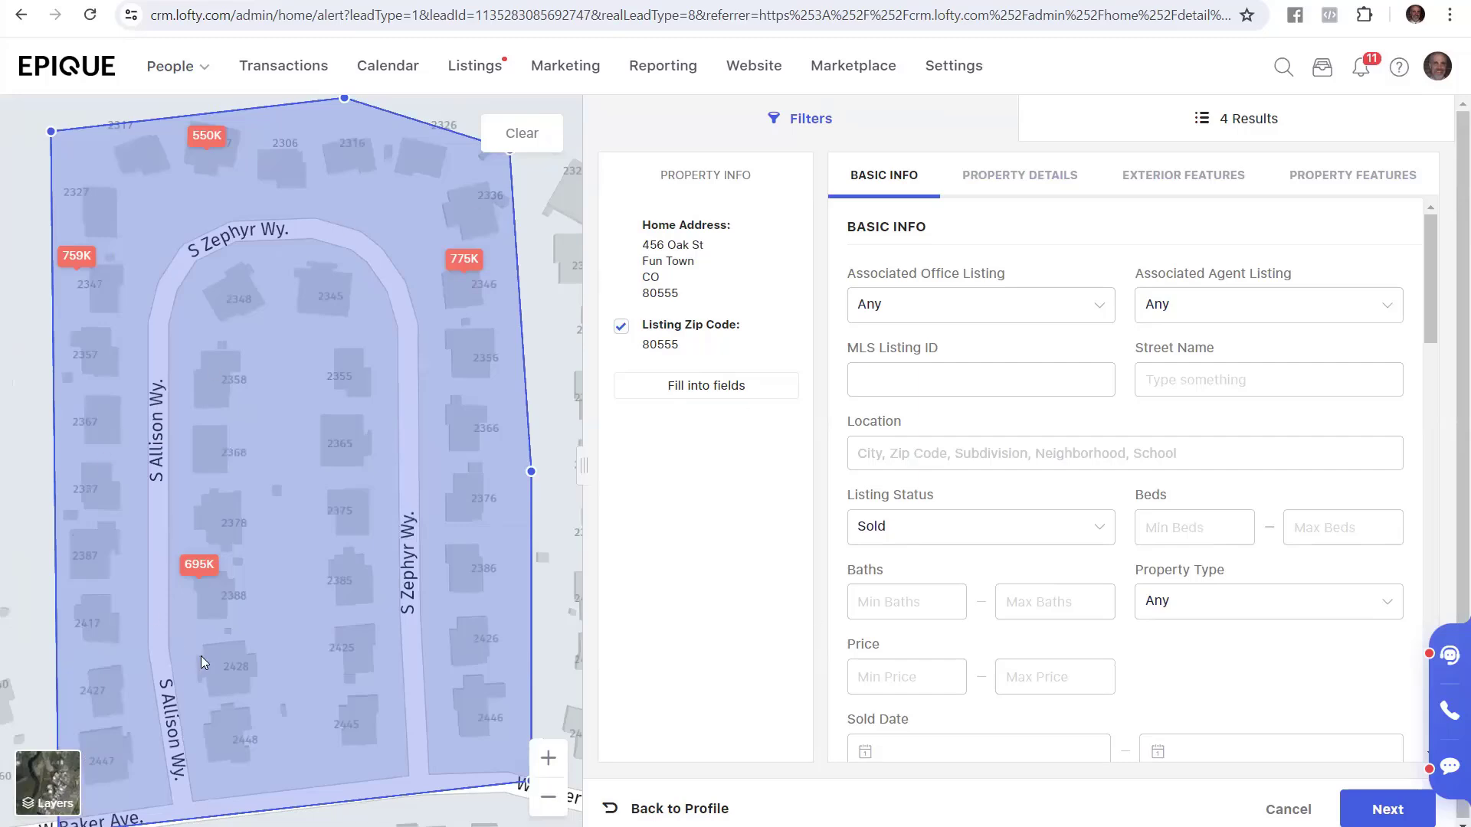
pyautogui.moveTo(363, 311)
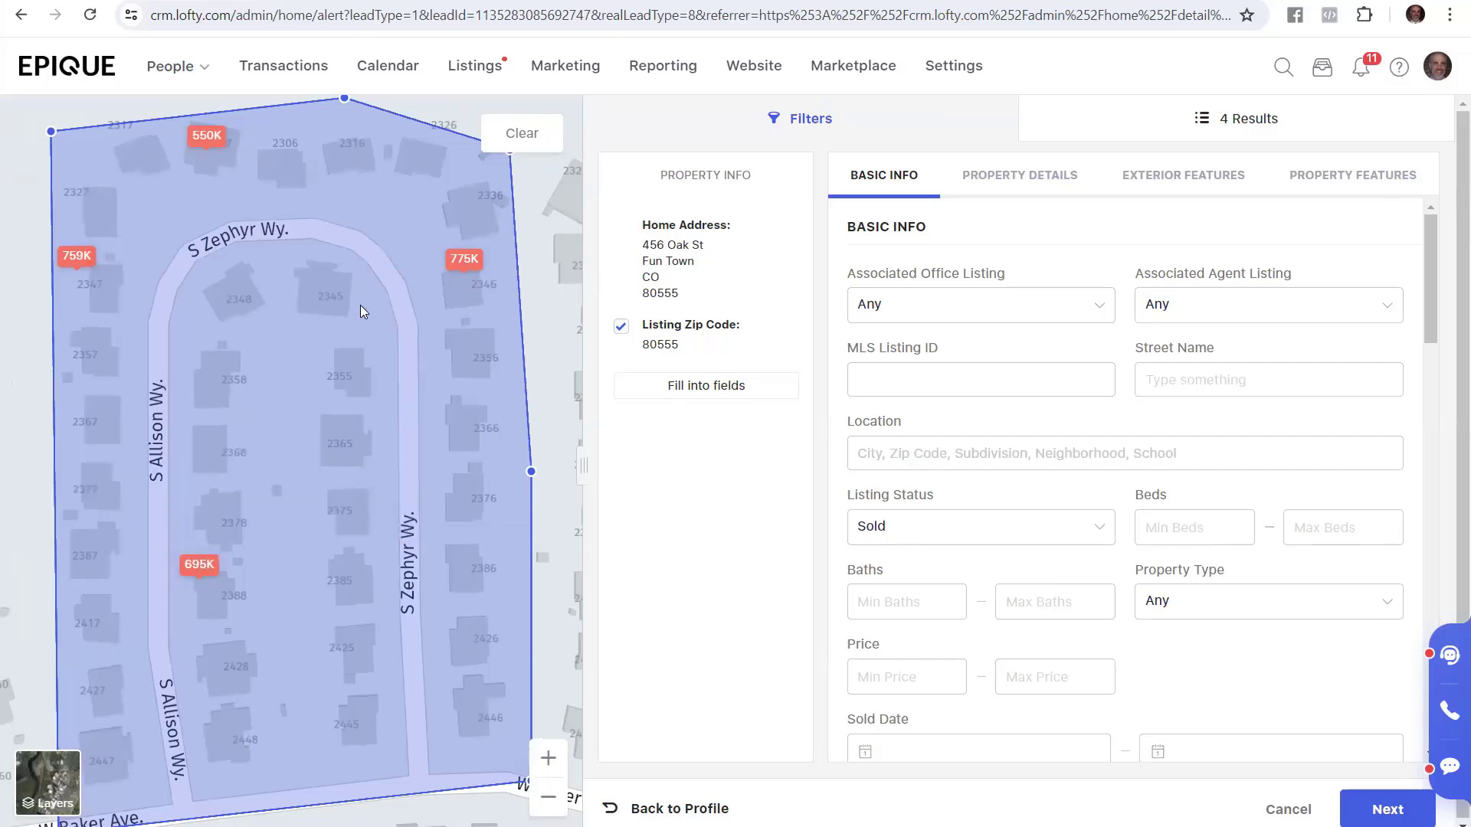
pyautogui.moveTo(167, 788)
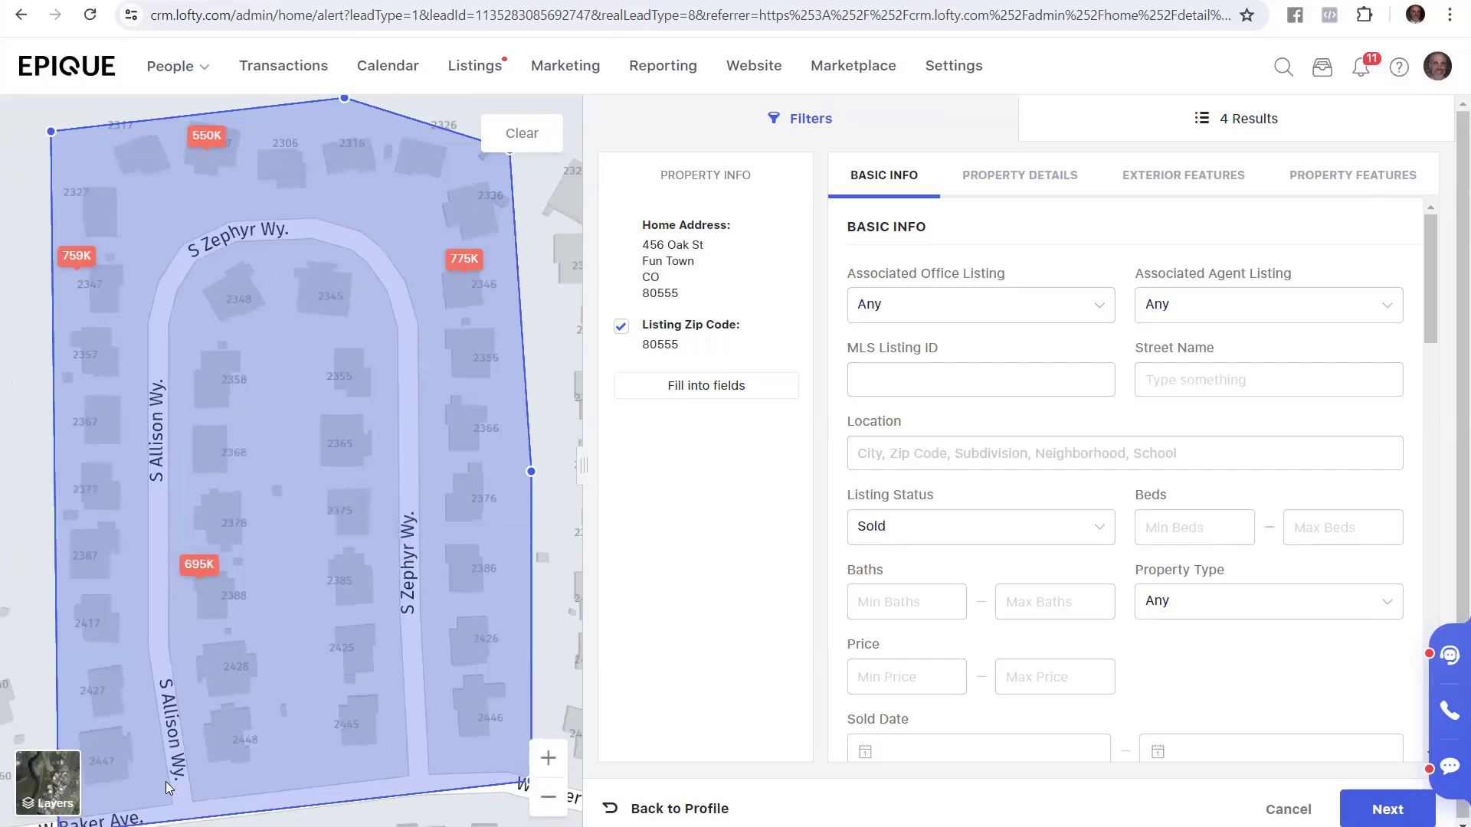
pyautogui.moveTo(154, 761)
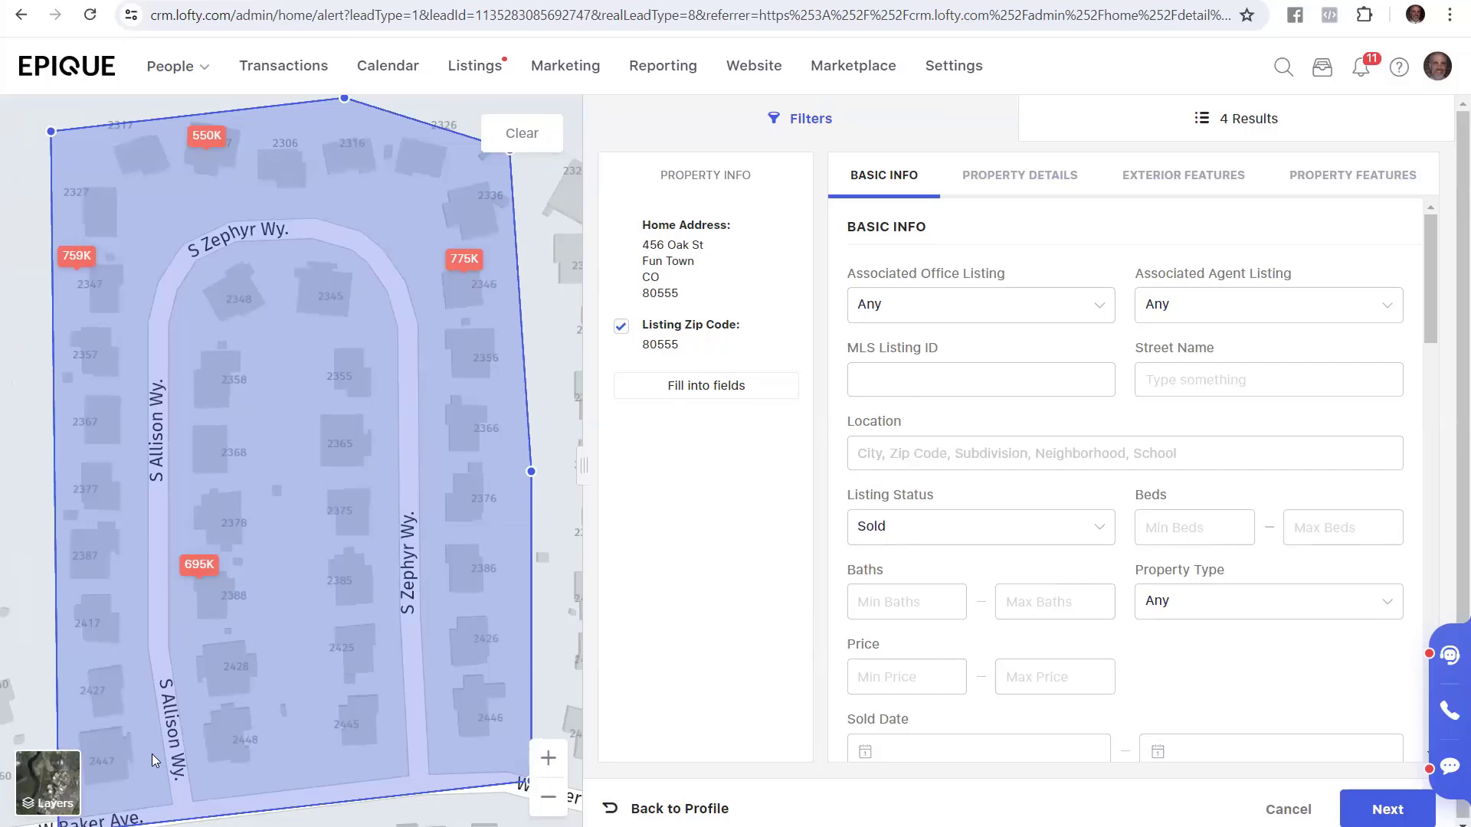
pyautogui.moveTo(760, 497)
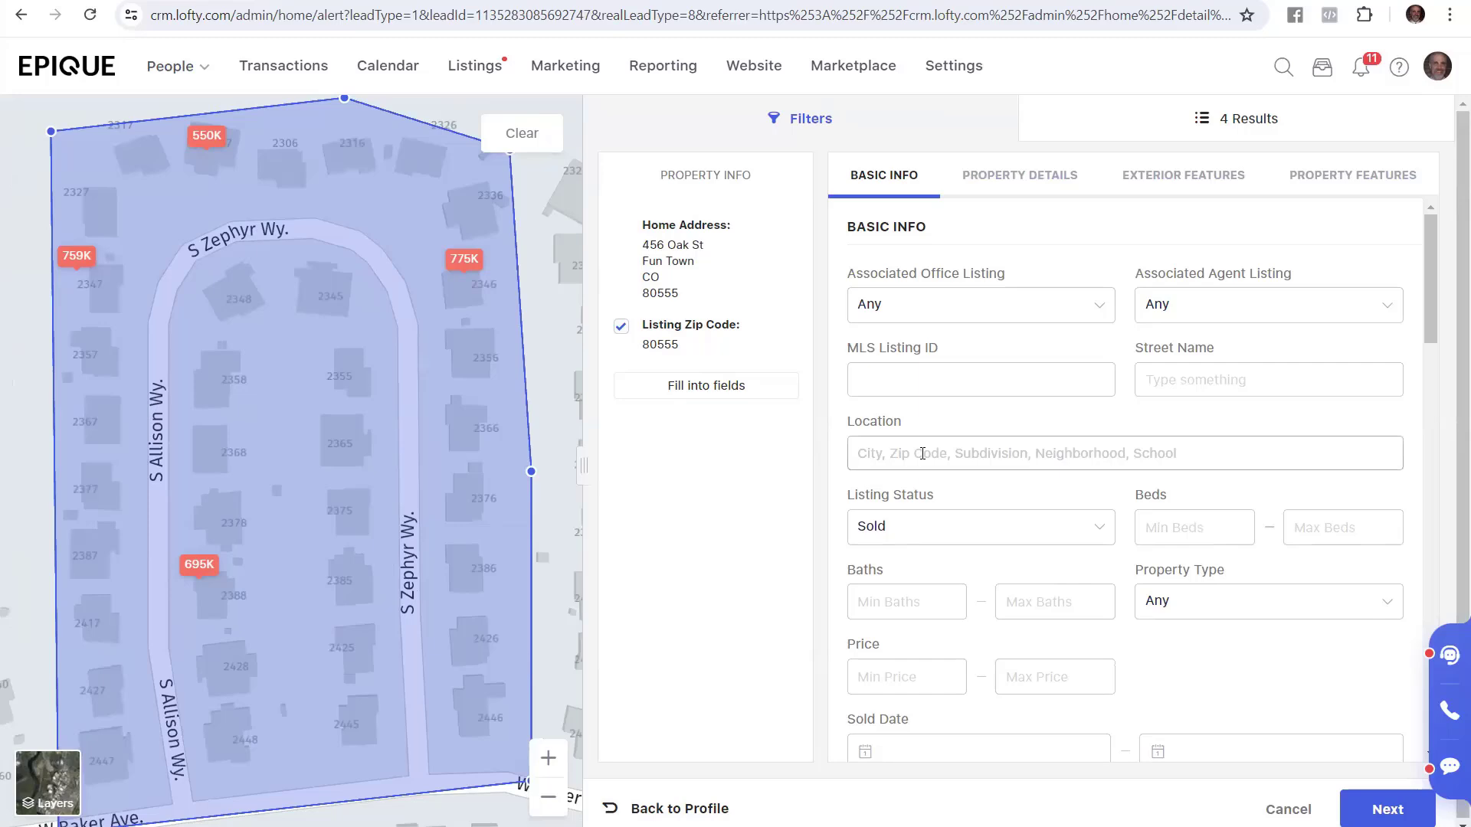
# Add Active to the Sold listing status filter.
pyautogui.click(979, 526)
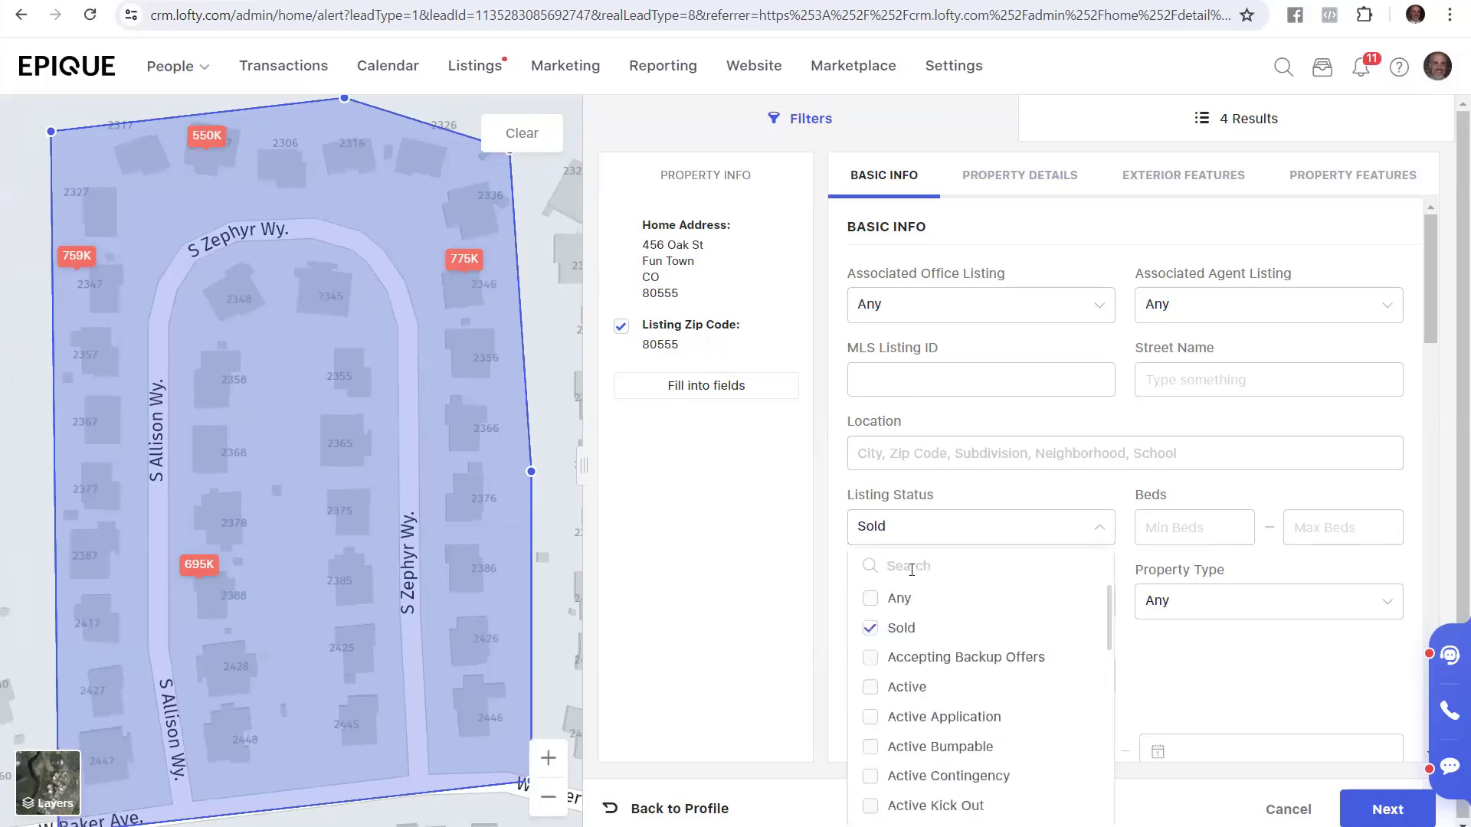
pyautogui.click(906, 688)
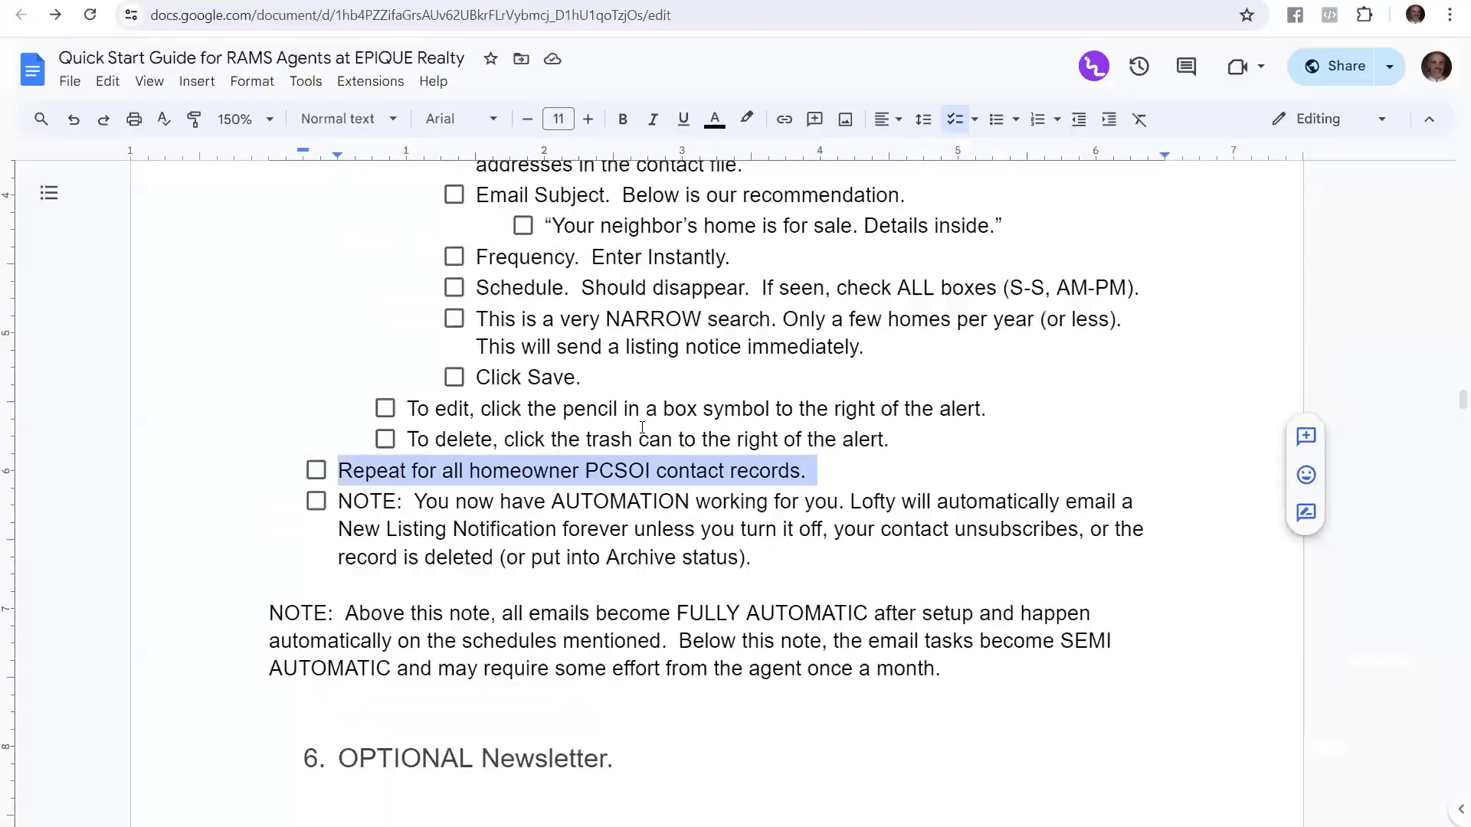
# Scroll the Quick Start Guide's alert steps before returning to the Alert Setting dialog.
pyautogui.scroll(3)
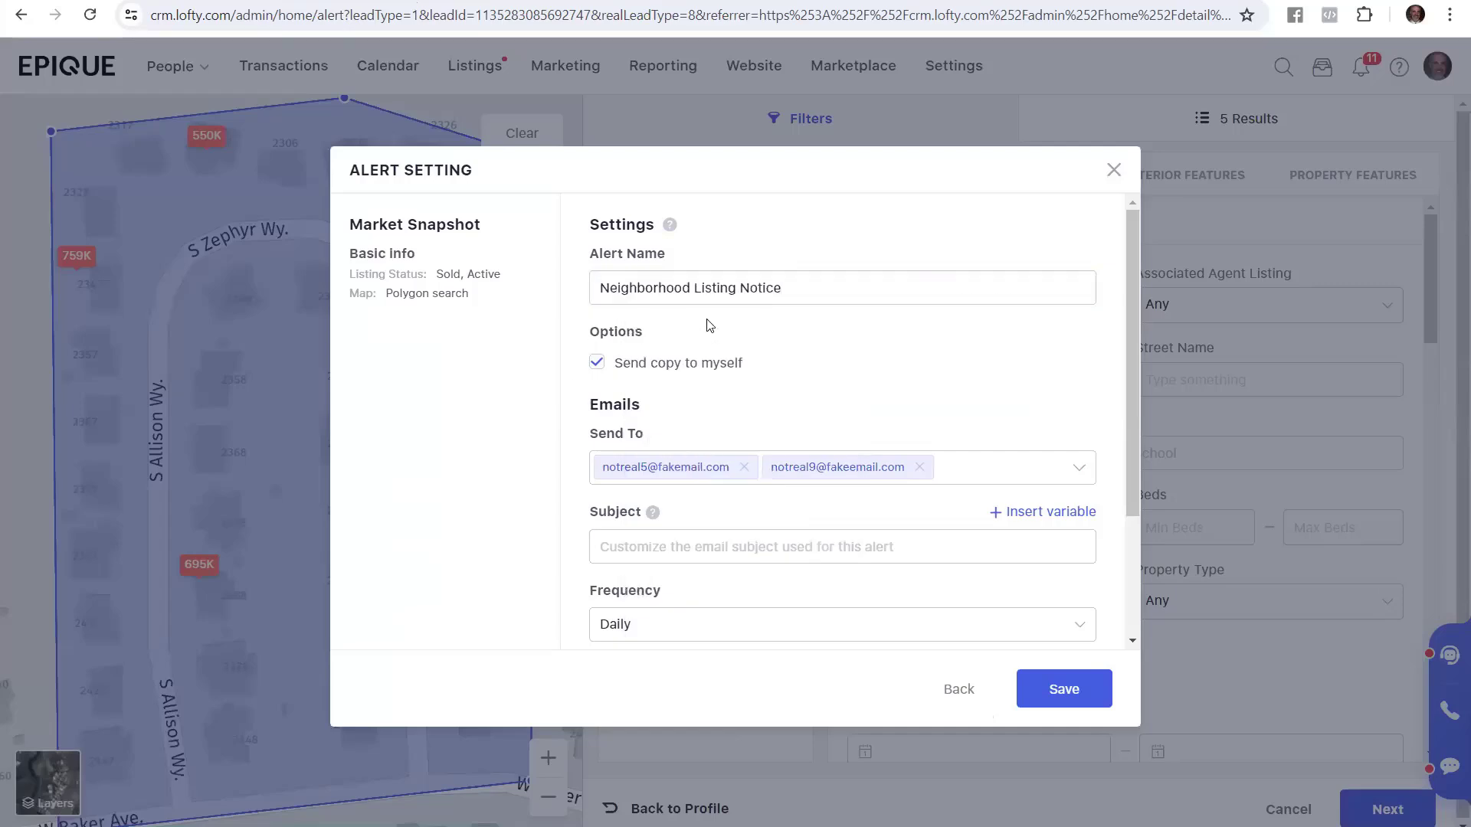
# Toggle 'Send copy to myself' off and back on, leaving it checked.
pyautogui.click(597, 363)
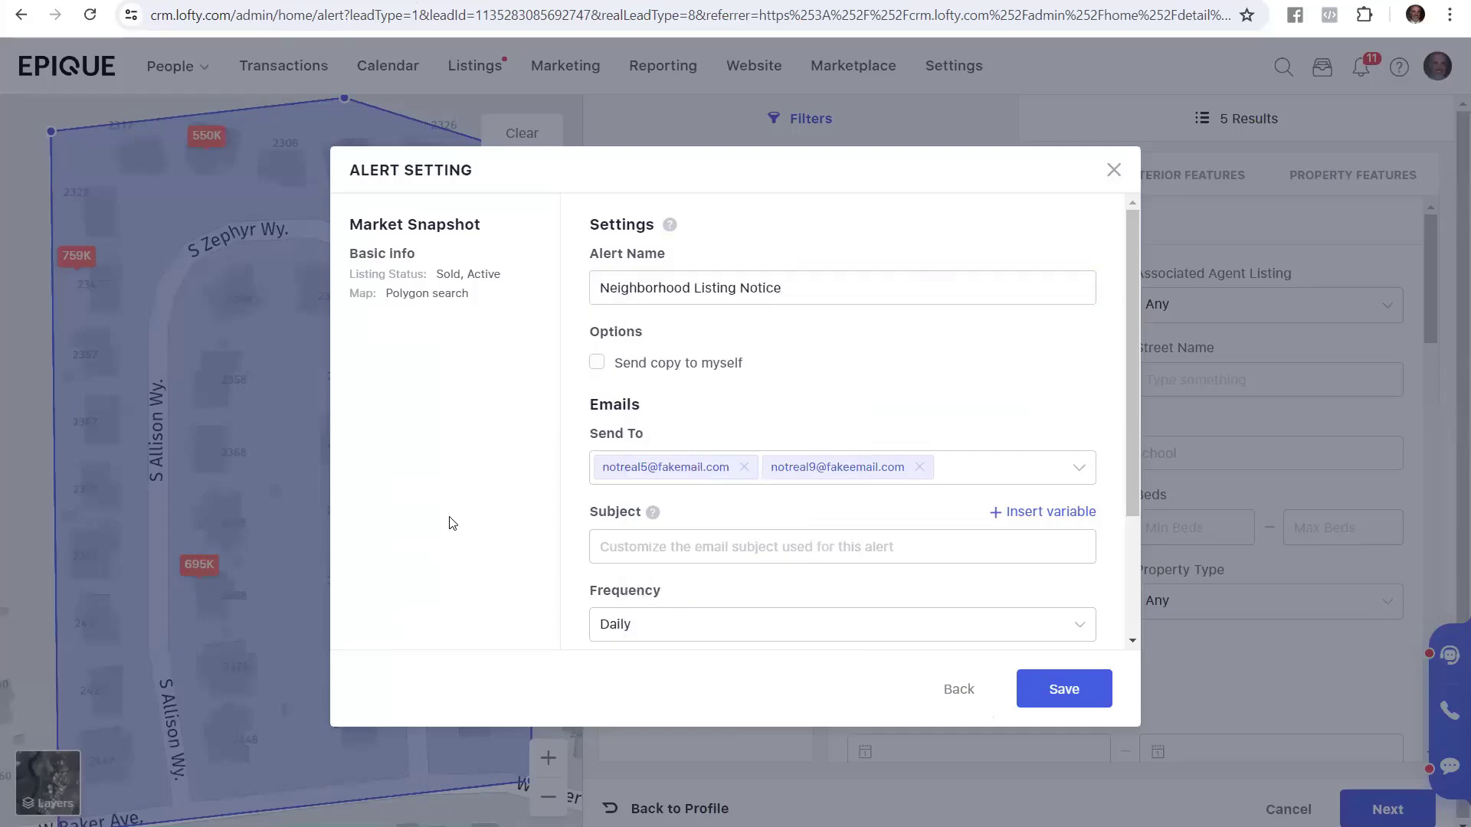
pyautogui.moveTo(631, 378)
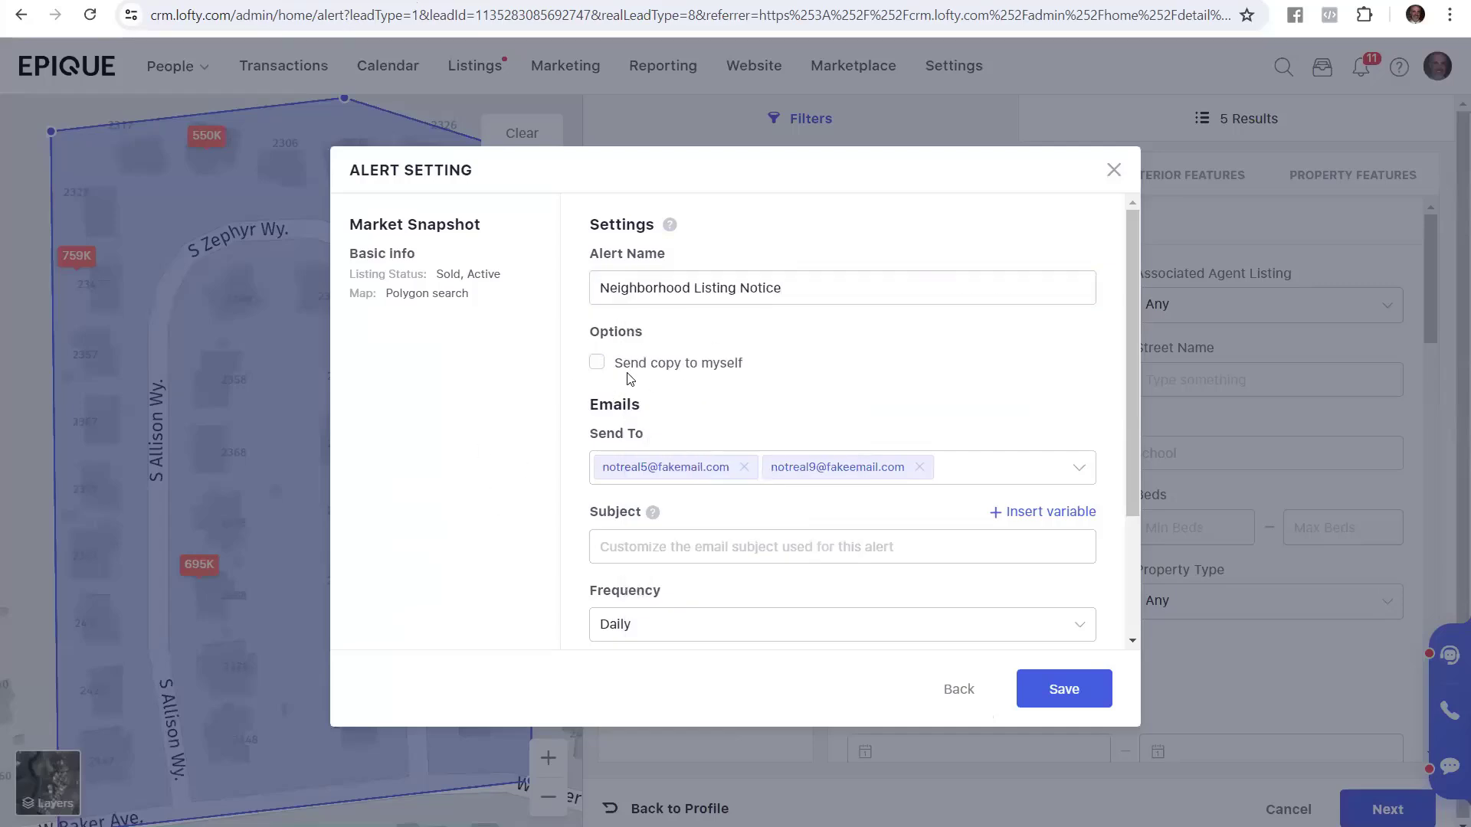
pyautogui.click(596, 363)
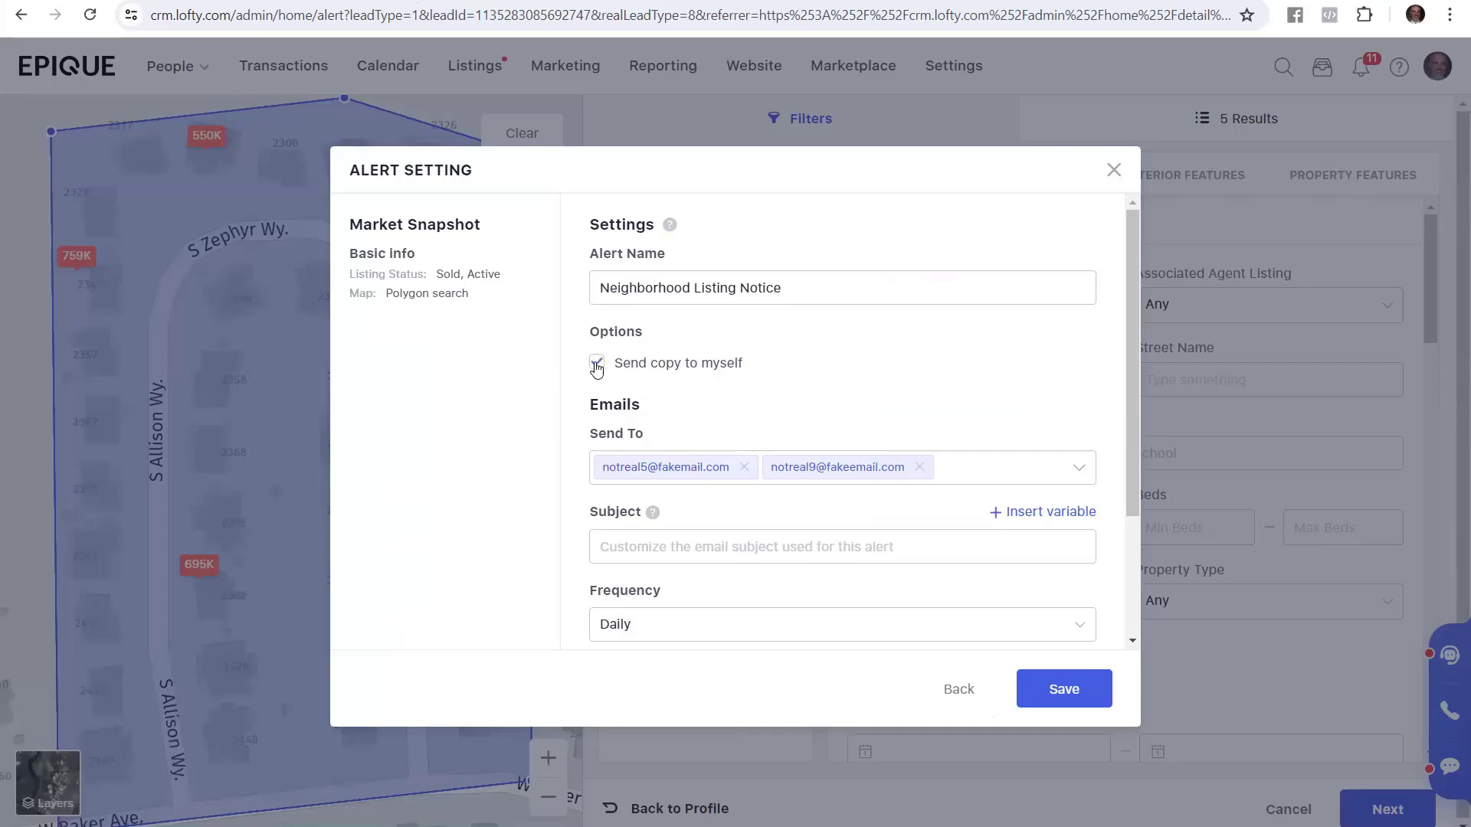
pyautogui.scroll(-3)
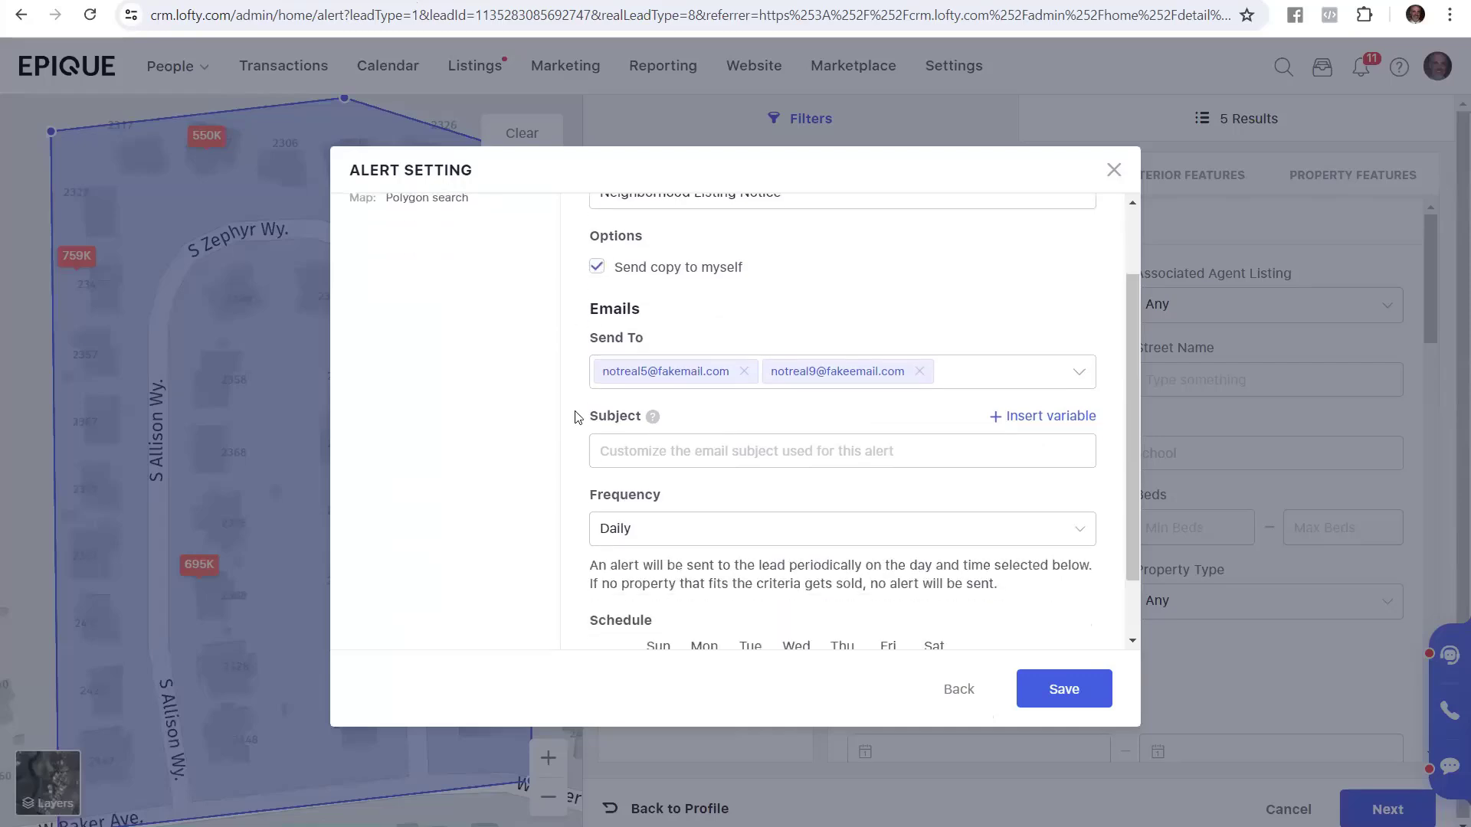
pyautogui.scroll(-3)
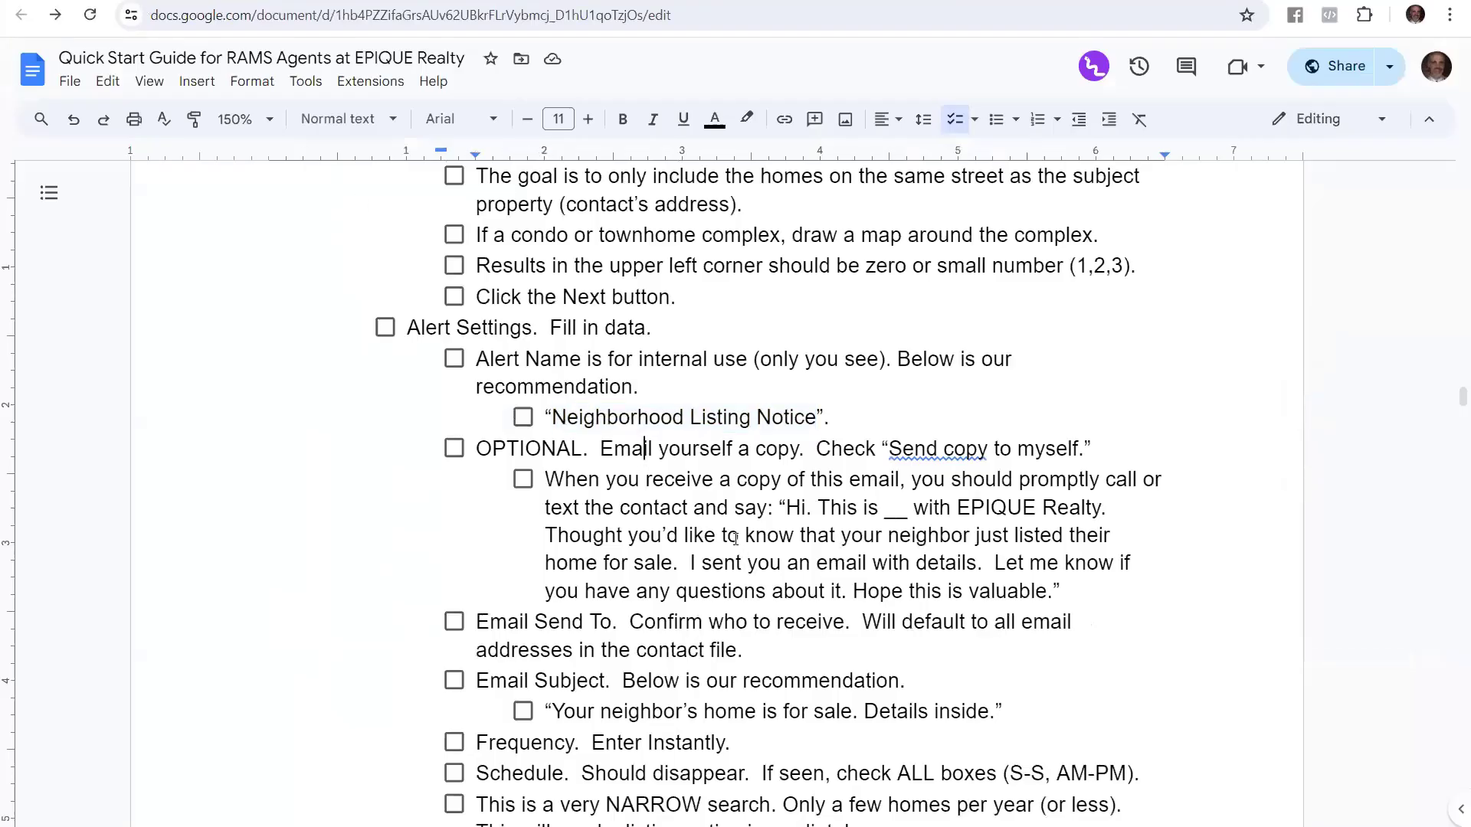
# Copy the guide's recommended subject line 'Your neighbor's home is for sale. Details inside.'.
pyautogui.scroll(-3)
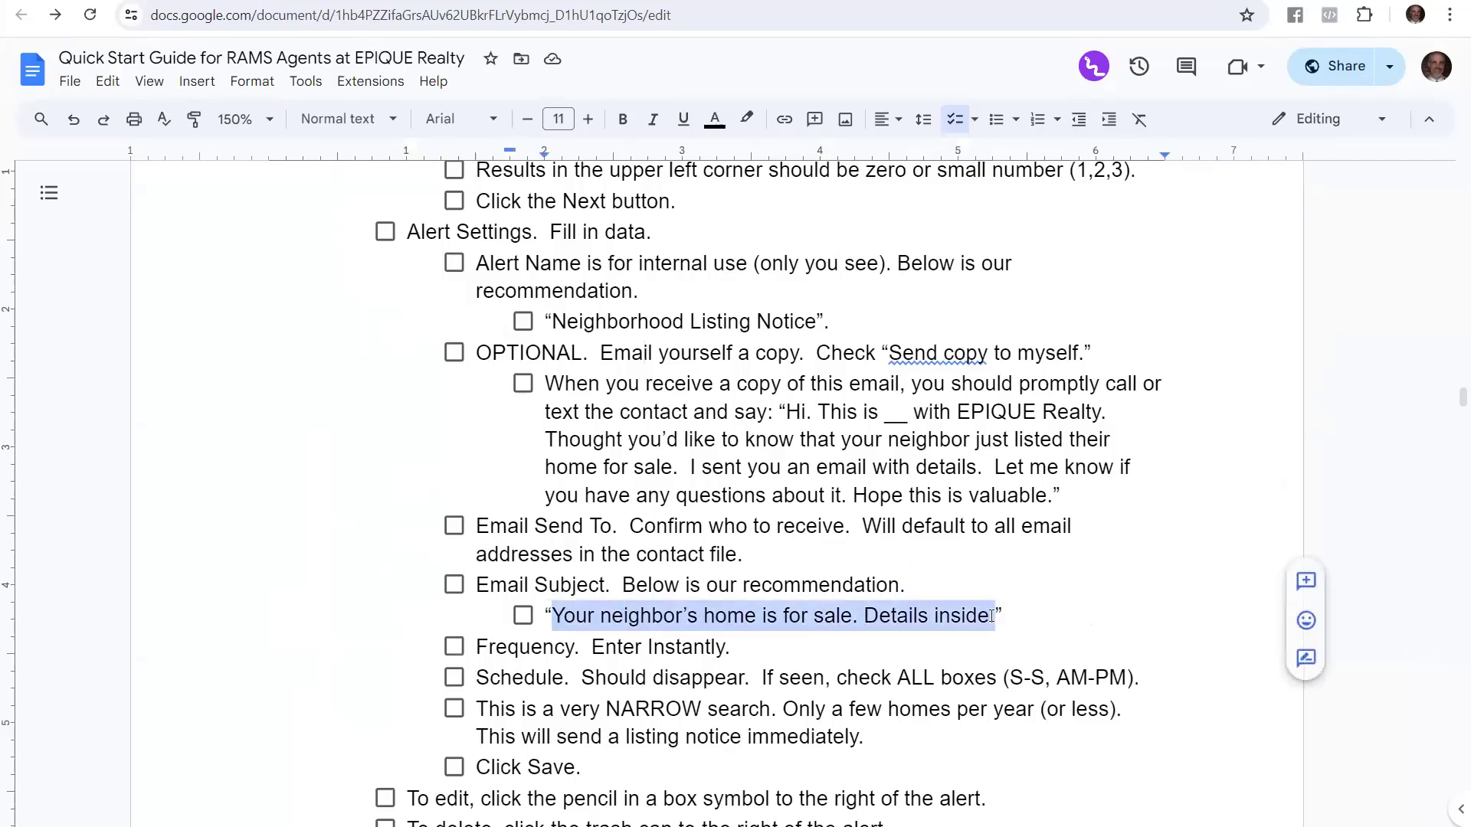
pyautogui.rightClick(770, 616)
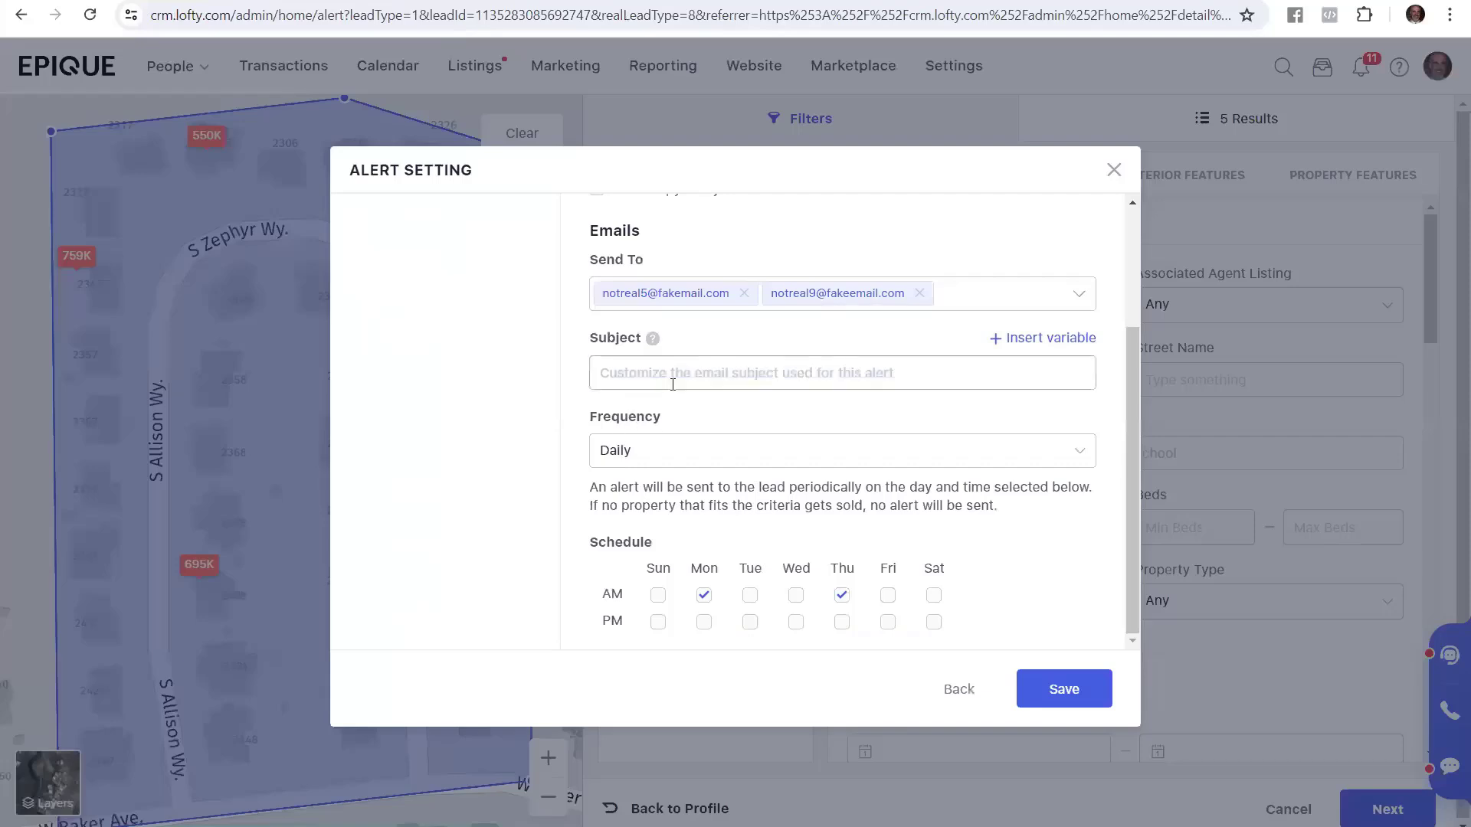
# Save the snapshot with subject 'Your neighbor's home is for sale. Details inside.' and Instantly frequency.
pyautogui.write("Your neighbor's home is for sale. Details inside.")
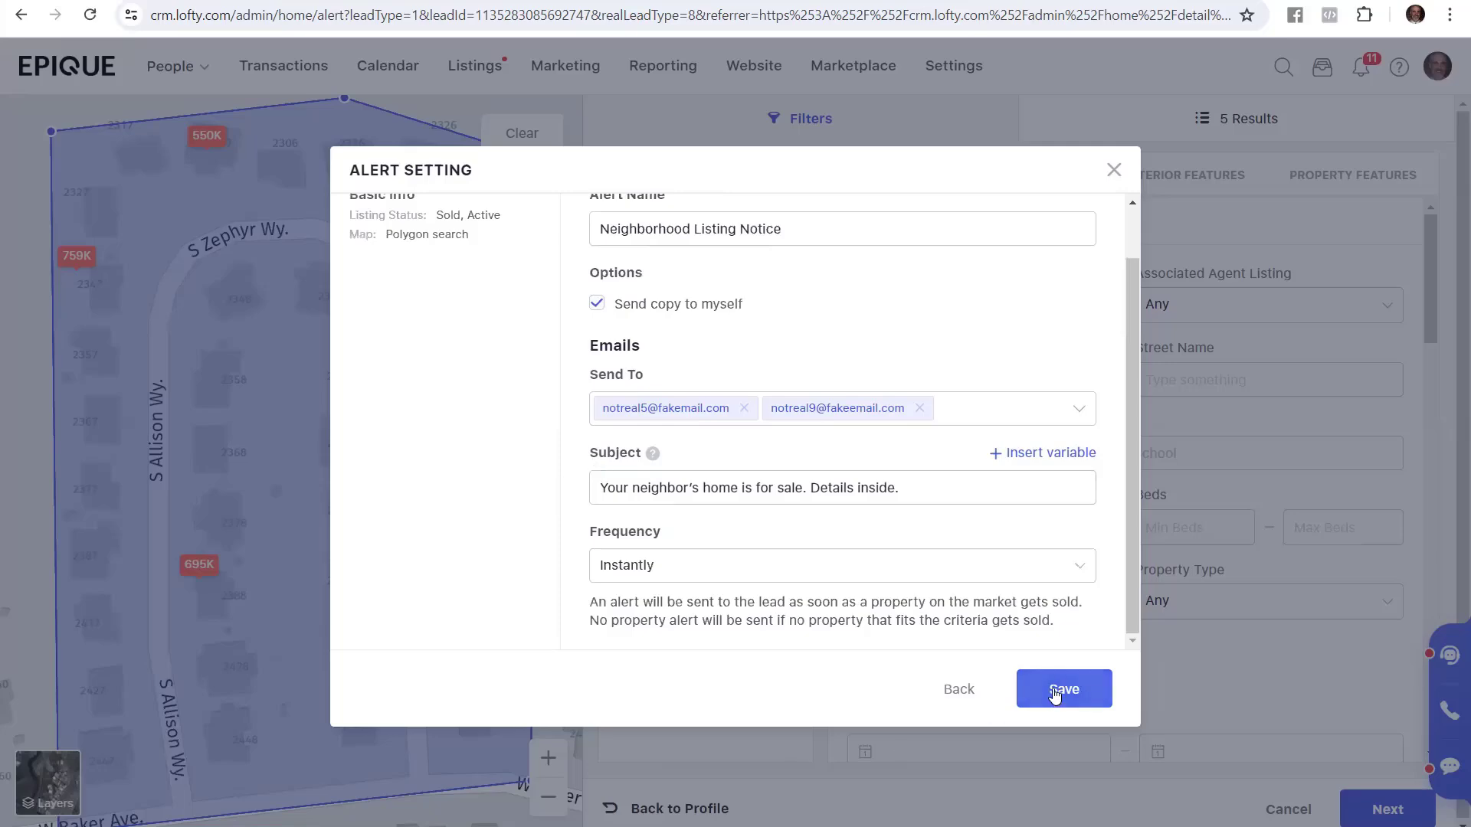
pyautogui.click(1064, 688)
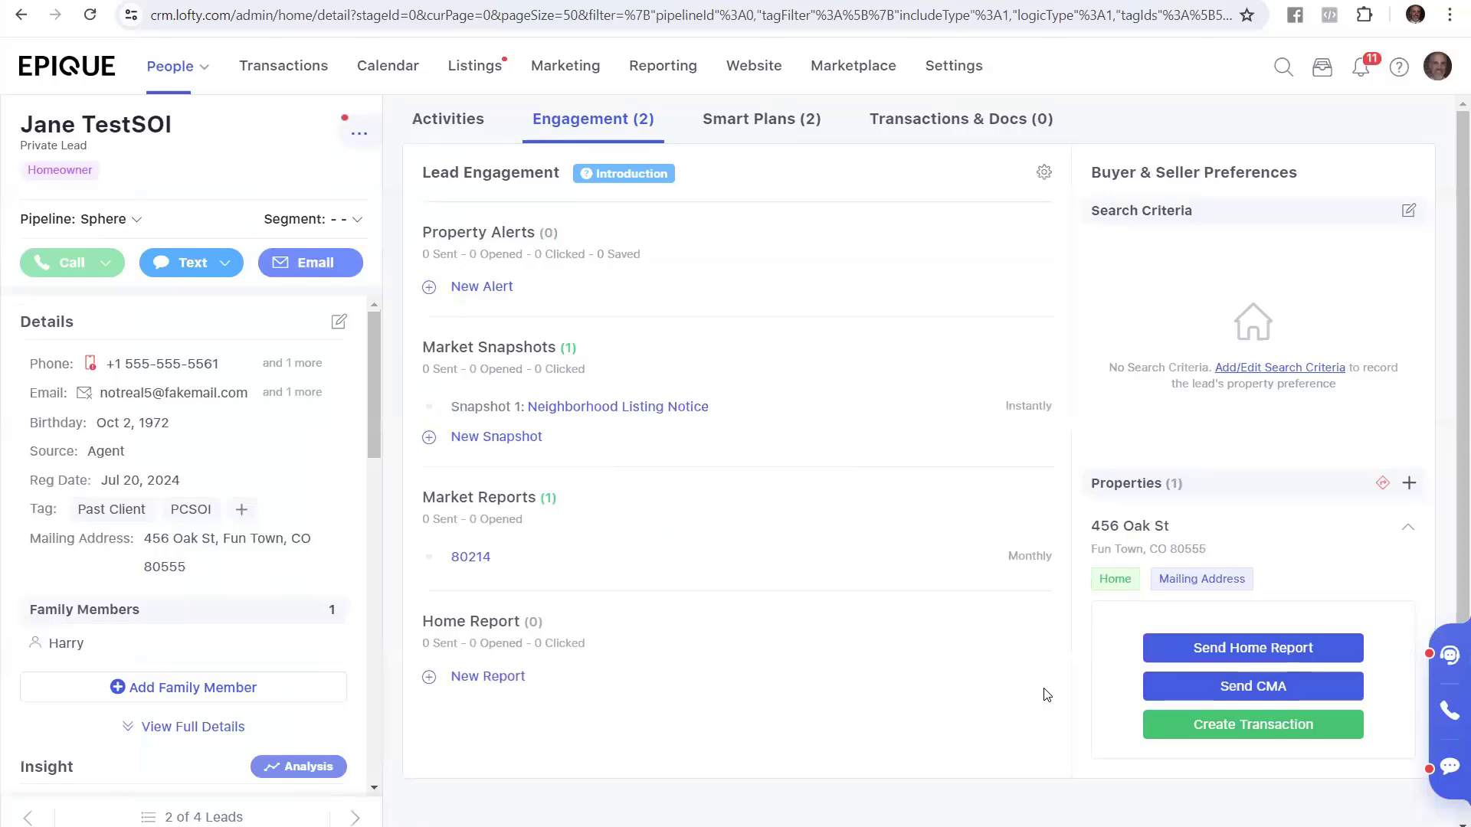
pyautogui.moveTo(725, 599)
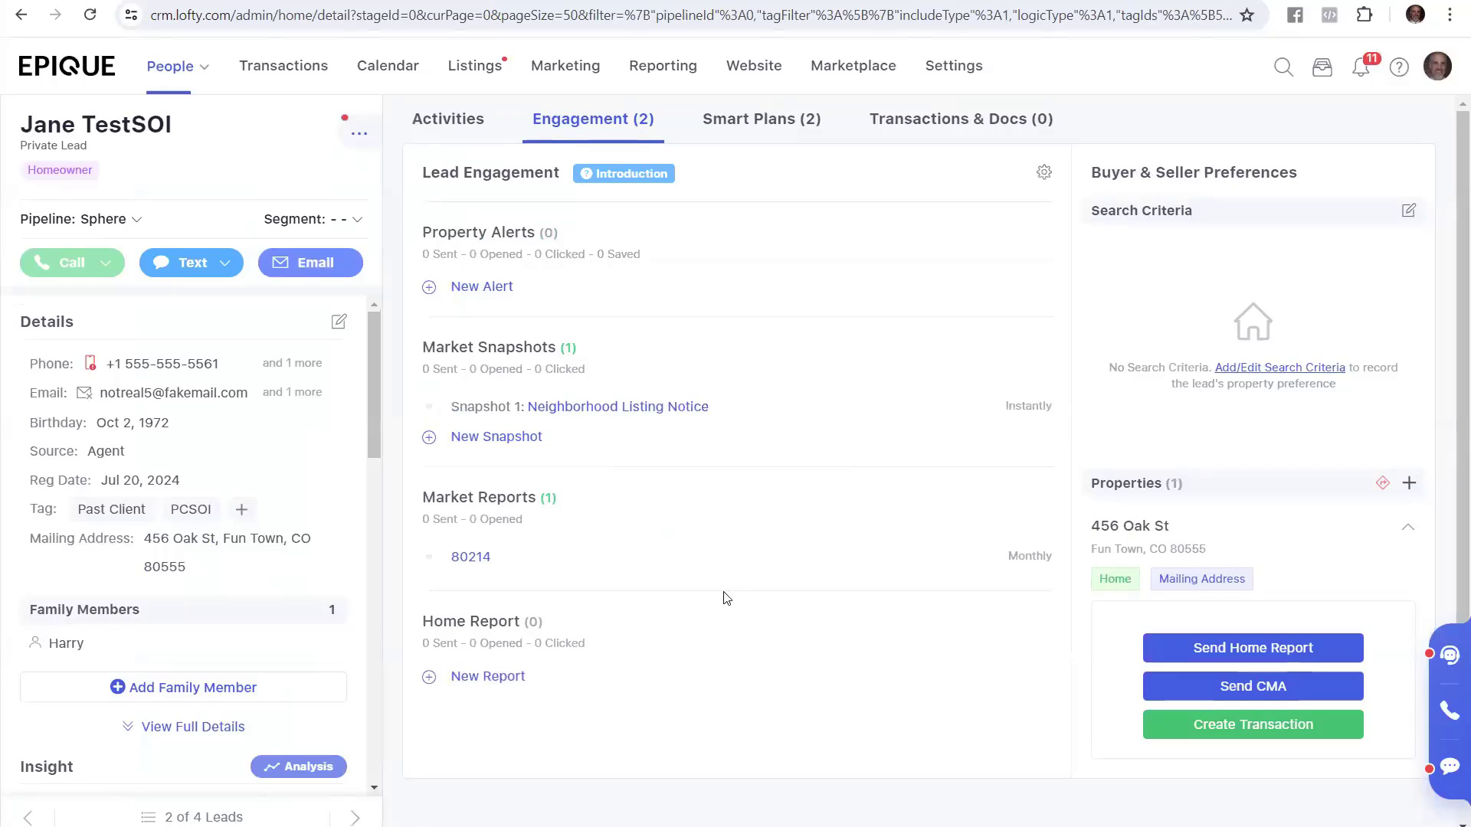
pyautogui.moveTo(755, 426)
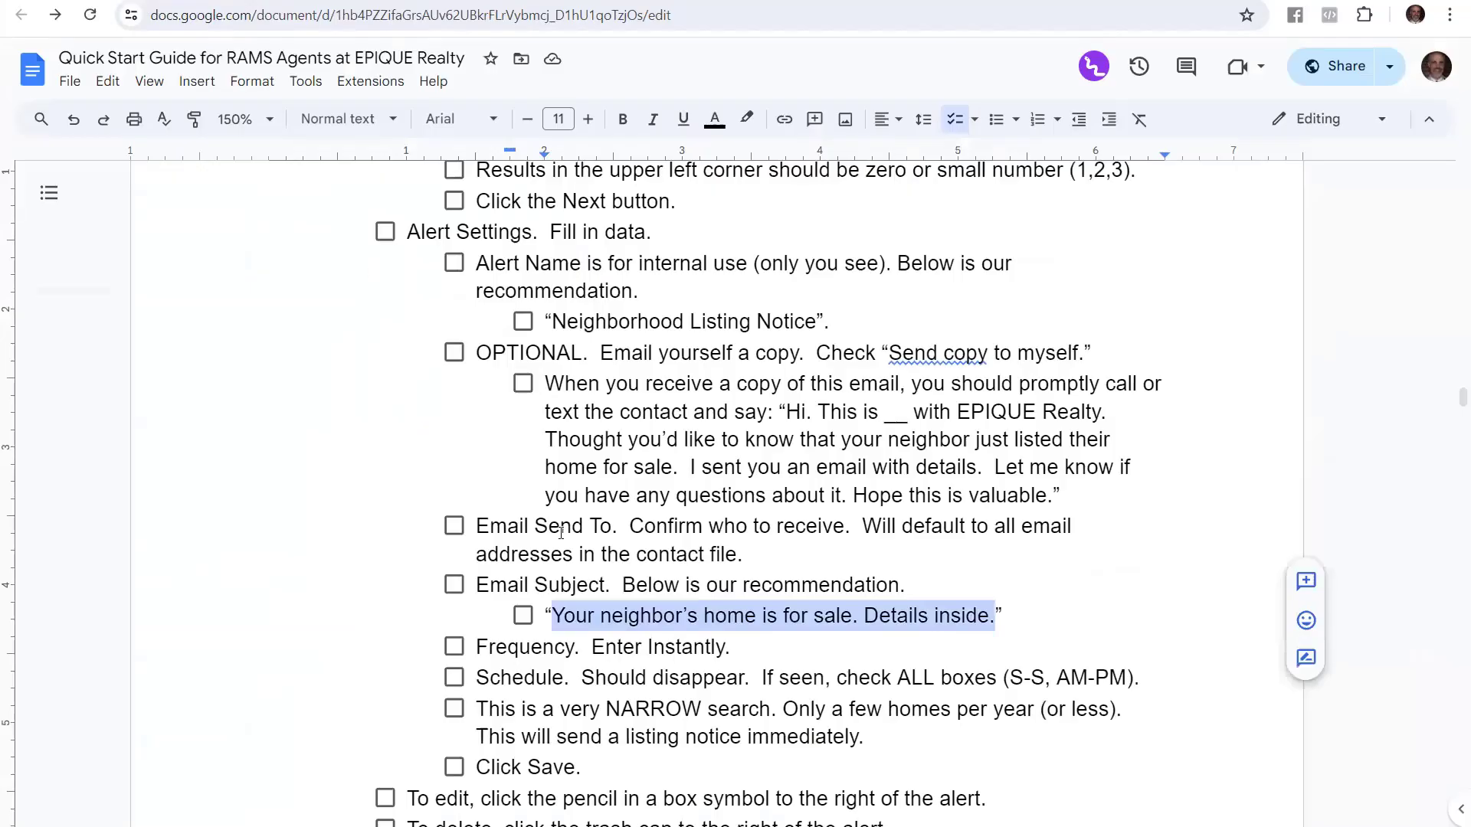
pyautogui.scroll(-3)
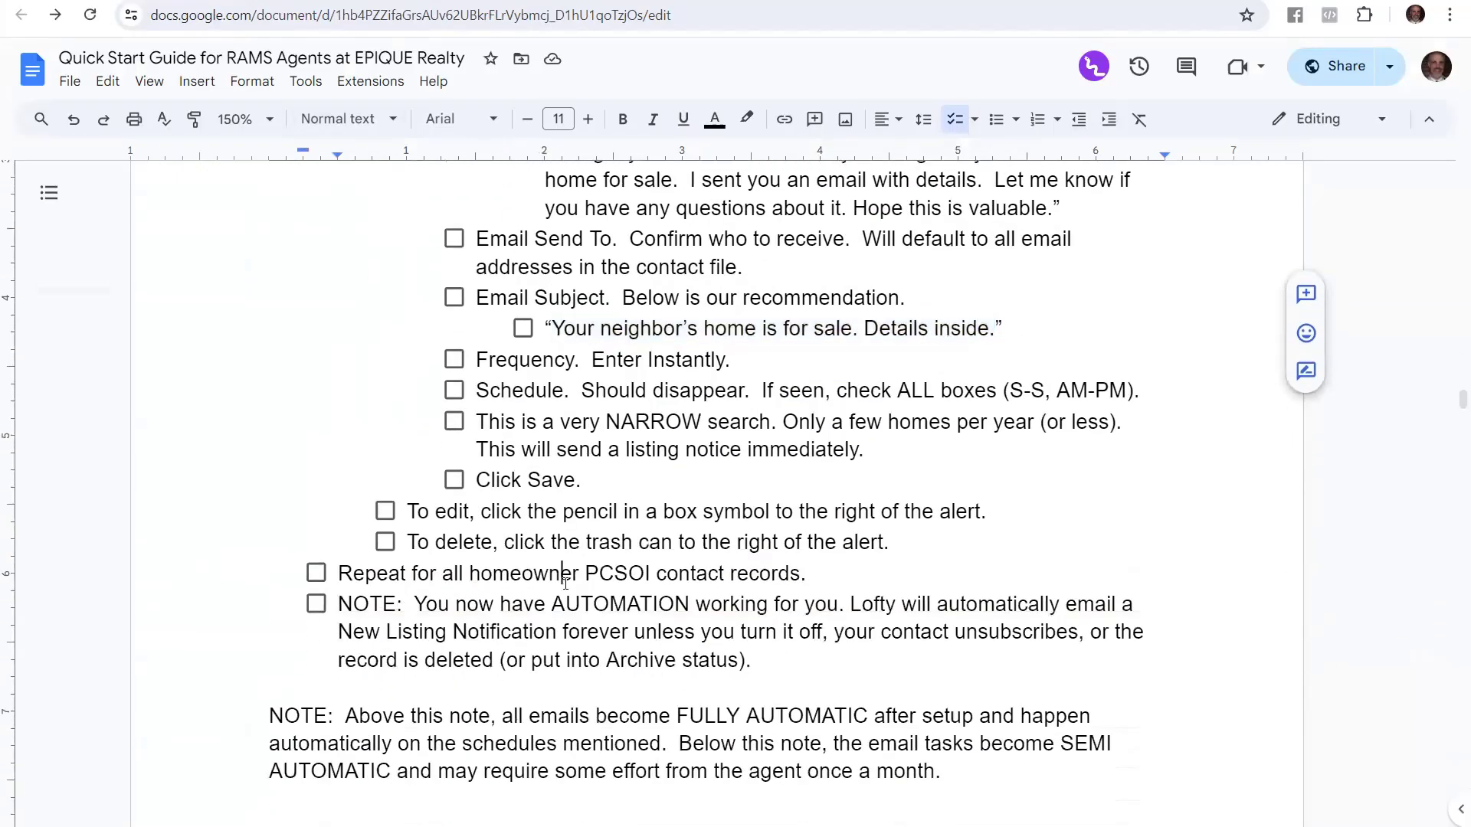
pyautogui.tripleClick(570, 573)
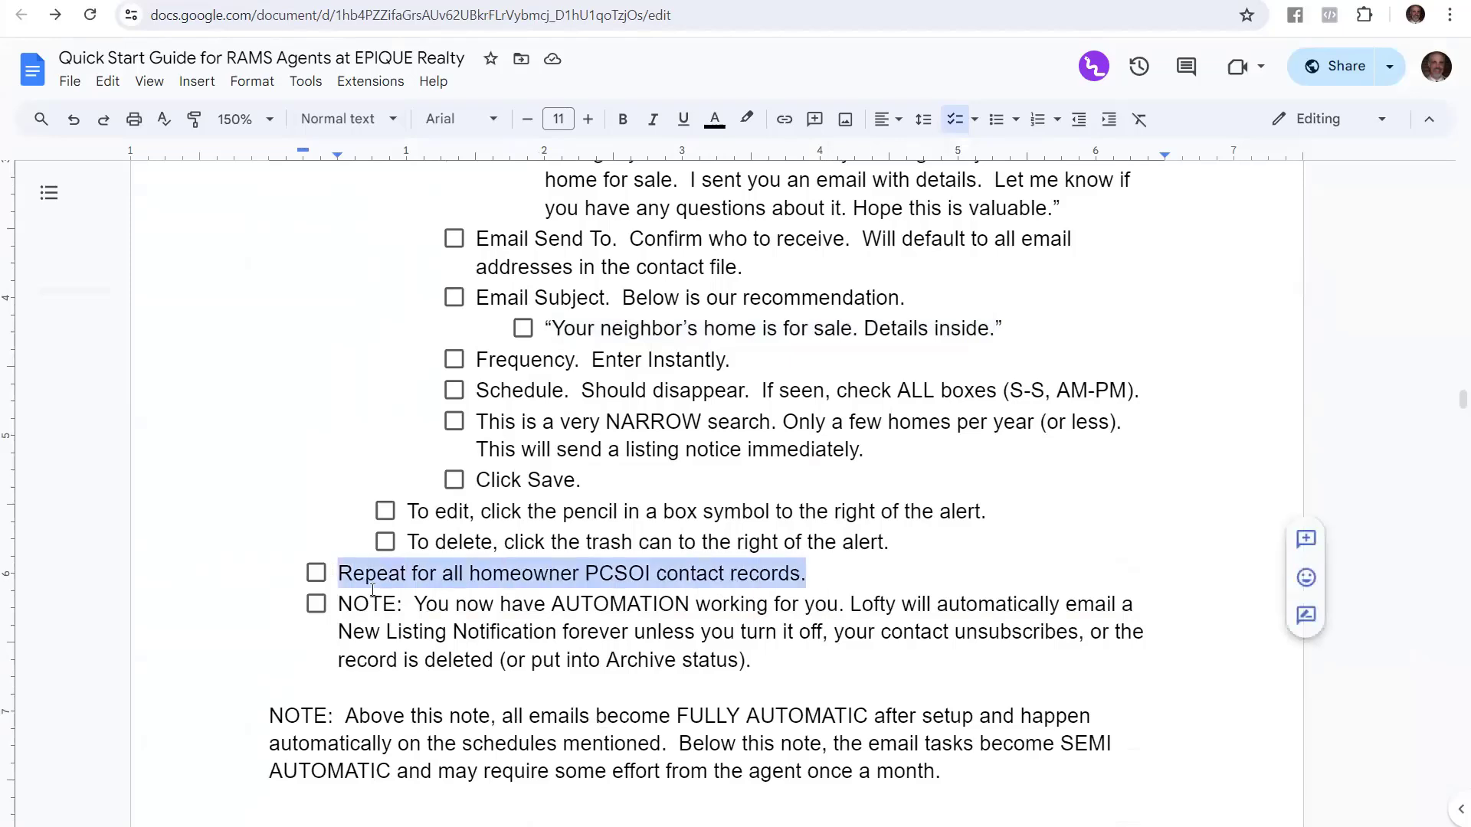
pyautogui.scroll(-3)
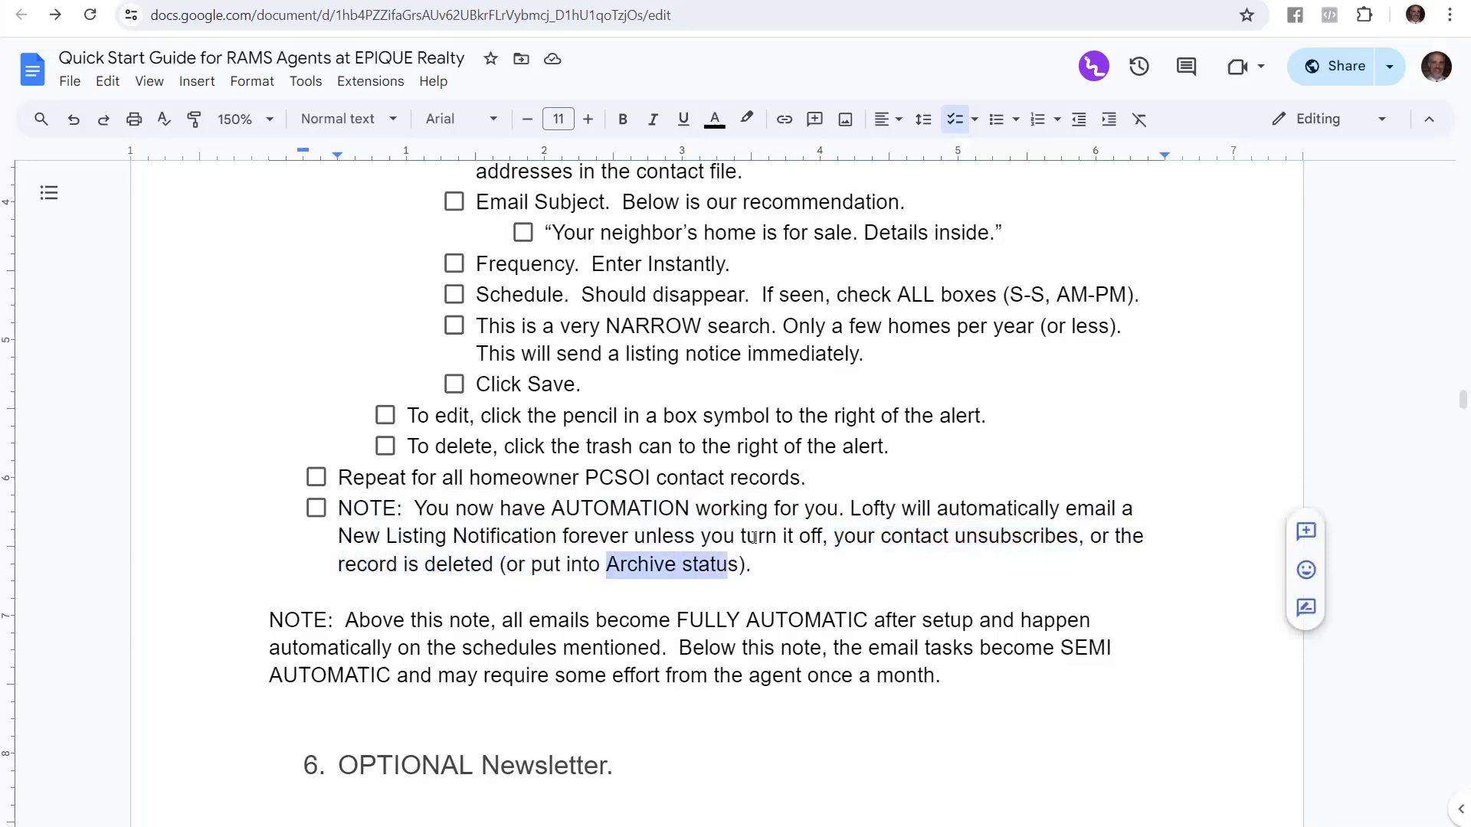
pyautogui.doubleClick(783, 536)
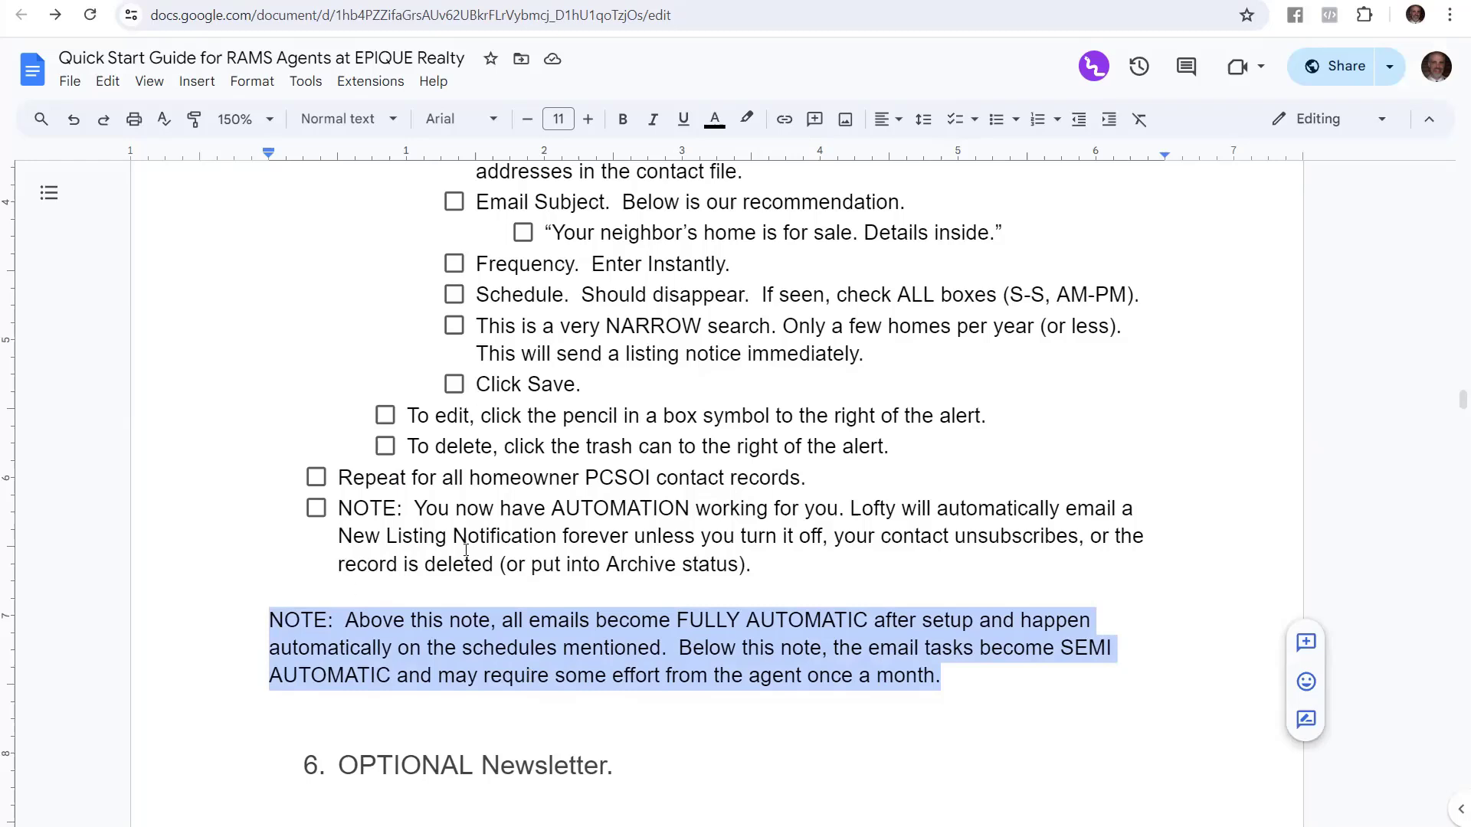
pyautogui.moveTo(342, 823)
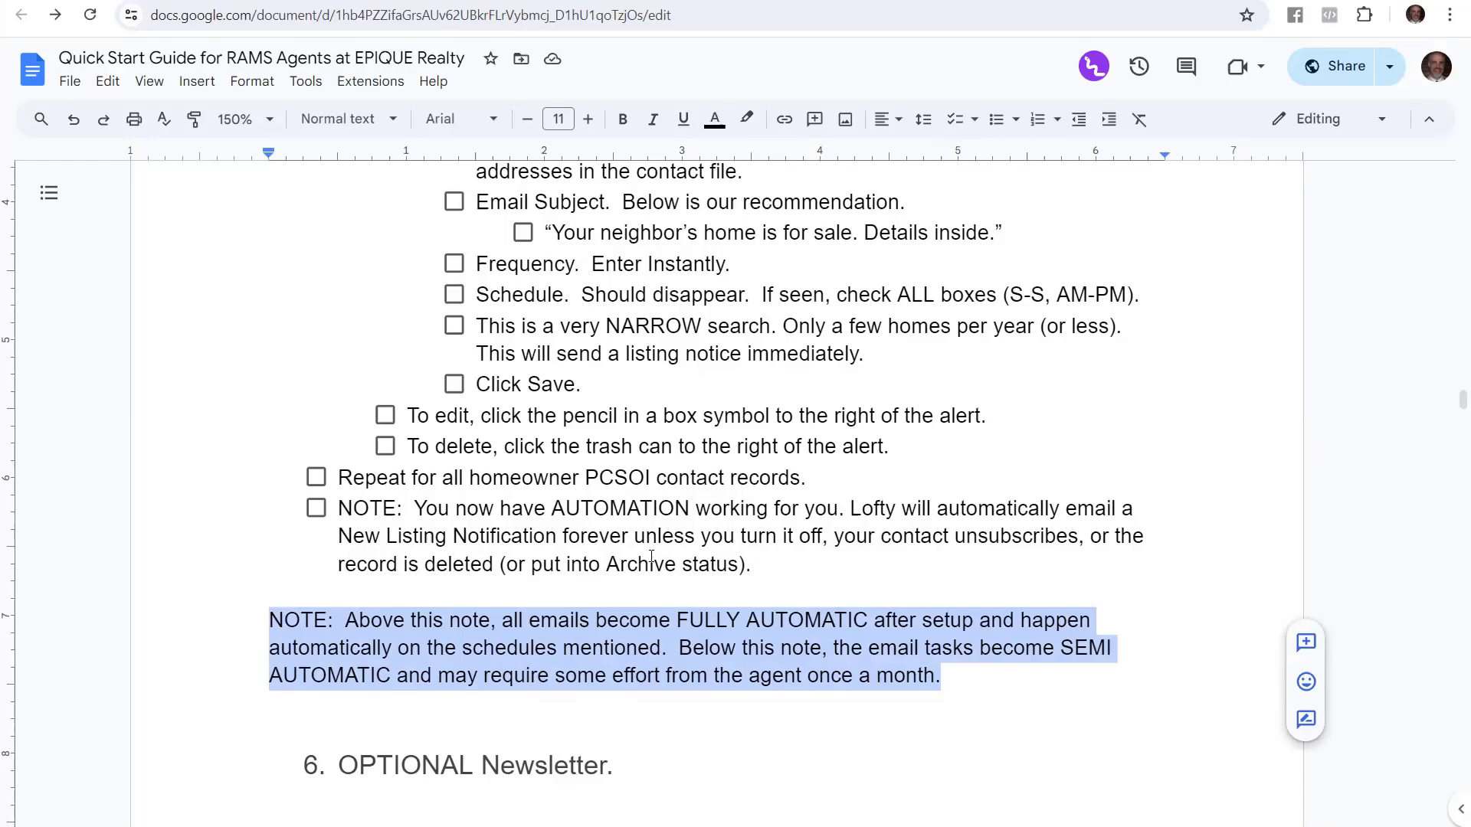
# Scroll the guide back to the '5. New Listing Notifications' heading.
pyautogui.scroll(3)
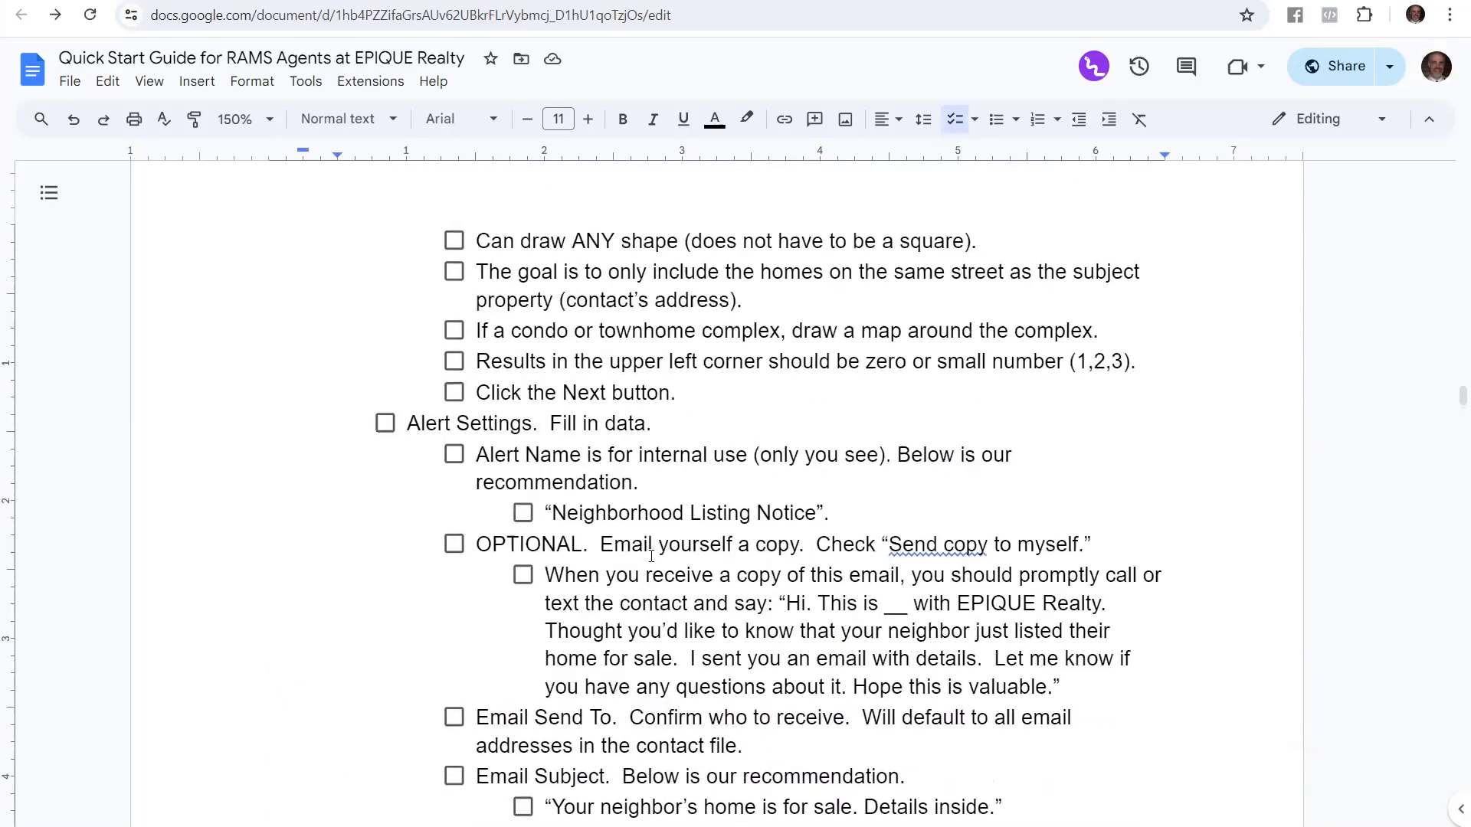
pyautogui.scroll(3)
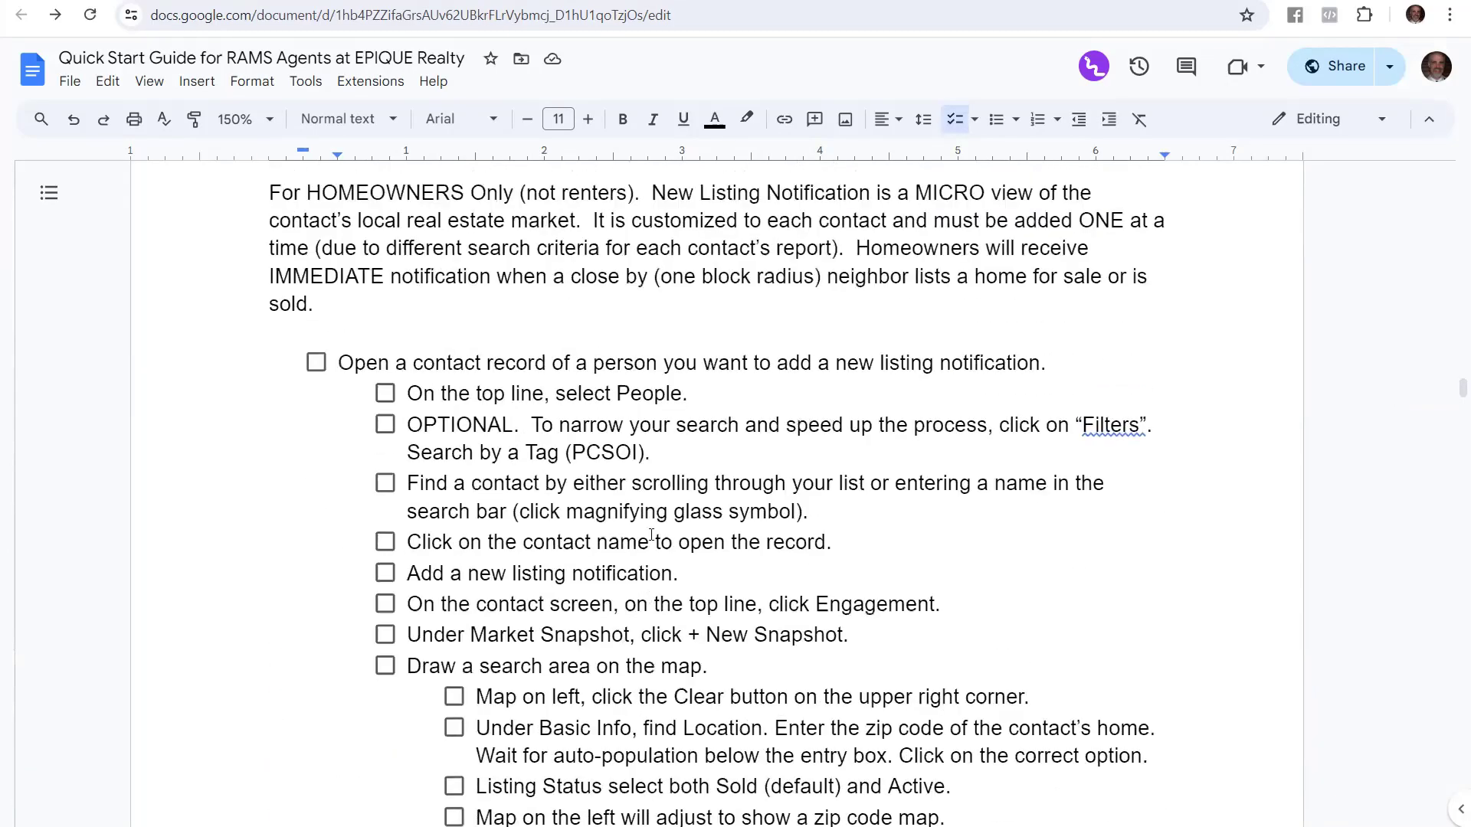
pyautogui.scroll(3)
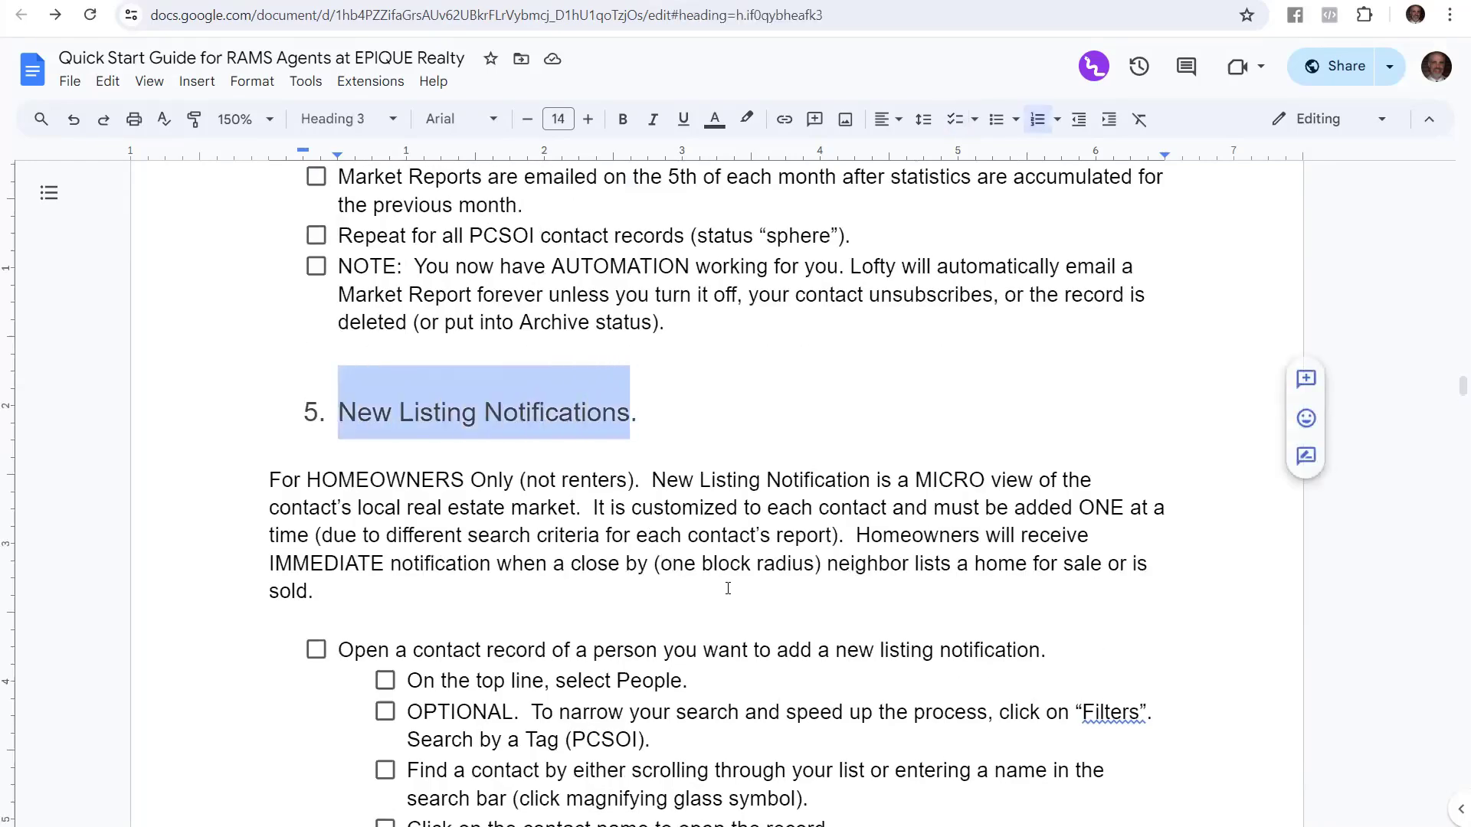
pyautogui.scroll(-3)
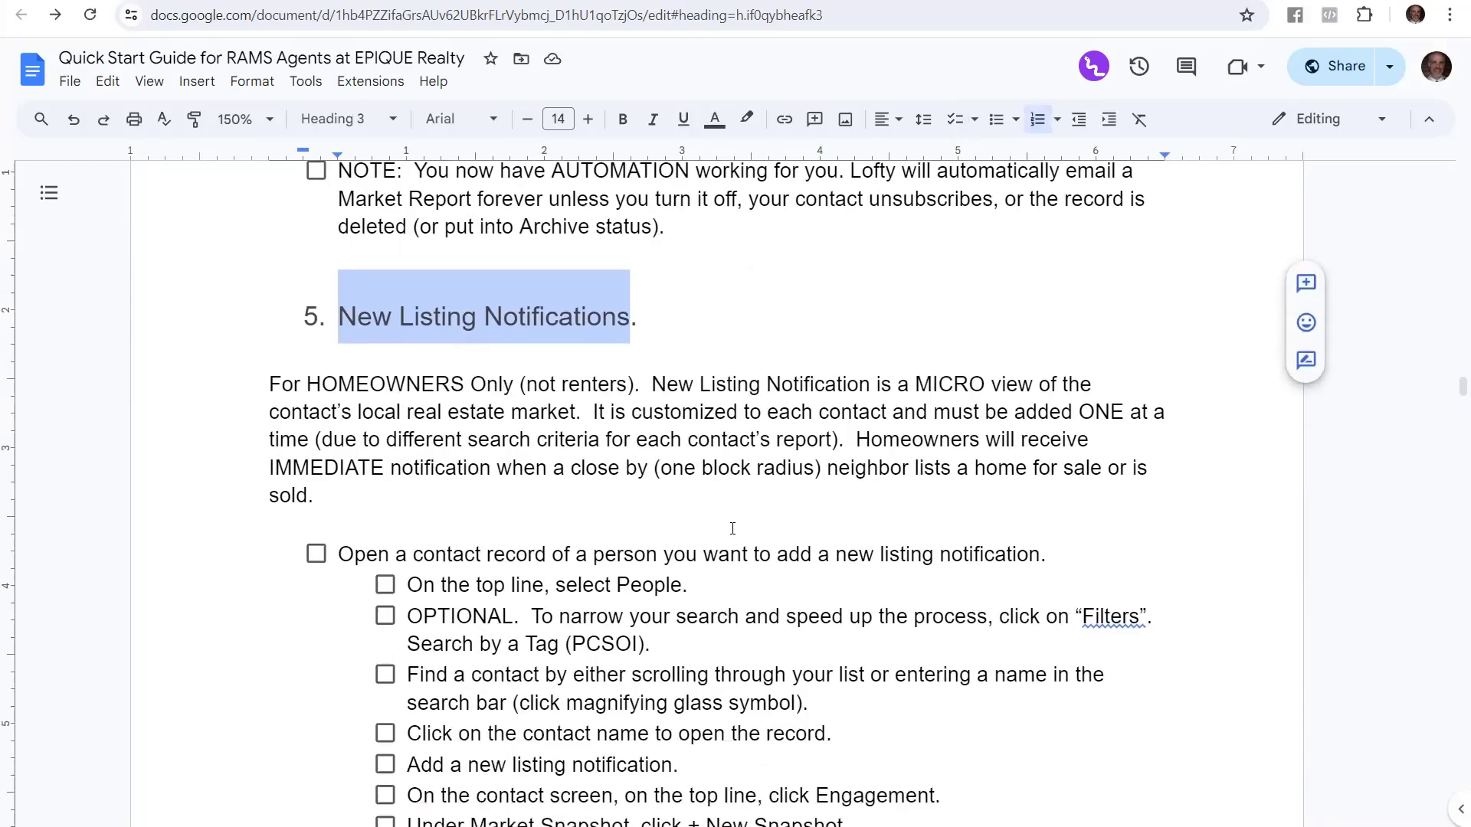